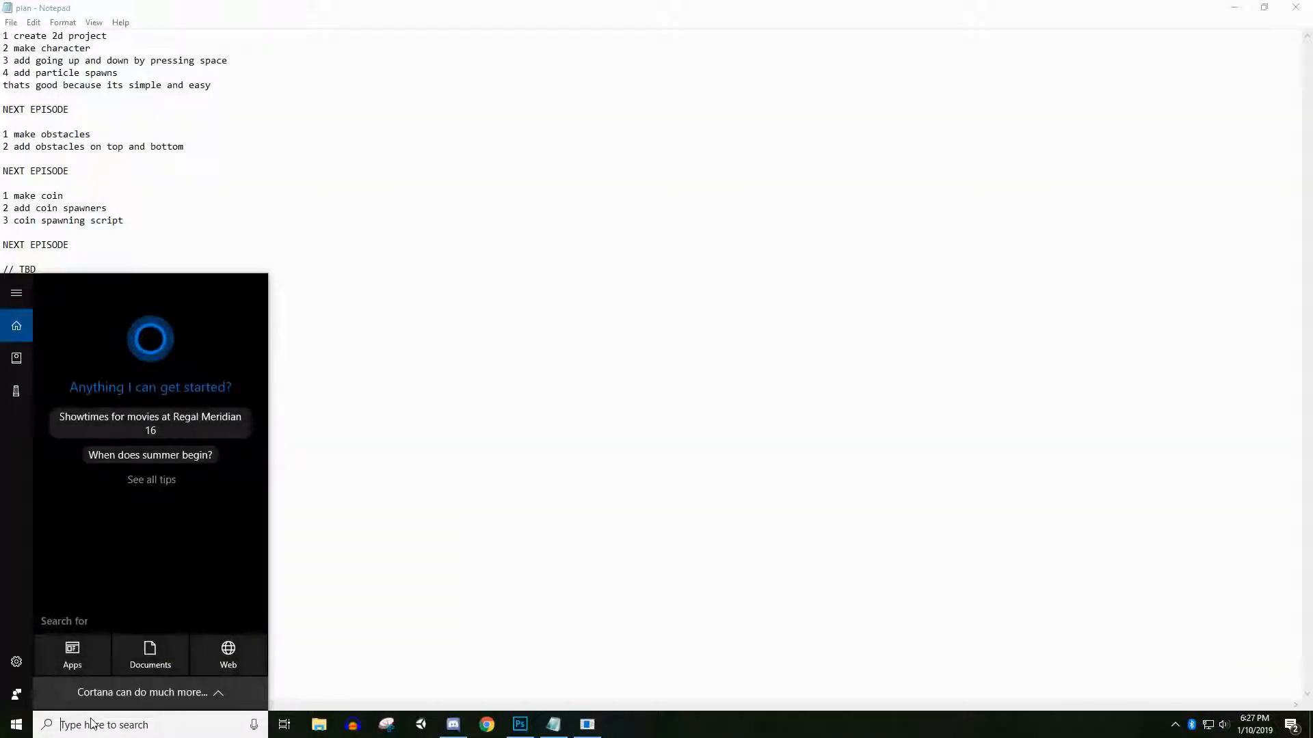
Step: Search the taskbar for 'unity' and launch Unity Hub
{"action": "type", "text": "unit"}
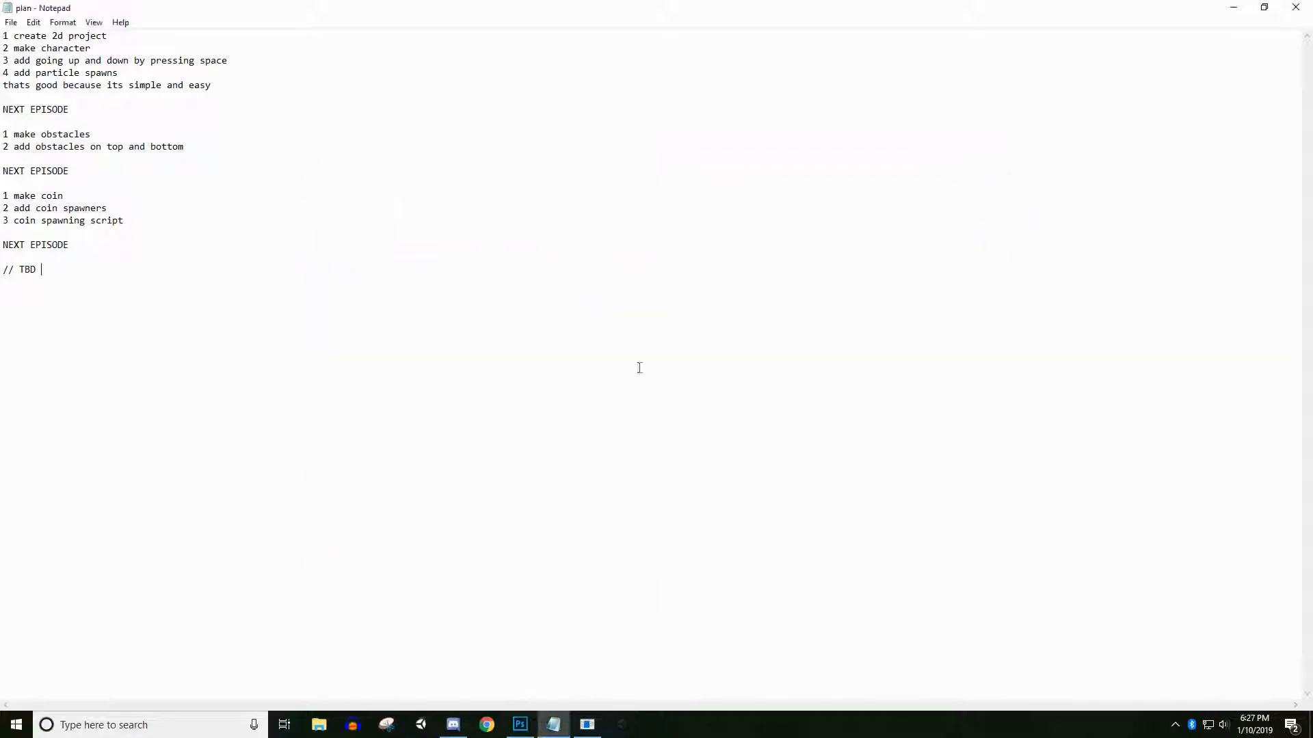
{"action": "type", "text": "unity"}
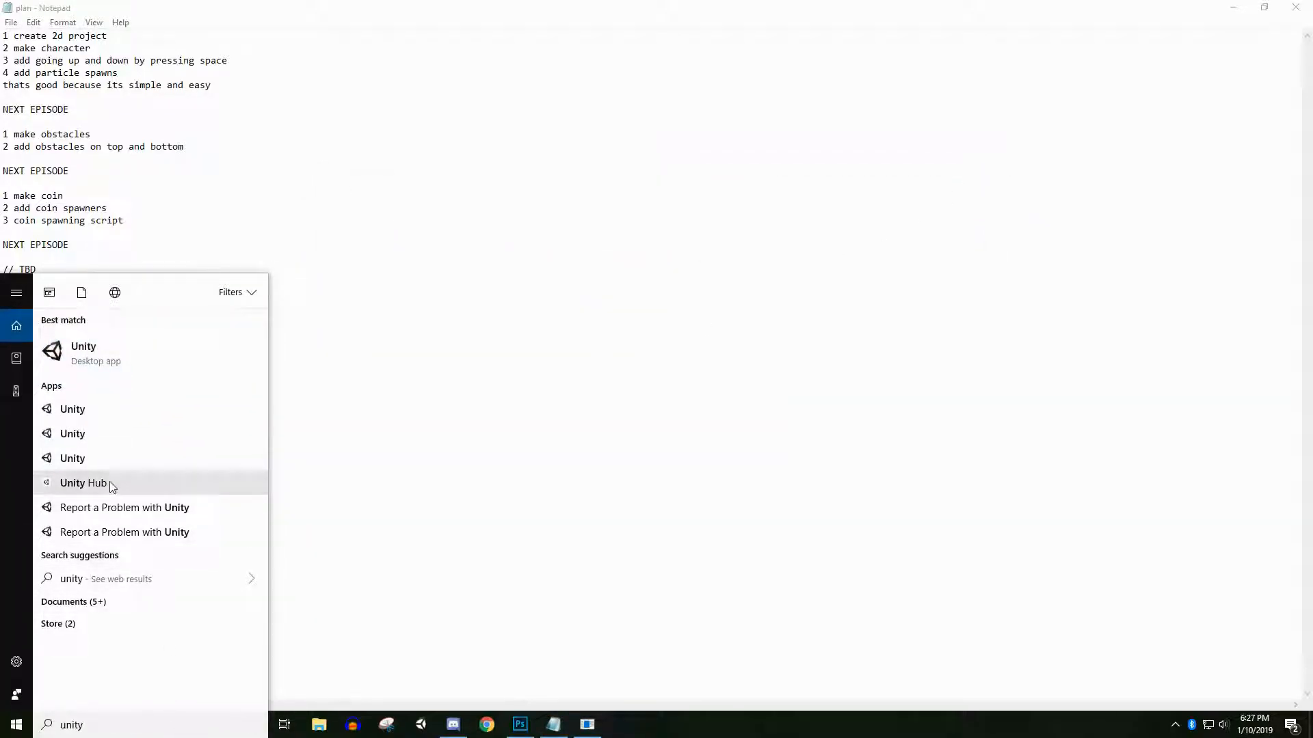
{"action": "left_click", "coordinate": [317, 486]}
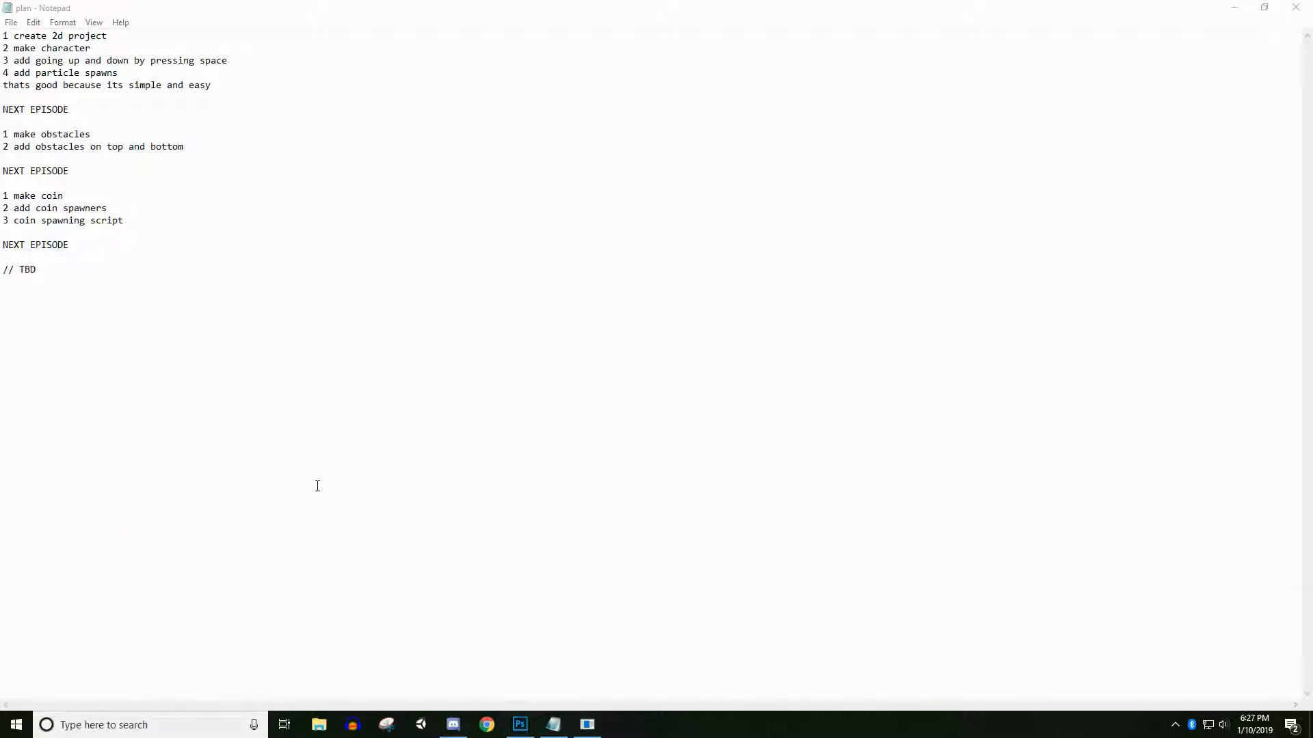
{"action": "mouse_move", "coordinate": [654, 515]}
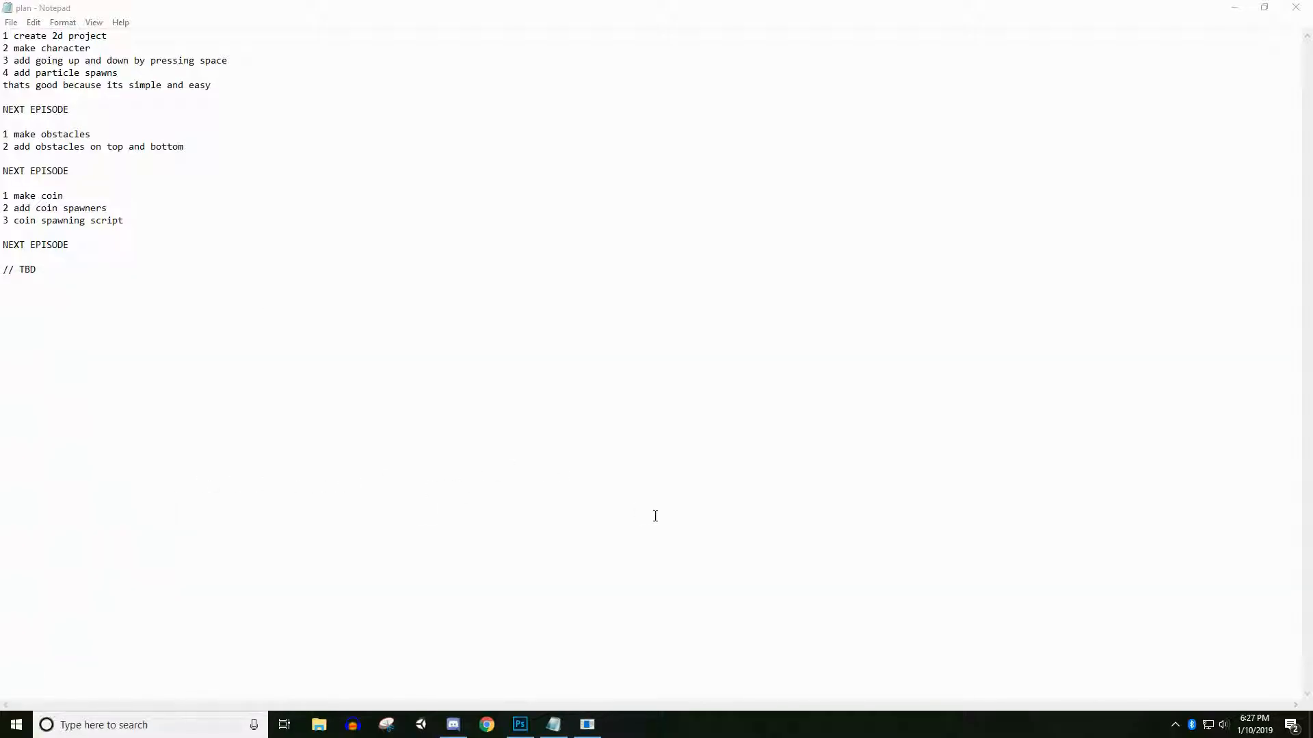
Step: Create a new project named 'Jetpack Joyride' using the 2D template
{"action": "left_click", "coordinate": [620, 725]}
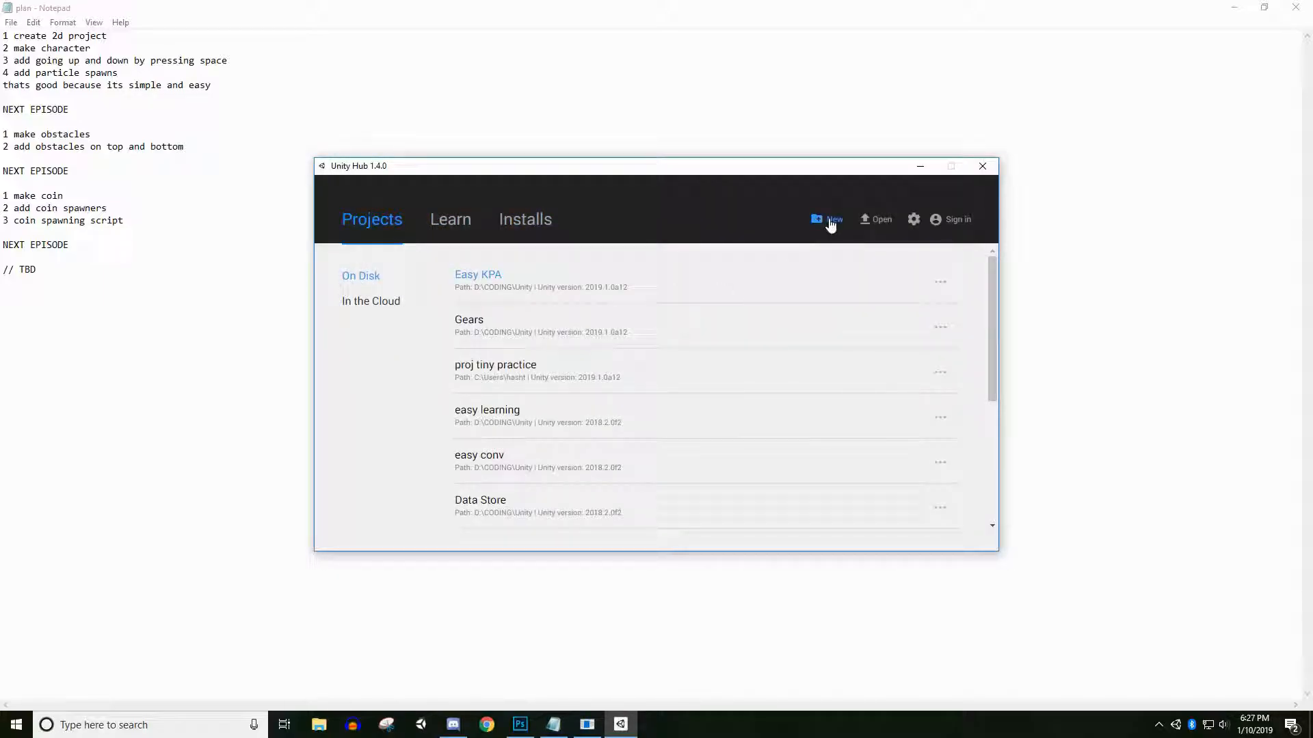
{"action": "left_click", "coordinate": [833, 218]}
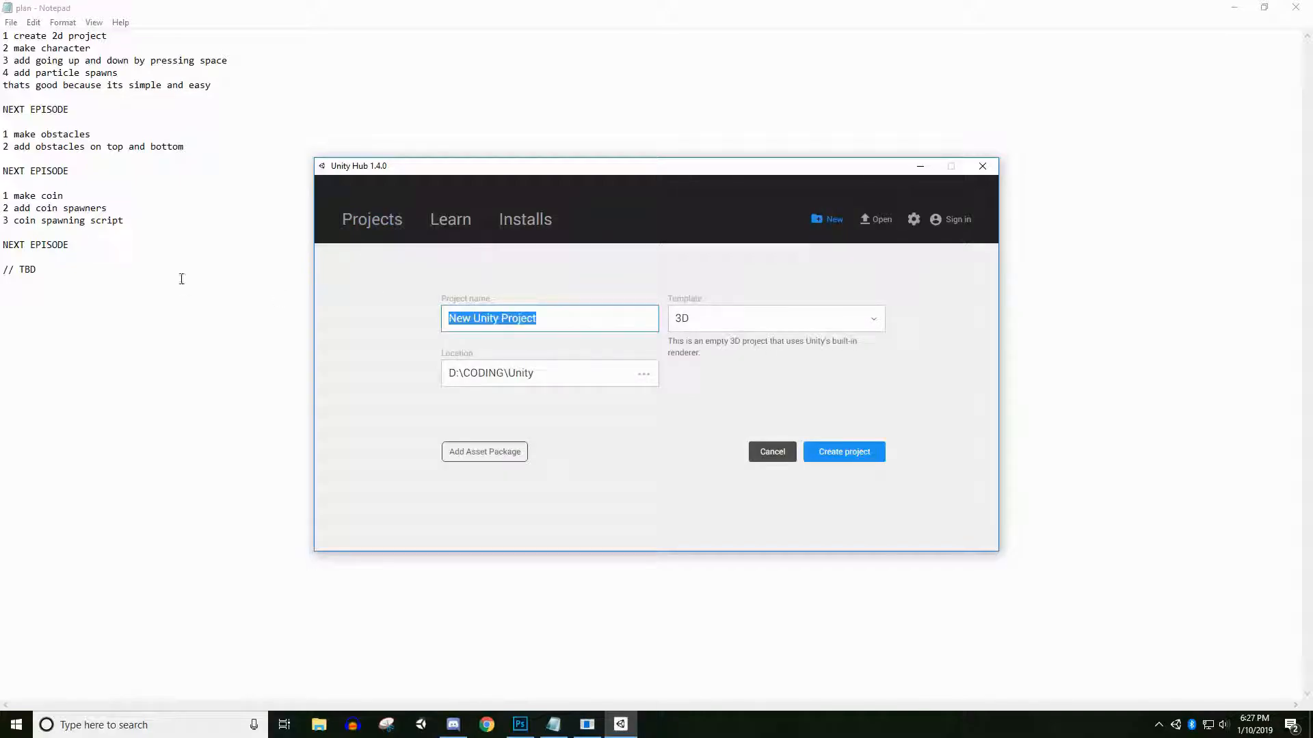
{"action": "type", "text": "Jetpack Joyride"}
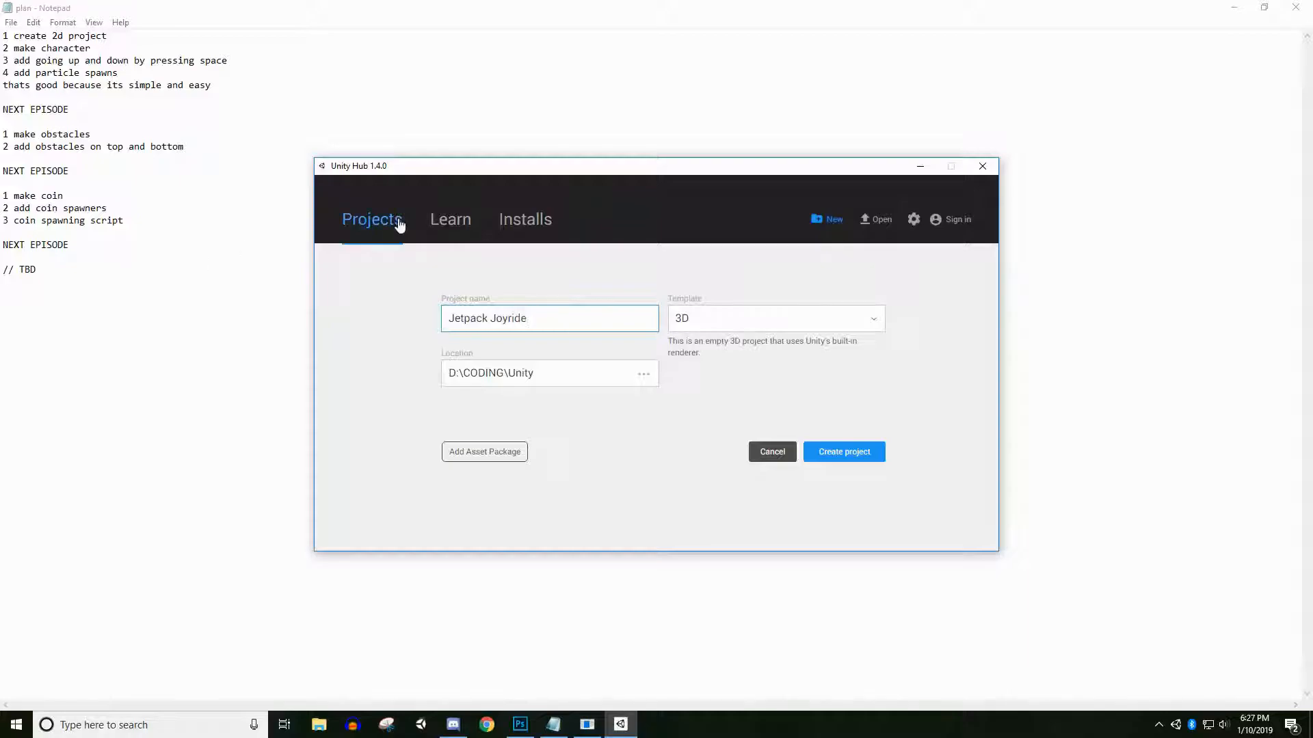
{"action": "left_click", "coordinate": [775, 318]}
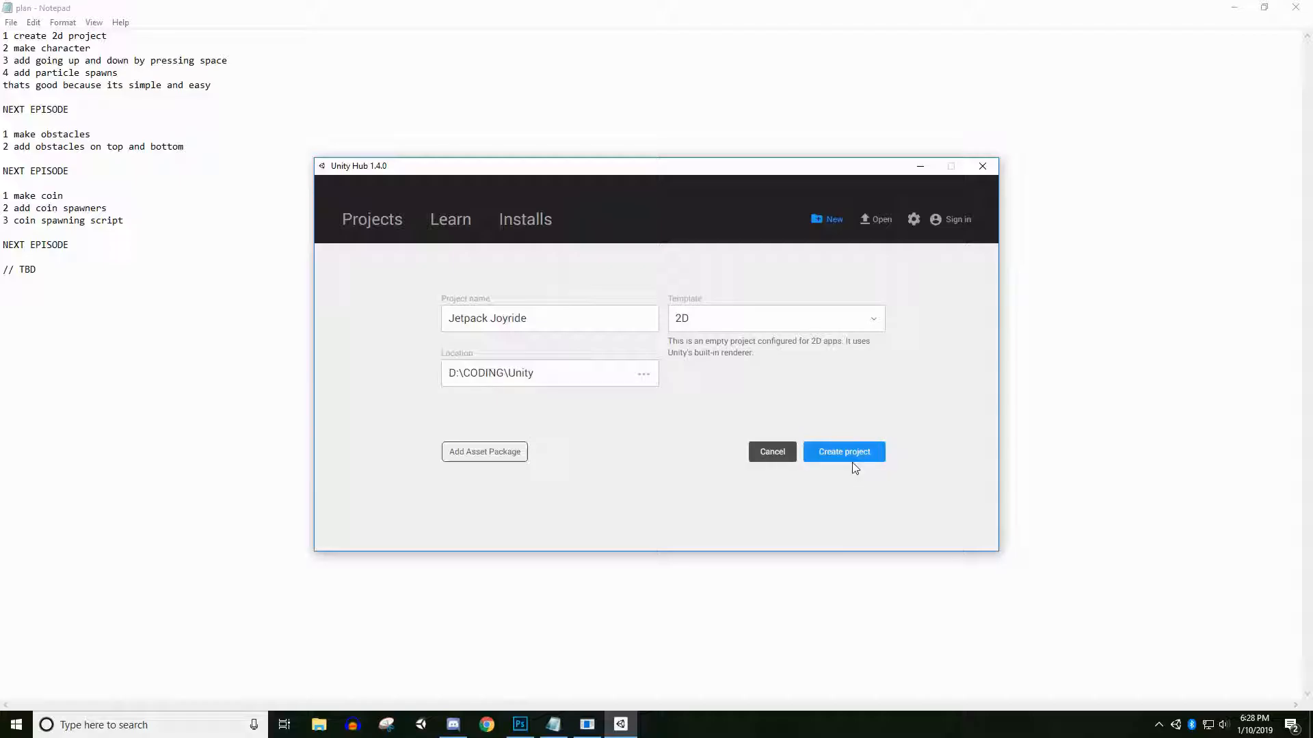
{"action": "left_click", "coordinate": [843, 451]}
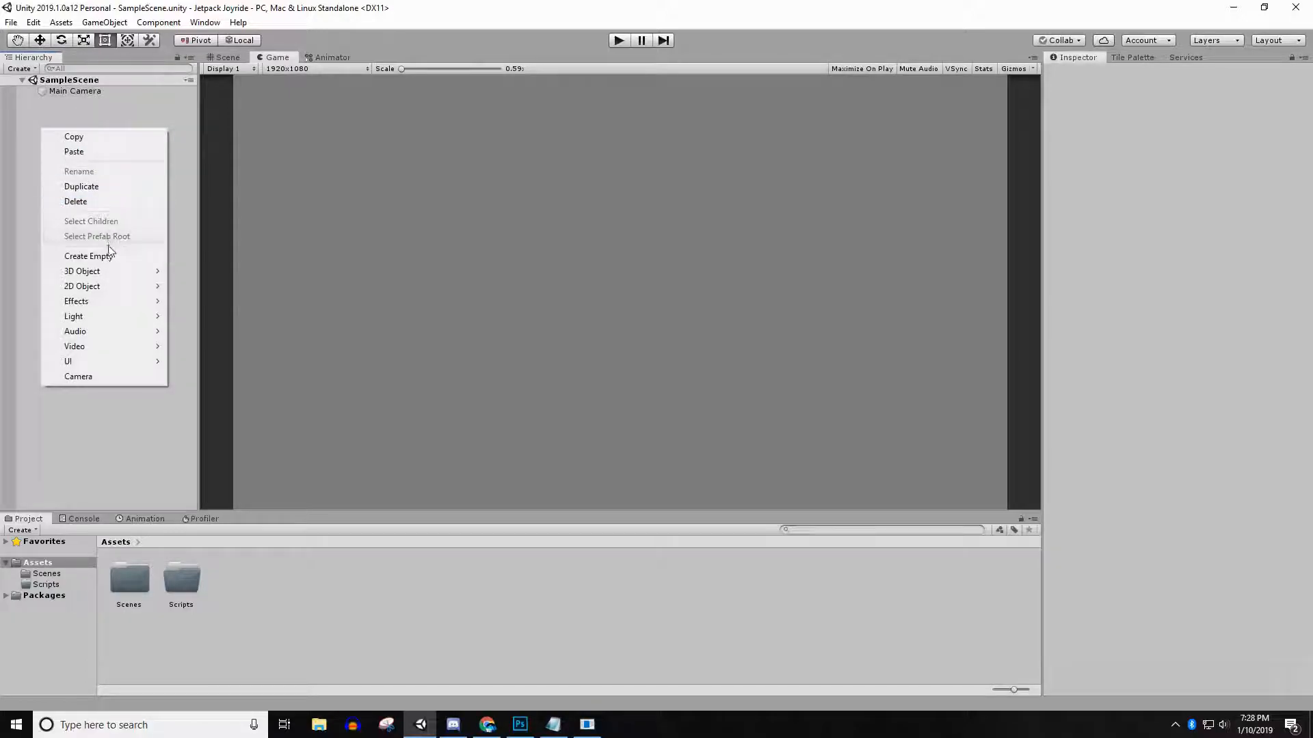
{"action": "mouse_move", "coordinate": [82, 286]}
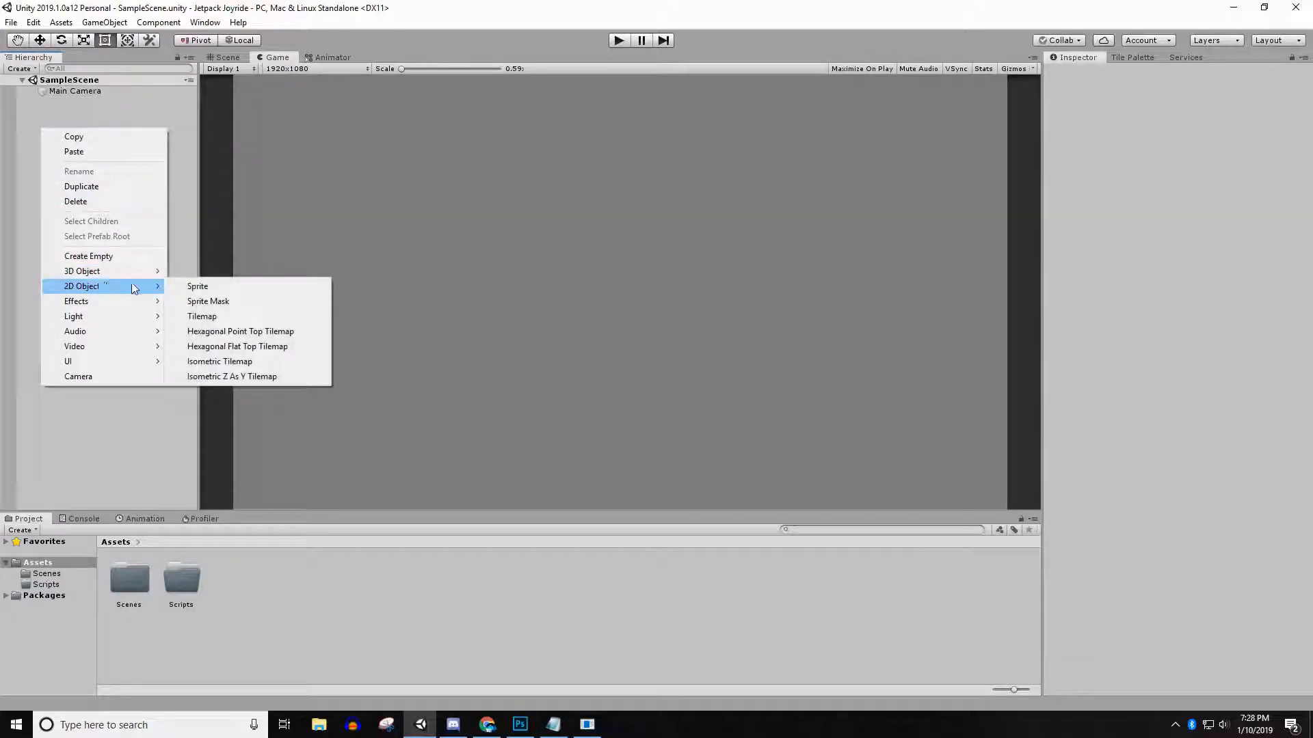
{"action": "mouse_move", "coordinate": [197, 287]}
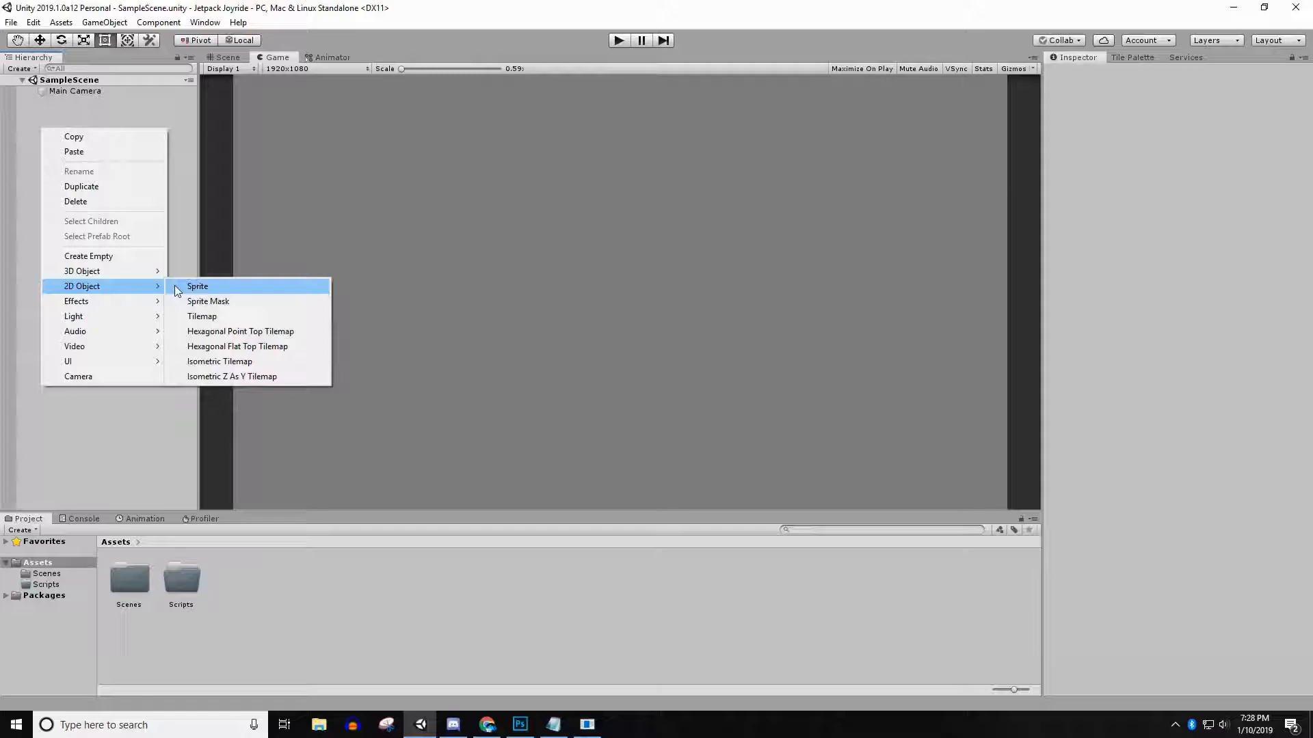
Step: Add a 2D Sprite object to the scene and rename it 'Character'
{"action": "left_click", "coordinate": [197, 286]}
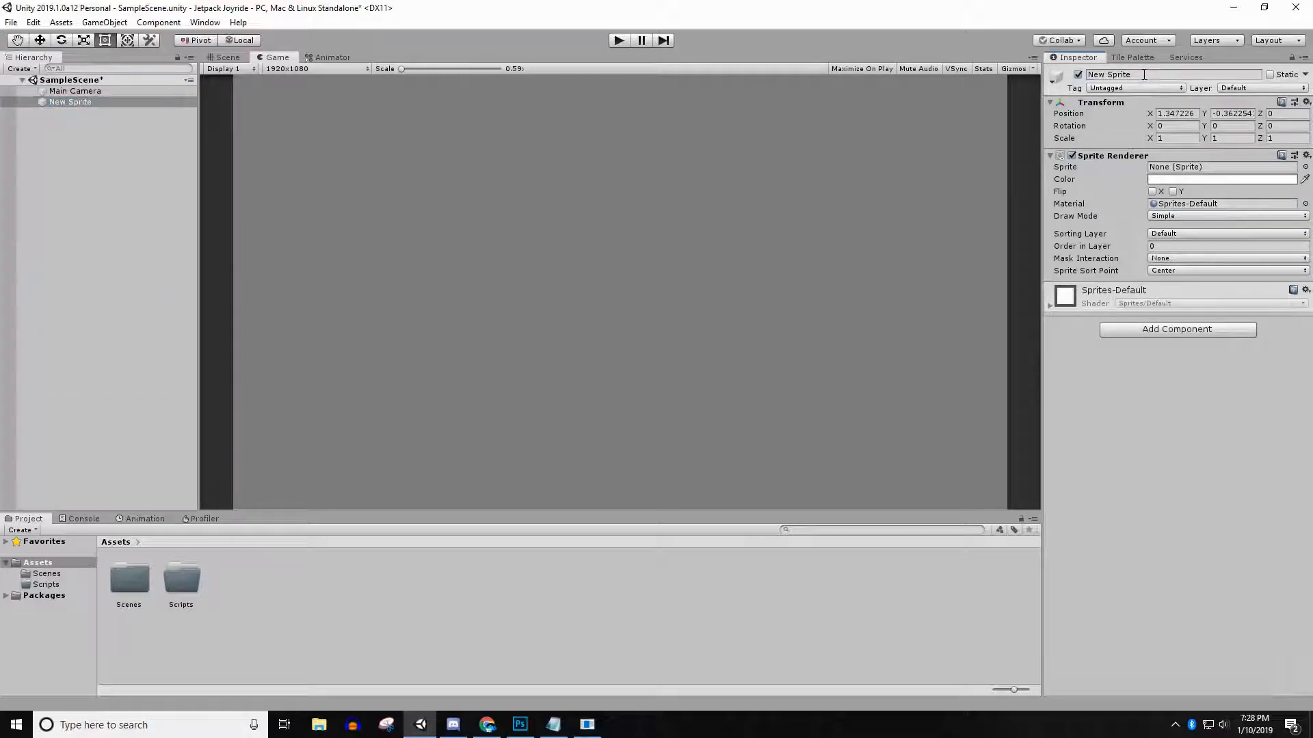
{"action": "type", "text": "Character"}
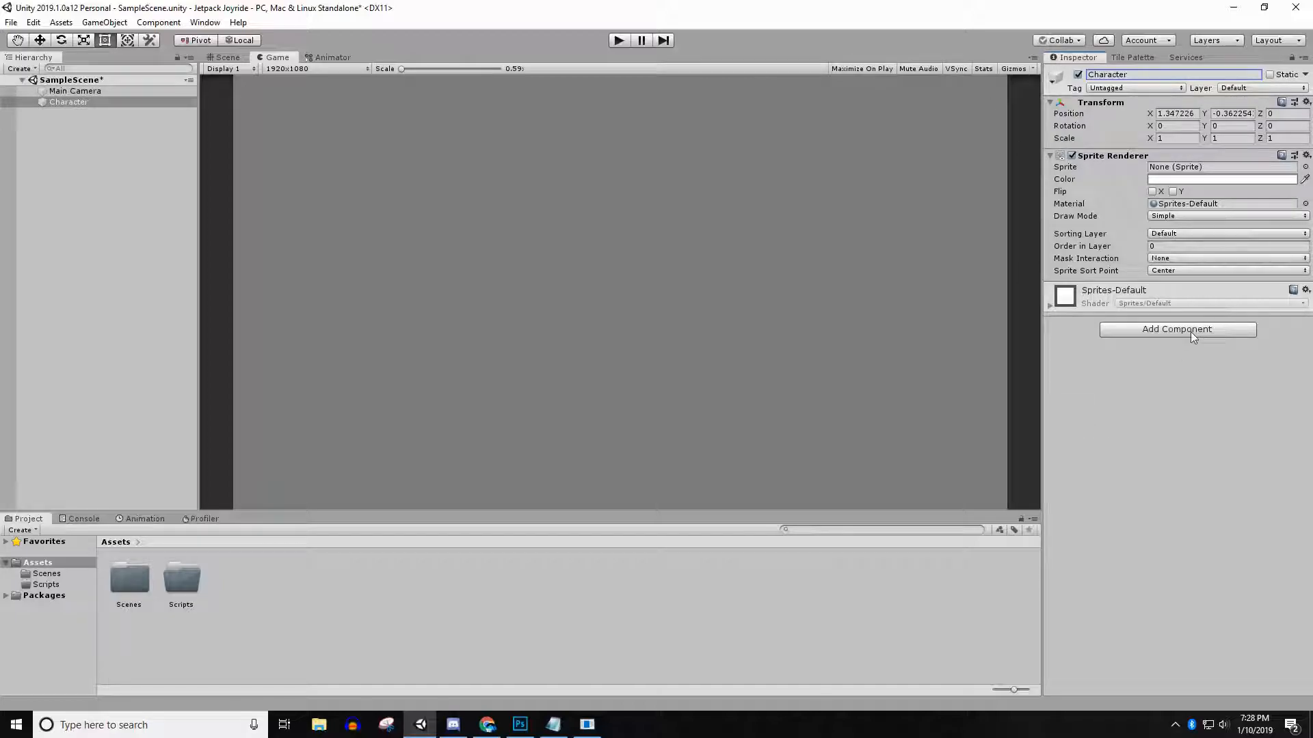
{"action": "mouse_move", "coordinate": [469, 322]}
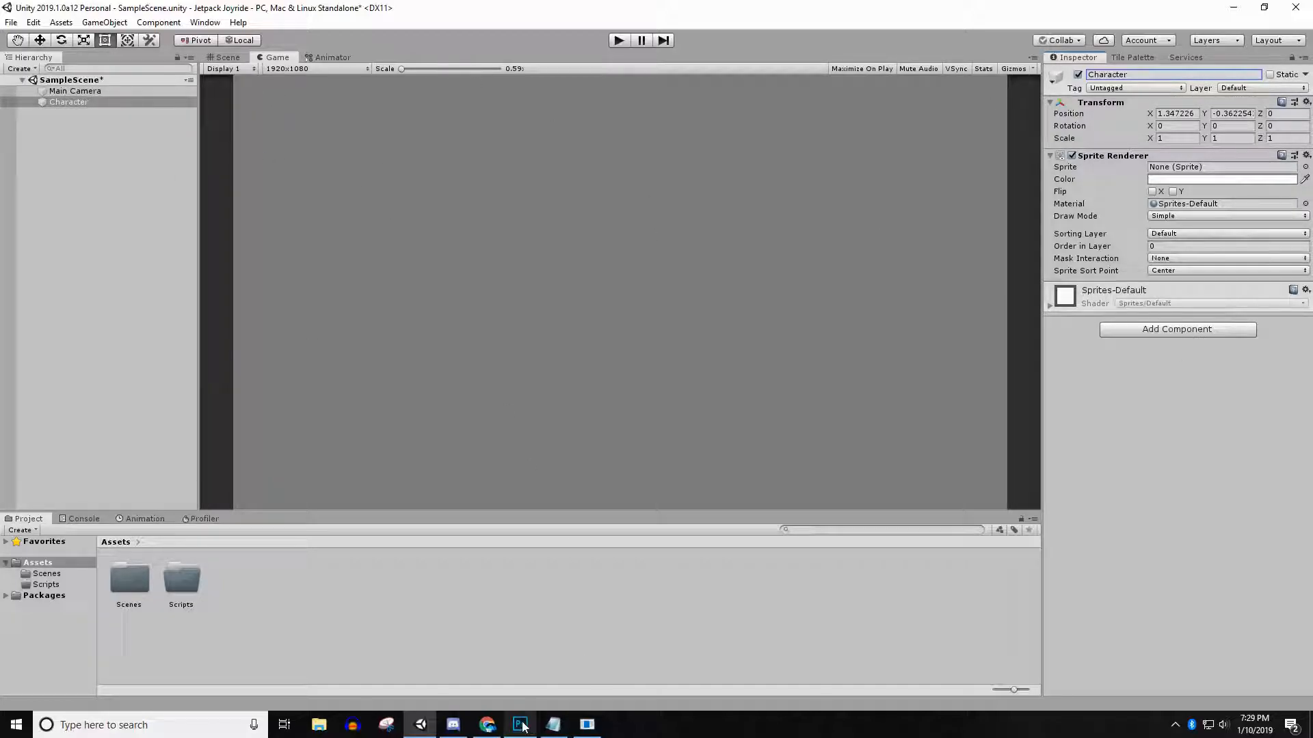
Step: Import mrcharacter.png into Assets and assign it as the Character's sprite
{"action": "left_click", "coordinate": [520, 725]}
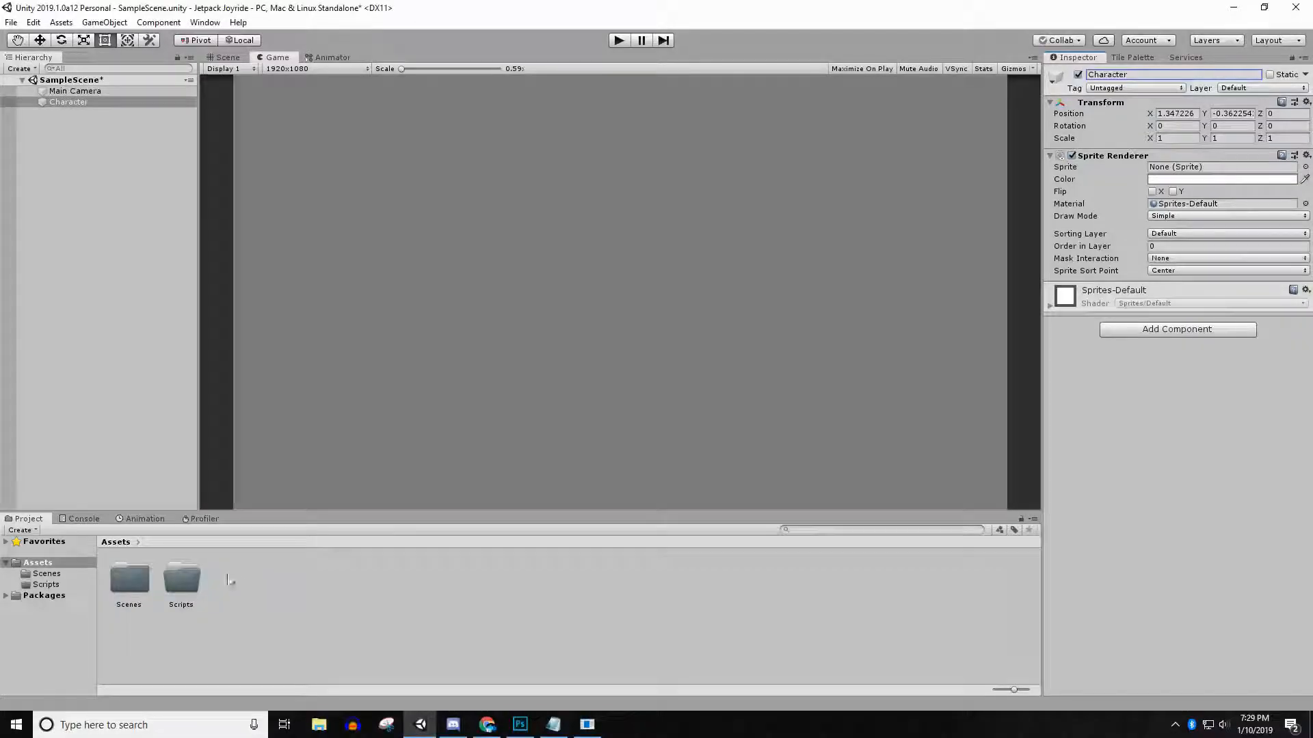
{"action": "mouse_move", "coordinate": [237, 577]}
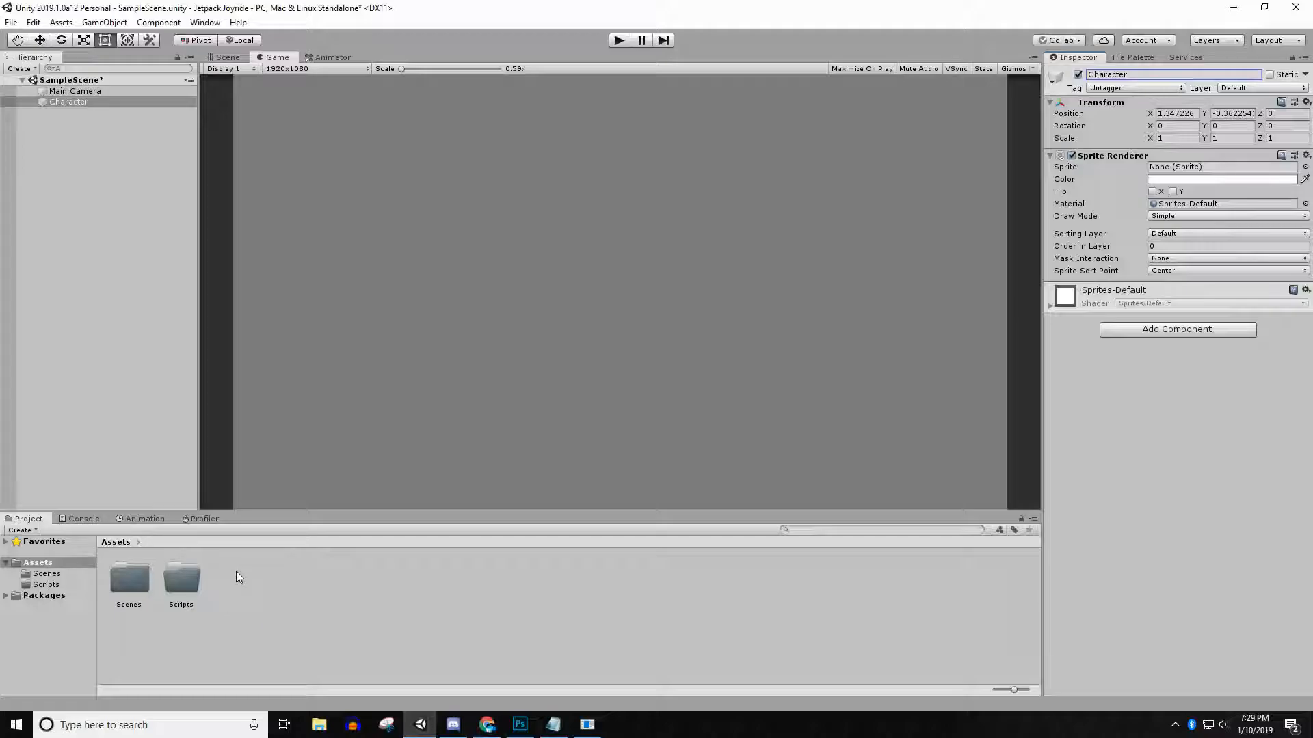
{"action": "right_click", "coordinate": [238, 578]}
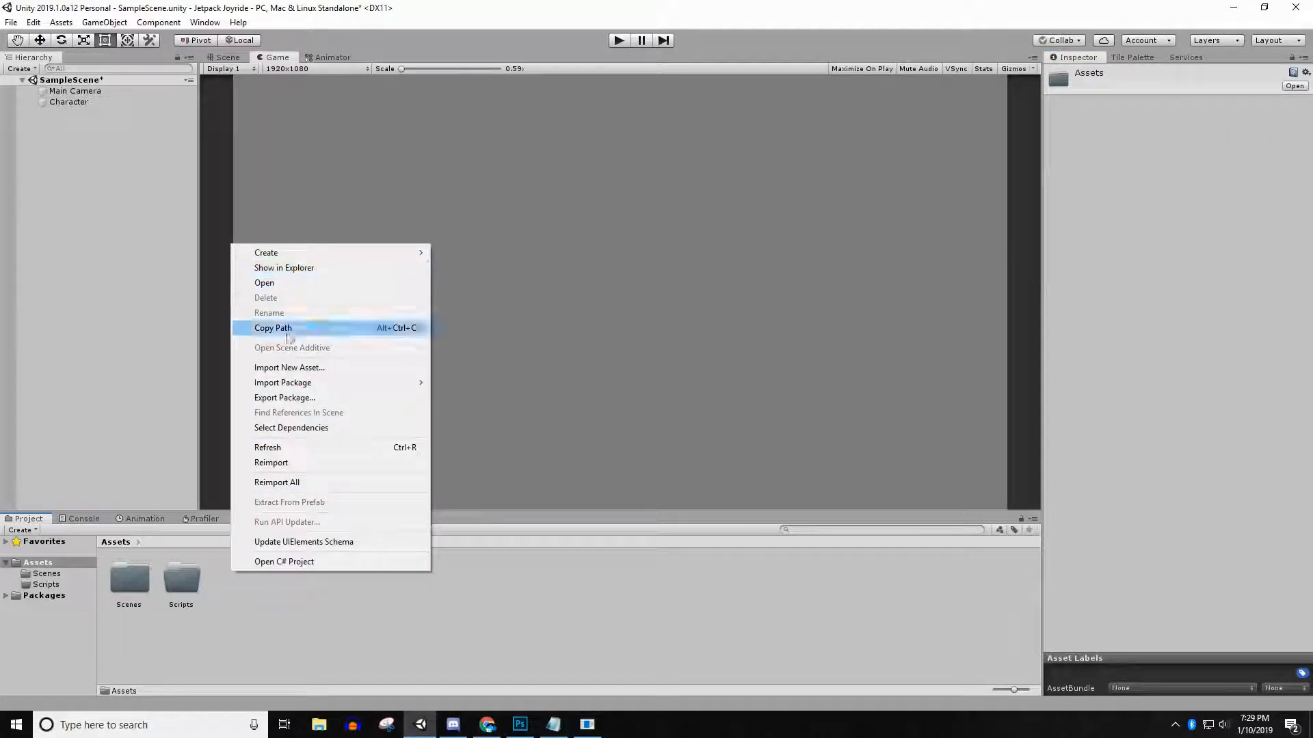
{"action": "left_click", "coordinate": [288, 367]}
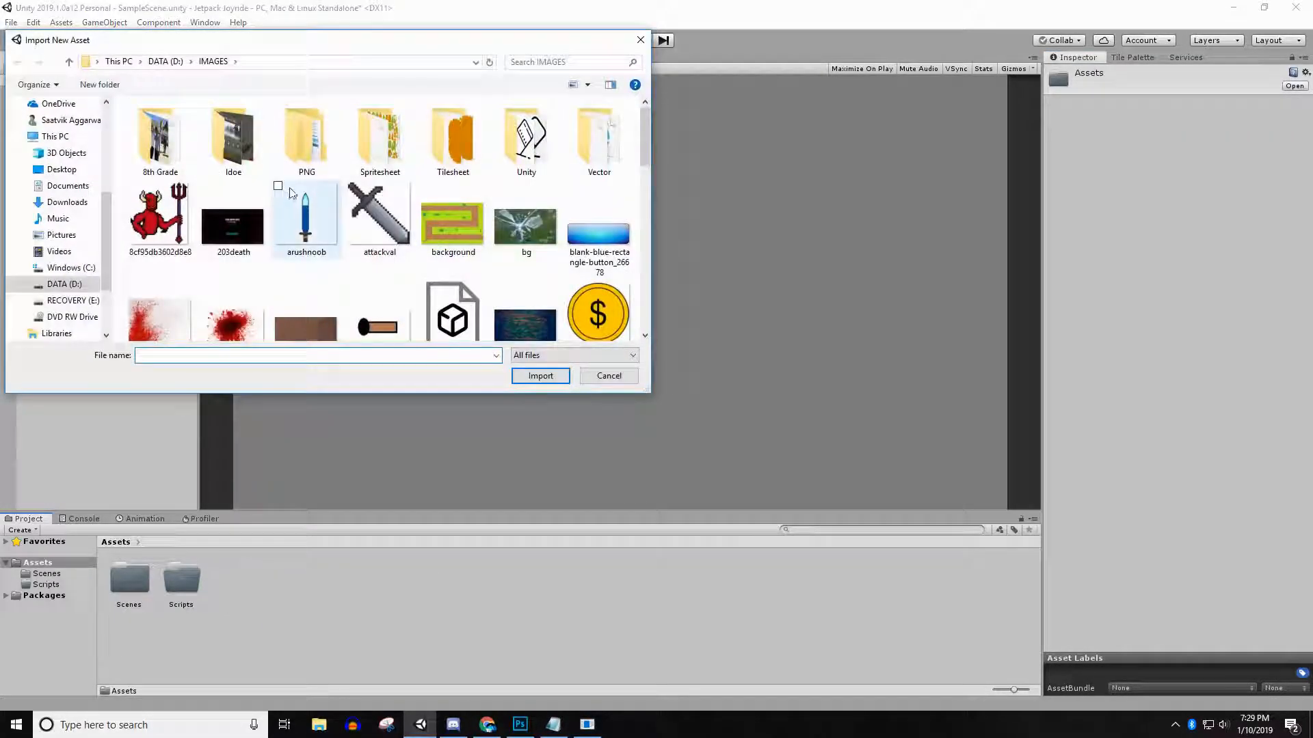
{"action": "type", "text": "mr"}
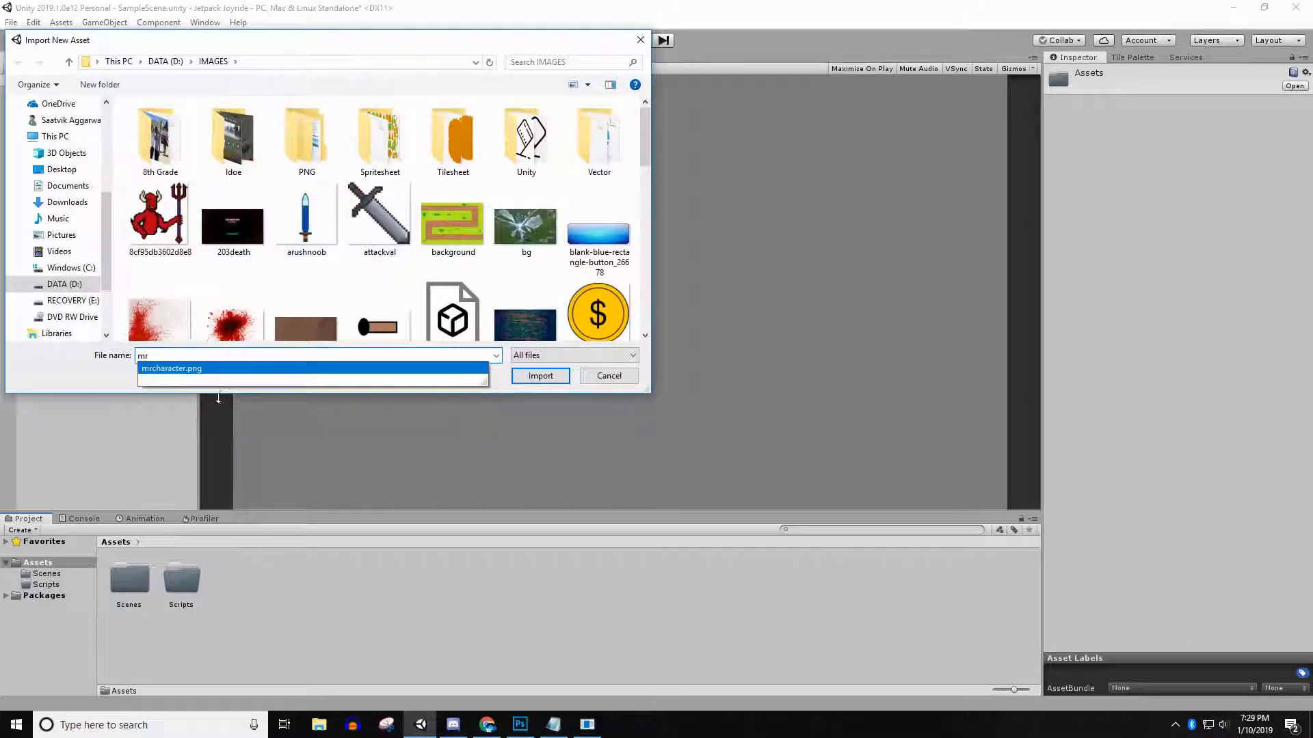
{"action": "left_click", "coordinate": [170, 368]}
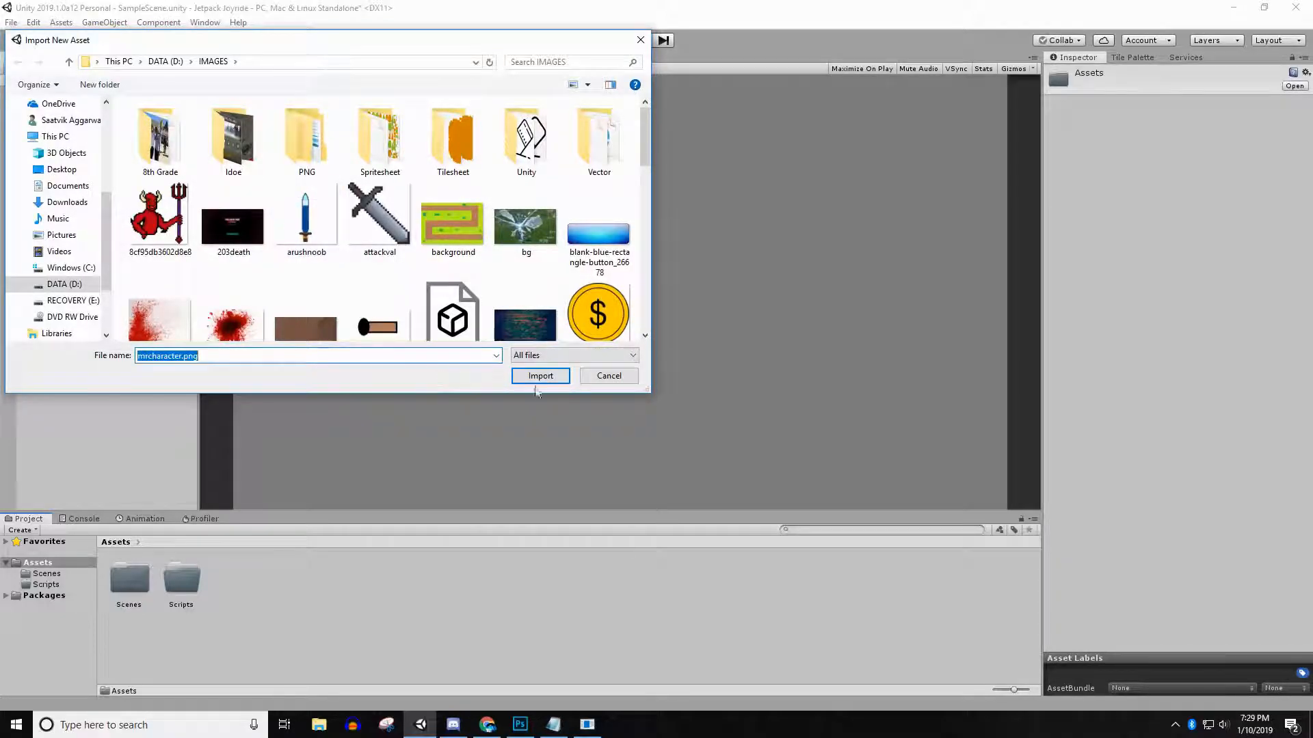
{"action": "left_click", "coordinate": [540, 376]}
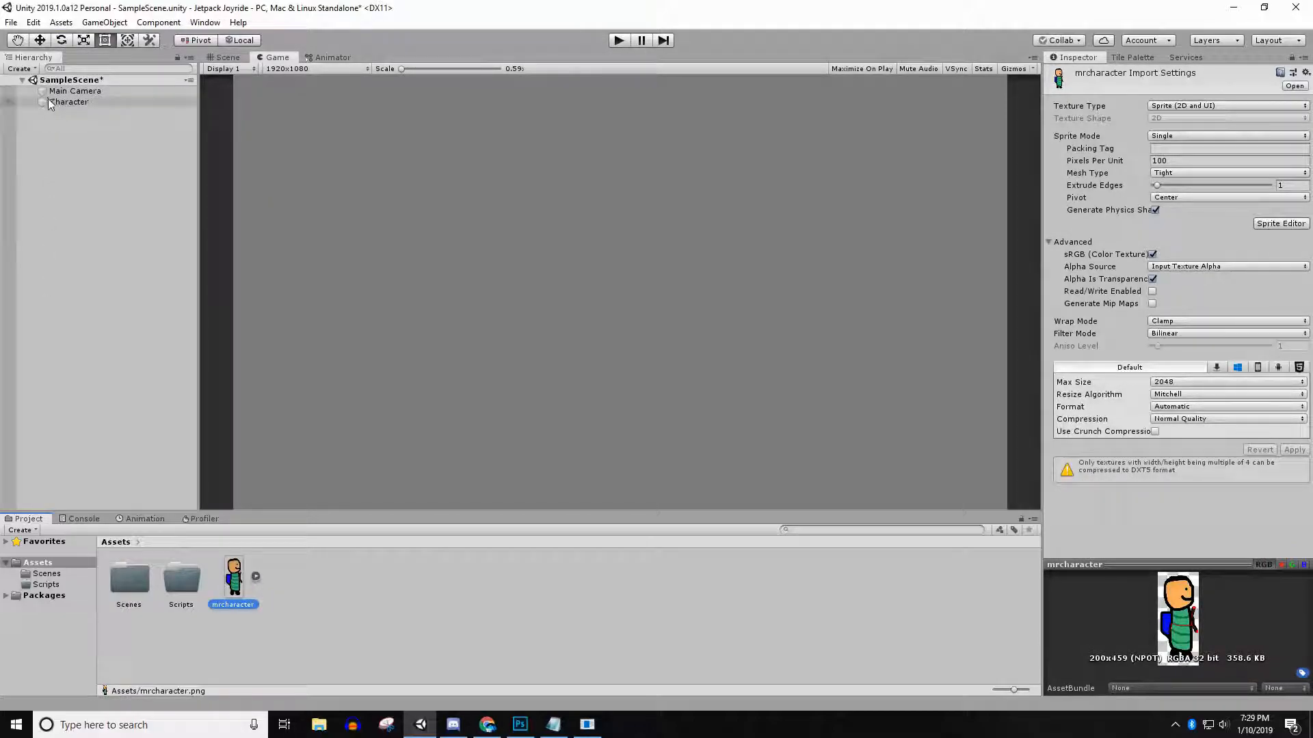
{"action": "left_click", "coordinate": [69, 101]}
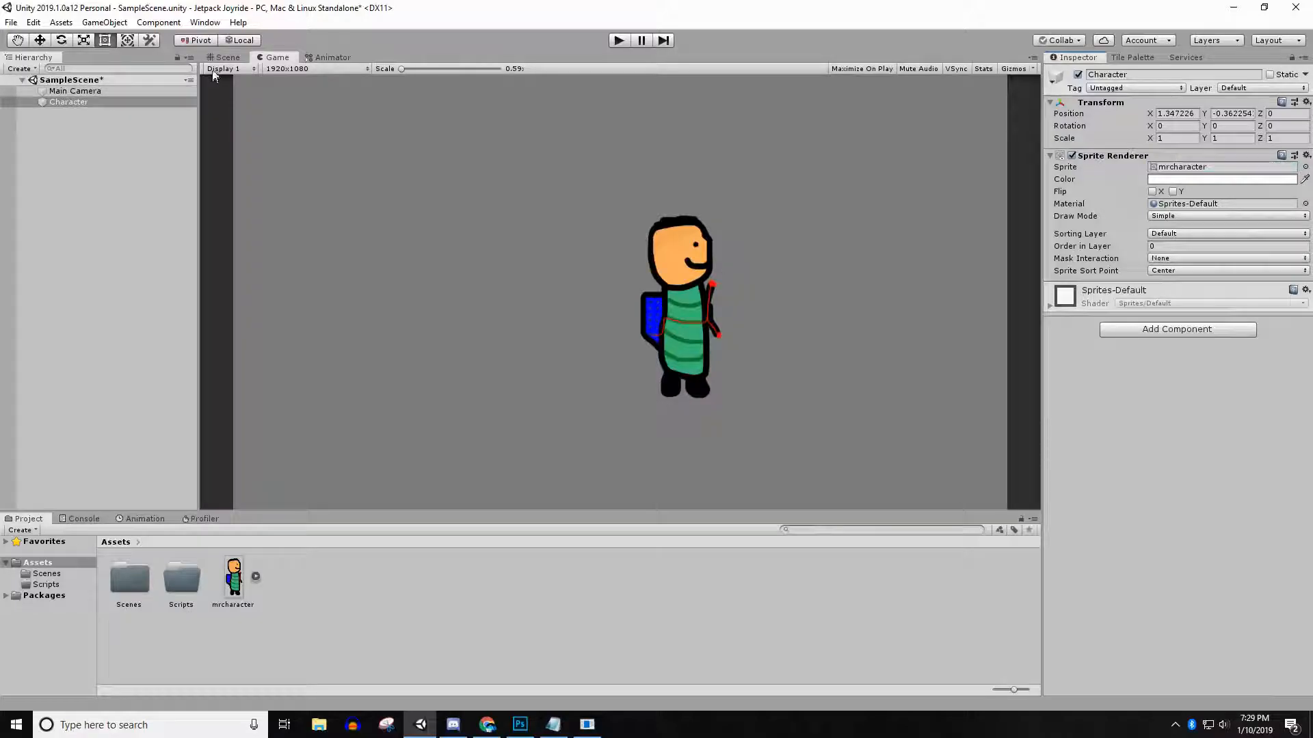
Step: Place Character at the origin and set its Scale X and Y to 0.5
{"action": "left_click", "coordinate": [226, 56]}
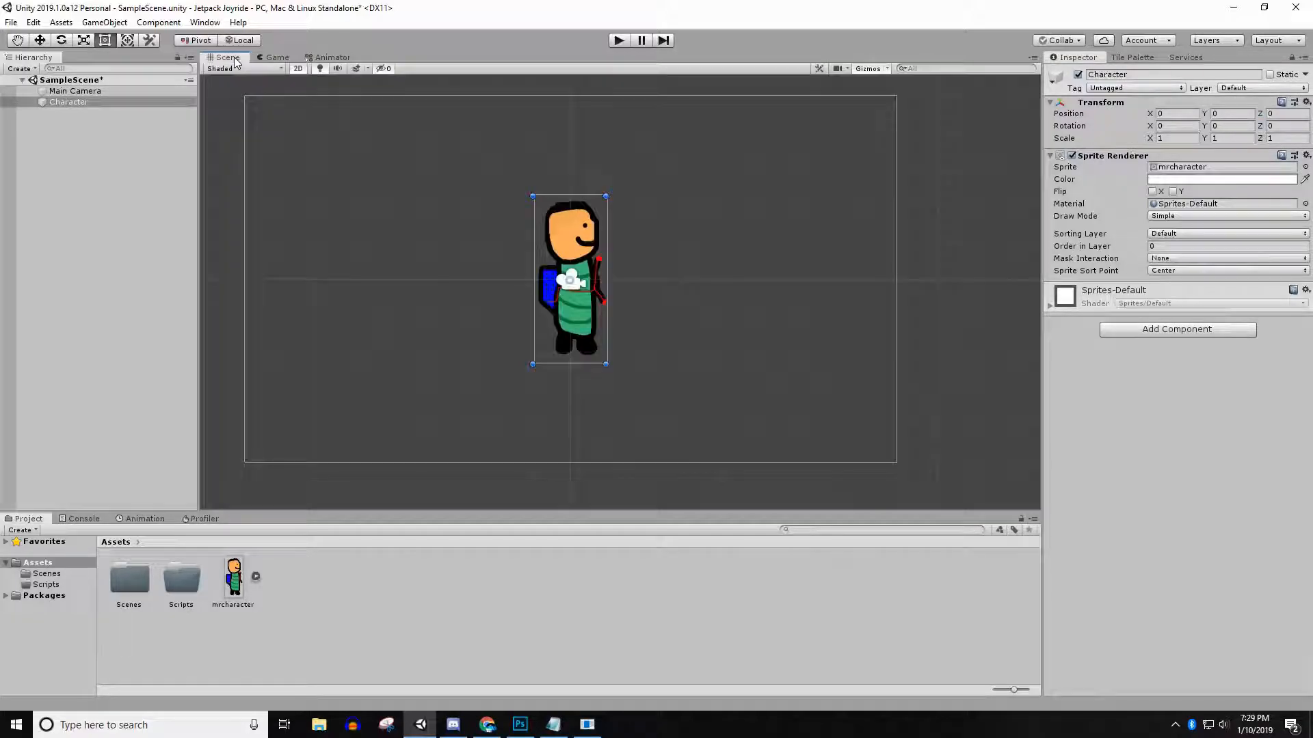
{"action": "left_click", "coordinate": [276, 57]}
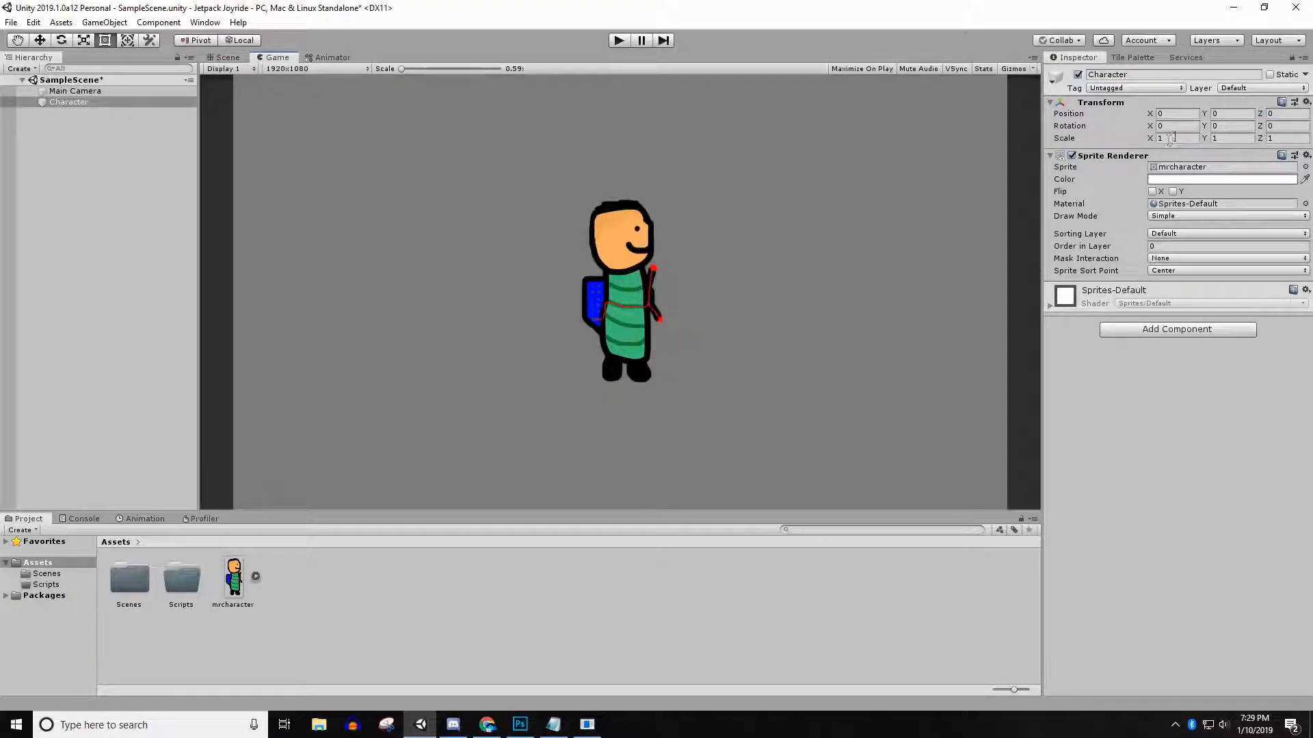
{"action": "left_click", "coordinate": [1172, 137]}
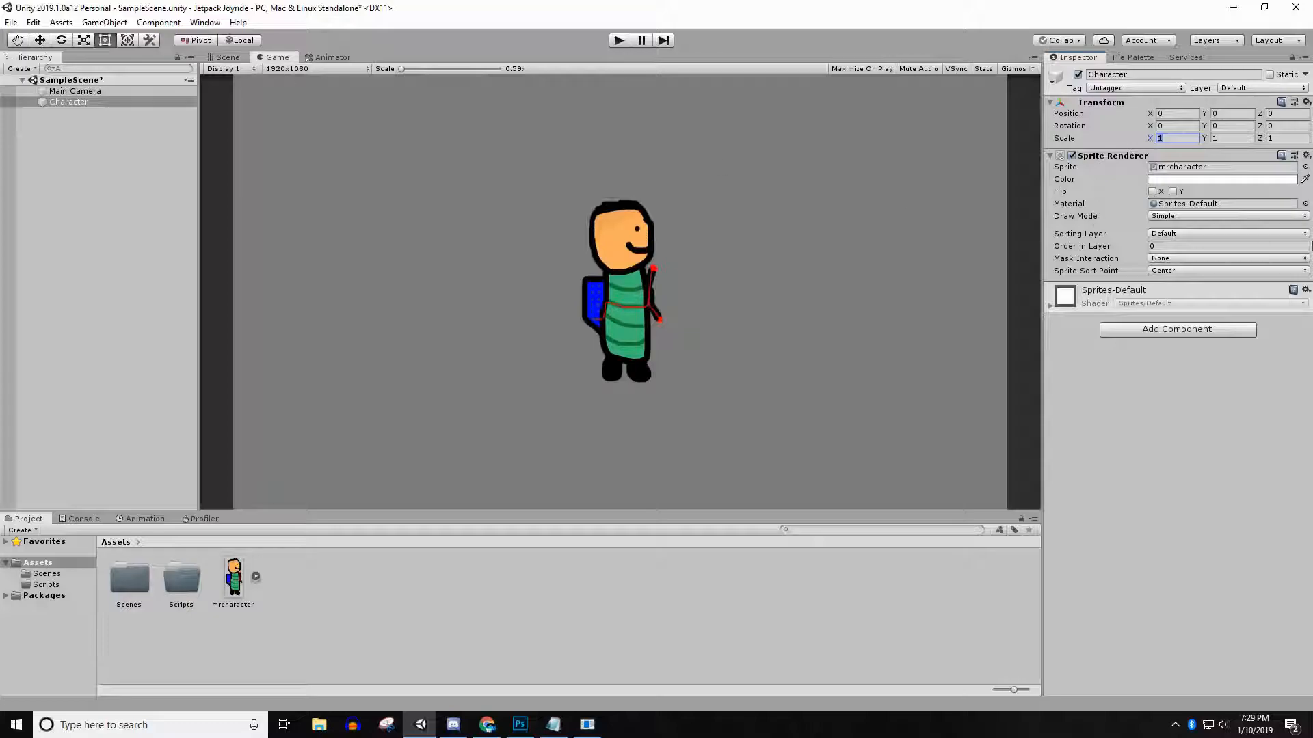
{"action": "type", "text": "0.5"}
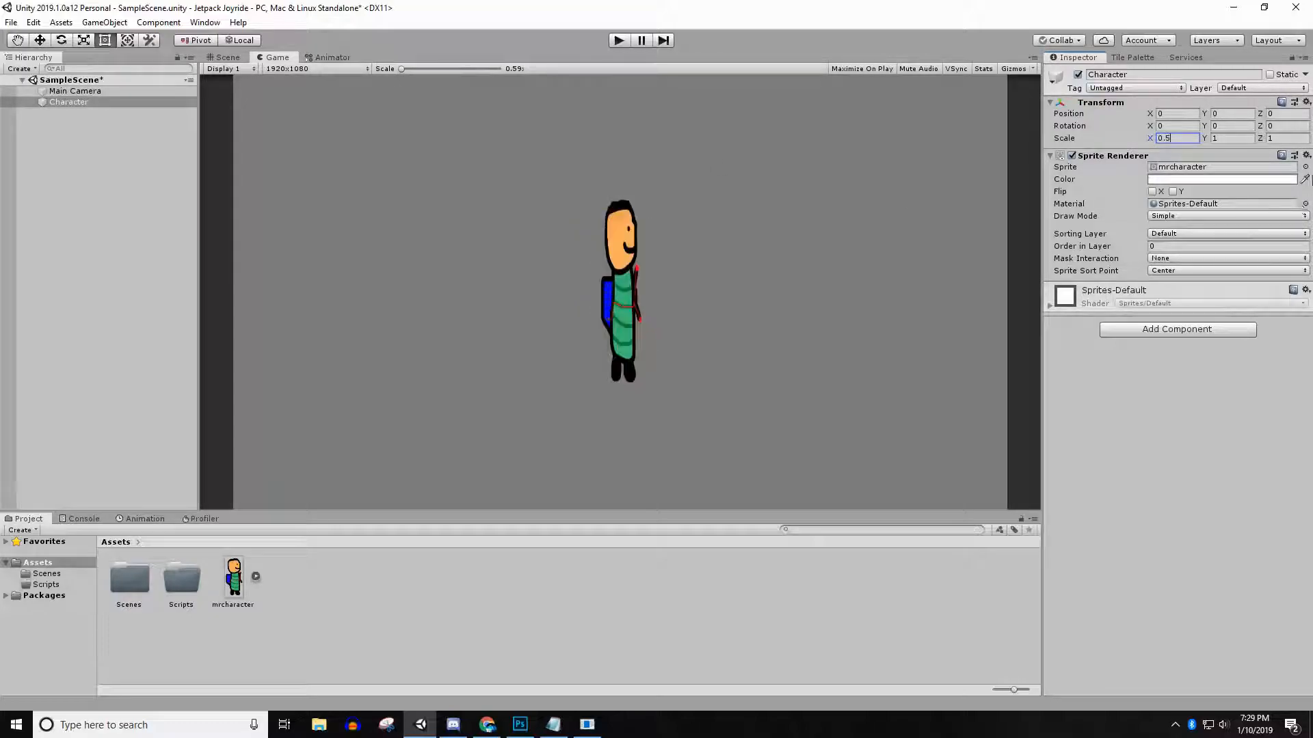
{"action": "left_click", "coordinate": [1231, 139]}
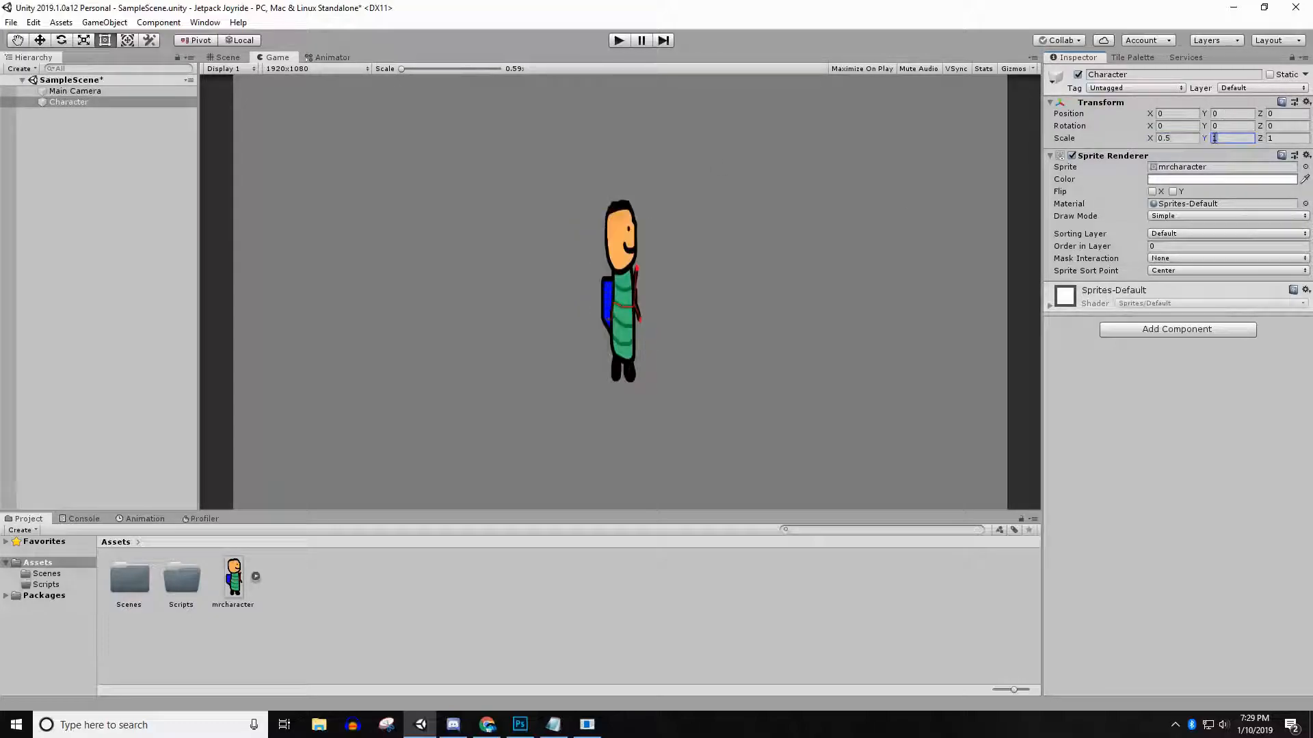
{"action": "type", "text": "0.5"}
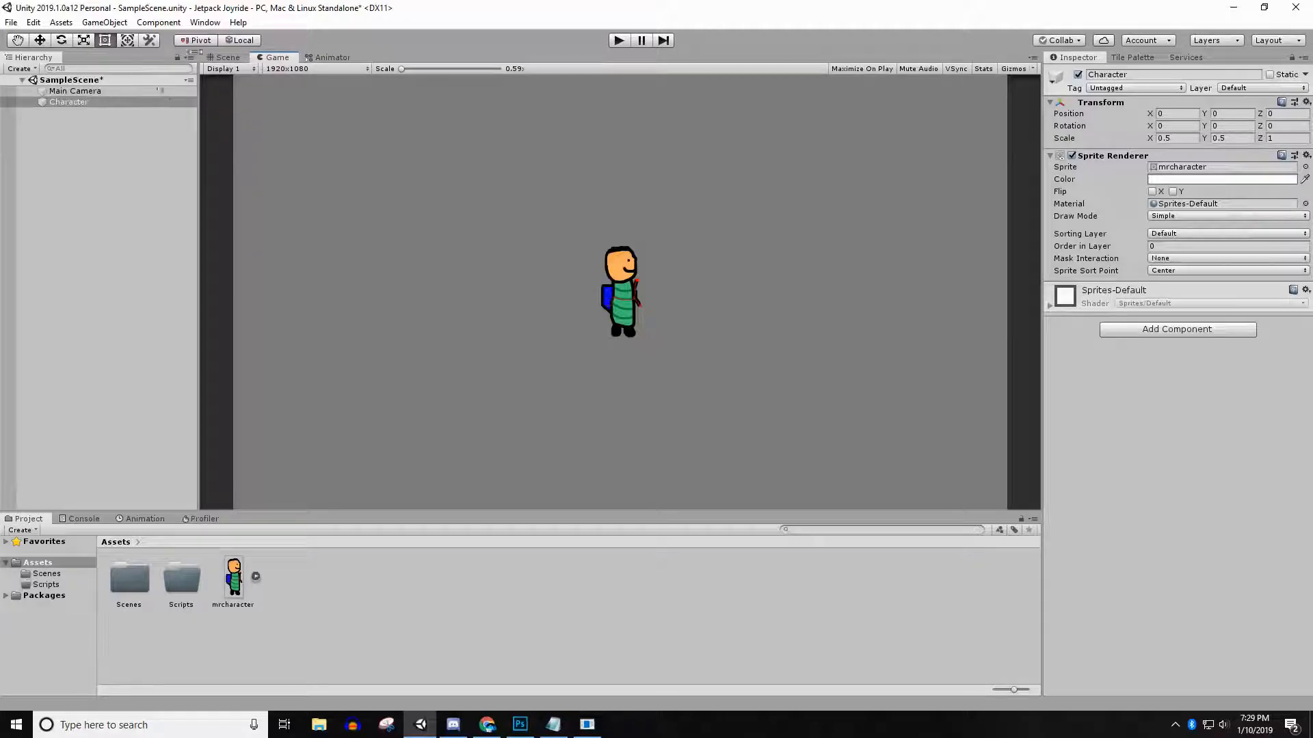
{"action": "left_click", "coordinate": [226, 57]}
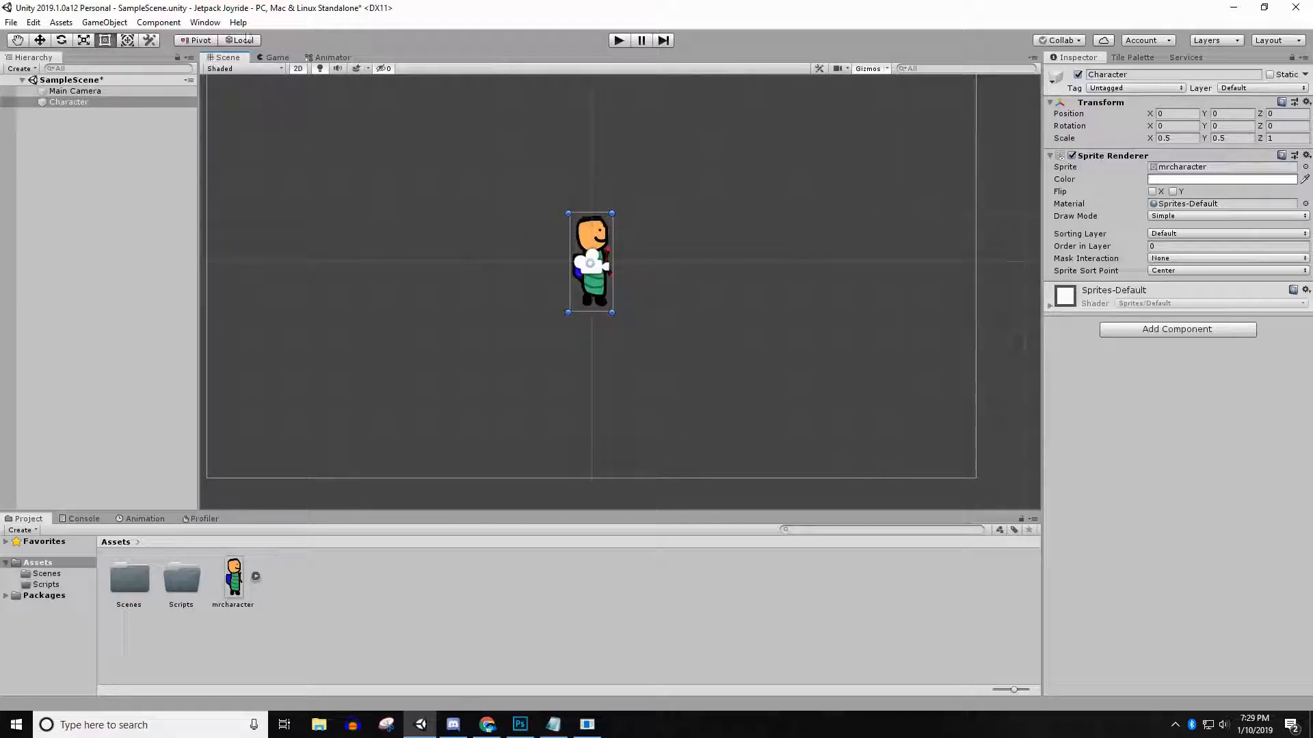
Step: Add Rigidbody 2D with Continuous collision detection, plus a Polygon Collider 2D, to Character
{"action": "left_click", "coordinate": [277, 57]}
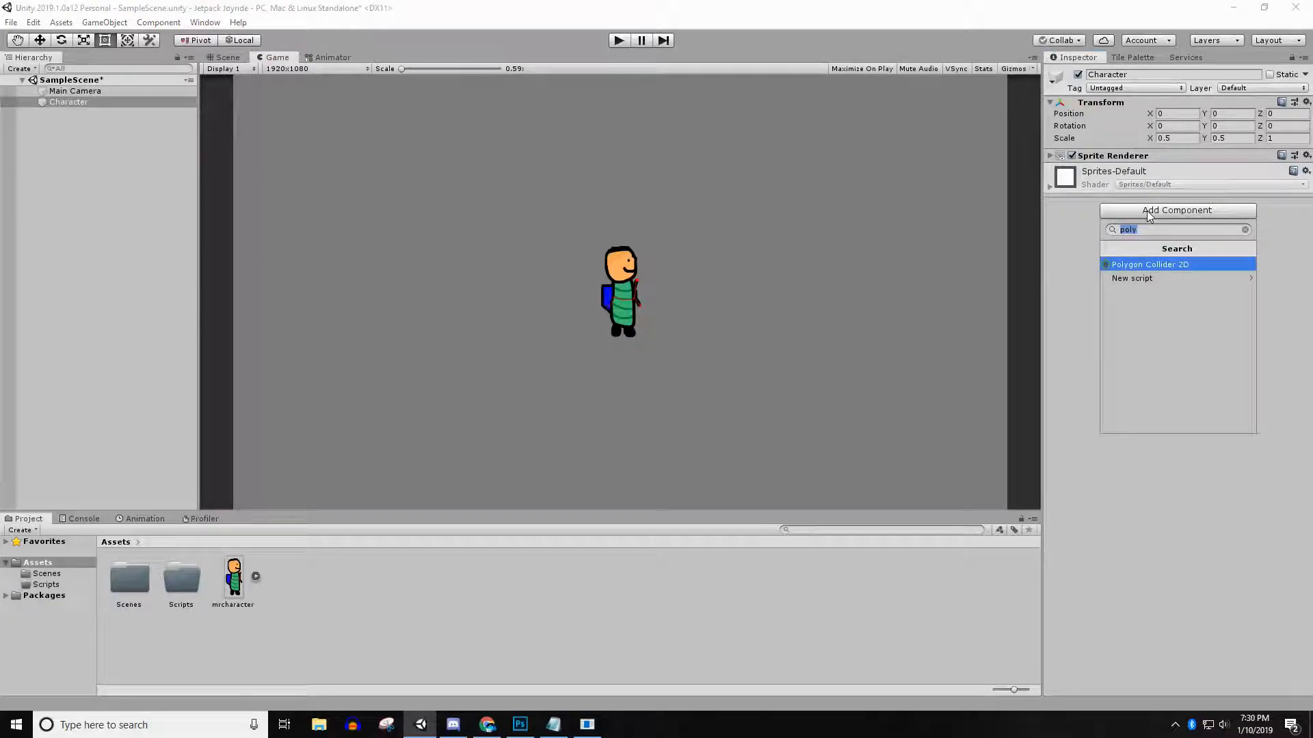
{"action": "type", "text": "rigidbody 2d"}
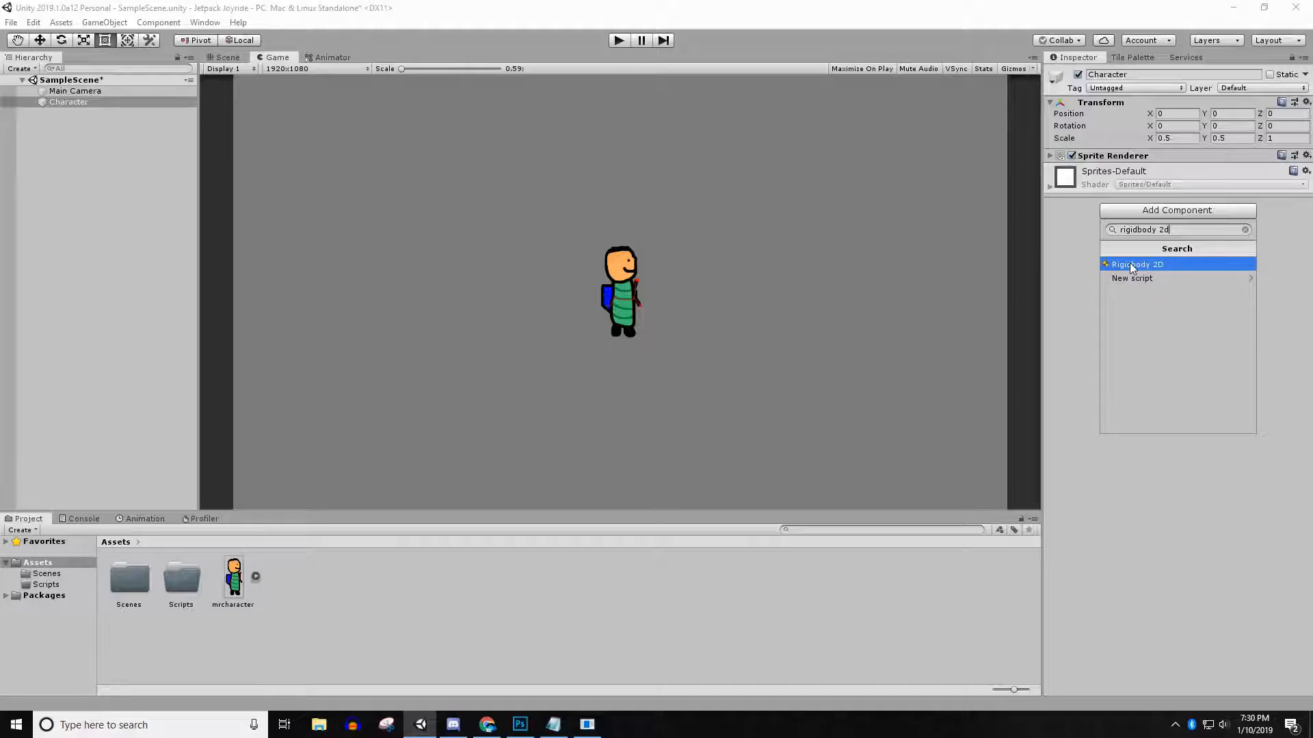
{"action": "left_click", "coordinate": [1138, 264]}
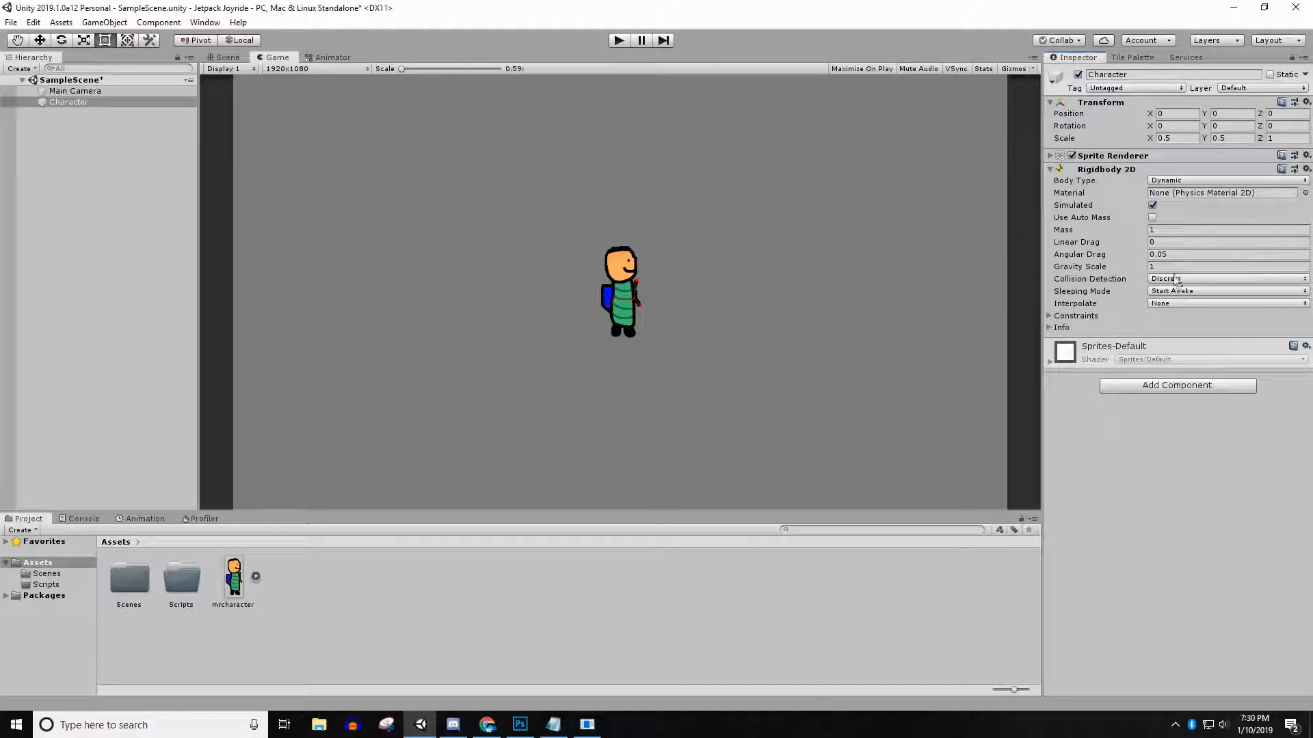
{"action": "left_click", "coordinate": [1224, 278]}
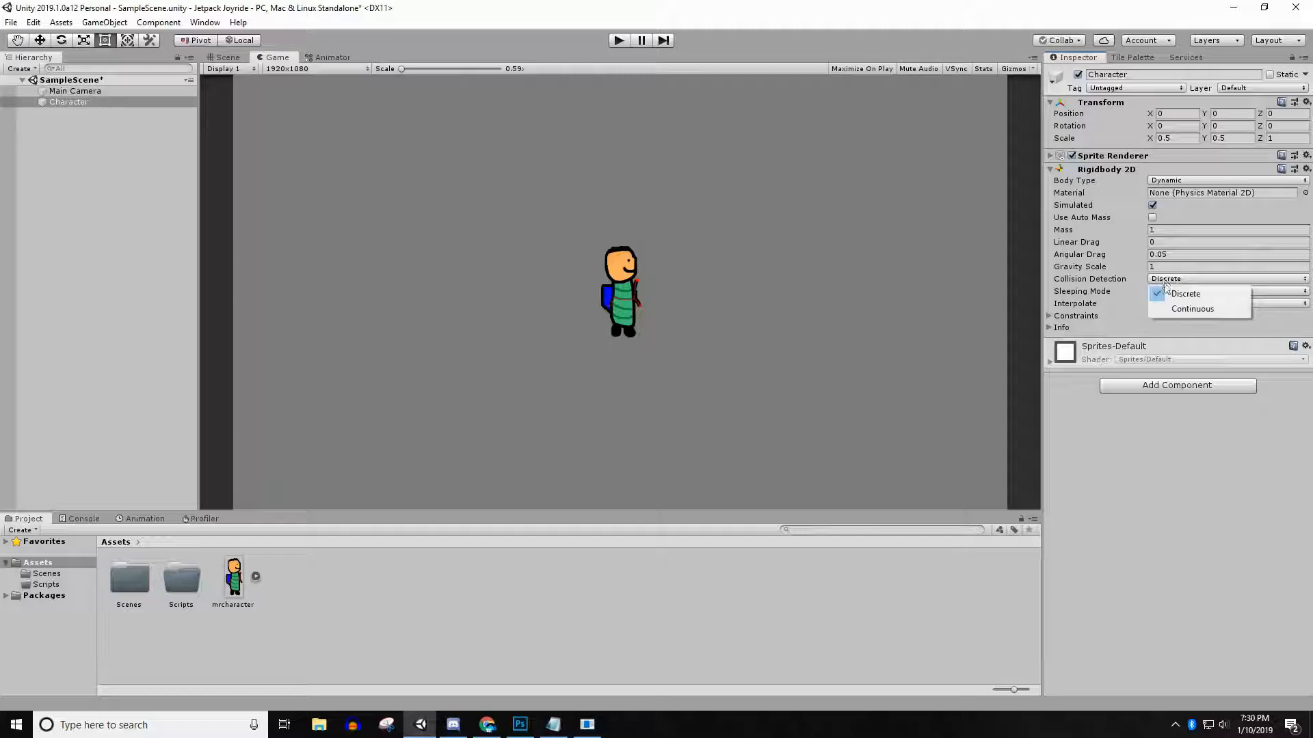
{"action": "left_click", "coordinate": [1192, 309]}
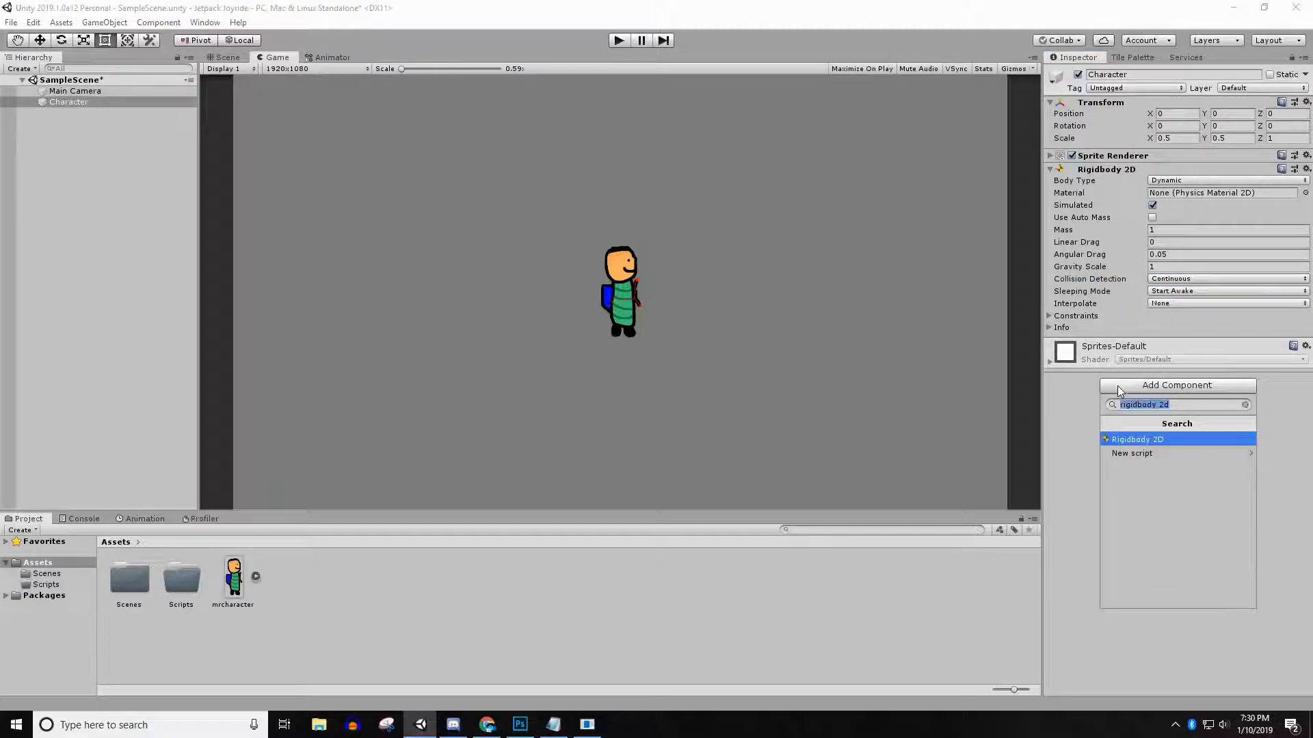
{"action": "type", "text": "poly"}
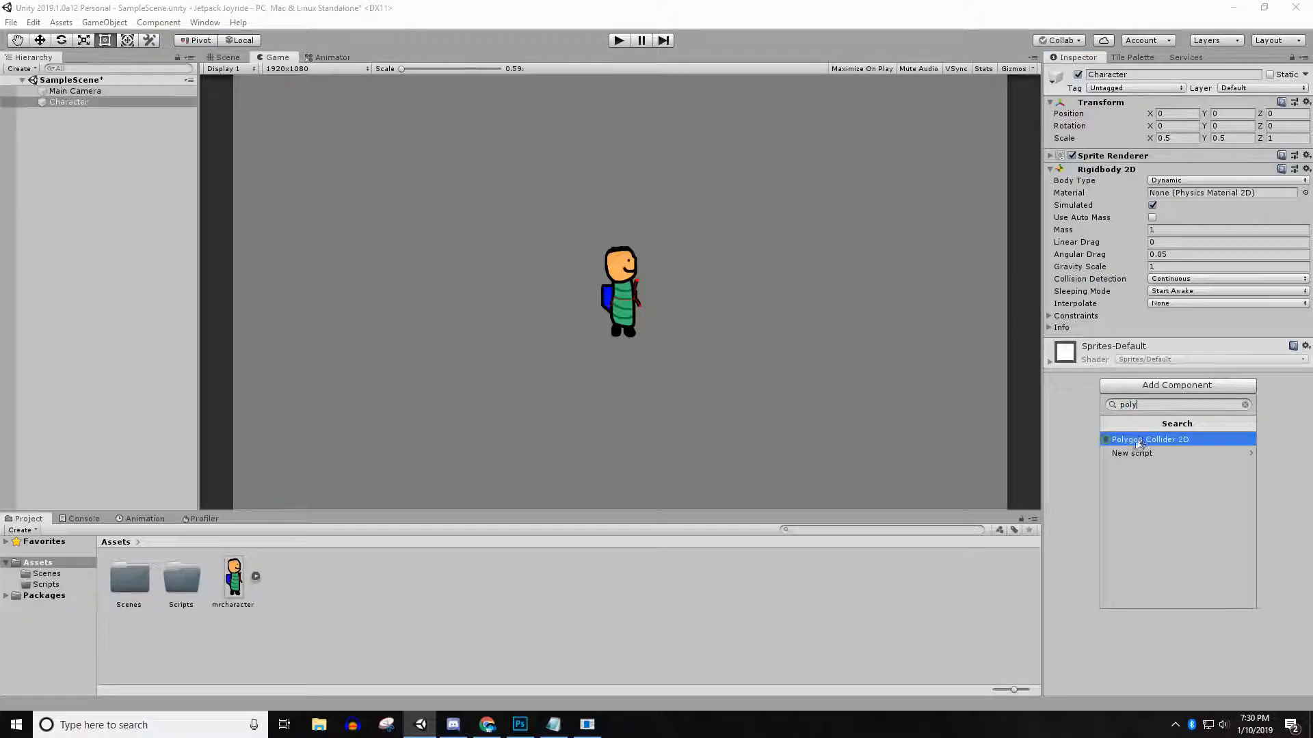
{"action": "left_click", "coordinate": [1149, 438]}
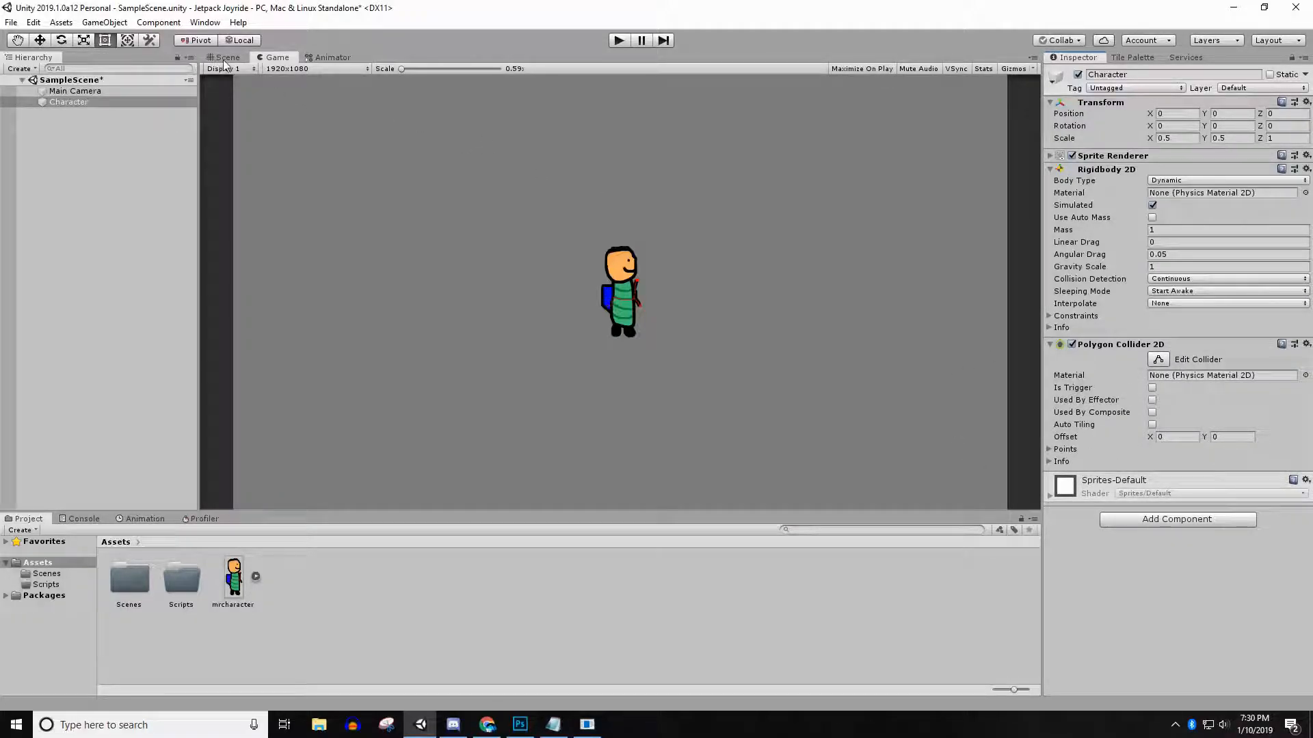
Step: Play the game to watch Character fall, then stop and return to Scene view
{"action": "left_click", "coordinate": [224, 56]}
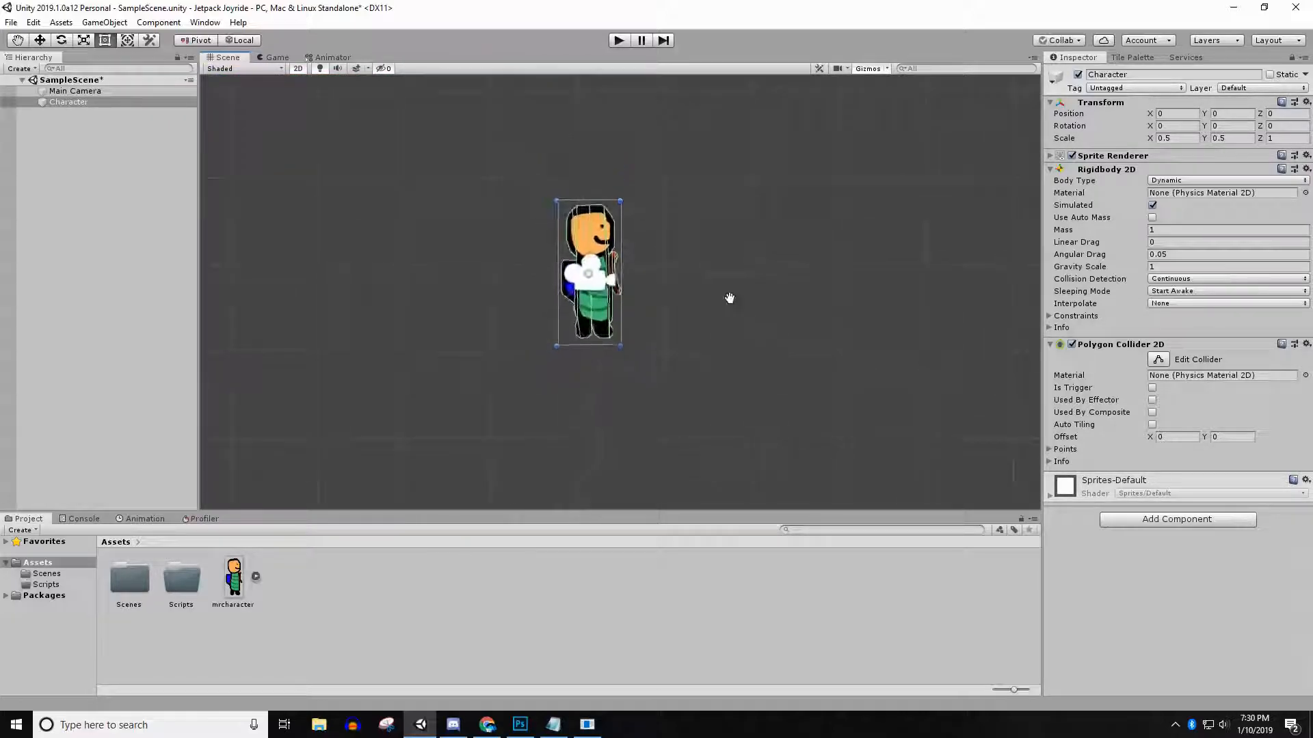
{"action": "scroll", "scroll_direction": "down", "scroll_amount": 3}
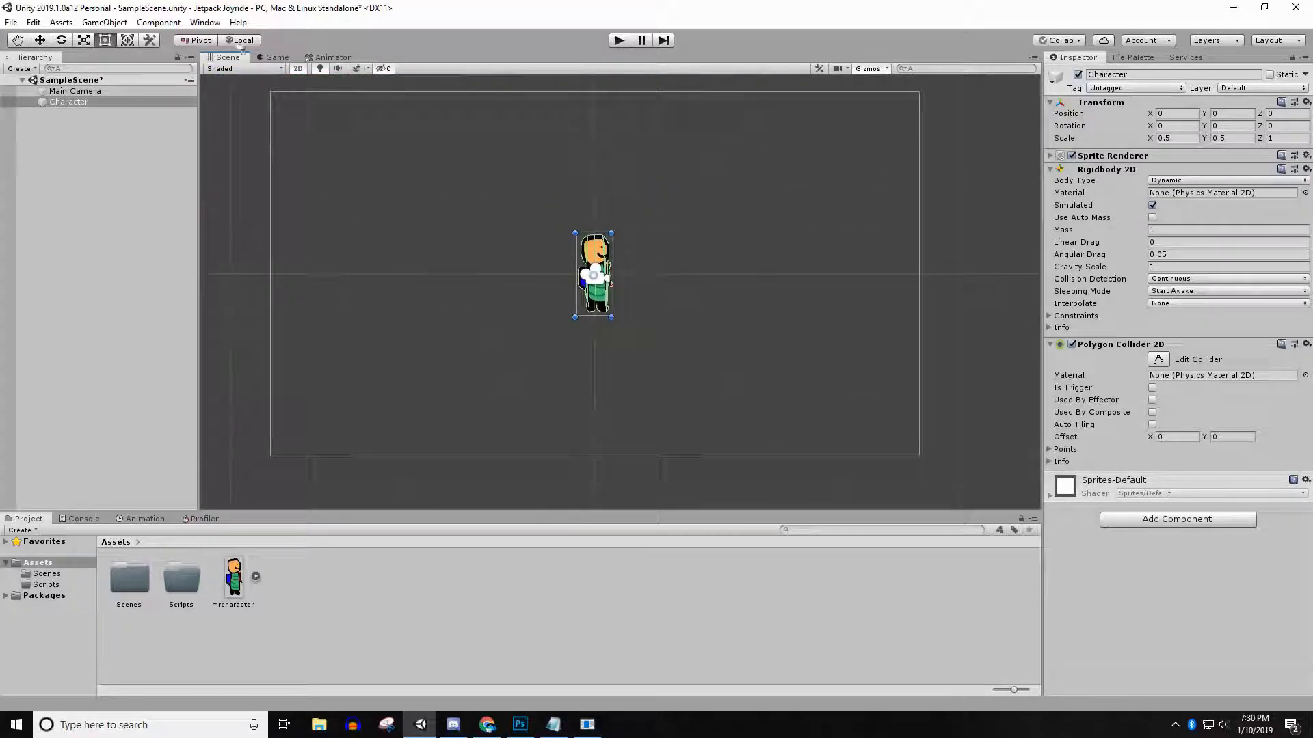
{"action": "left_click", "coordinate": [618, 41]}
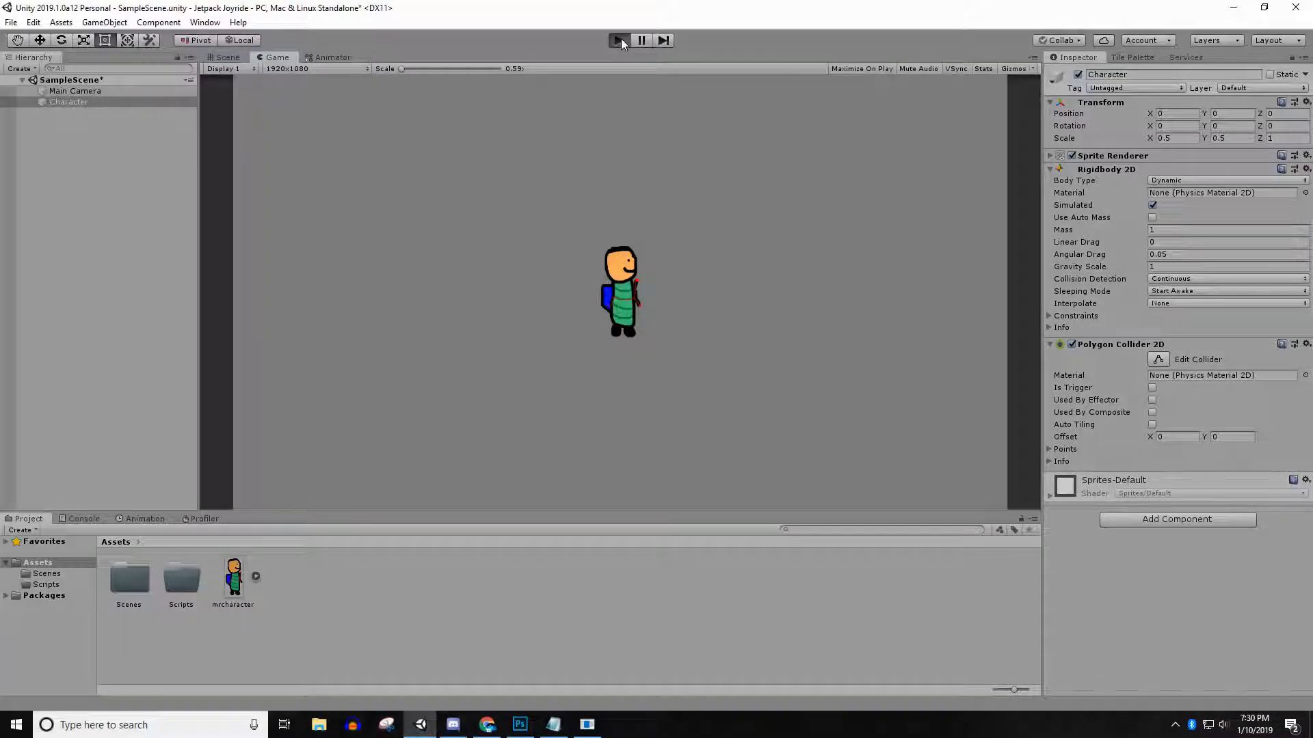
{"action": "left_click", "coordinate": [619, 40]}
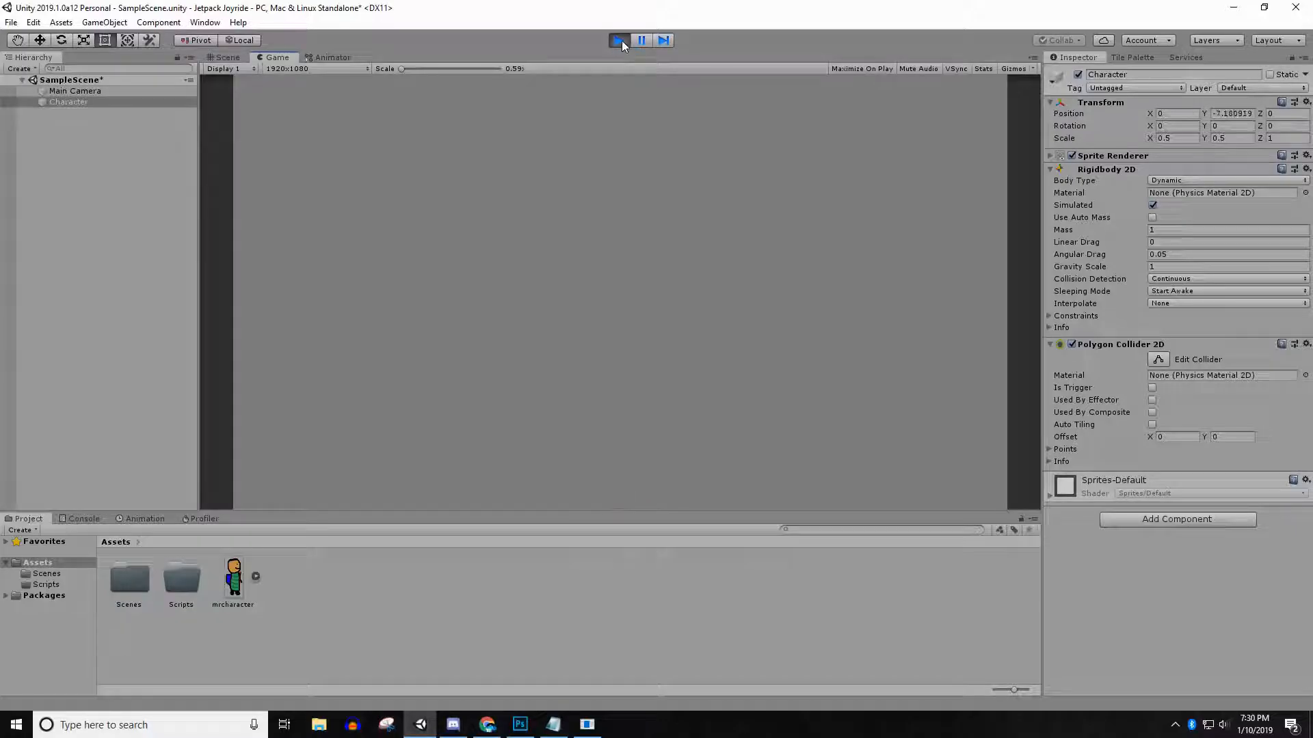
{"action": "left_click", "coordinate": [225, 57]}
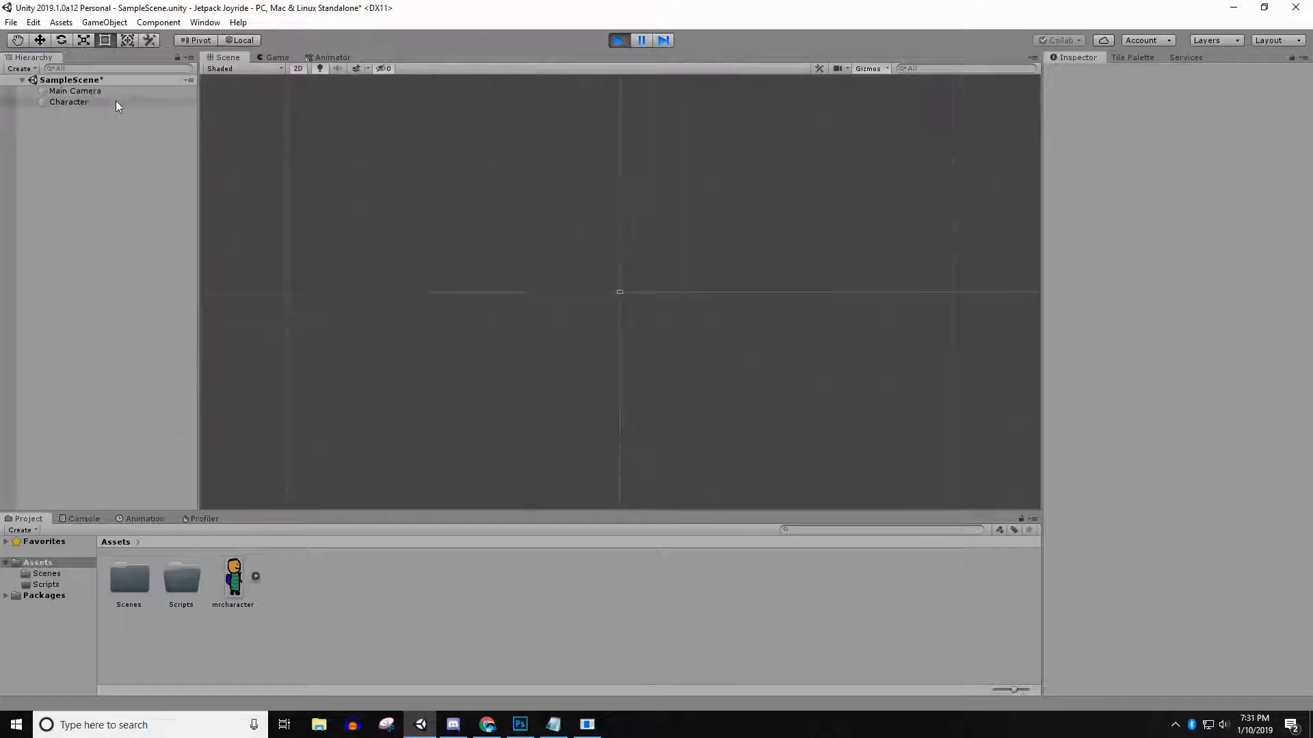
{"action": "left_click", "coordinate": [68, 102]}
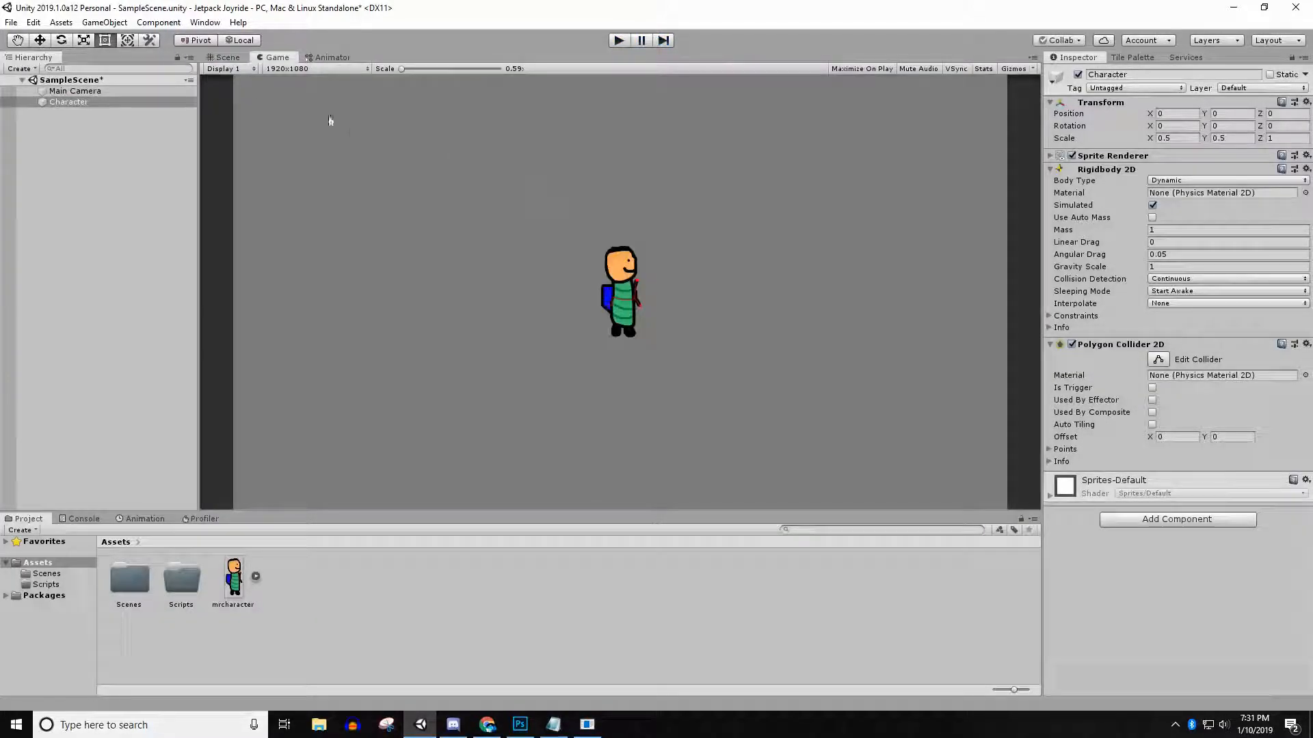
{"action": "left_click", "coordinate": [226, 57]}
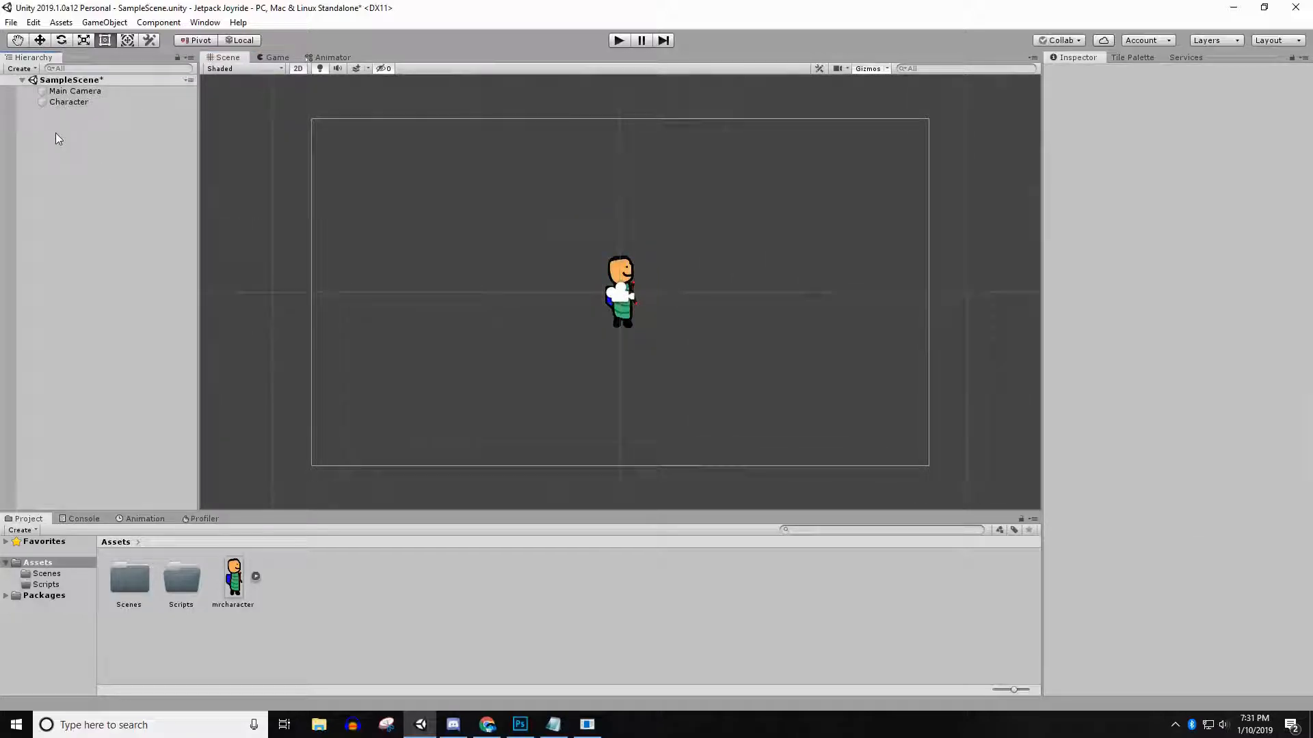
Step: Create an empty object named 'Floor' with a Box Collider 2D
{"action": "right_click", "coordinate": [56, 138]}
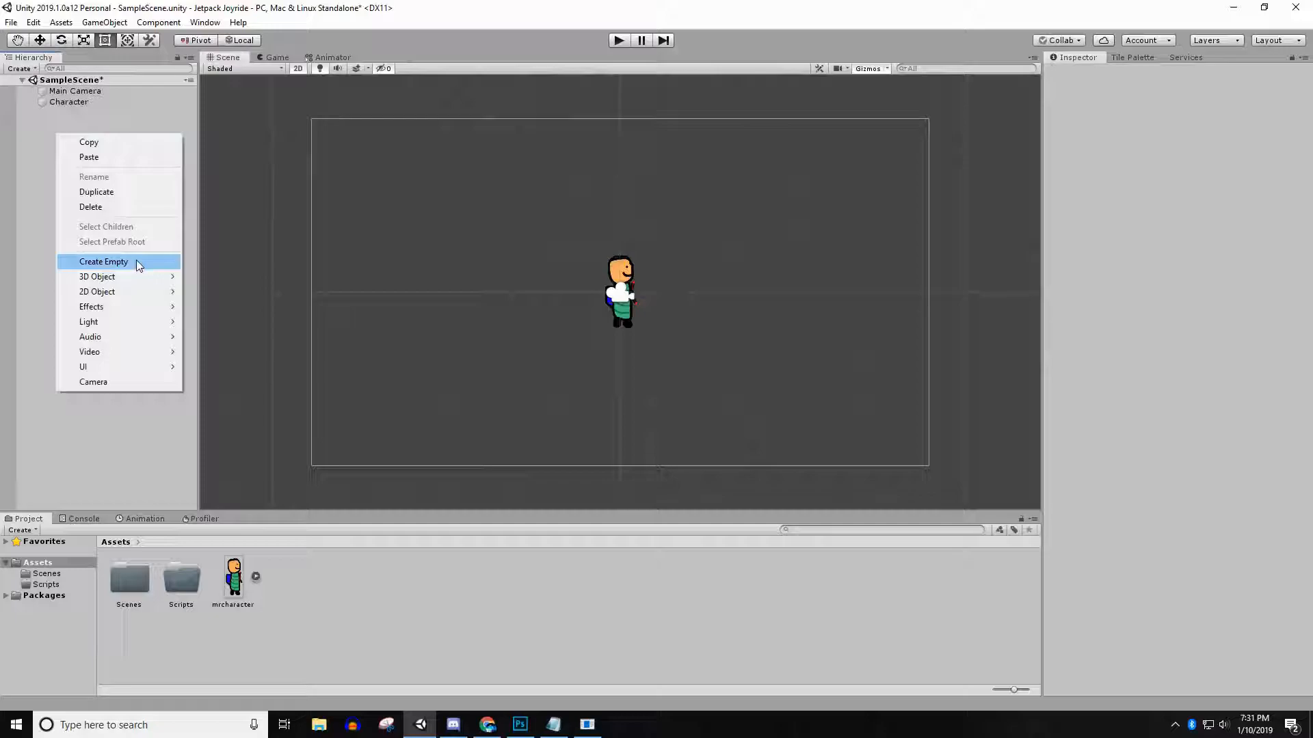
{"action": "left_click", "coordinate": [103, 261]}
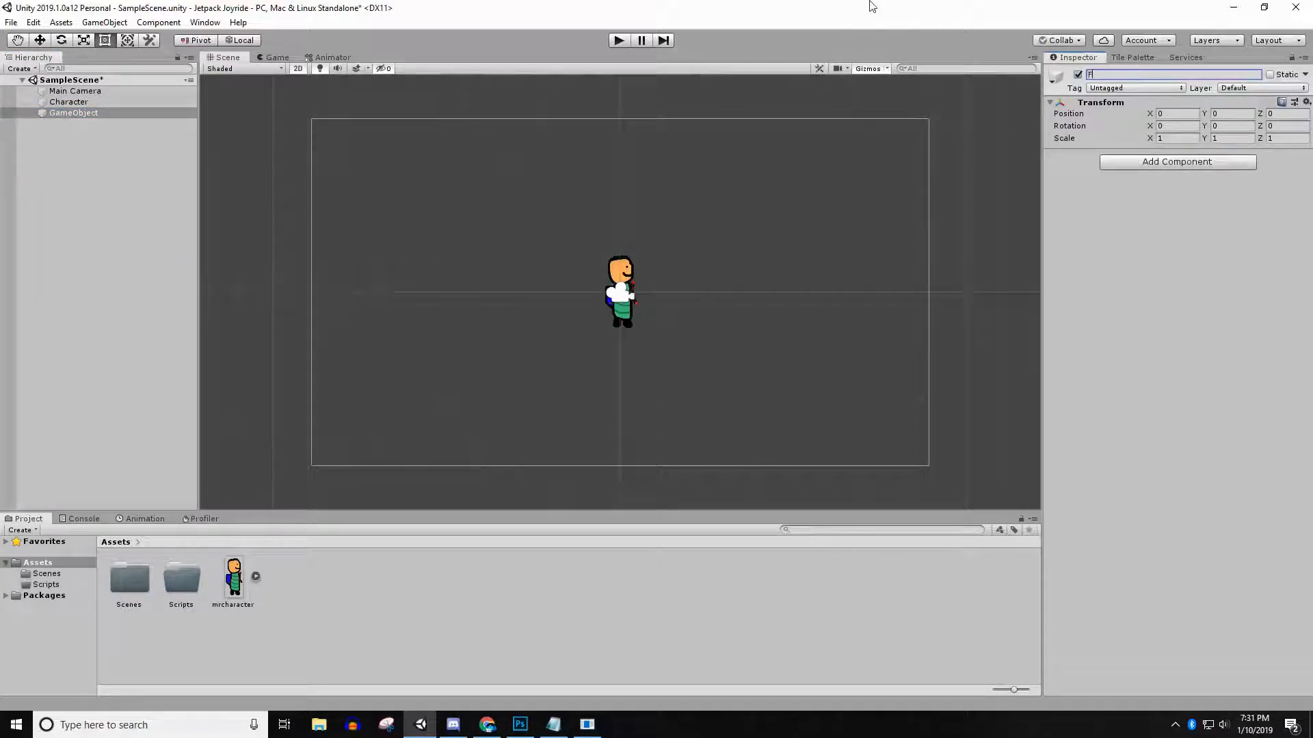
{"action": "type", "text": "Floor"}
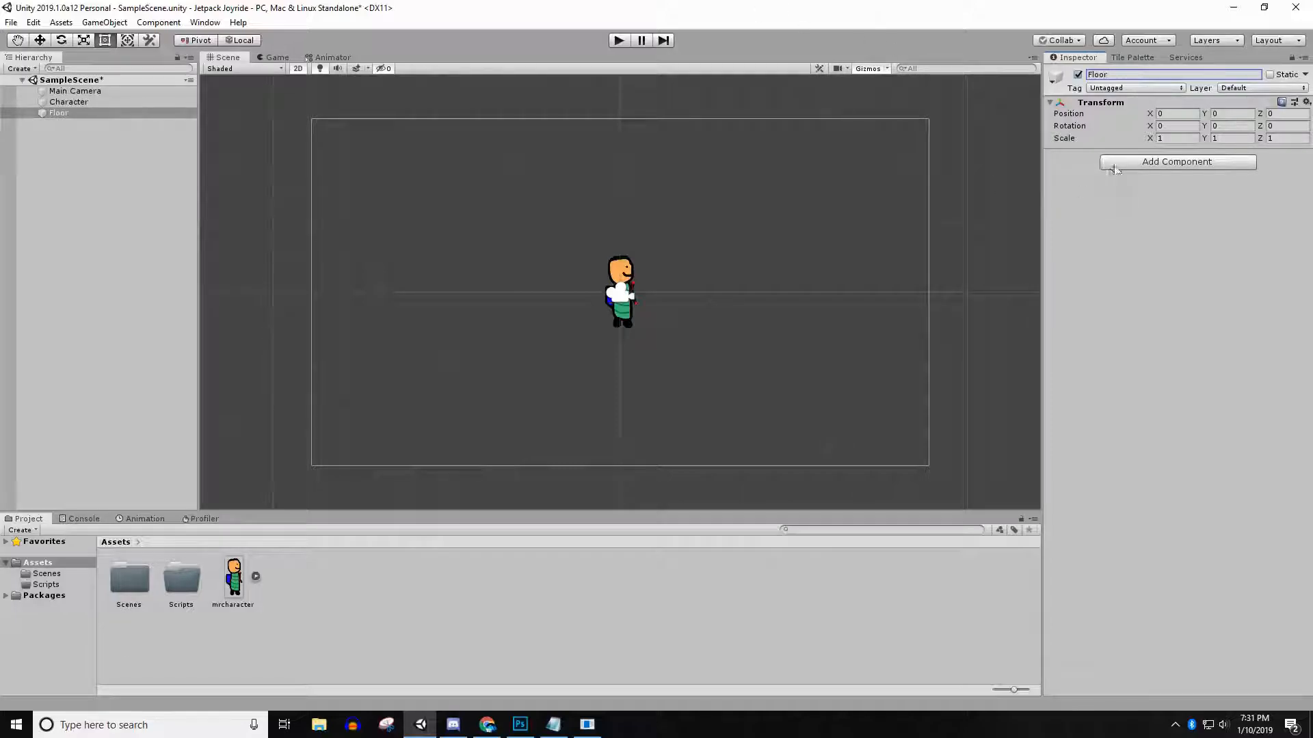
{"action": "type", "text": "poly"}
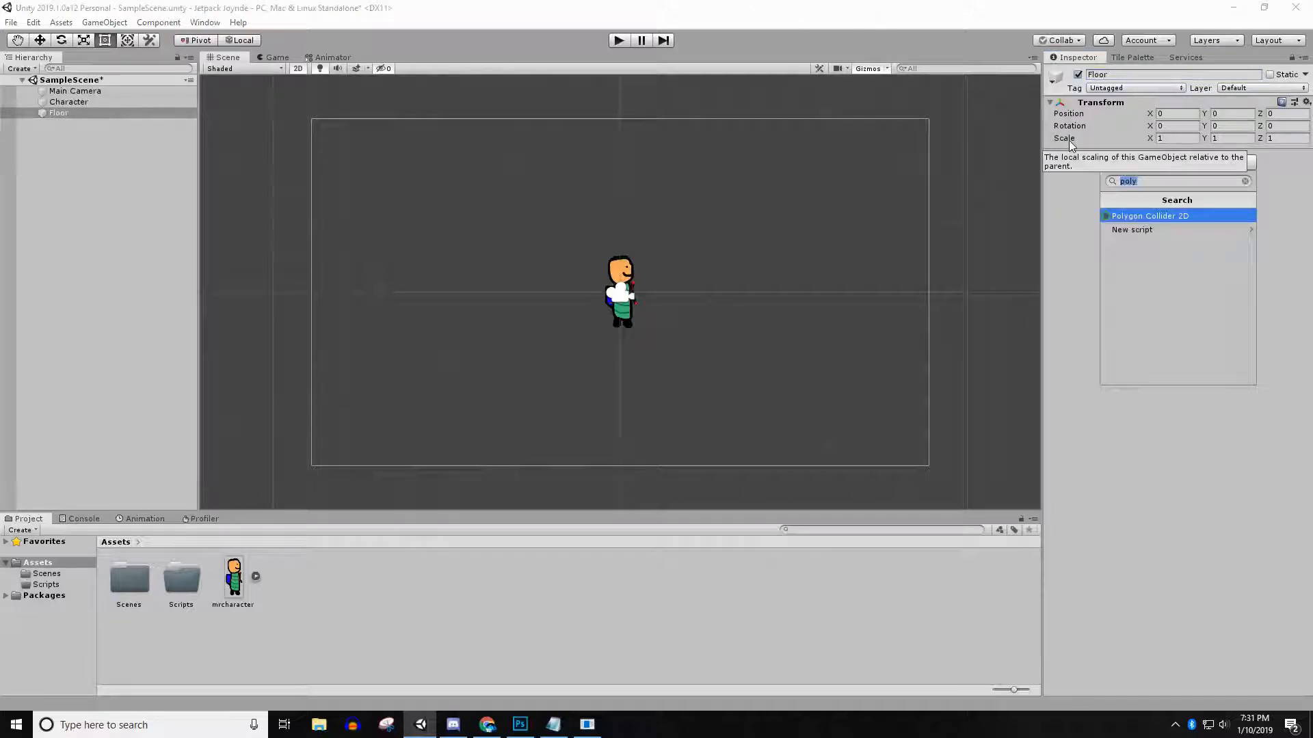
{"action": "type", "text": "box"}
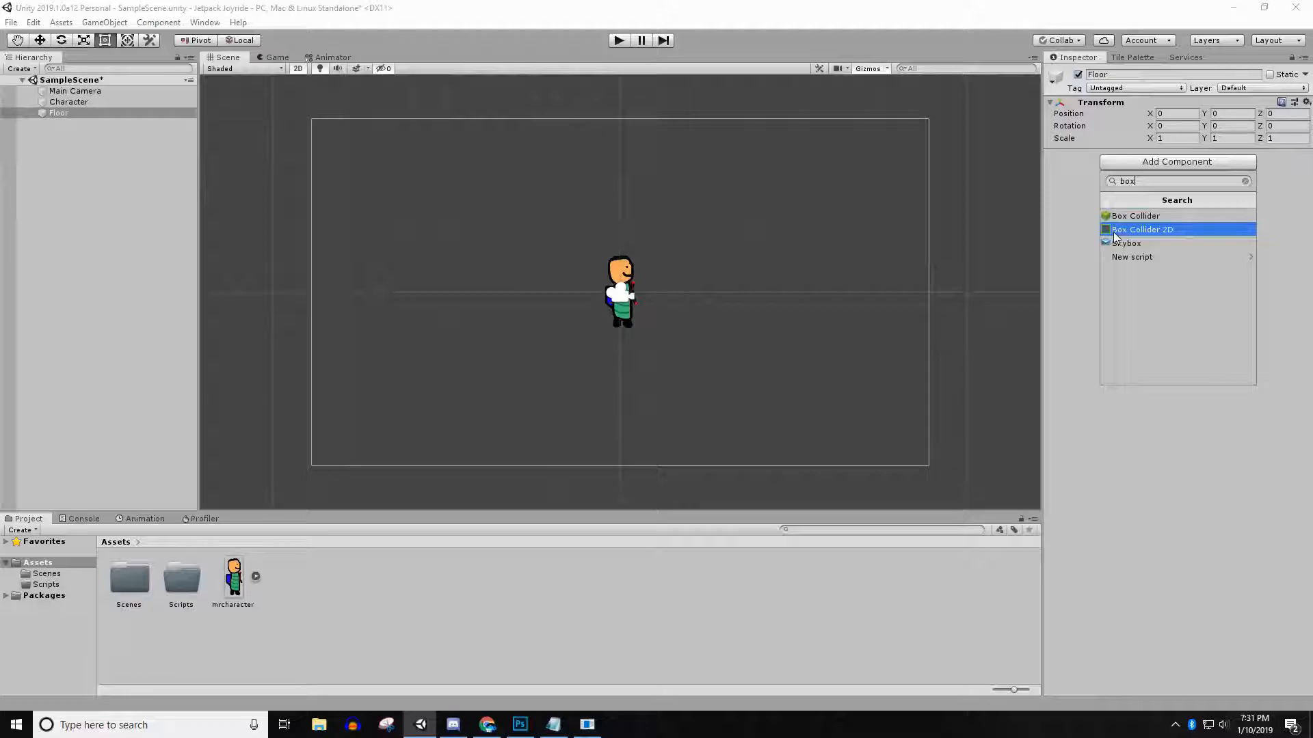
{"action": "left_click", "coordinate": [1141, 229]}
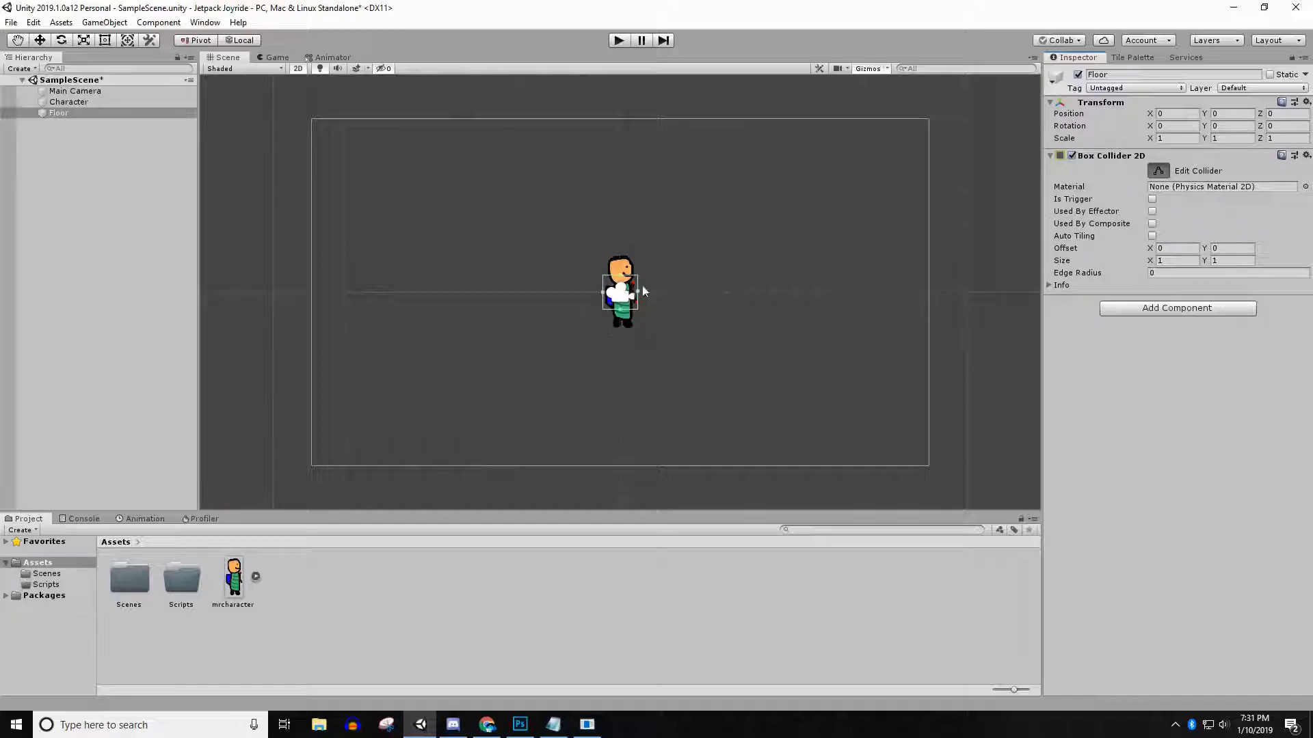
Step: Drag the Floor collider's edges to span the bottom of the camera frame
{"action": "left_click_drag", "start_coordinate": [620, 293], "coordinate": [630, 469]}
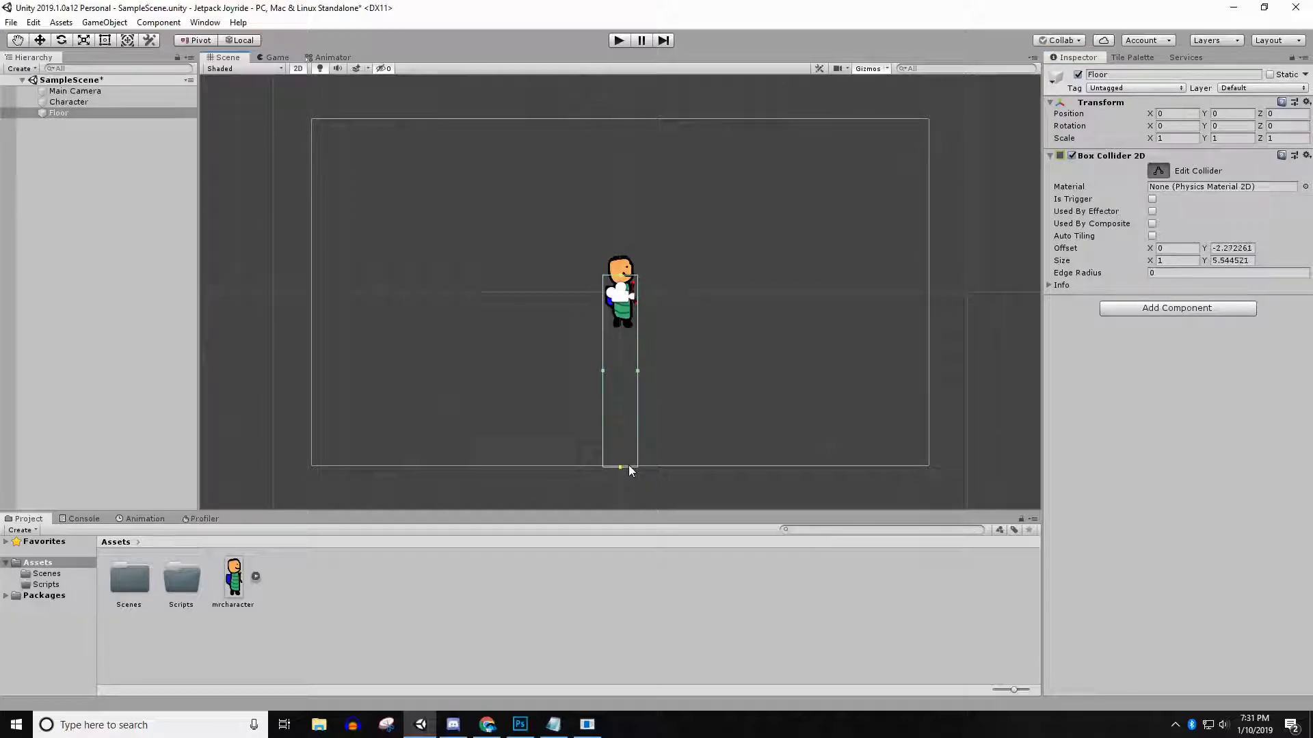
{"action": "left_click_drag", "start_coordinate": [620, 468], "coordinate": [619, 466]}
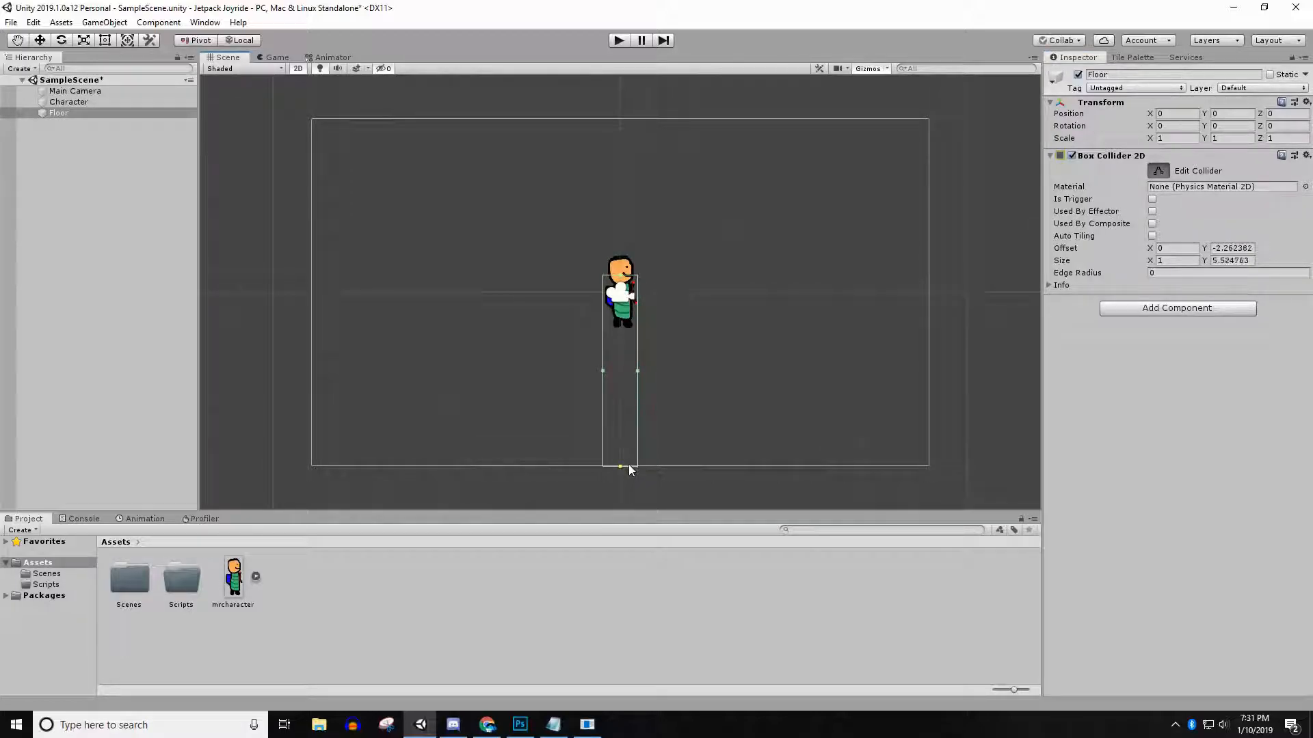
{"action": "left_click_drag", "start_coordinate": [620, 466], "coordinate": [926, 371]}
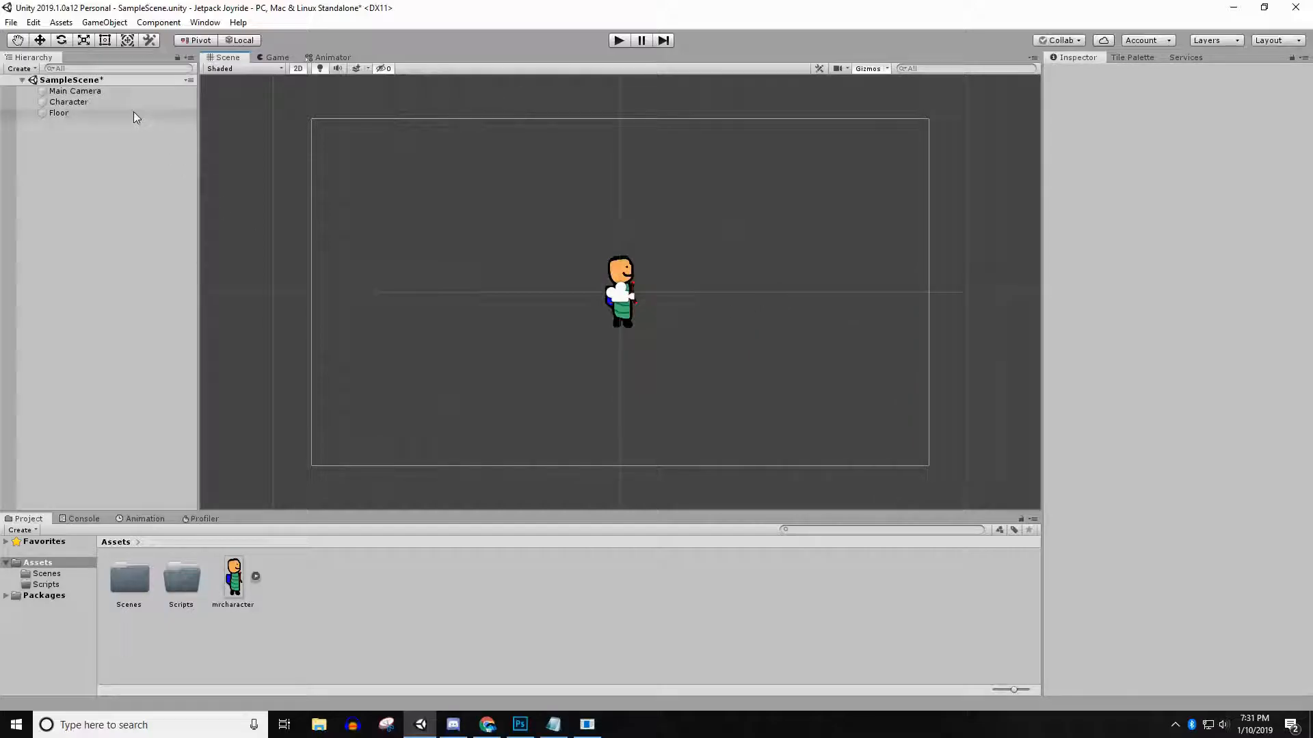
{"action": "left_click", "coordinate": [58, 112]}
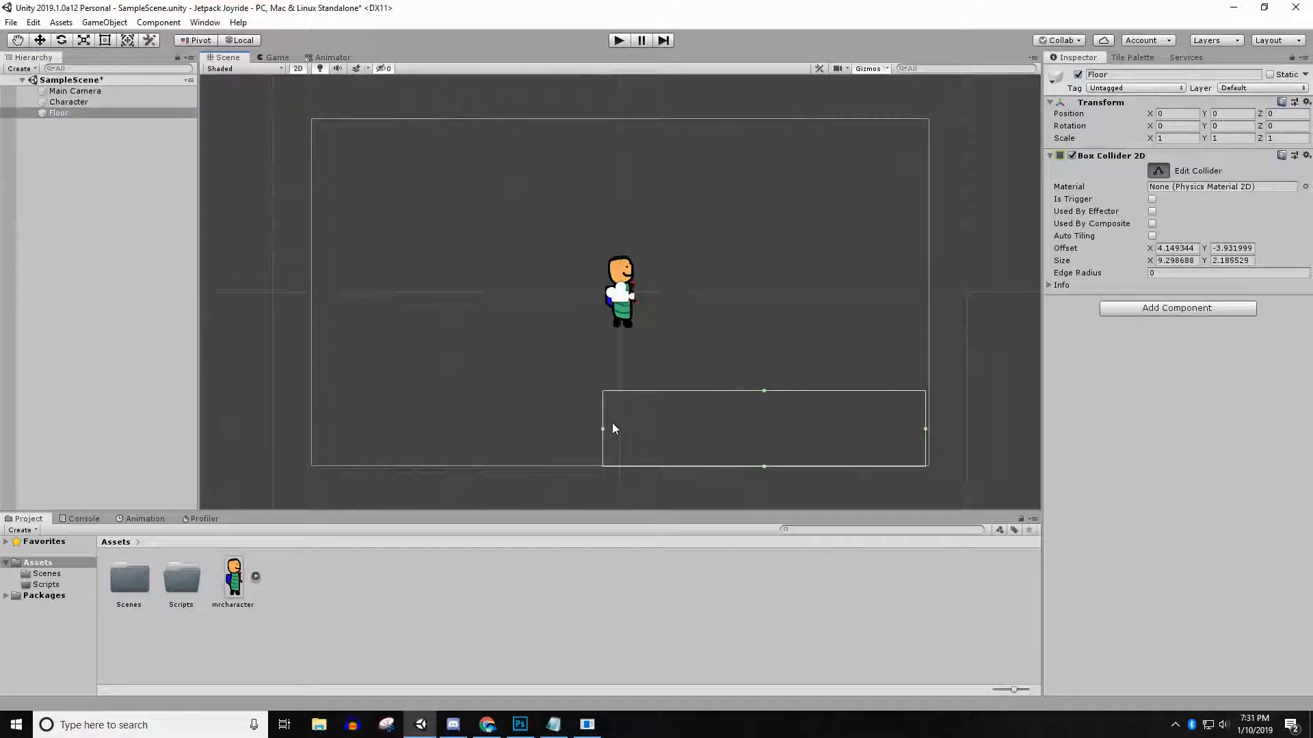
{"action": "left_click_drag", "start_coordinate": [601, 429], "coordinate": [314, 428]}
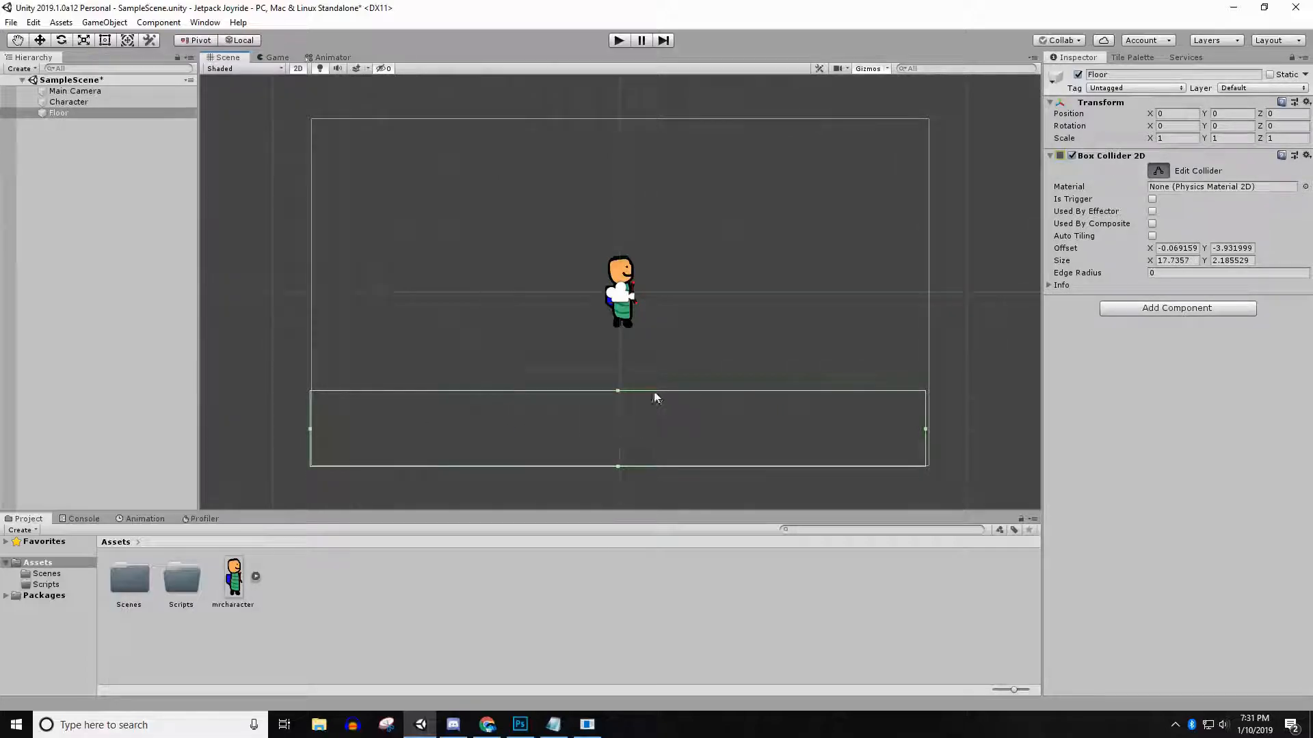
{"action": "left_click_drag", "start_coordinate": [618, 391], "coordinate": [618, 466]}
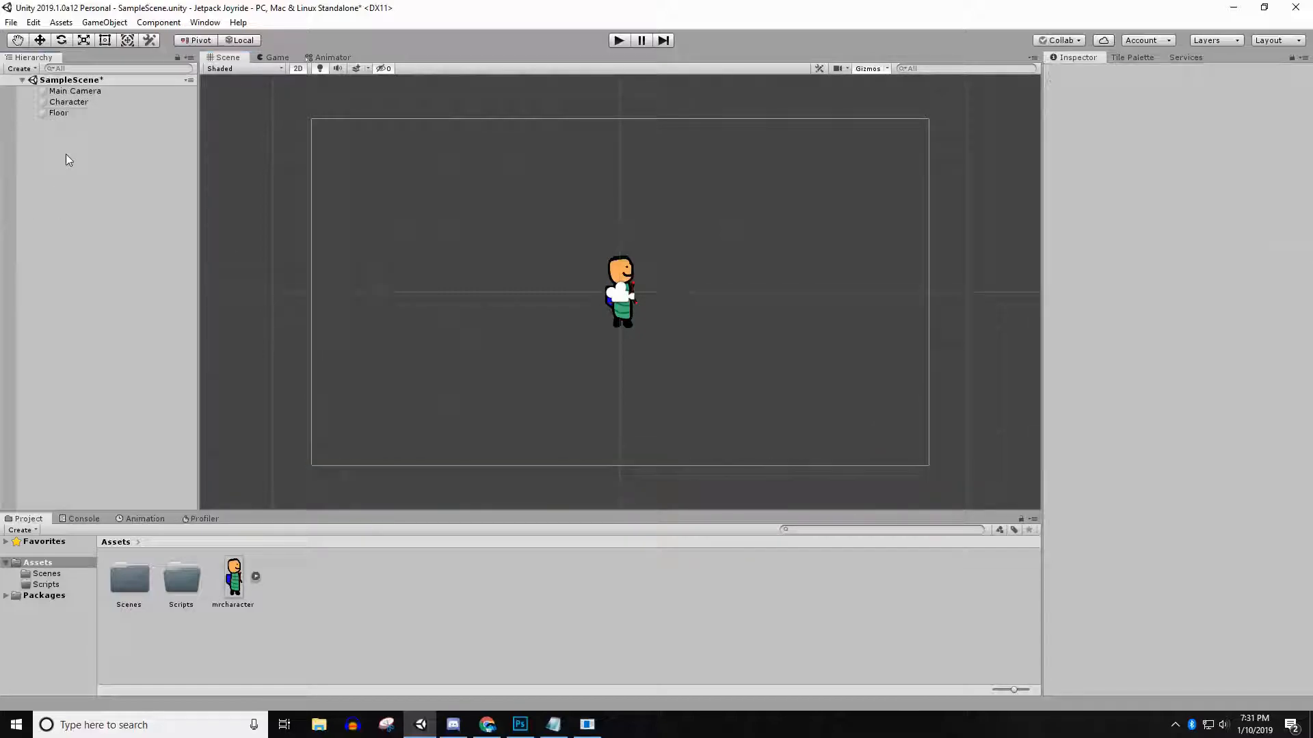
Step: Duplicate the Floor object and name the copy 'Roof'
{"action": "left_click", "coordinate": [59, 113]}
{"action": "type", "text": "R"}
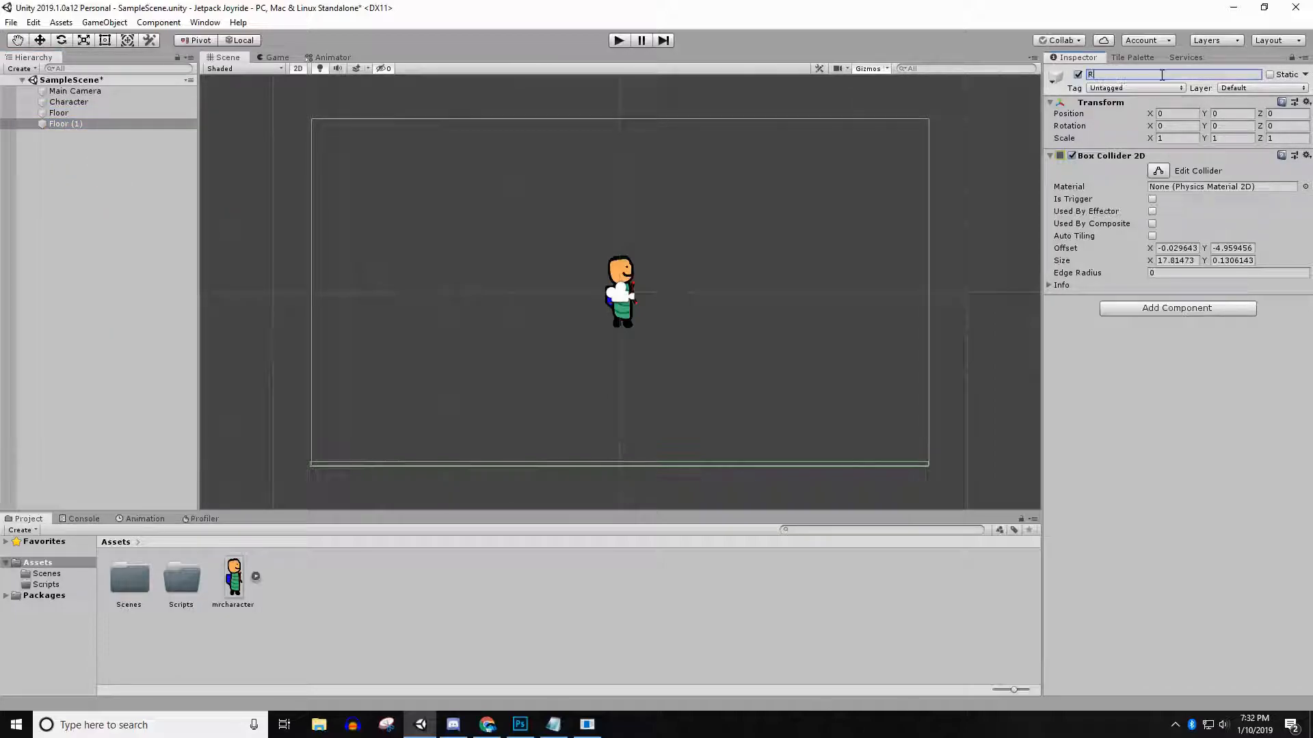
{"action": "type", "text": "oof"}
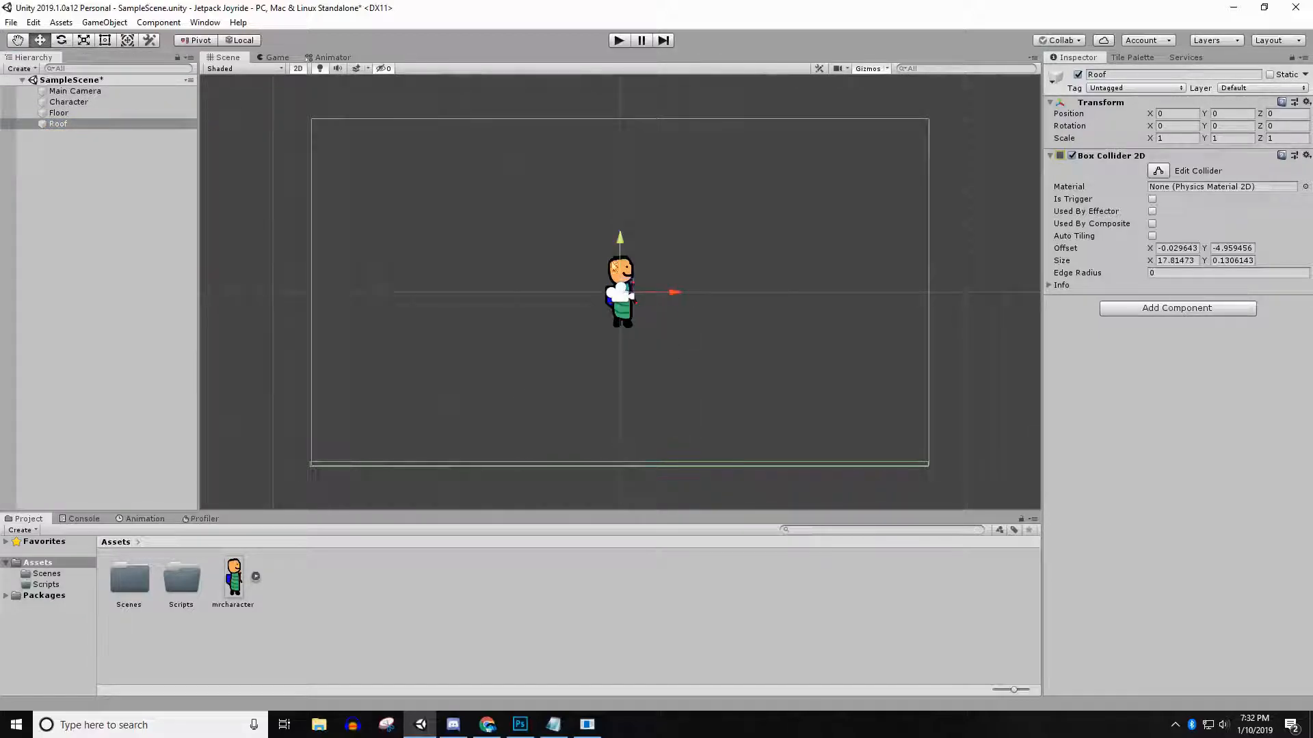
{"action": "scroll", "scroll_direction": "down", "scroll_amount": 3}
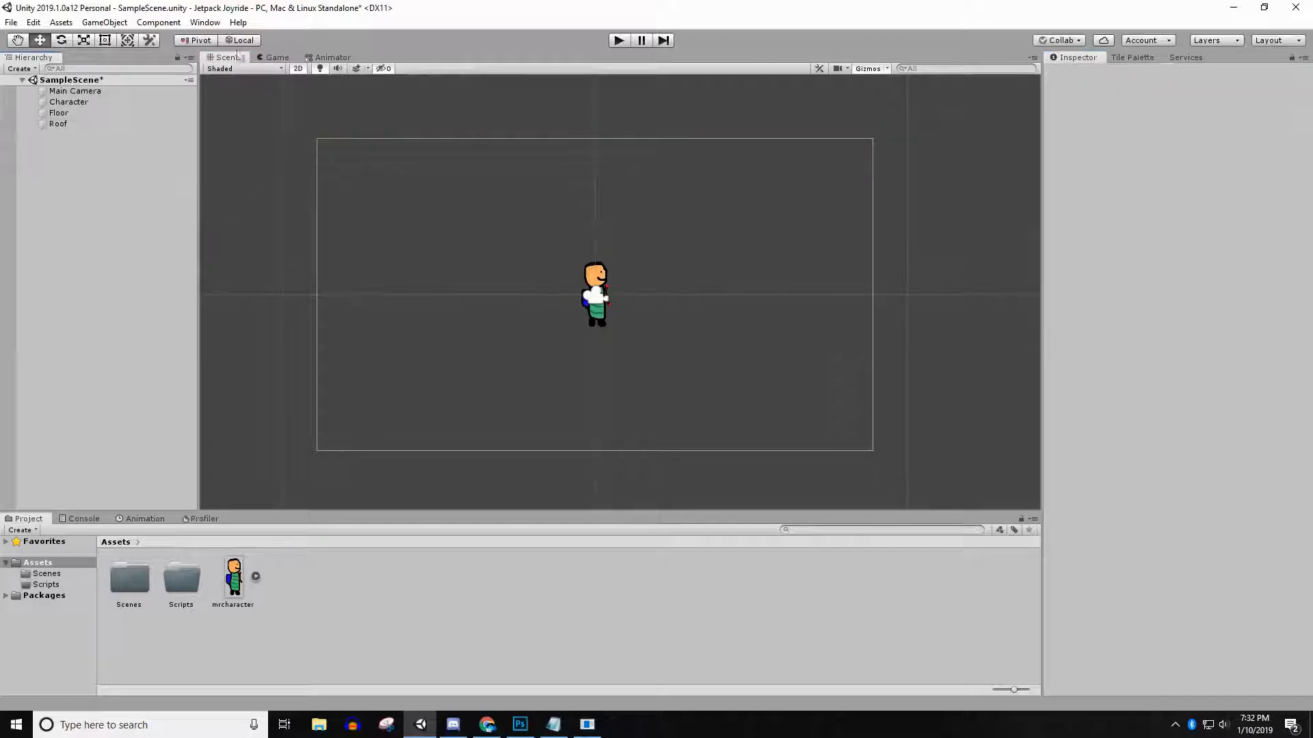
Step: Start and stop a Play-mode test run of the scene
{"action": "left_click", "coordinate": [276, 57]}
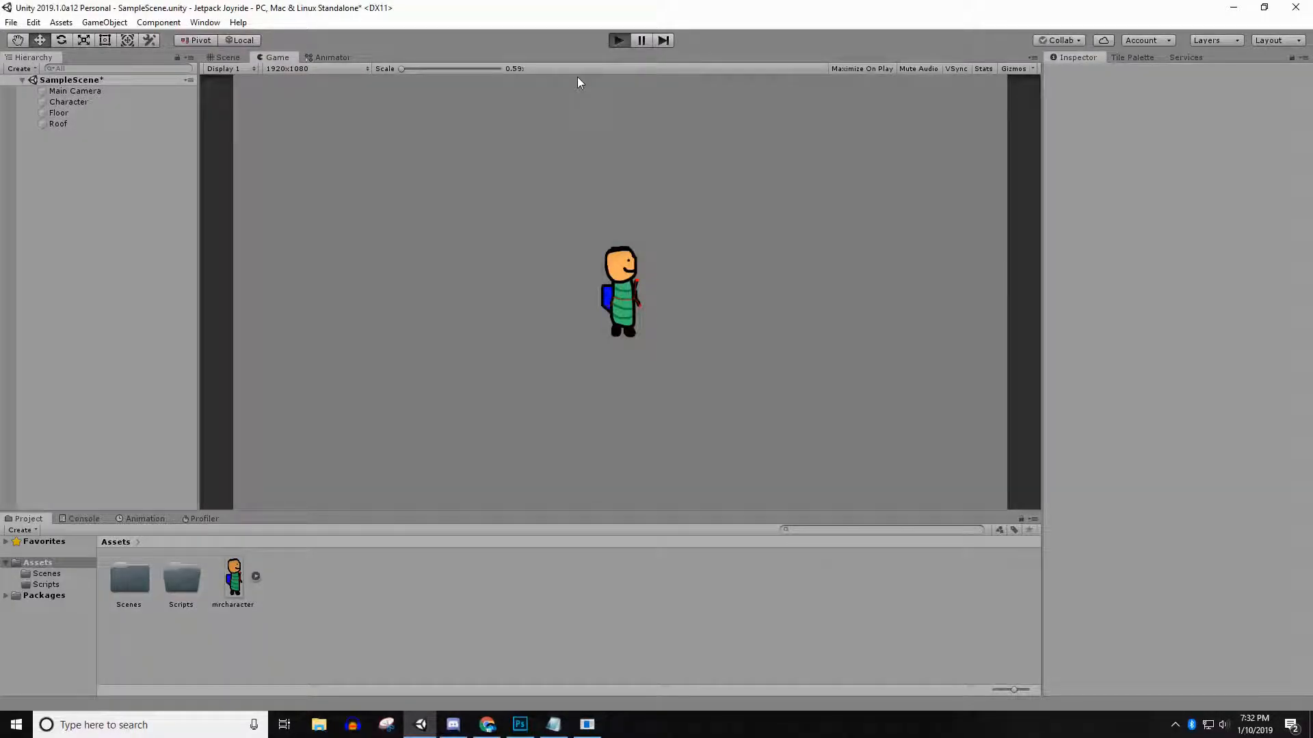
{"action": "left_click", "coordinate": [618, 40]}
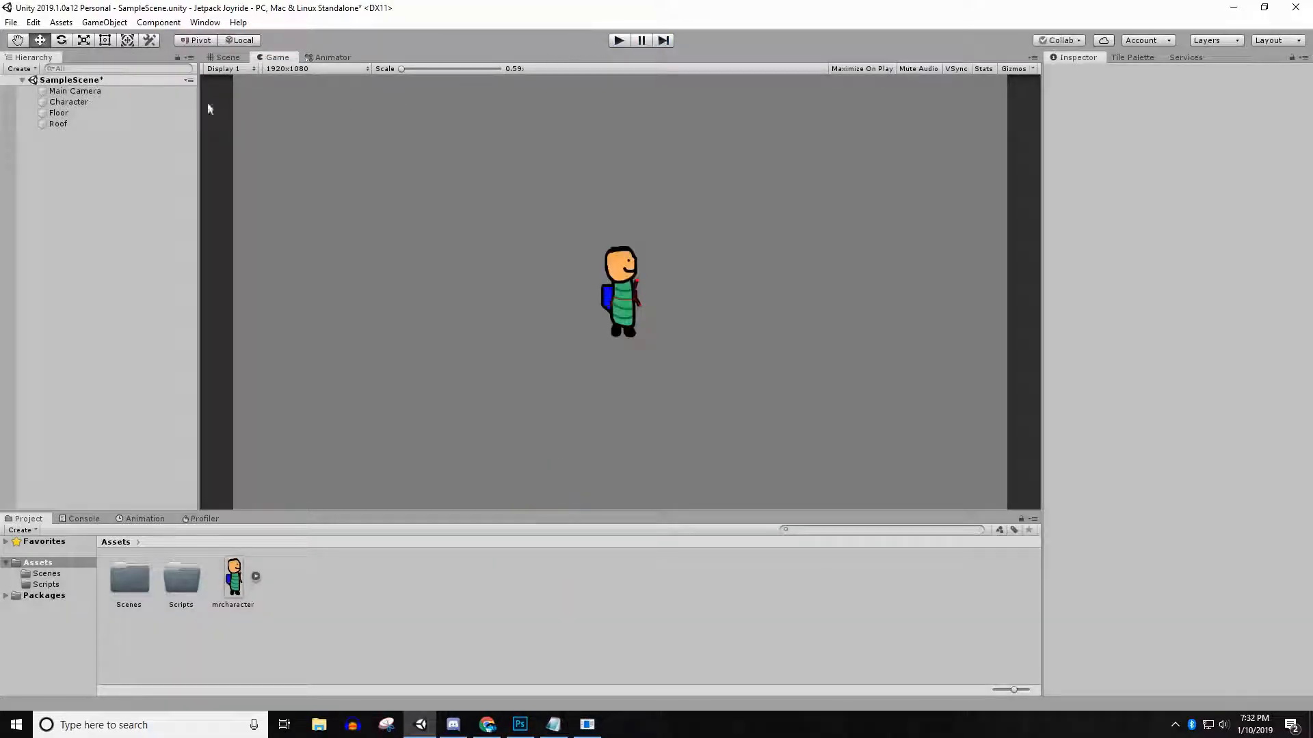
Step: Freeze the Character's Rigidbody 2D rotation Z and X position, play-testing each change
{"action": "left_click", "coordinate": [68, 102]}
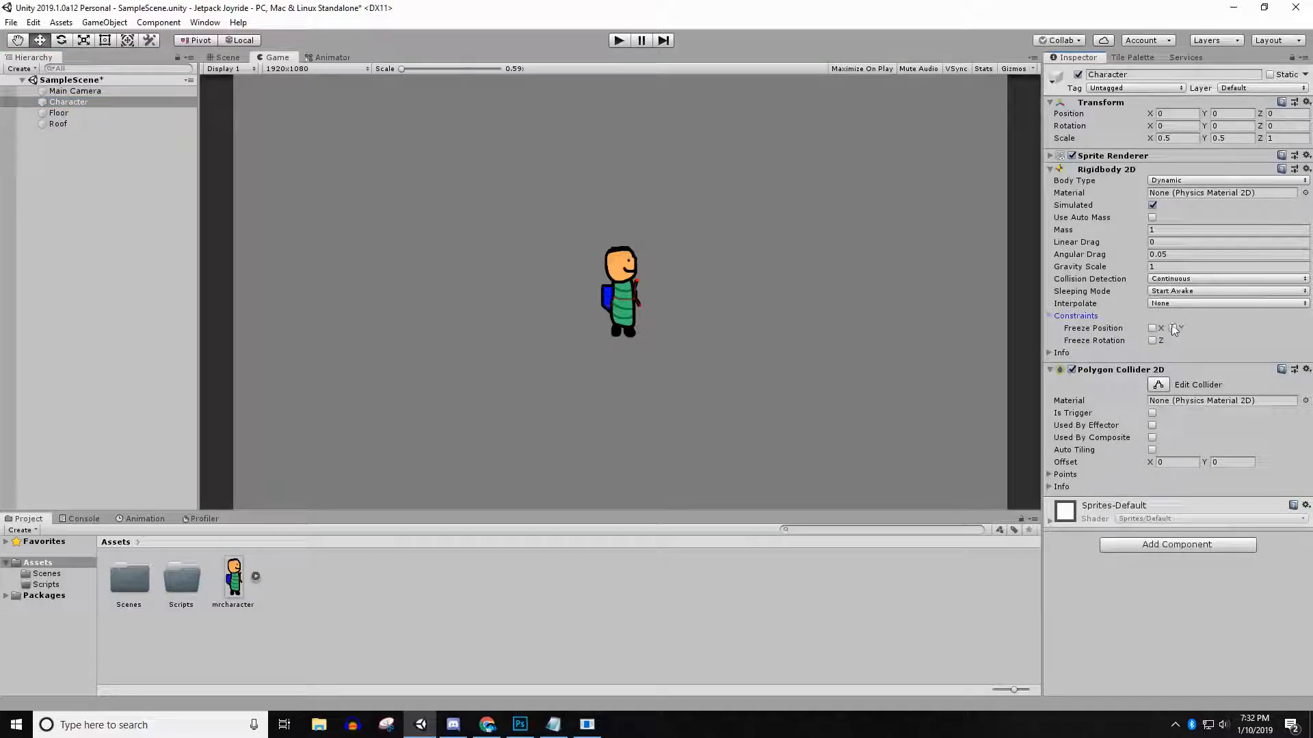
{"action": "left_click", "coordinate": [1173, 328]}
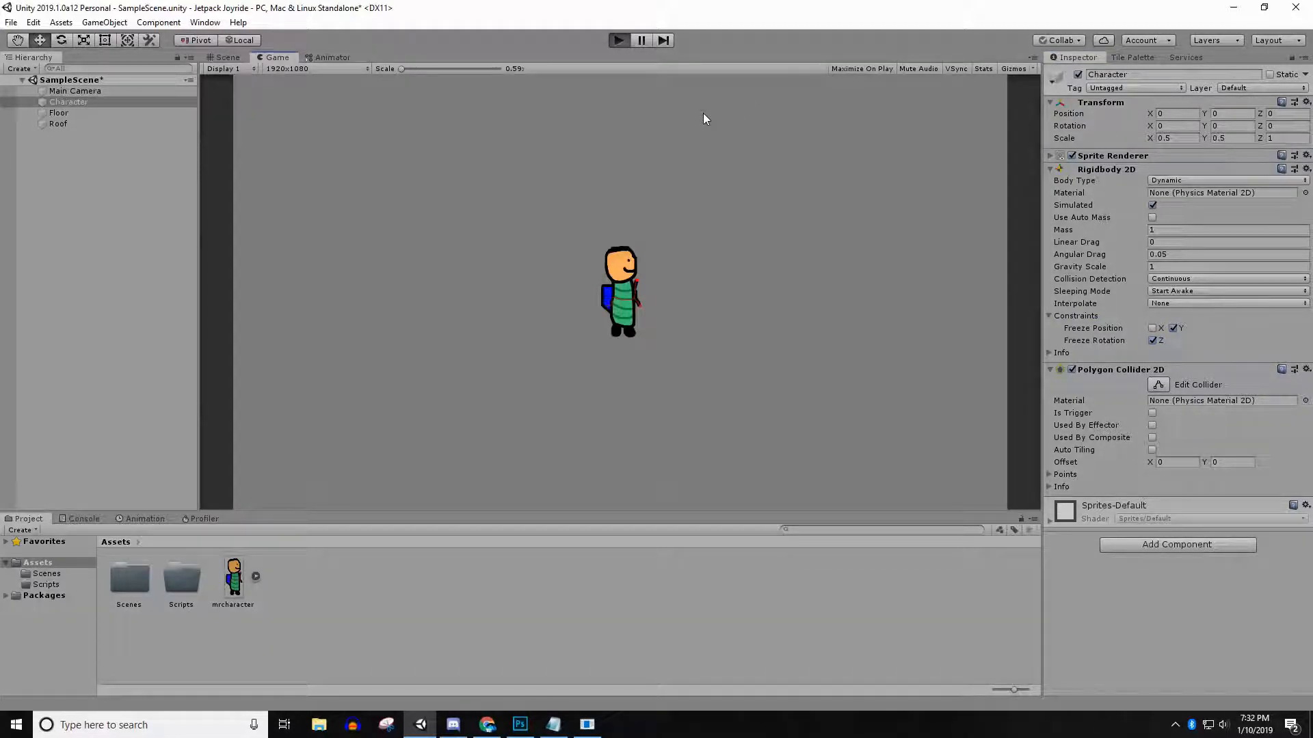
{"action": "left_click", "coordinate": [618, 40]}
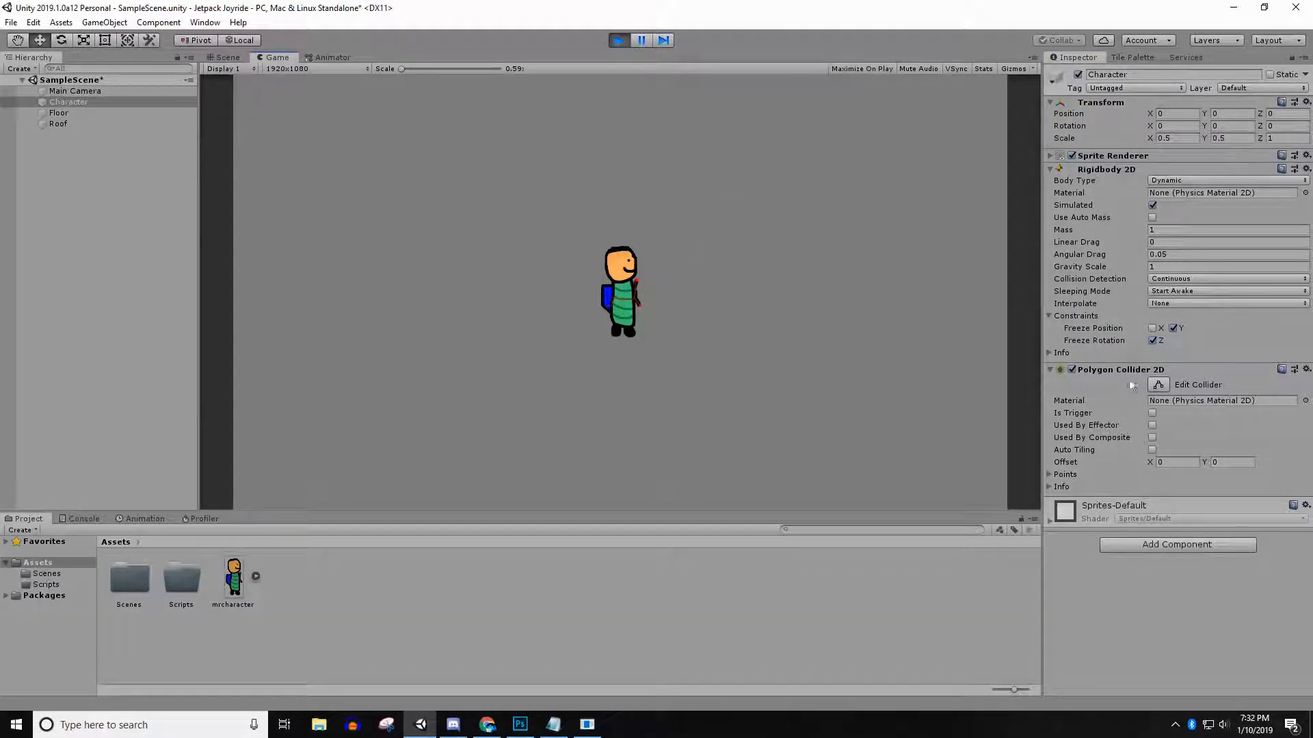
{"action": "left_click", "coordinate": [618, 40]}
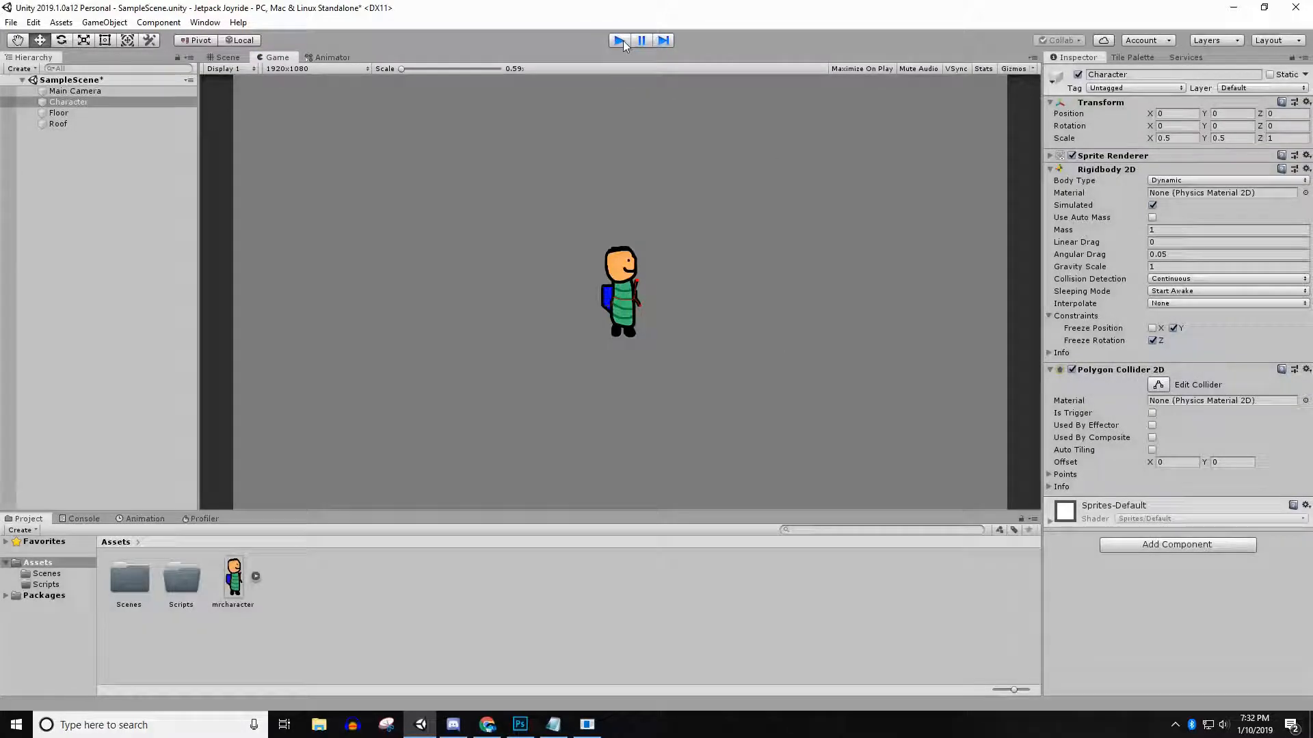
{"action": "left_click", "coordinate": [618, 40]}
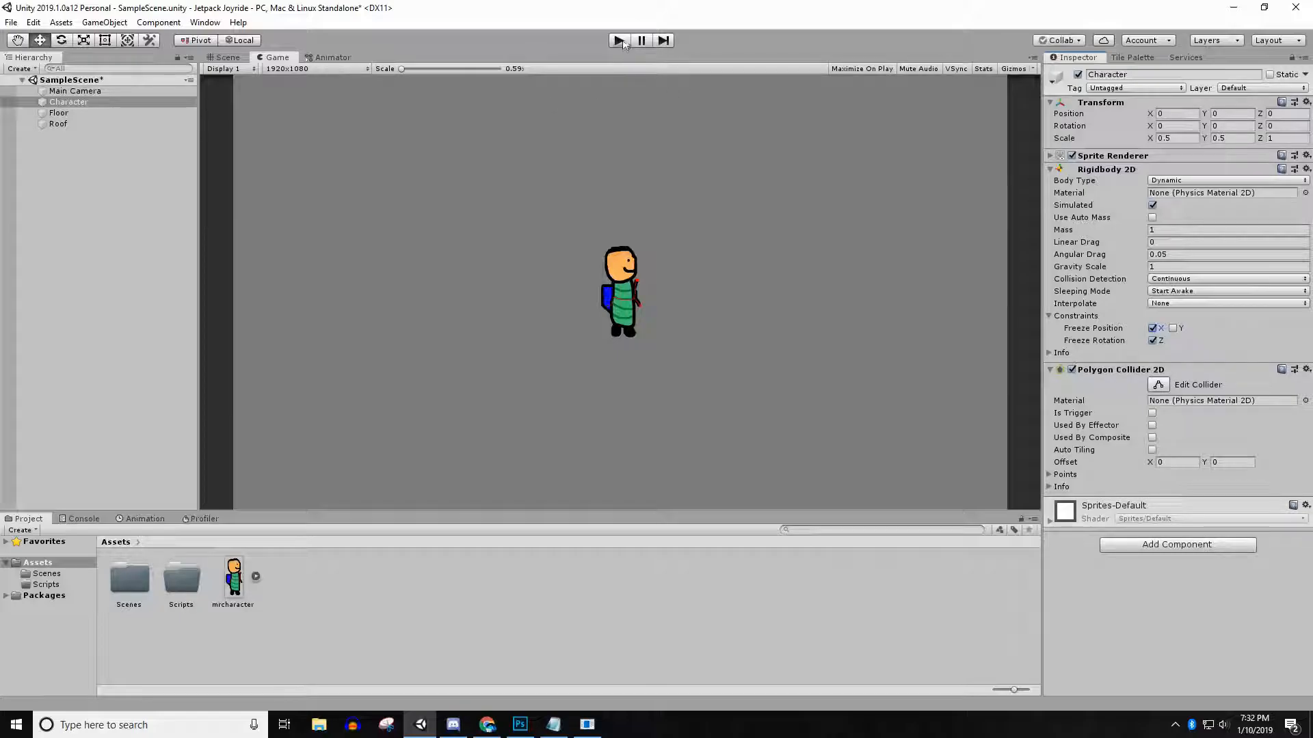
{"action": "left_click", "coordinate": [617, 41]}
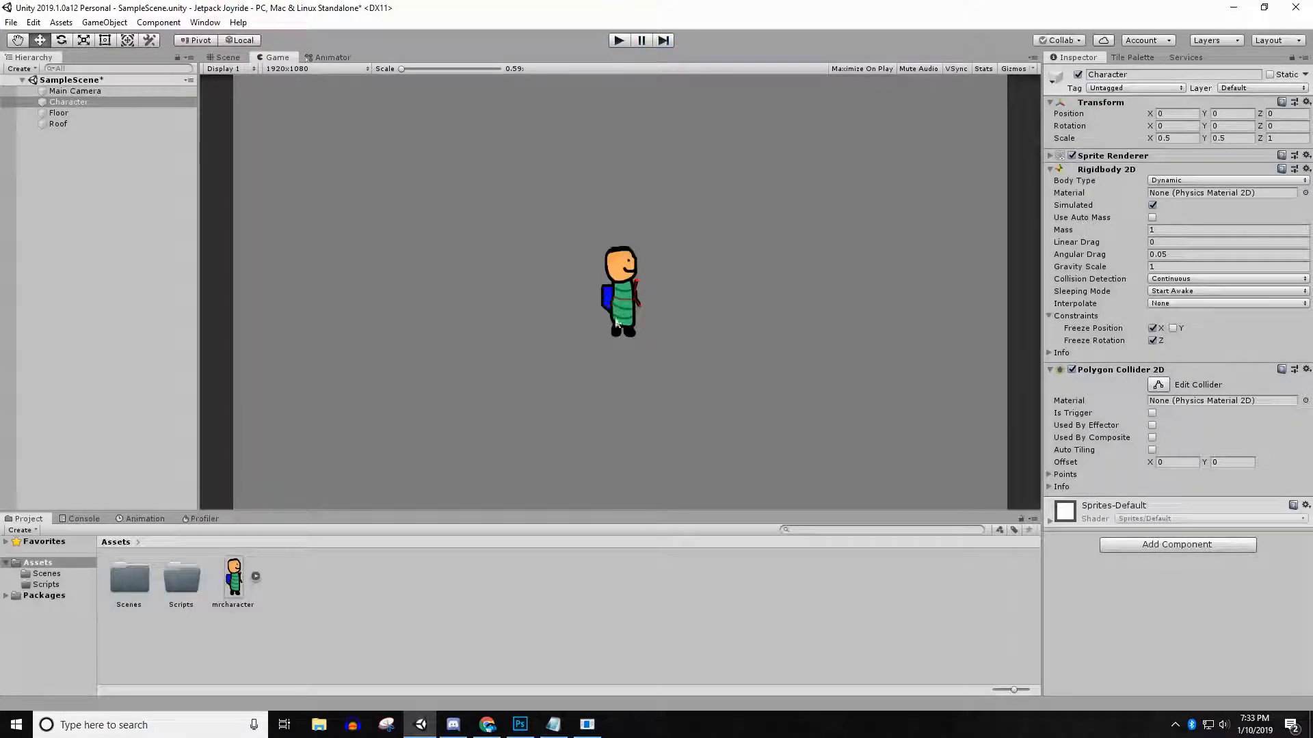
Step: Collapse the physics components, add a new 'Character' script component, and open it
{"action": "left_click", "coordinate": [1050, 169]}
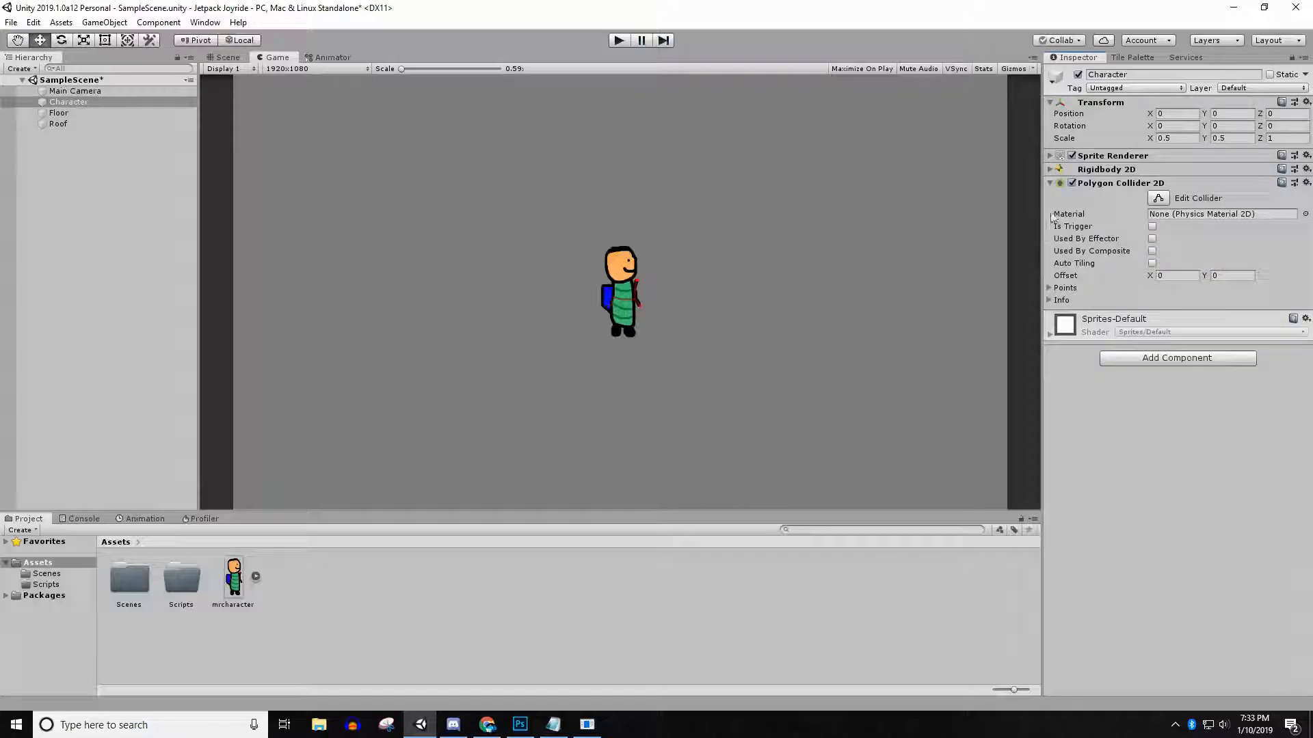
{"action": "left_click", "coordinate": [1049, 183]}
{"action": "type", "text": "Character"}
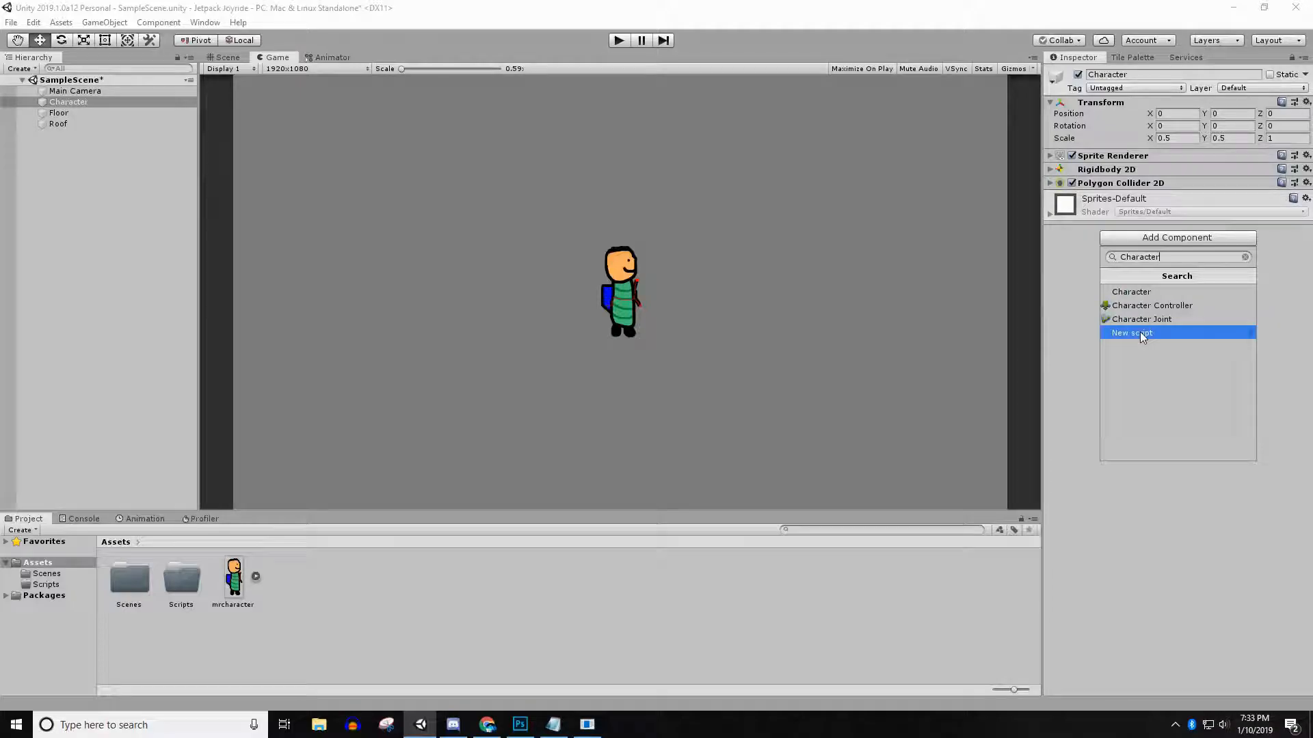
{"action": "left_click", "coordinate": [1131, 332]}
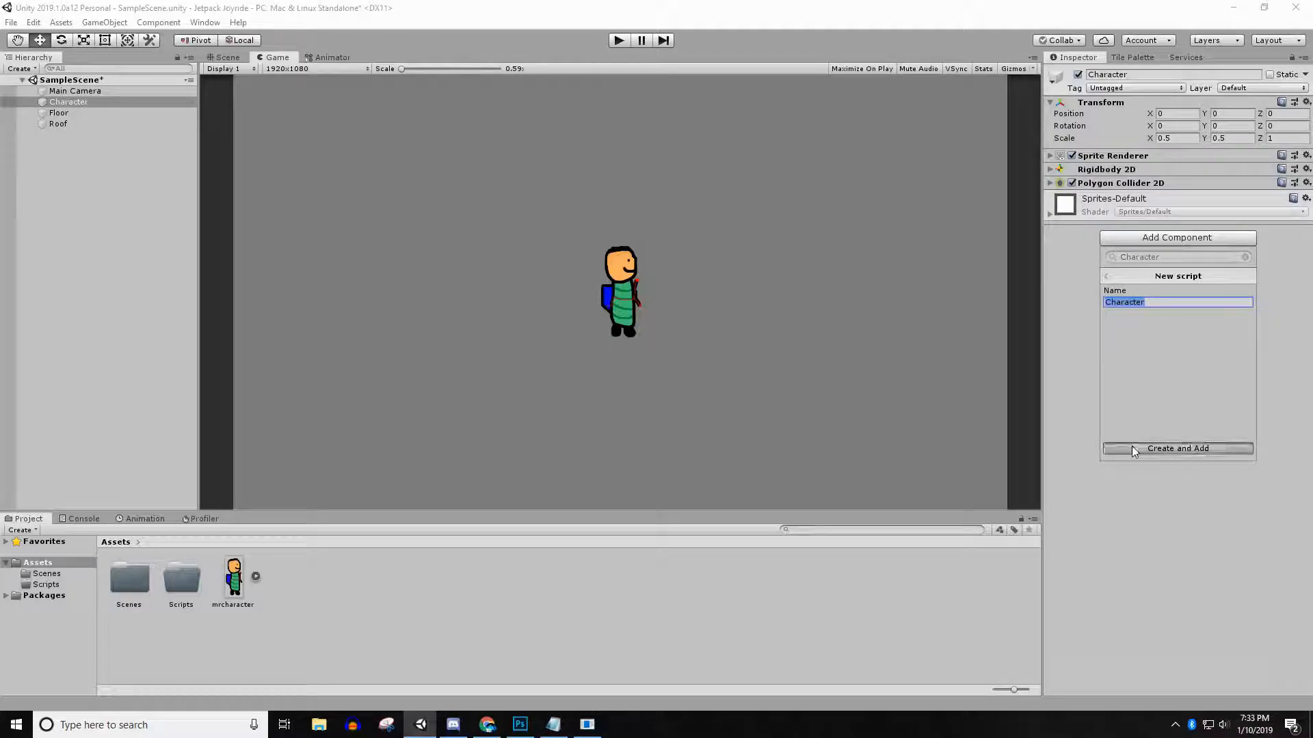
{"action": "left_click", "coordinate": [1176, 448]}
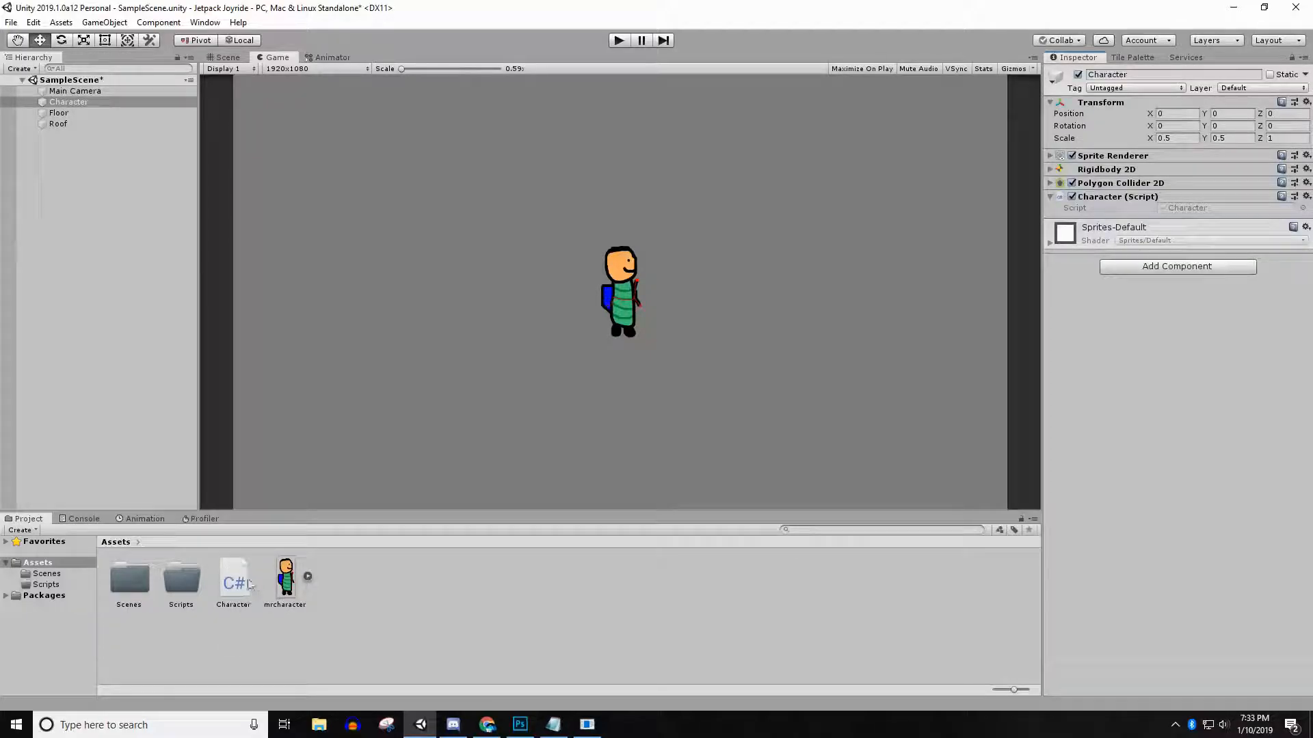
{"action": "left_click", "coordinate": [232, 578]}
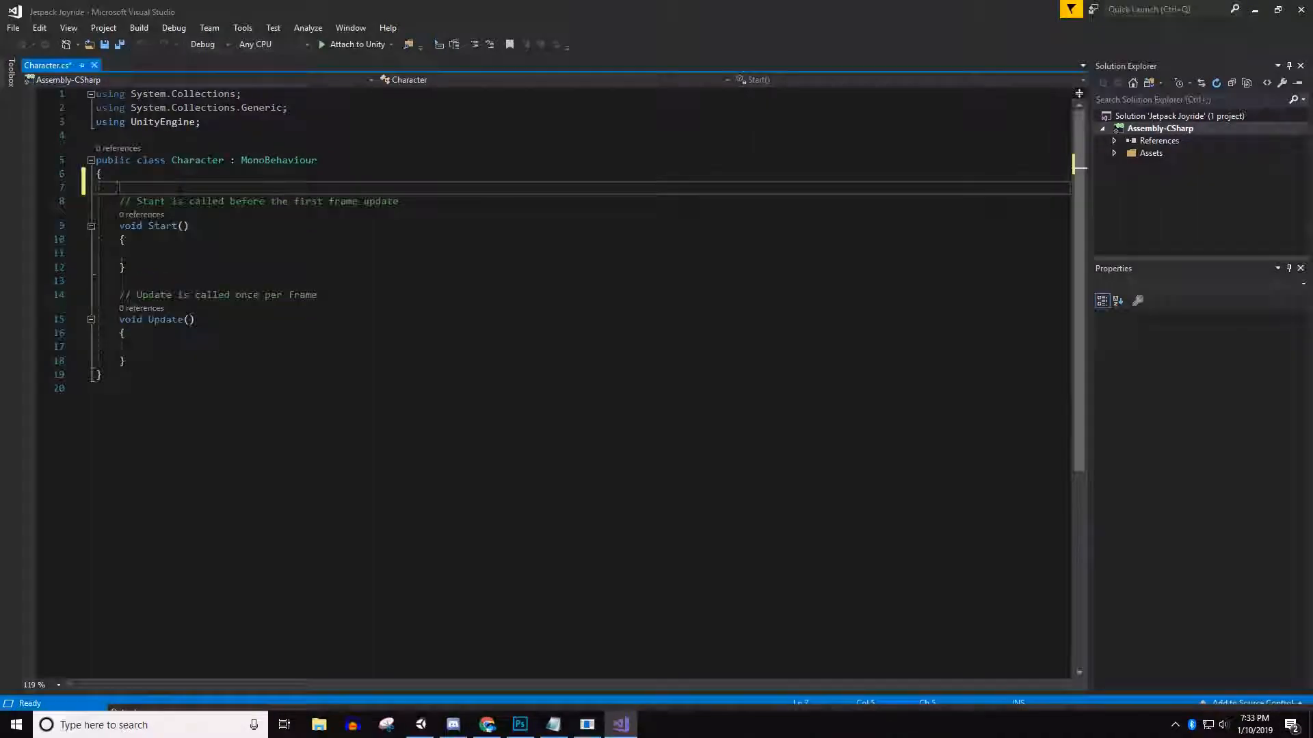
Step: Declare public Rigidbody2D rb and public float upSpeed fields in the Character class
{"action": "key", "text": "enter"}
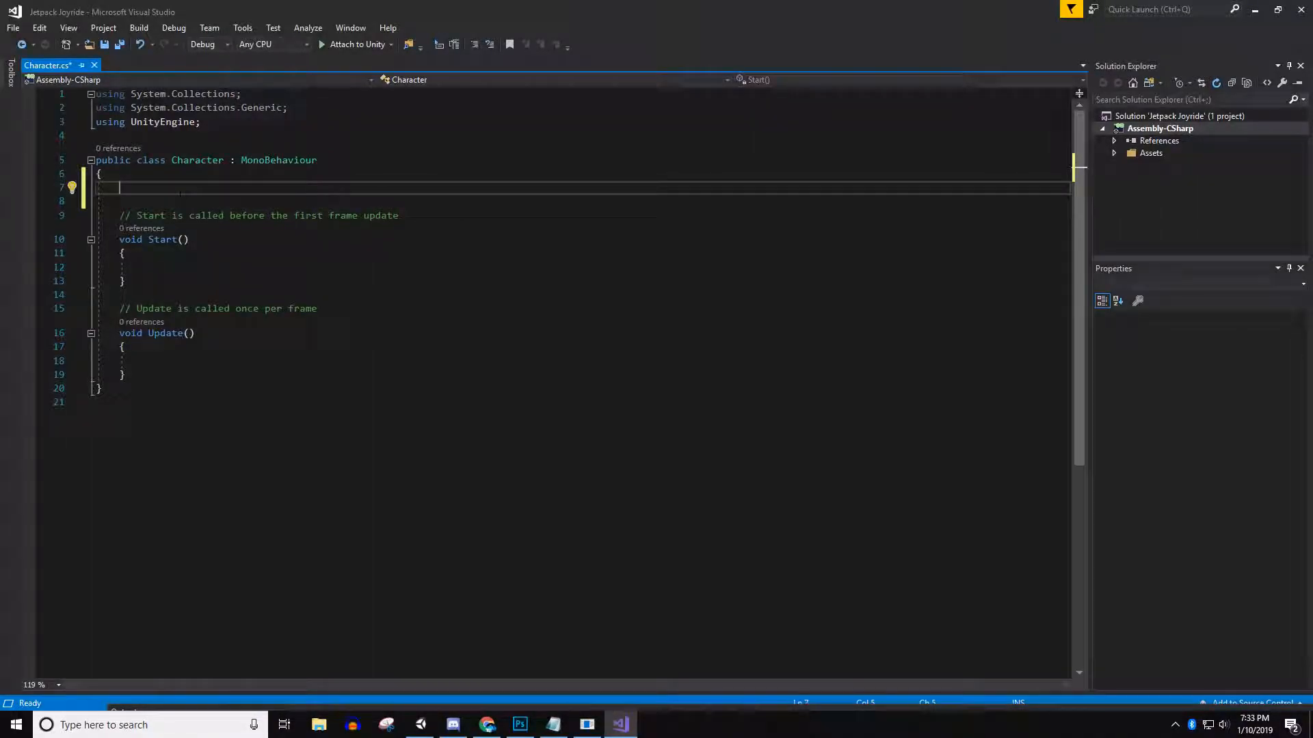
{"action": "type", "text": "publi"}
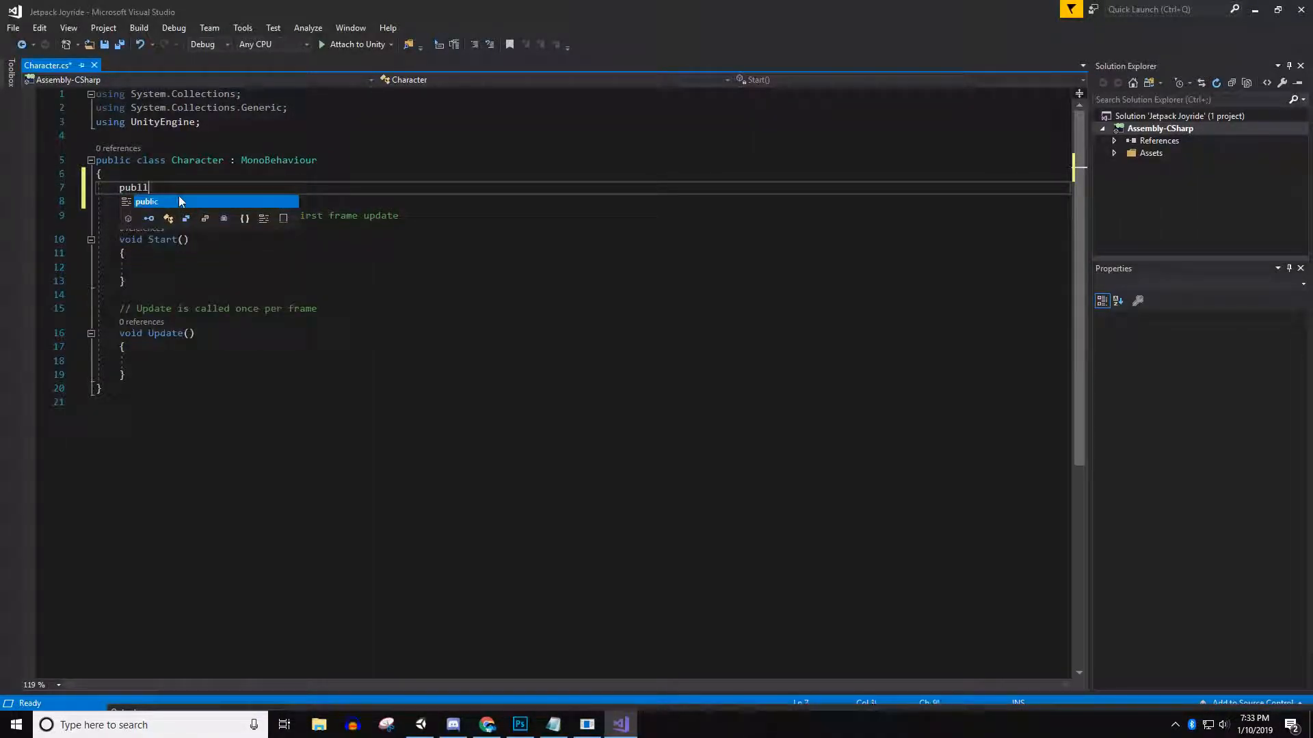
{"action": "type", "text": "rigidbody2D rb;"}
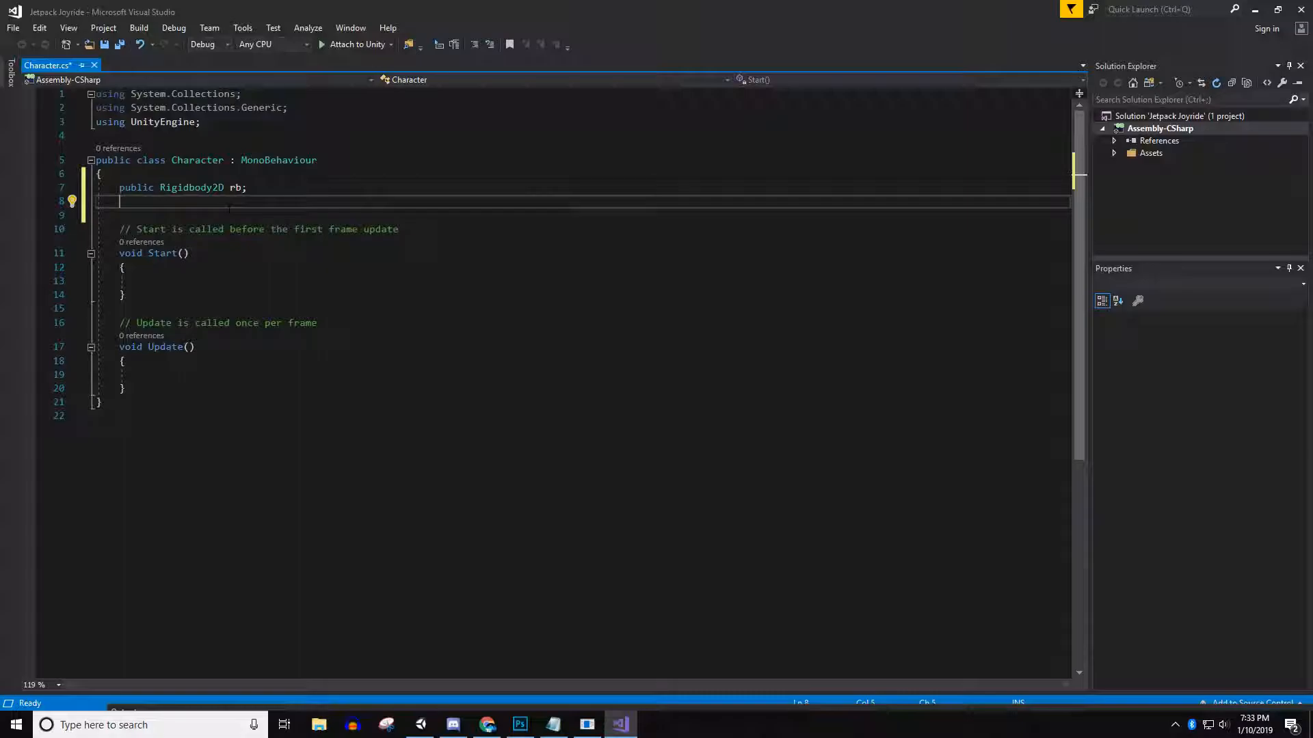
{"action": "type", "text": "public float"}
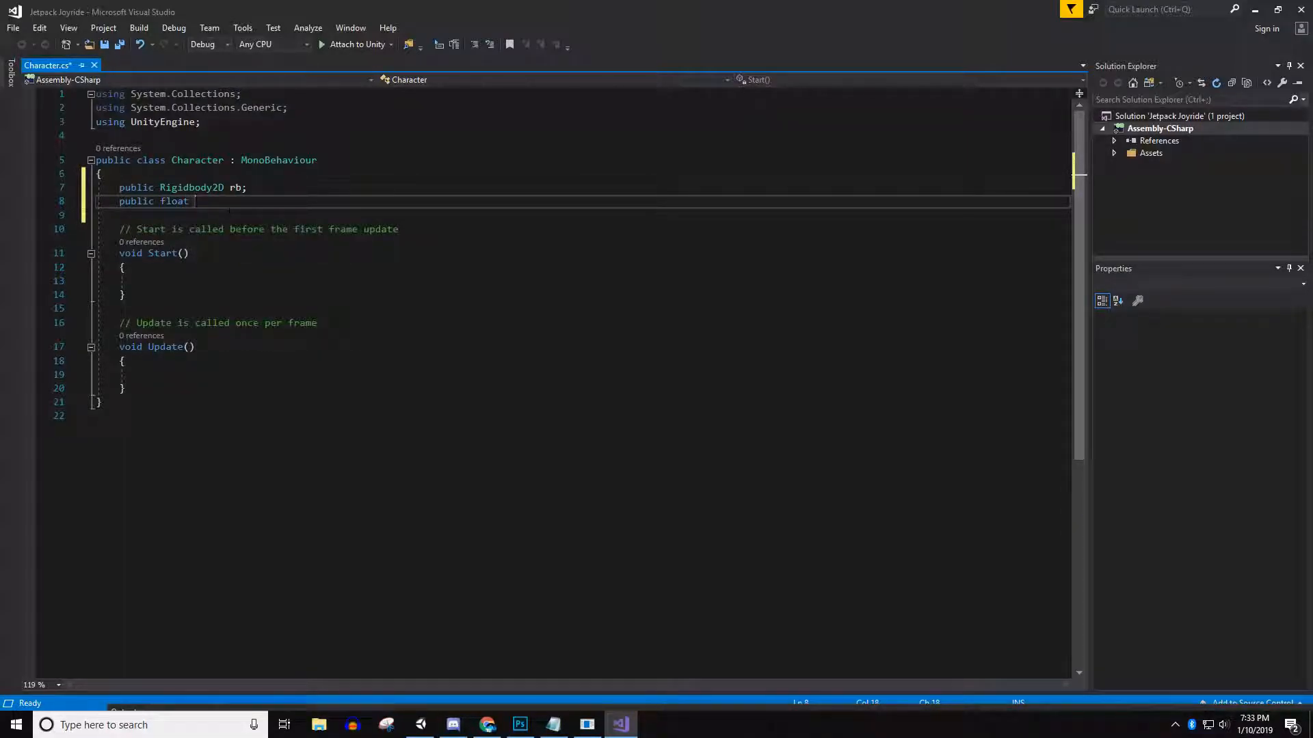
{"action": "type", "text": "upSpeed;"}
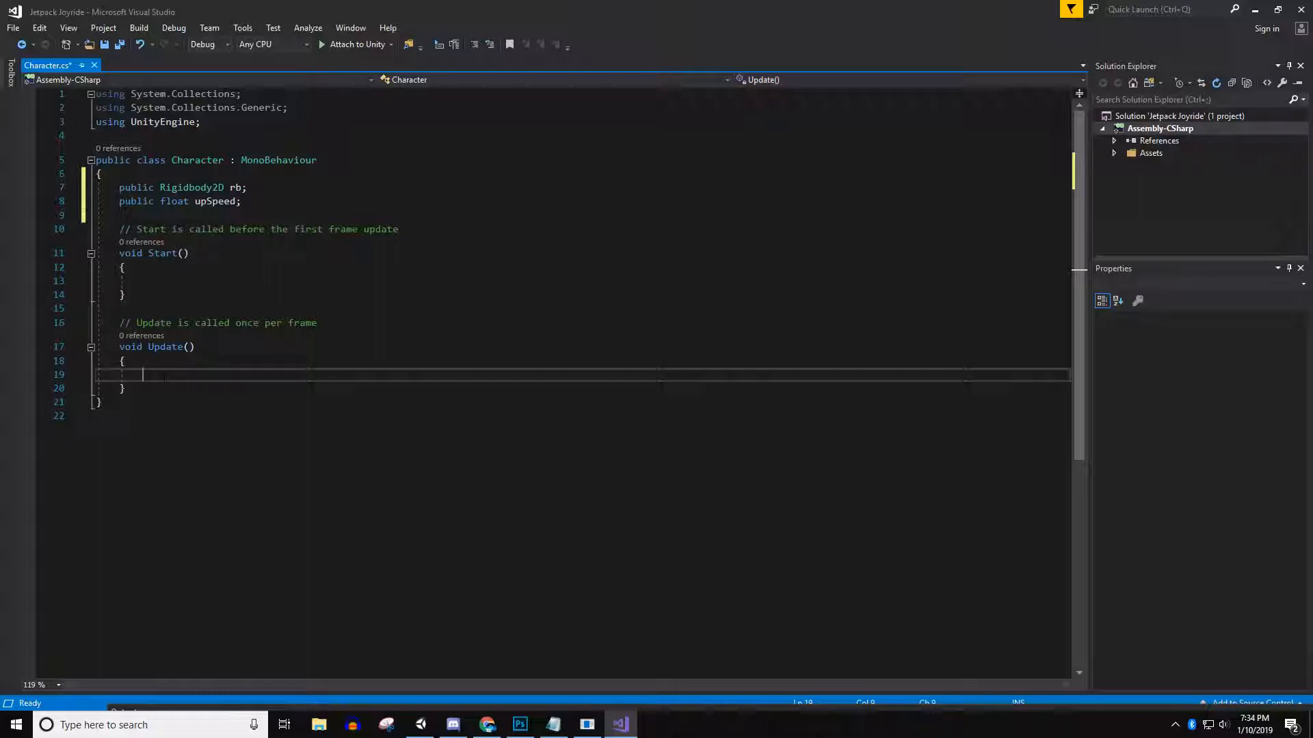
Step: In Update, add force Vector2(0, upSpeed) to rb while Space is held, then save
{"action": "type", "text": "if (input."}
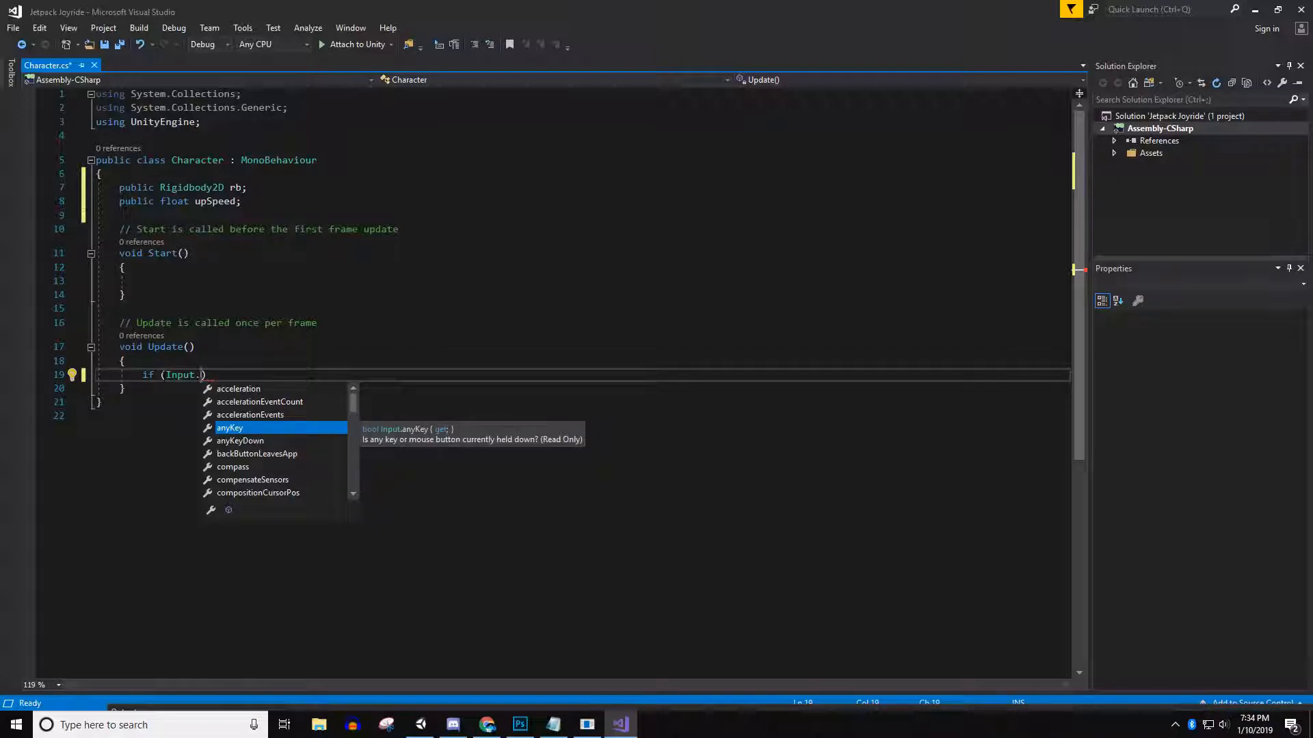
{"action": "type", "text": "getkey"}
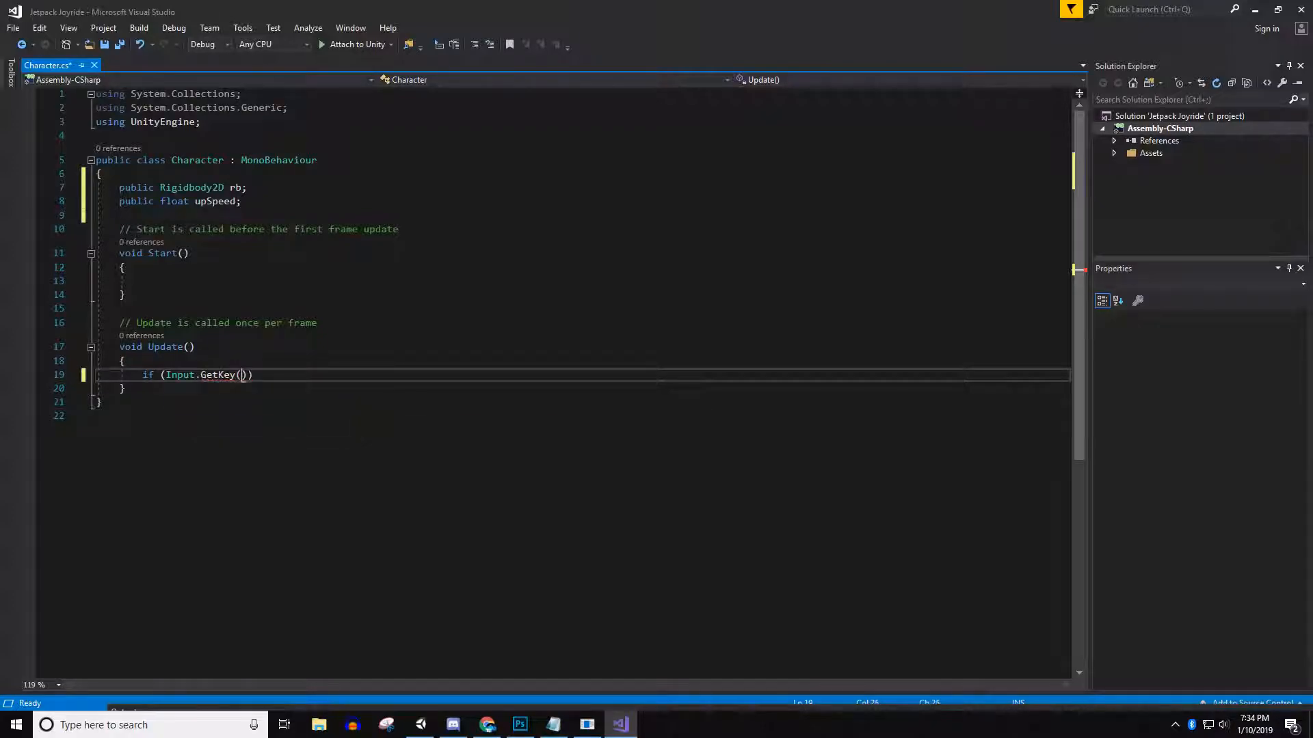
{"action": "type", "text": "Key"}
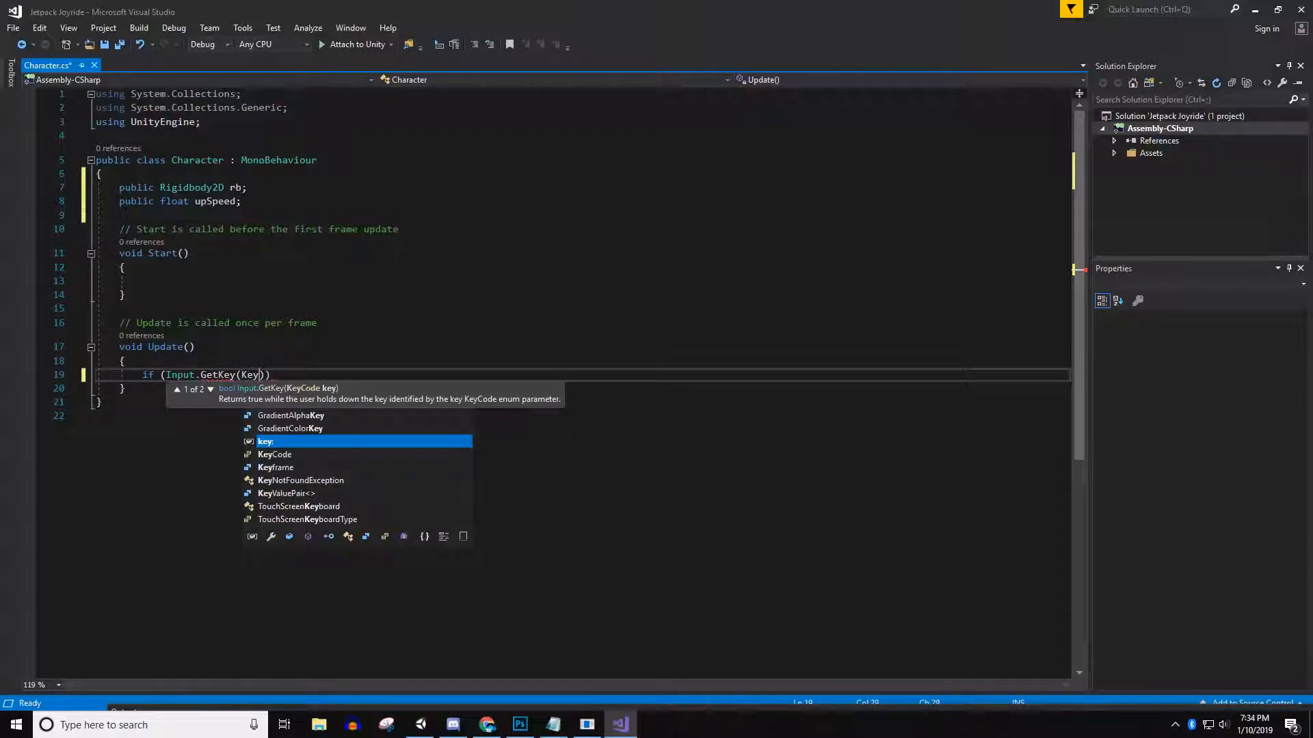
{"action": "type", "text": "KeyCode.spp"}
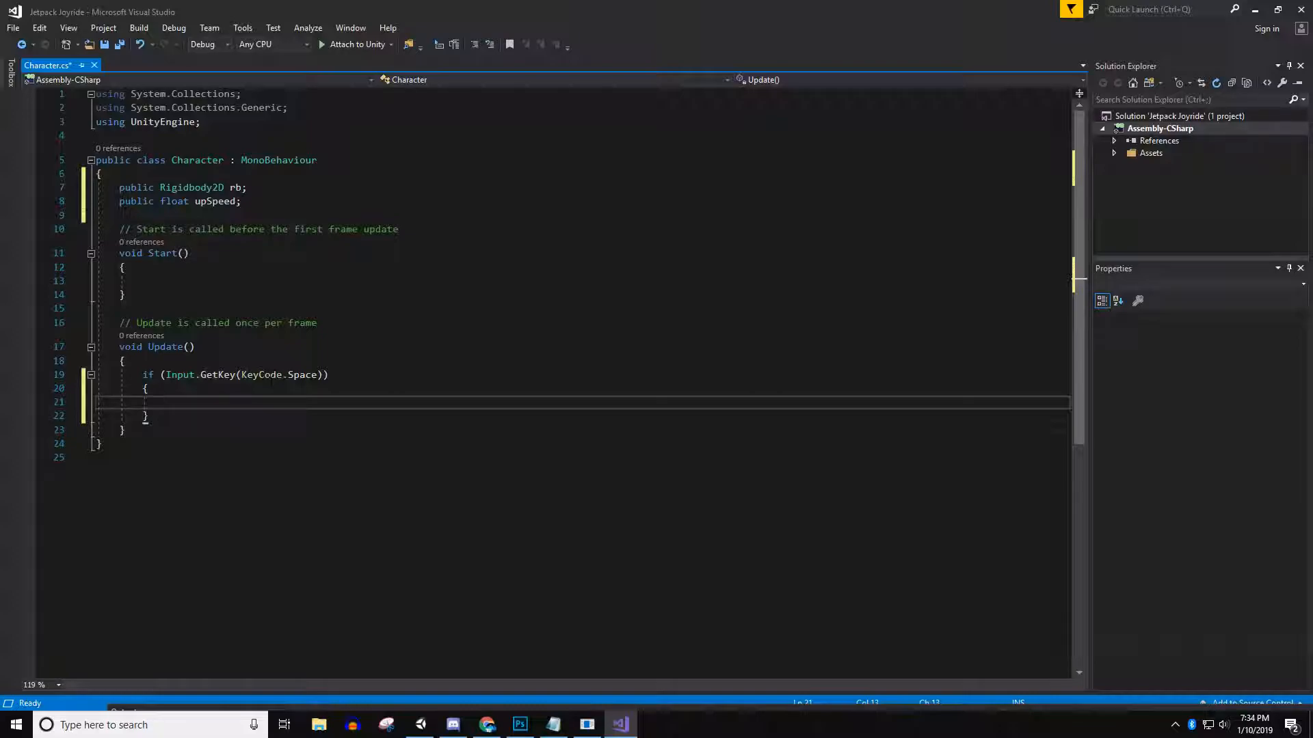
{"action": "type", "text": "rb.ad"}
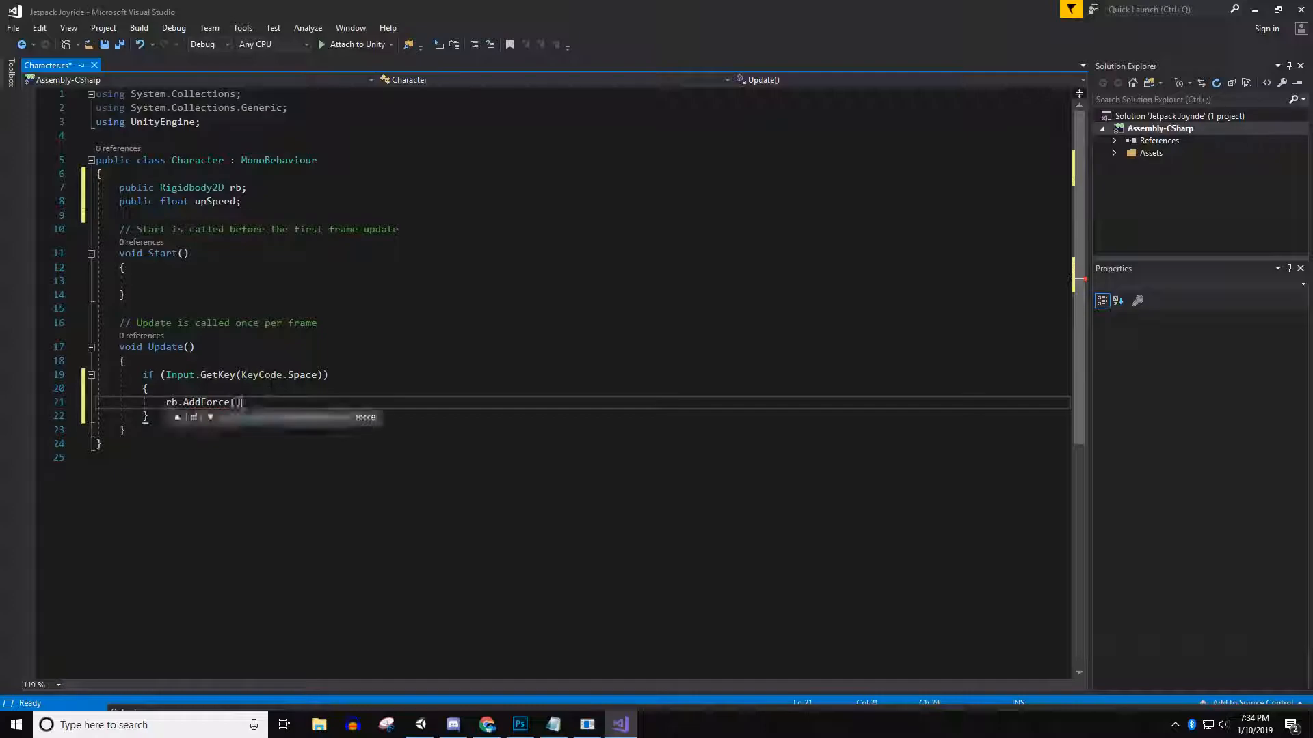
{"action": "type", "text": "new Vector2"}
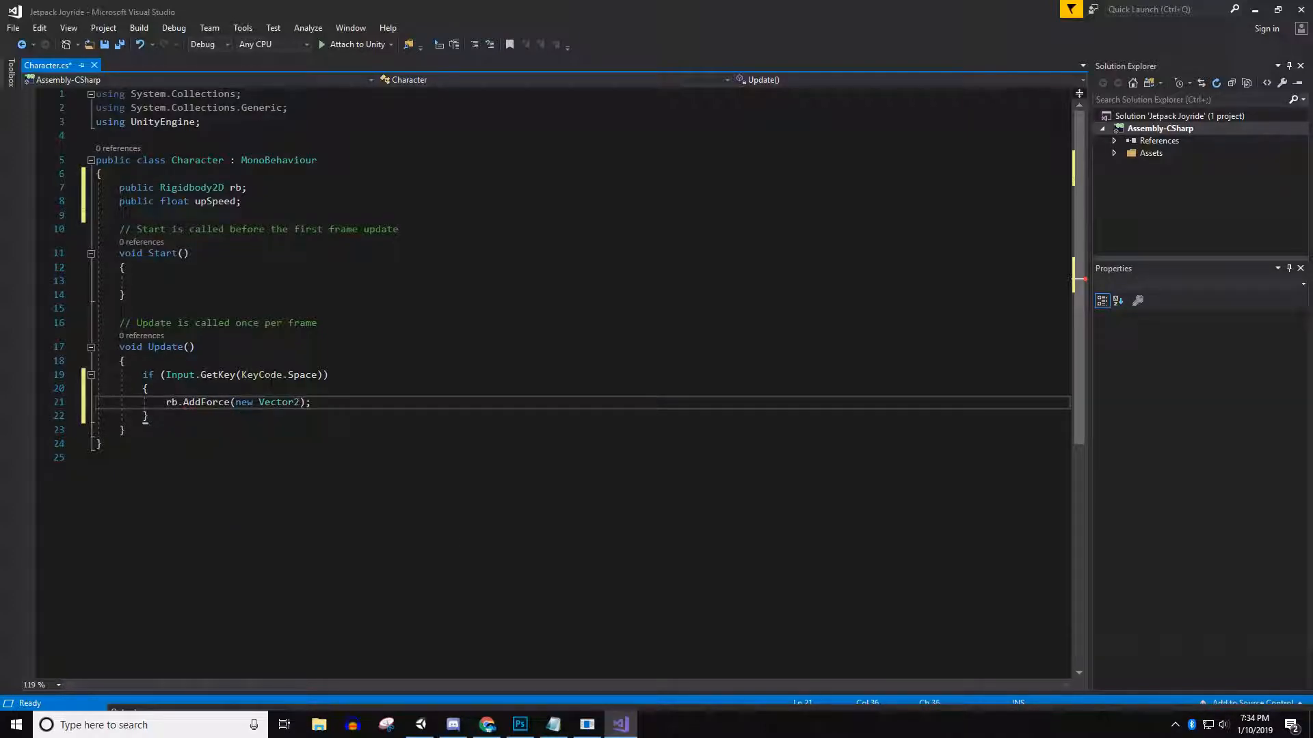
{"action": "type", "text": "0,"}
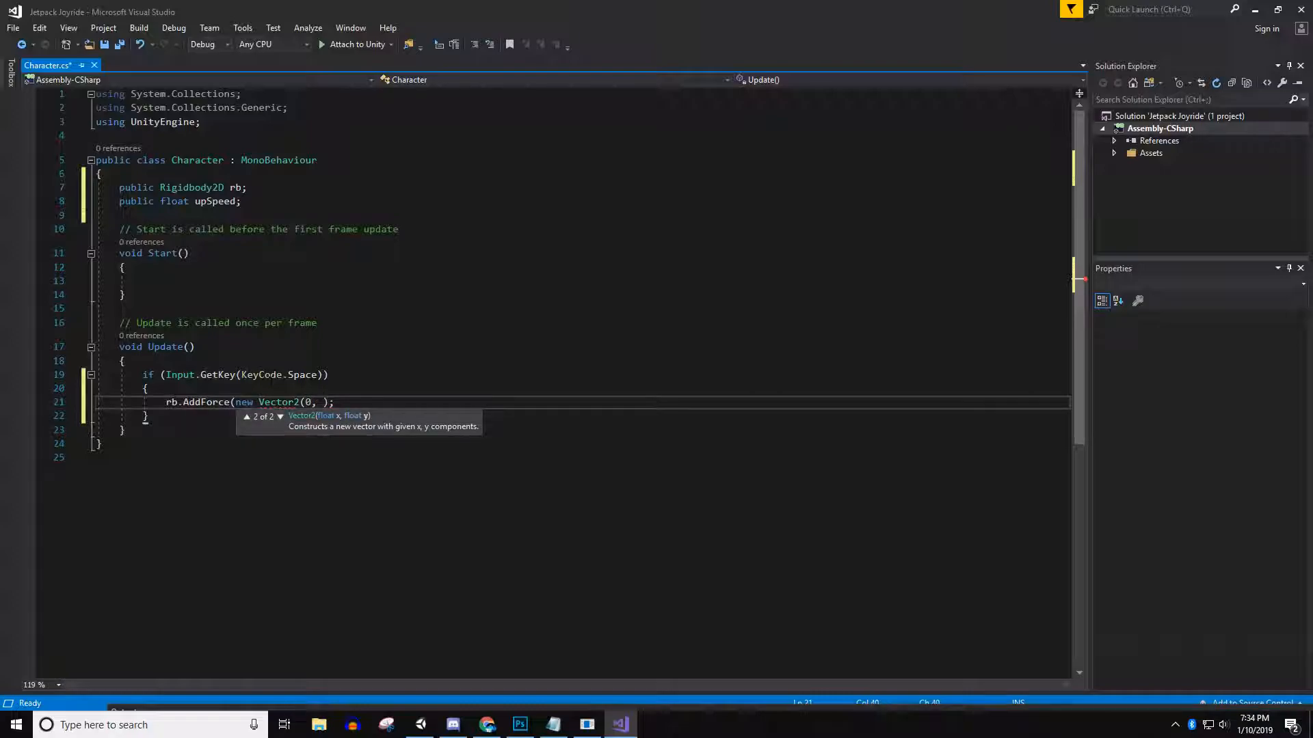
{"action": "type", "text": "upSpeed)"}
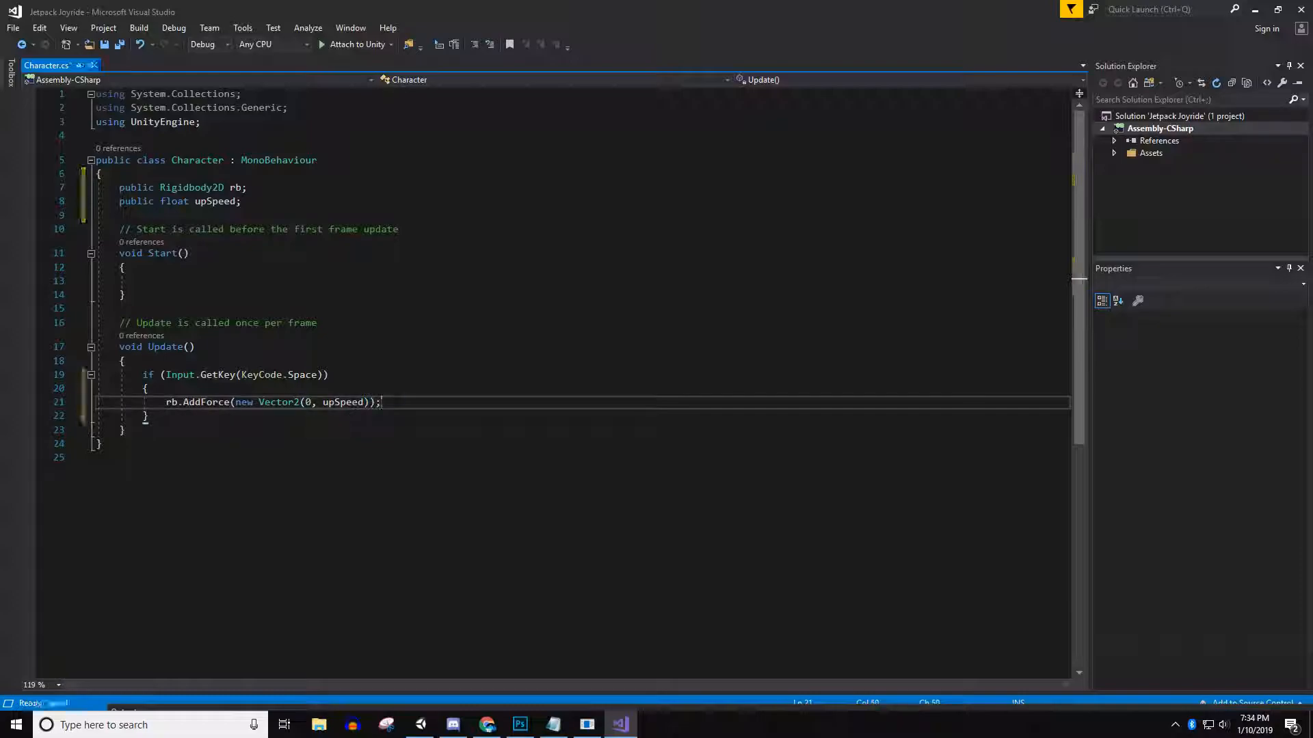
{"action": "key", "text": "ctrl+s"}
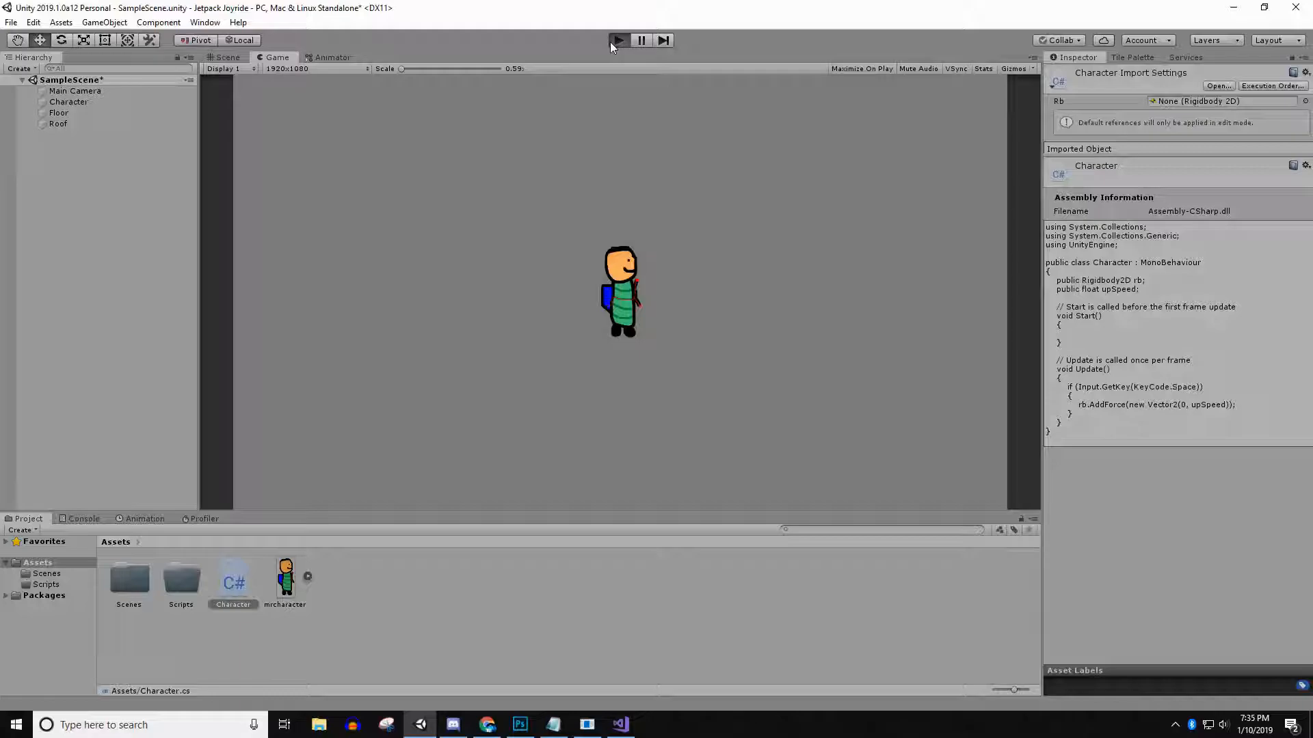
Step: Assign the Character's Rigidbody 2D to Rb, set Up Speed to 10, and play-test
{"action": "left_click", "coordinate": [617, 40]}
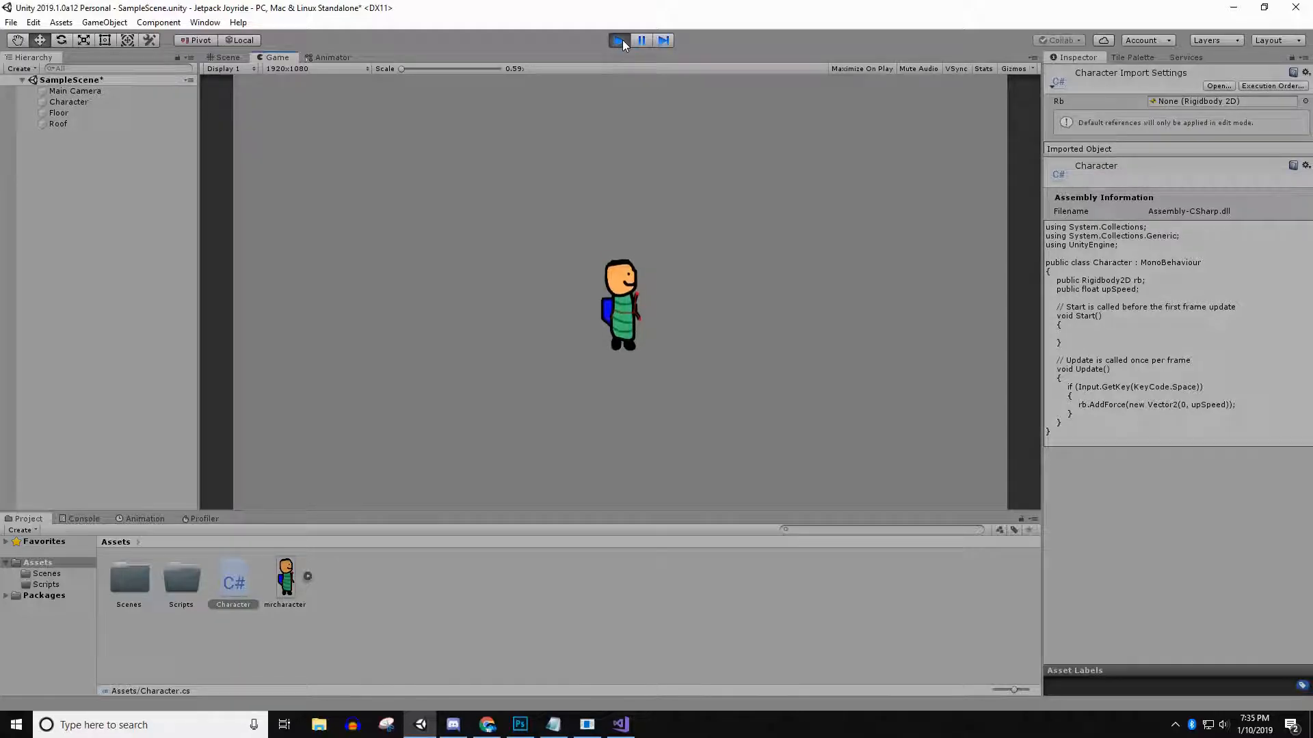
{"action": "left_click", "coordinate": [619, 41]}
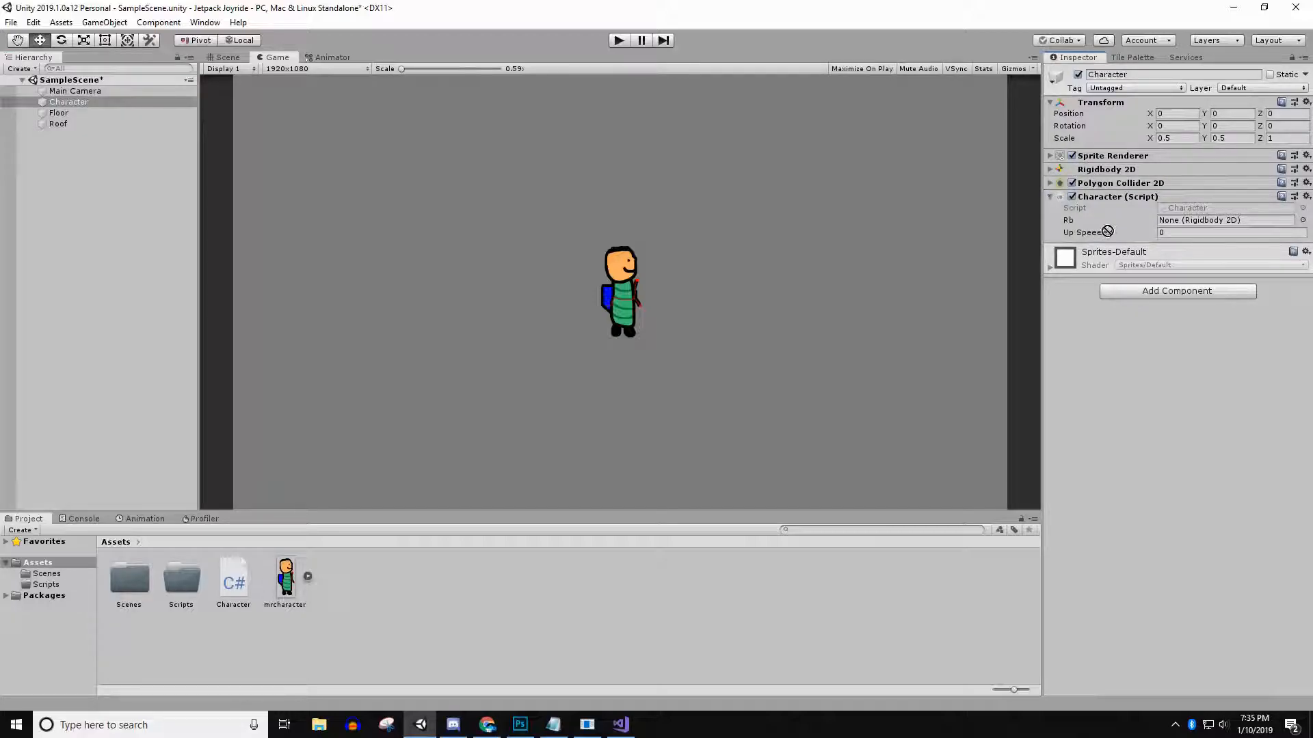
{"action": "left_click", "coordinate": [1222, 221]}
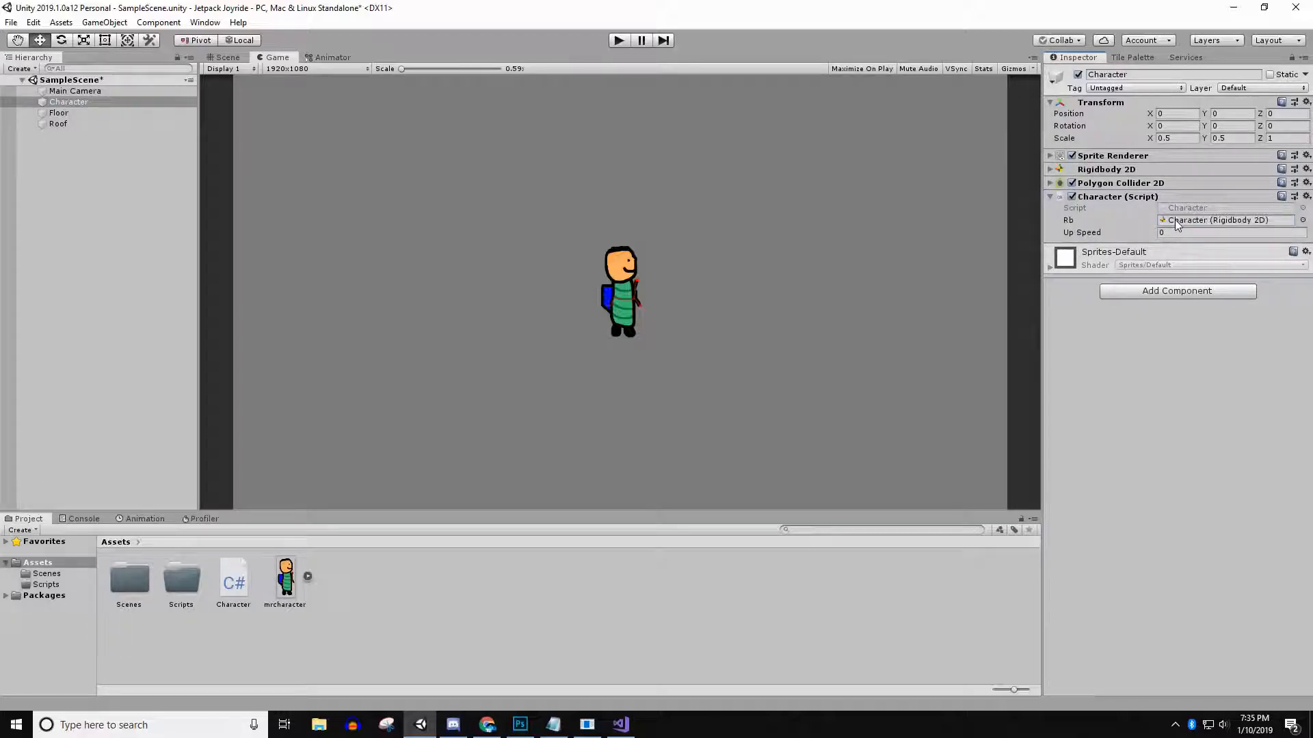
{"action": "left_click", "coordinate": [1228, 232]}
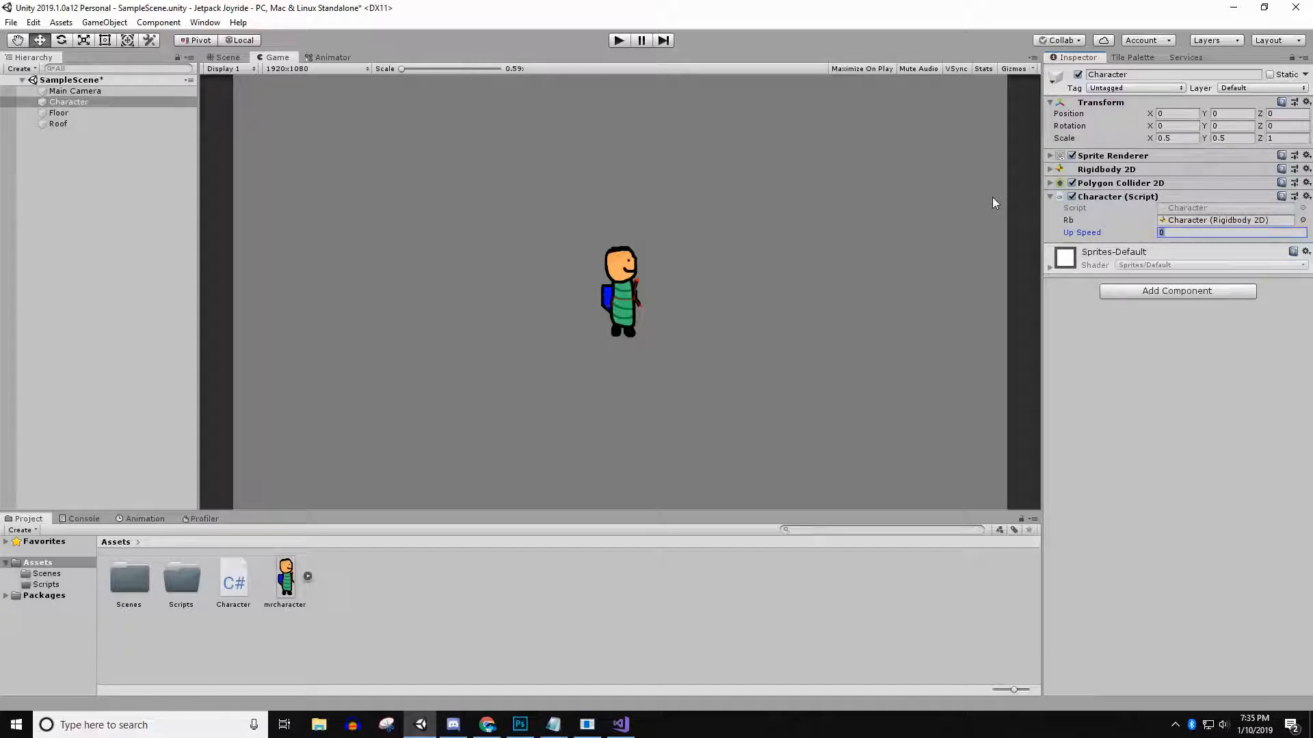
{"action": "type", "text": "10"}
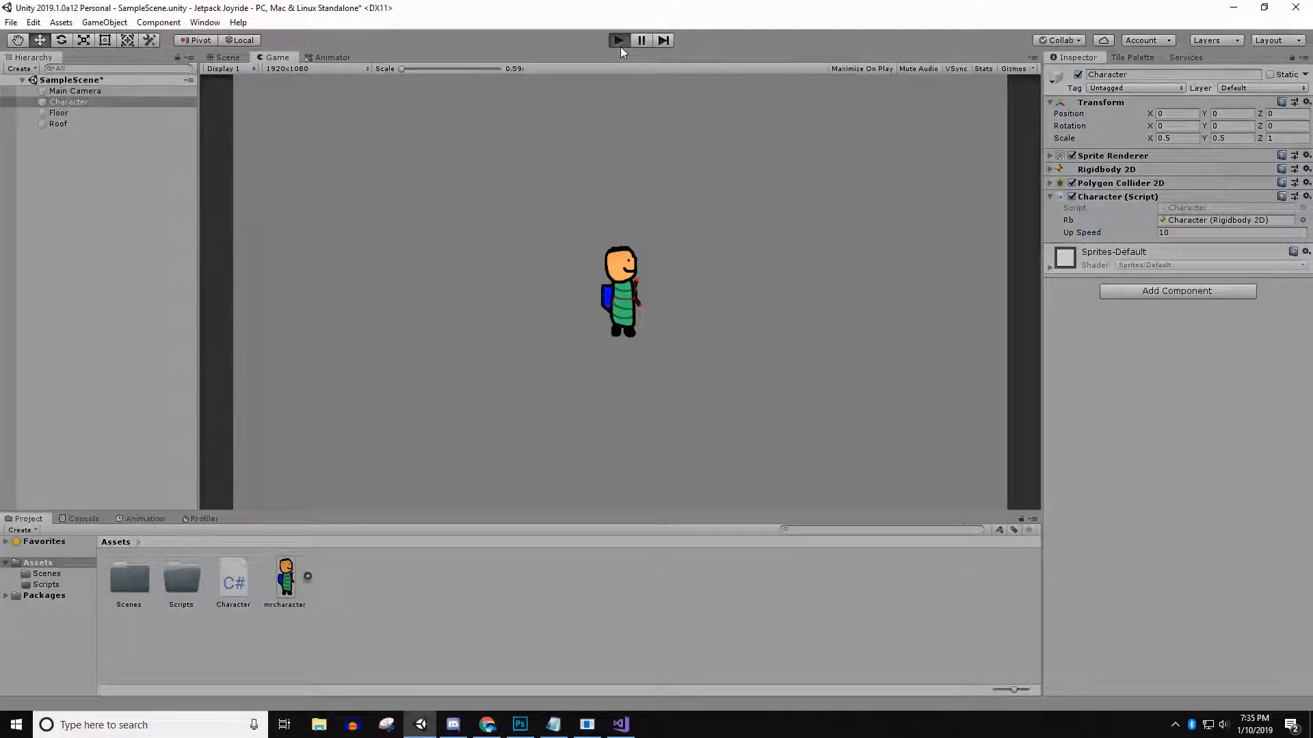
{"action": "left_click", "coordinate": [618, 39]}
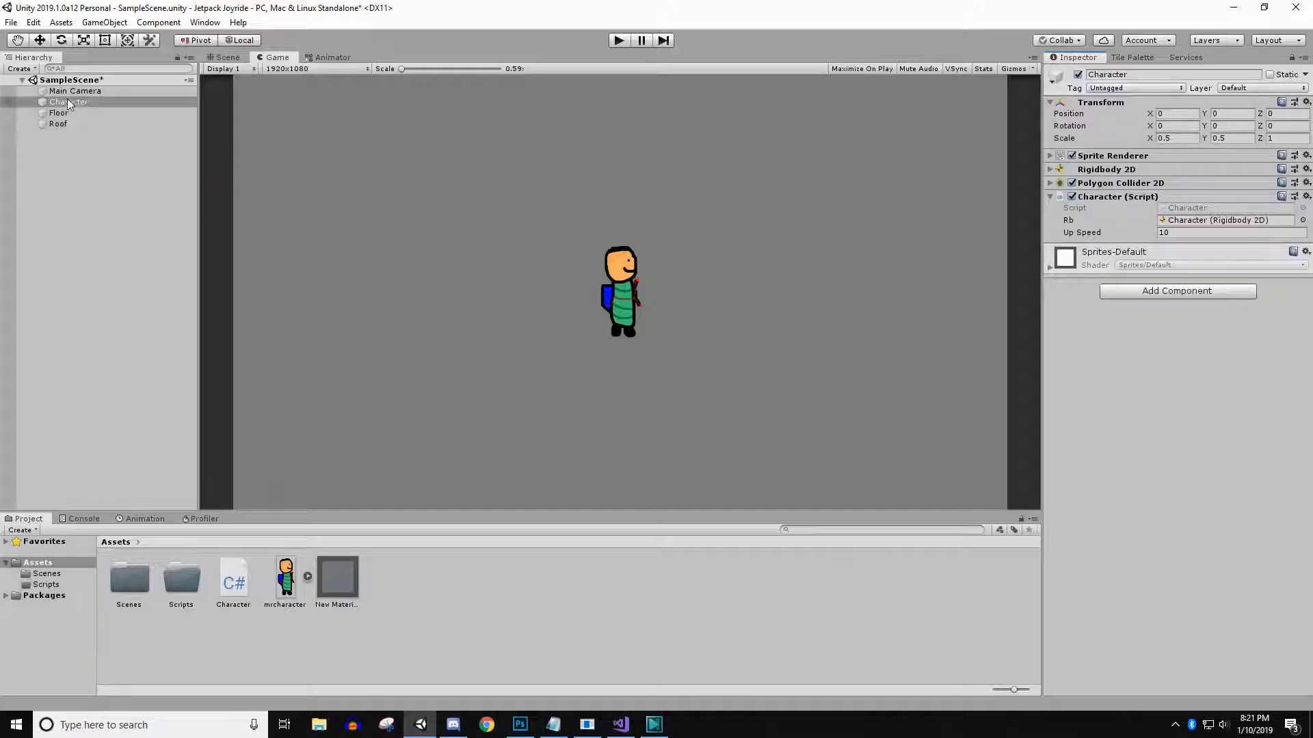
Step: Add an Effects > Particle System child to Character and return to the Scene view
{"action": "right_click", "coordinate": [67, 102]}
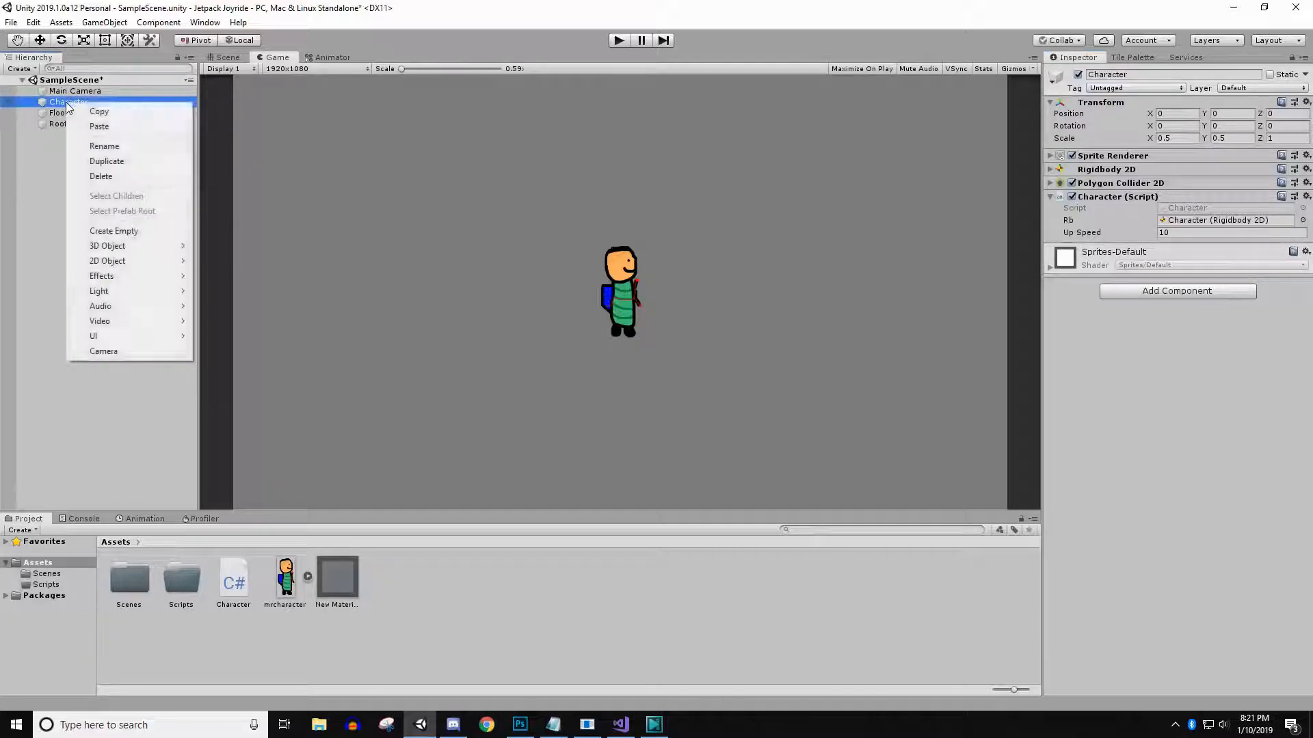
{"action": "mouse_move", "coordinate": [108, 335]}
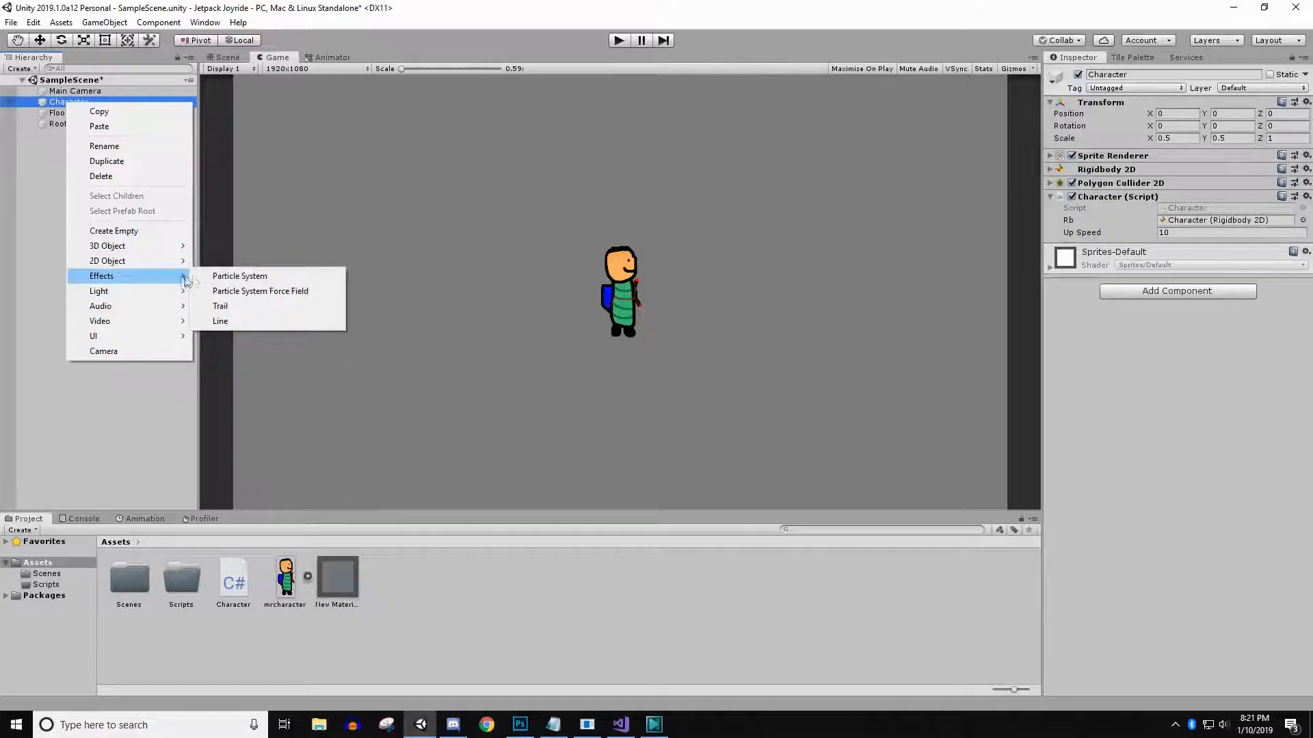
{"action": "left_click", "coordinate": [239, 276]}
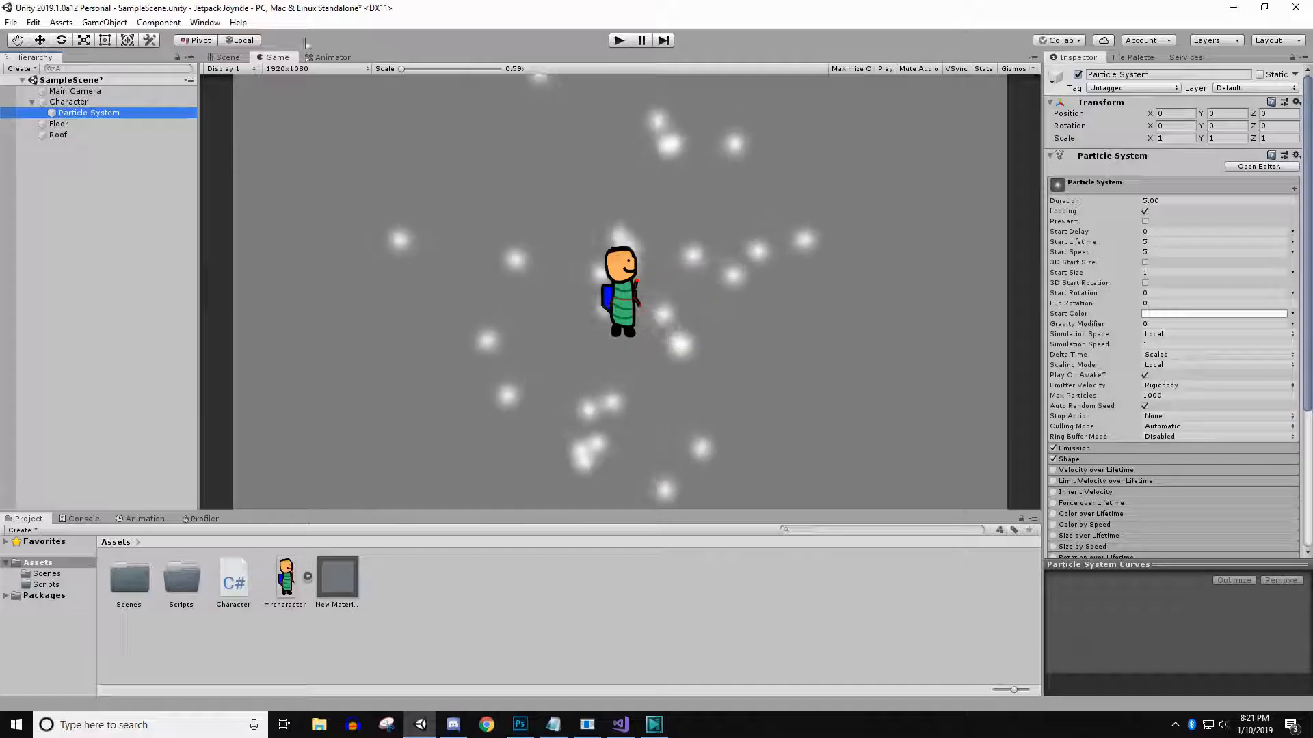
{"action": "left_click", "coordinate": [224, 57]}
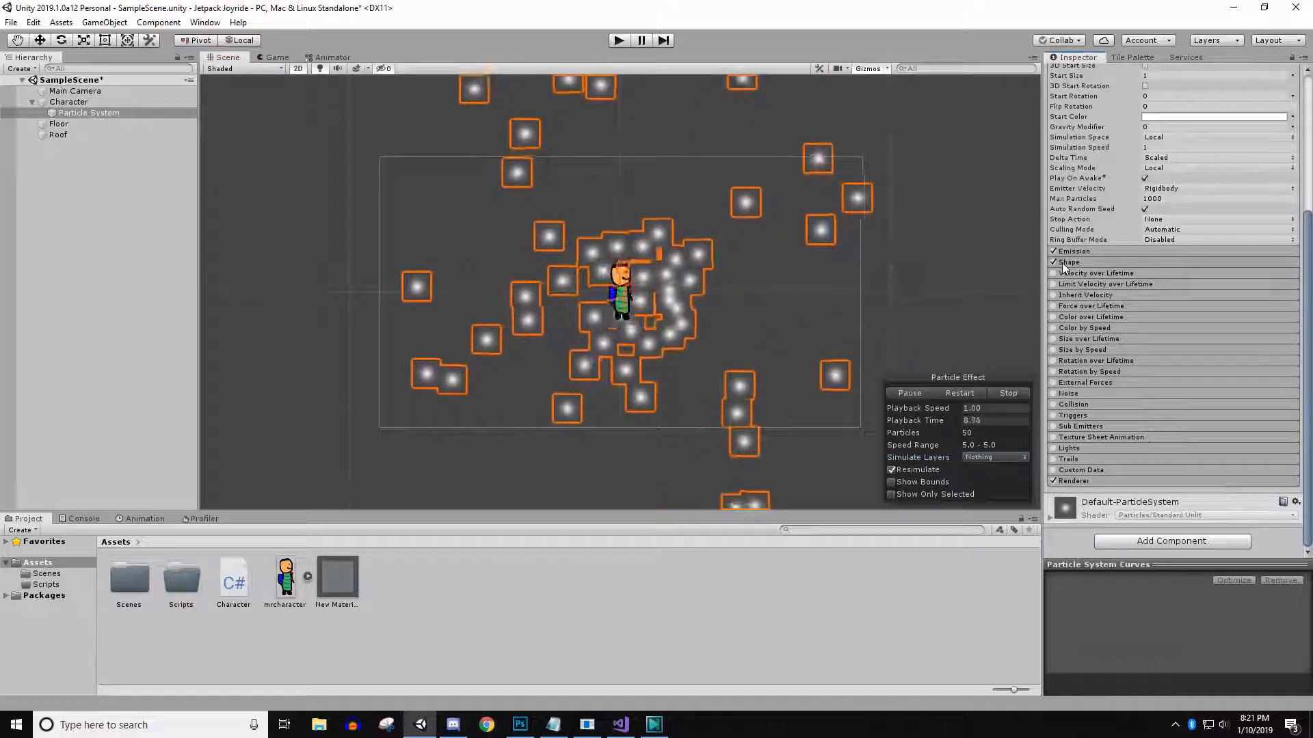
Step: Set the particle Shape to Arc 75, Radius 0.01, position -0.25/-0.3, aimed down-left
{"action": "left_click", "coordinate": [1068, 262]}
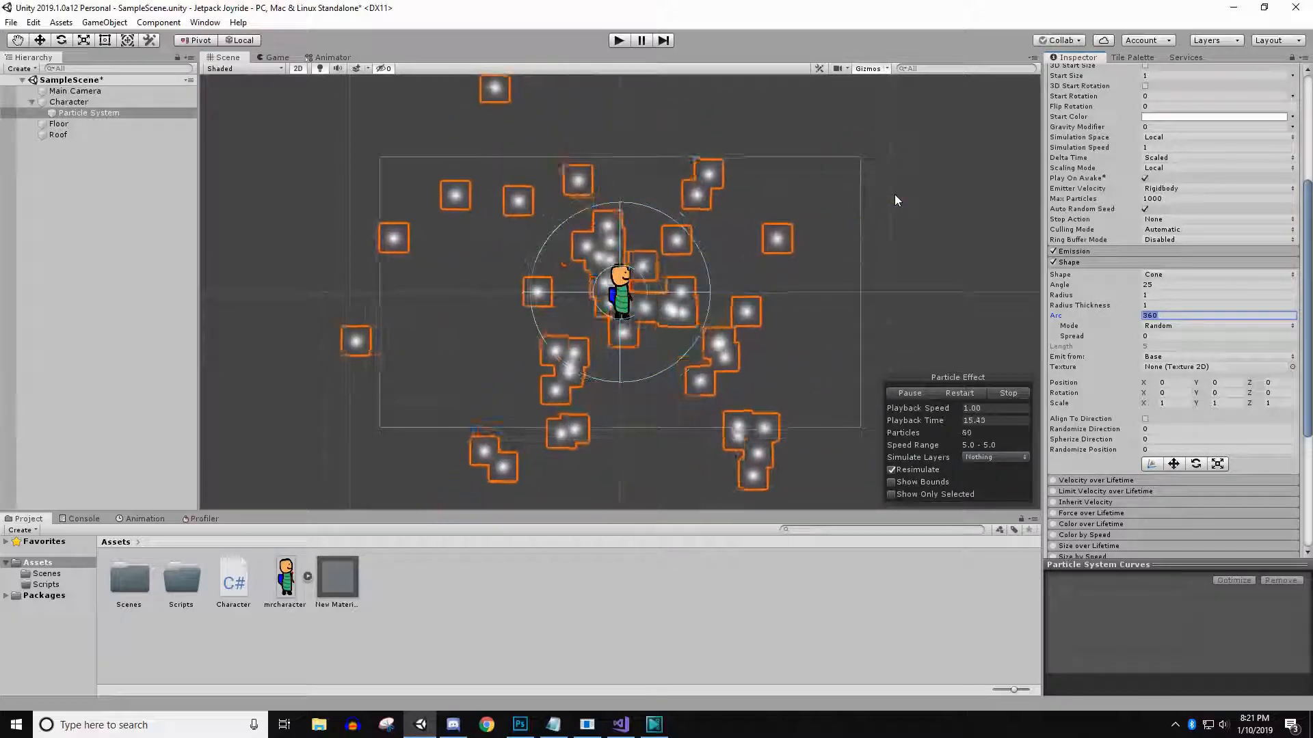
{"action": "type", "text": "75"}
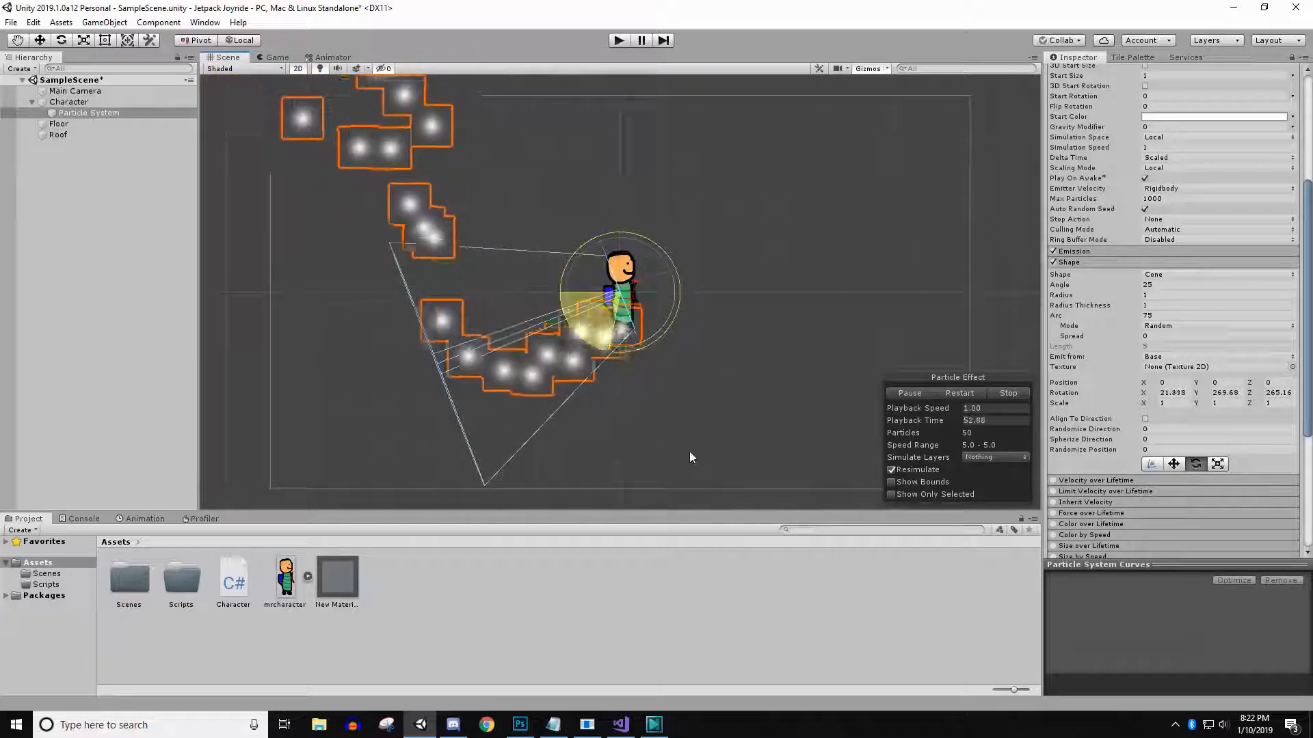
{"action": "left_click", "coordinate": [277, 57]}
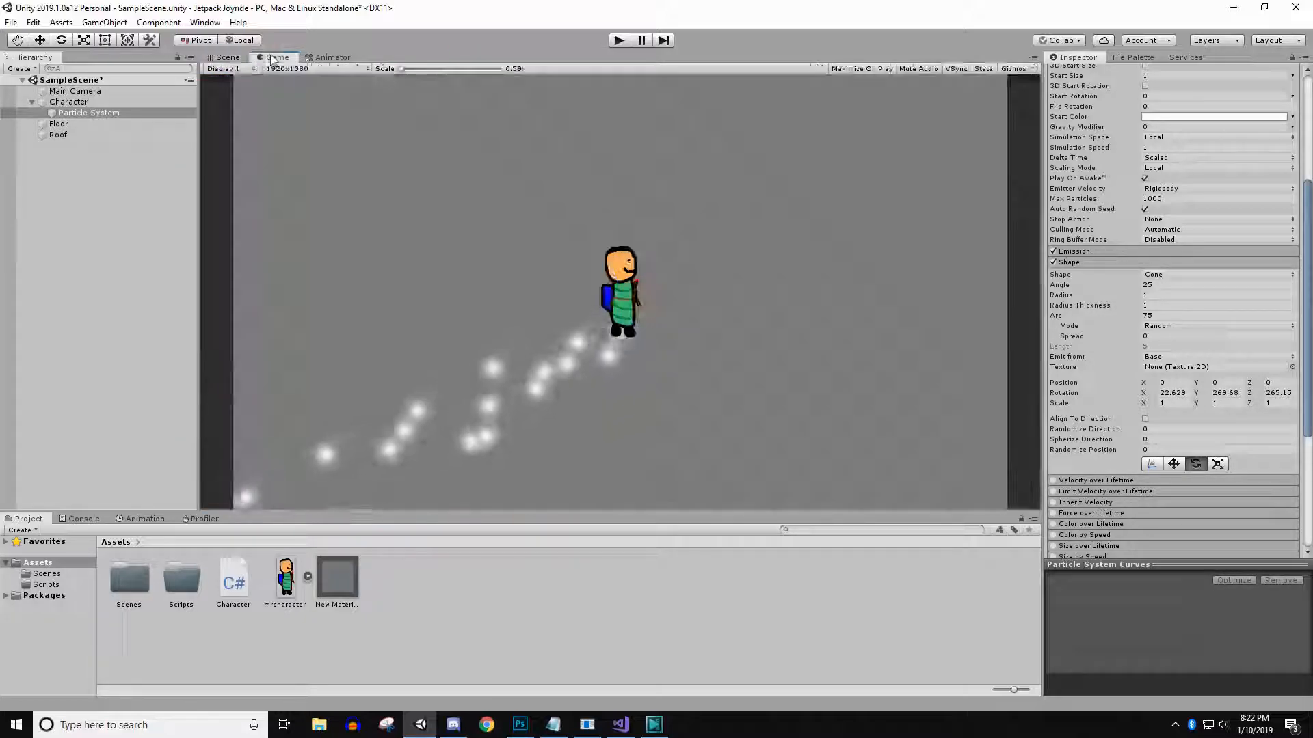
{"action": "left_click", "coordinate": [227, 56]}
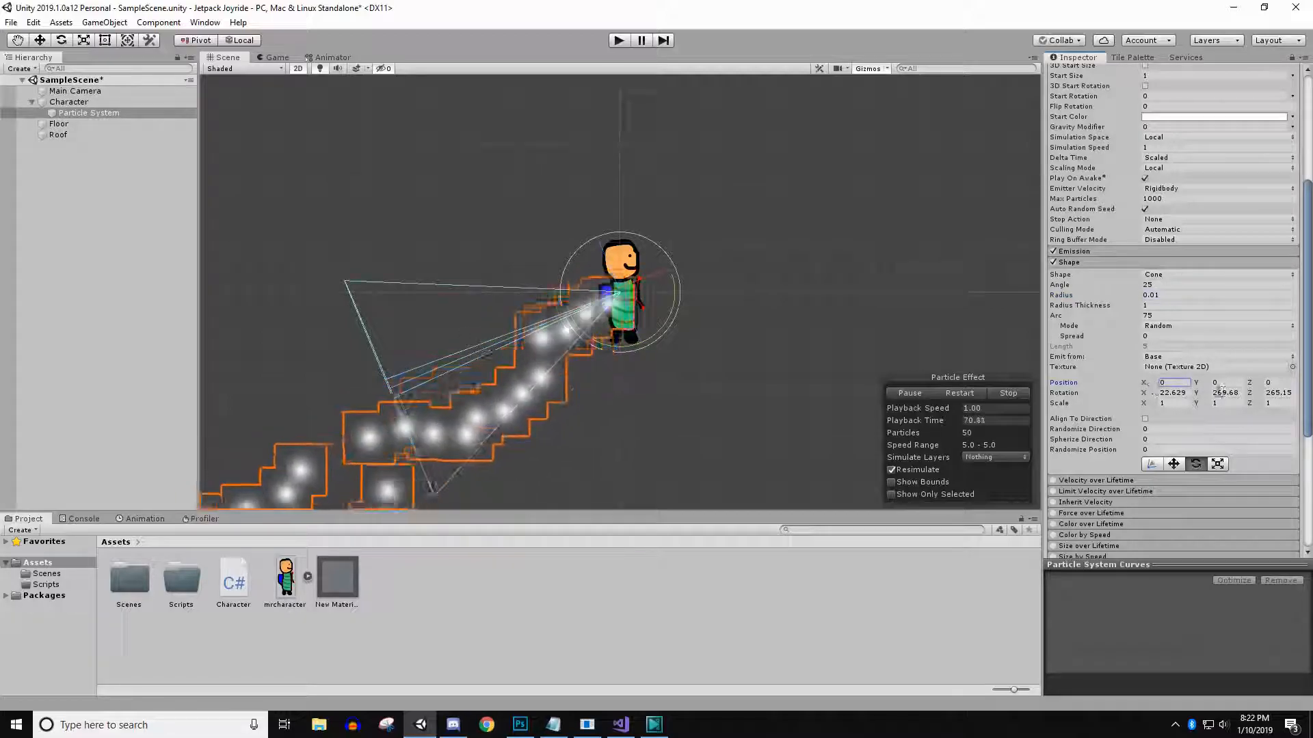
{"action": "type", "text": "-0.3"}
{"action": "type", "text": "-0.25"}
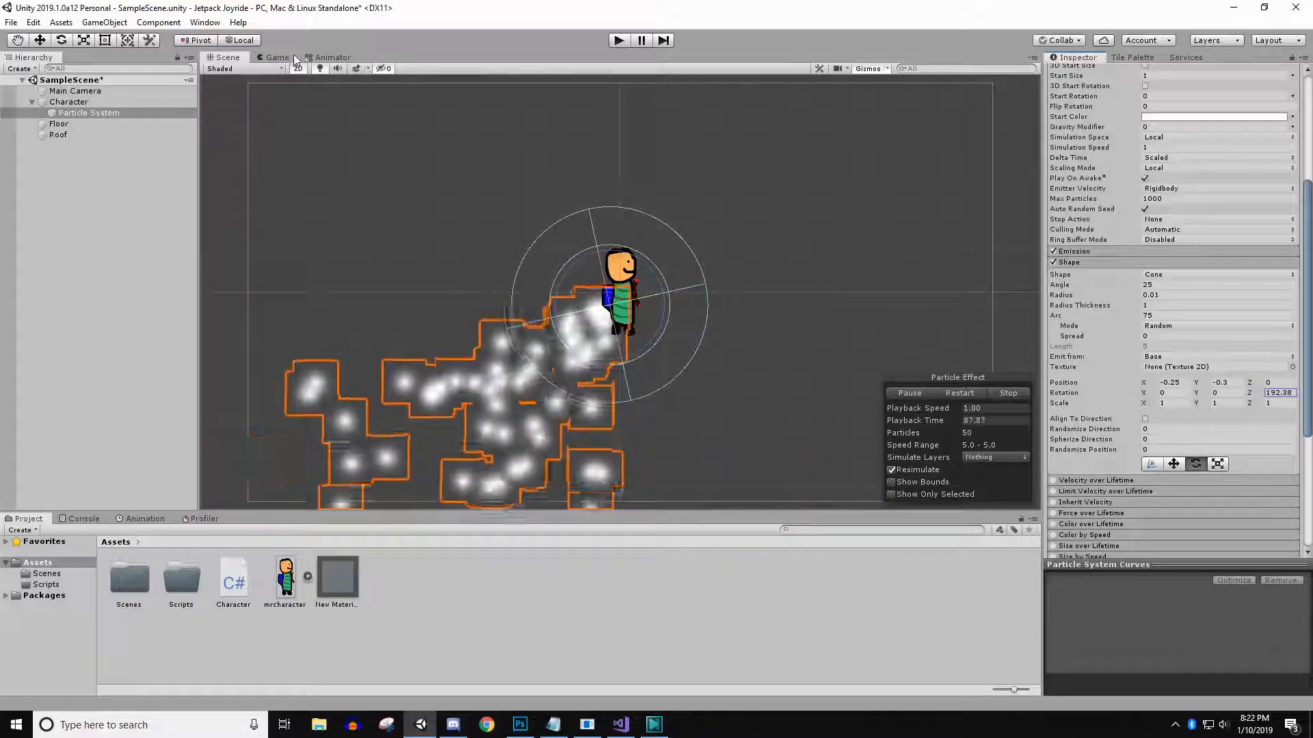
Step: Set particle Start Speed to Random Between Two Constants, 10 and 20
{"action": "left_click", "coordinate": [276, 56]}
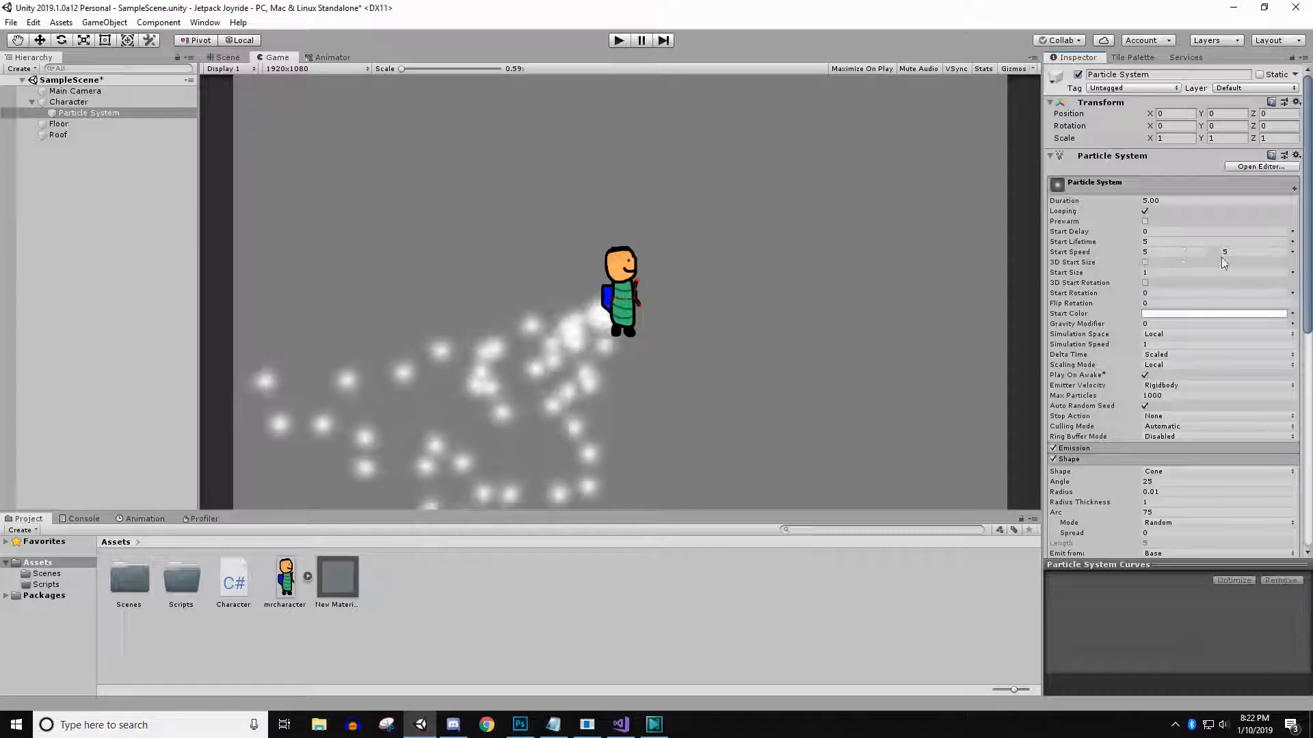
{"action": "type", "text": "20"}
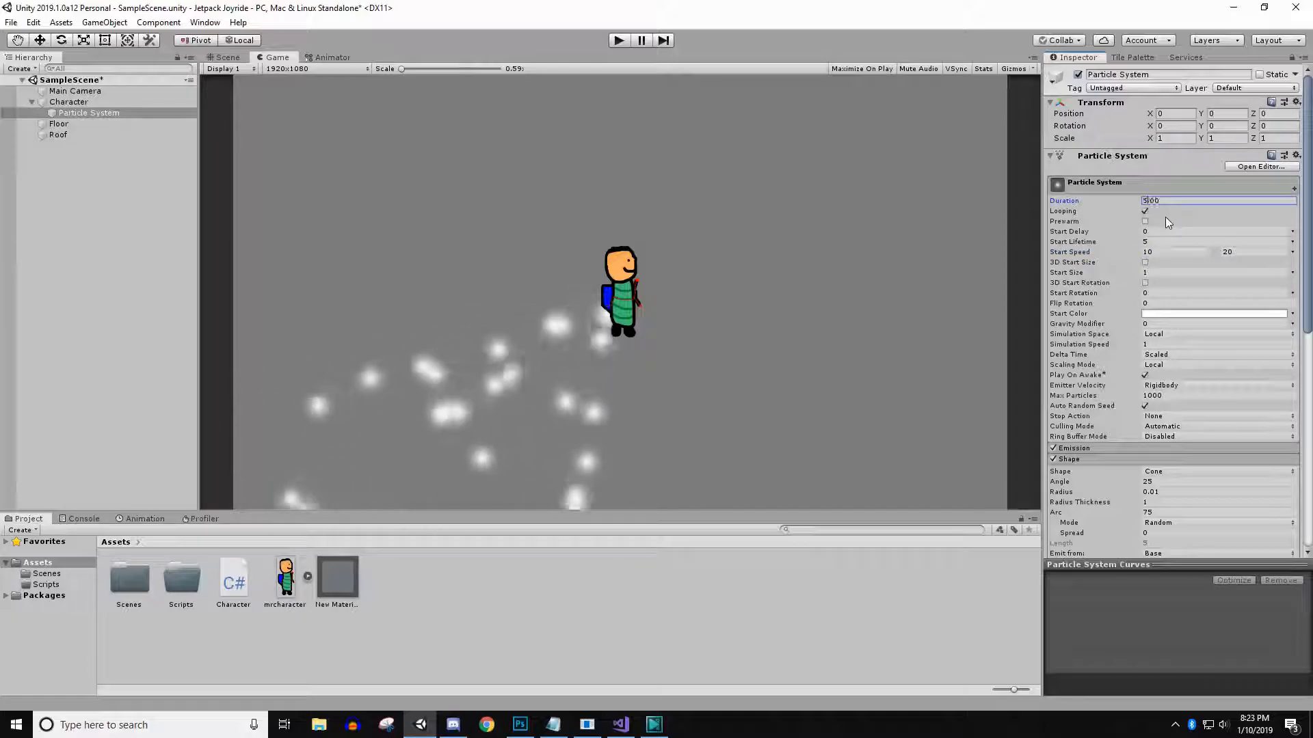
{"action": "left_click", "coordinate": [1214, 242]}
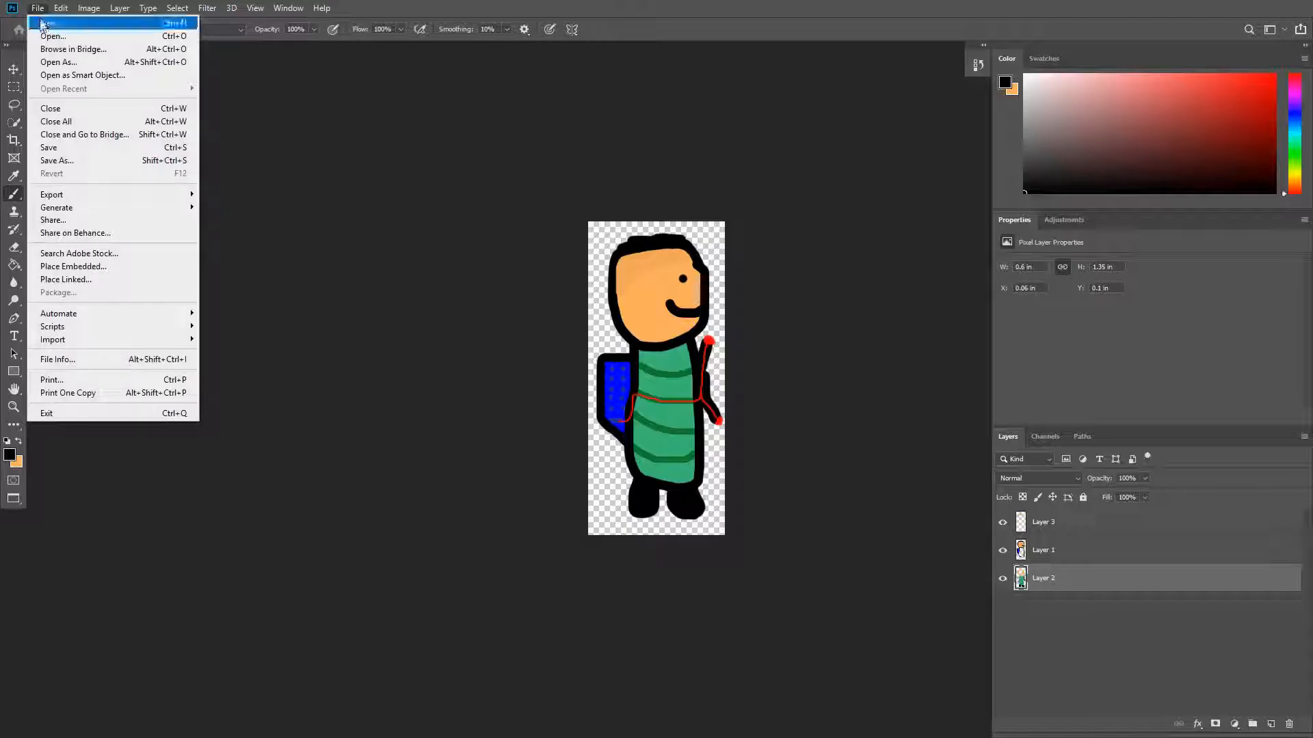
Step: Create a new 50×50 pixel Photoshop image and zoom in on it
{"action": "left_click", "coordinate": [48, 22]}
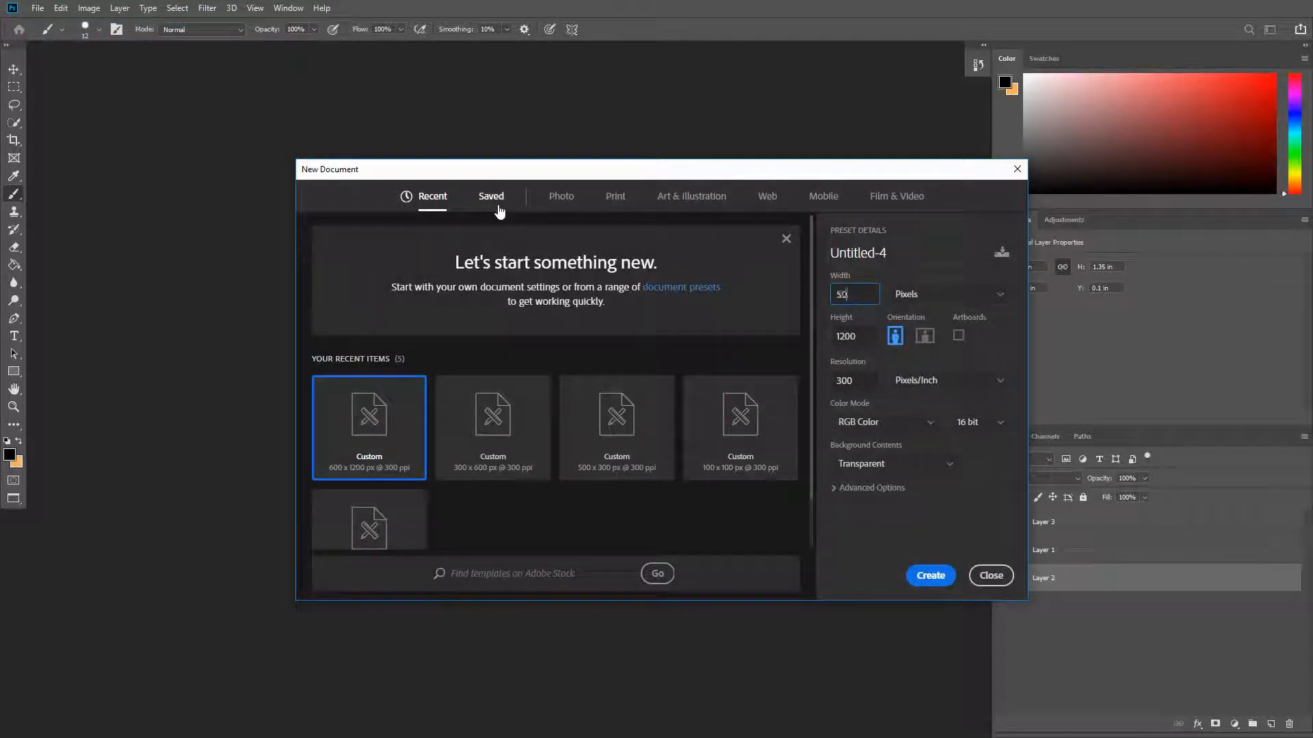
{"action": "type", "text": "50"}
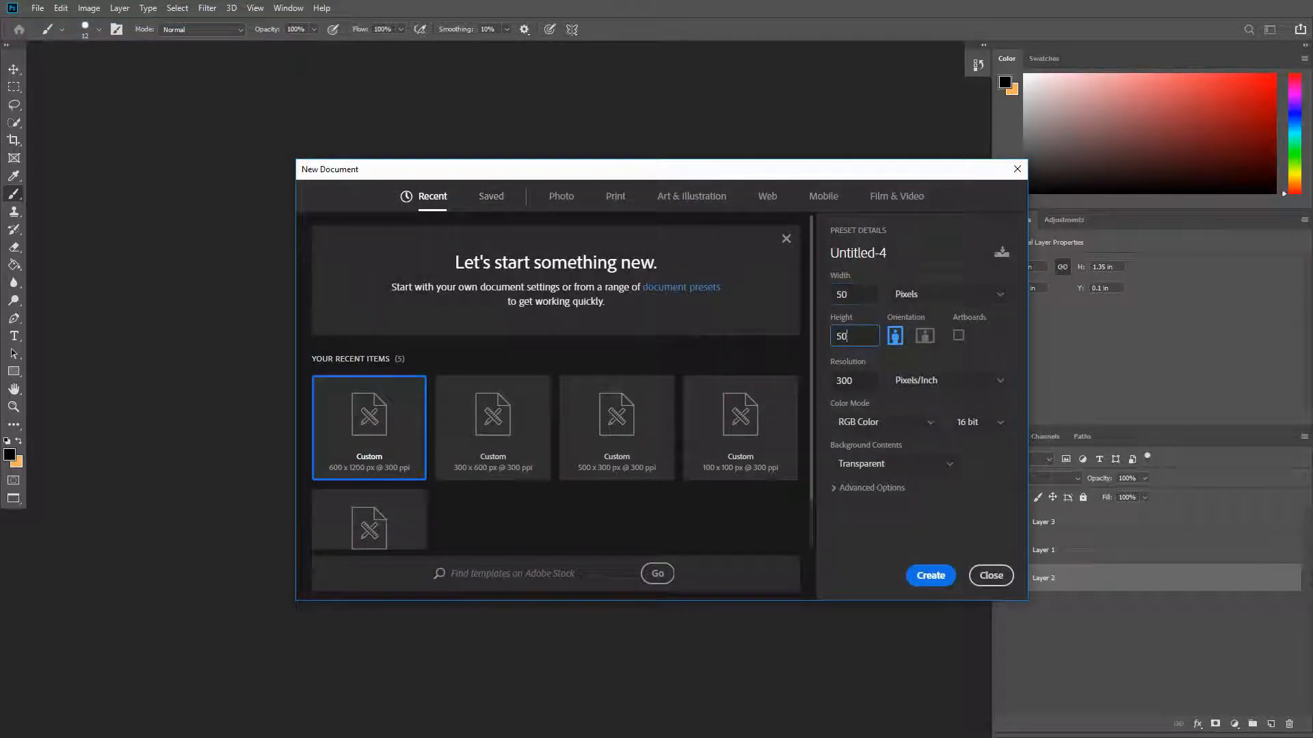
{"action": "left_click", "coordinate": [929, 575]}
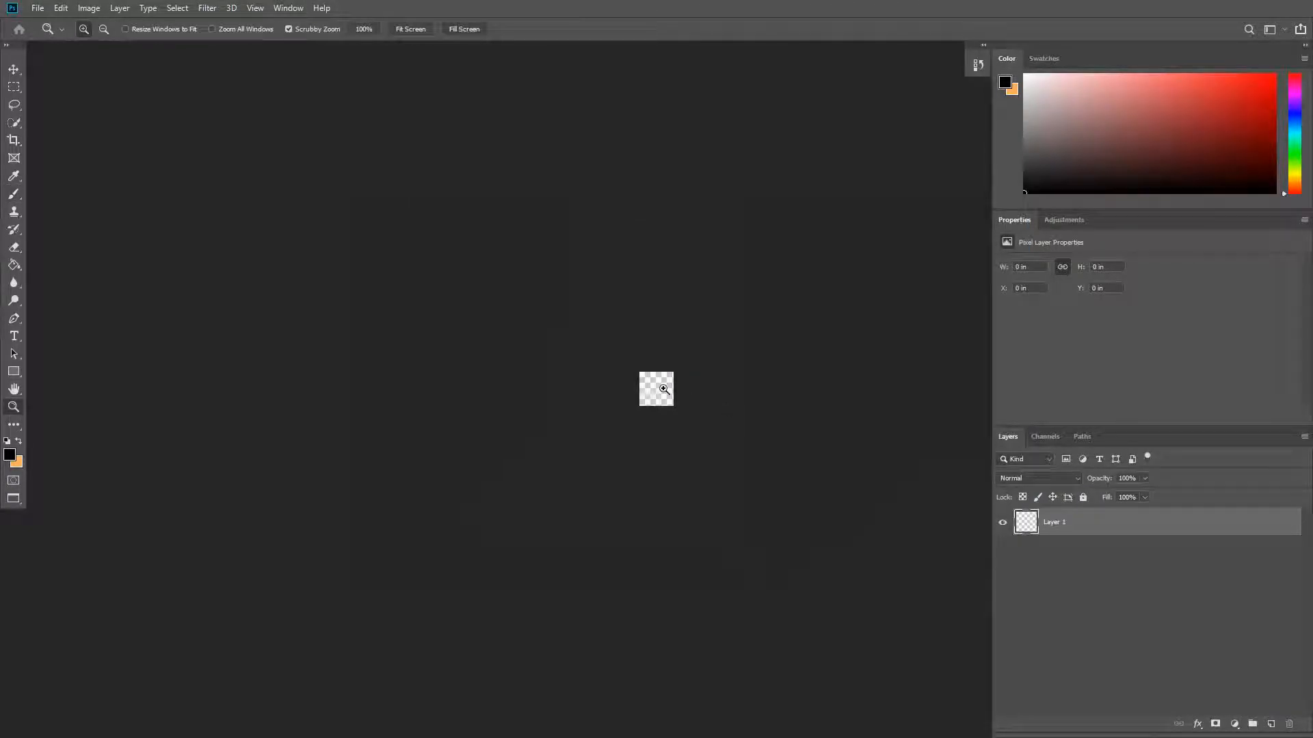
{"action": "left_click", "coordinate": [14, 193]}
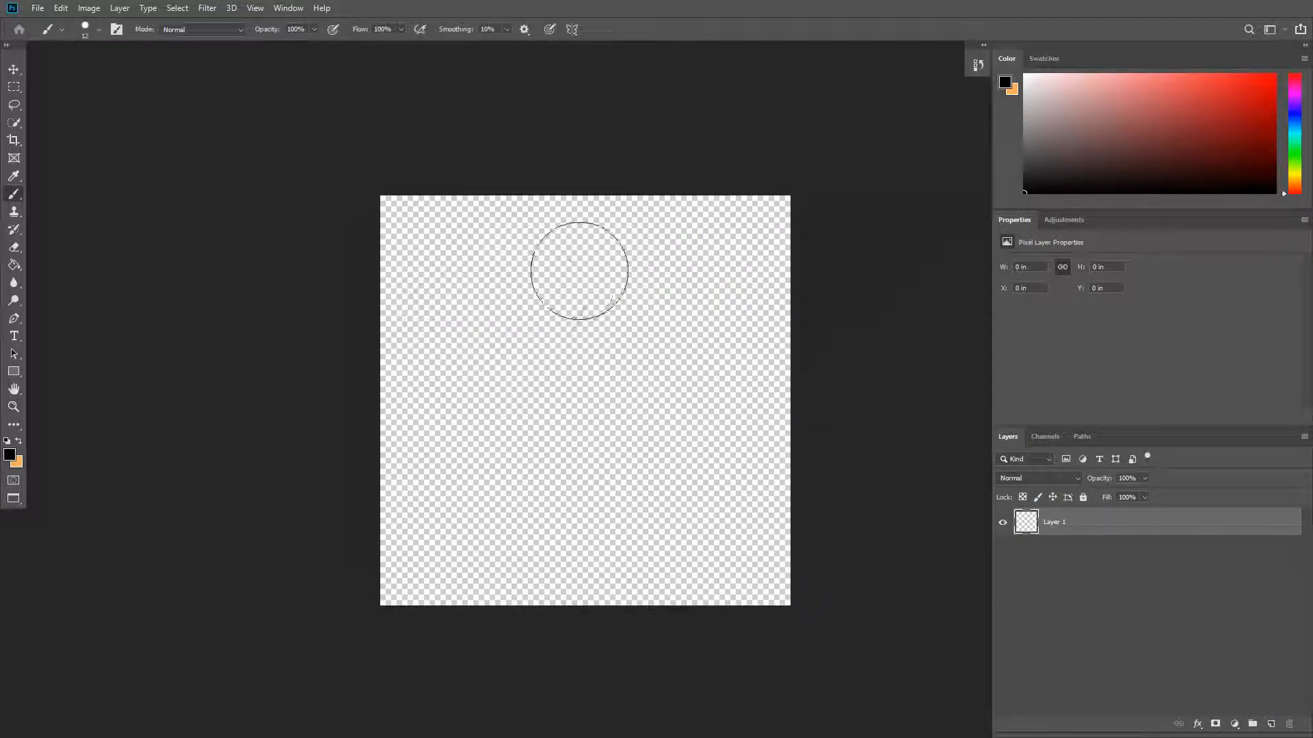
{"action": "mouse_move", "coordinate": [422, 387]}
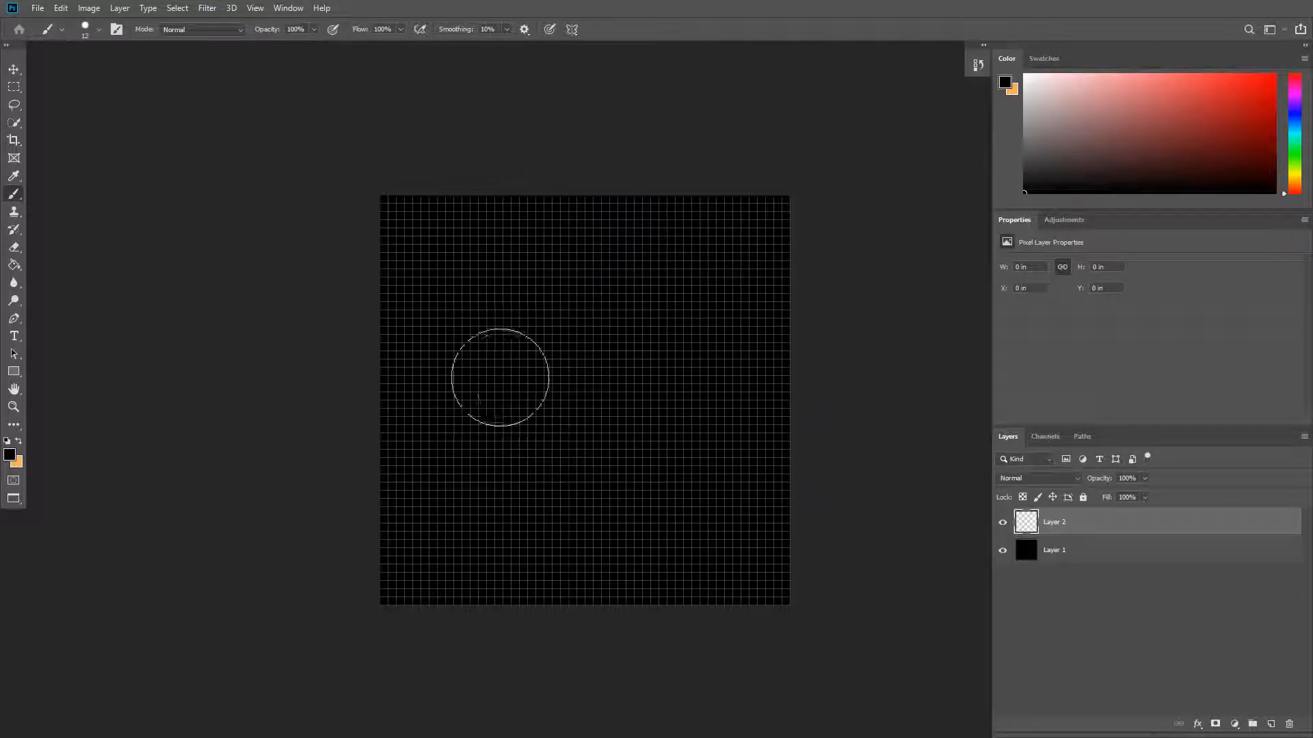
Step: Draw a white blocky puzzle-piece outline over the black background with the Pencil
{"action": "left_click", "coordinate": [85, 30]}
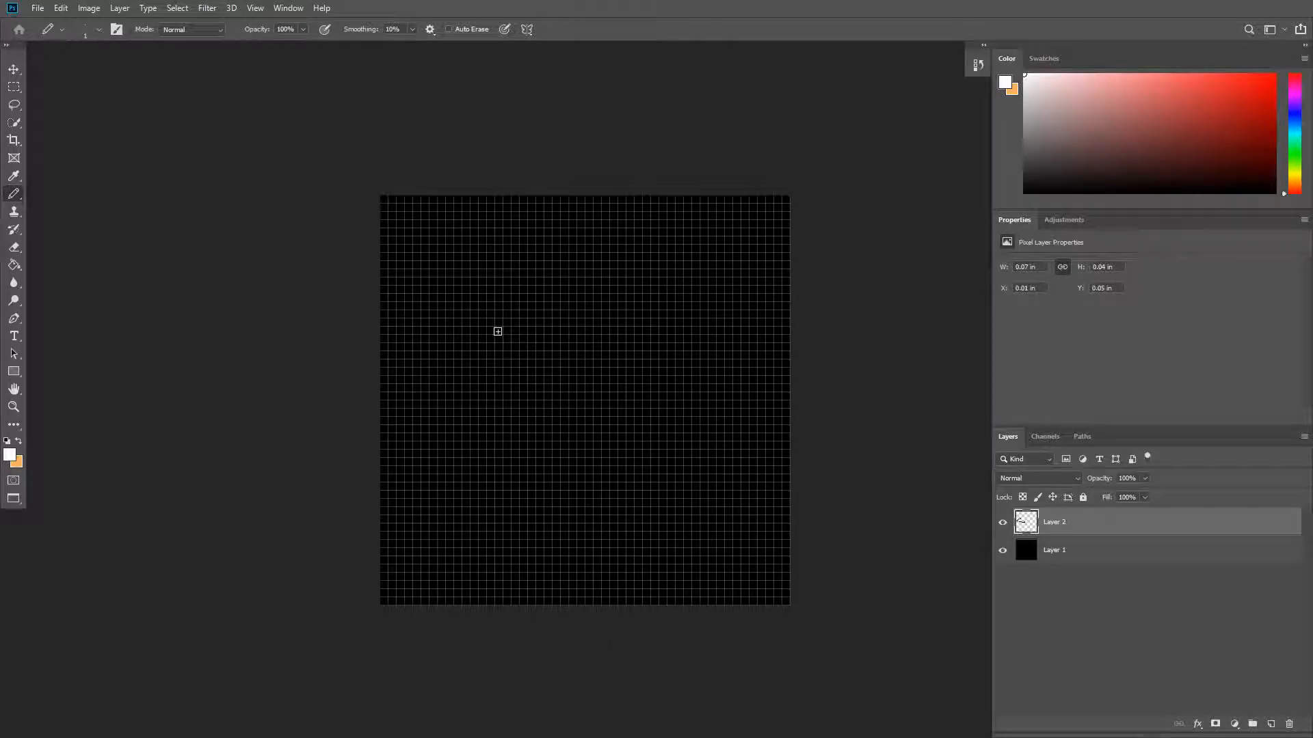
{"action": "mouse_move", "coordinate": [465, 351]}
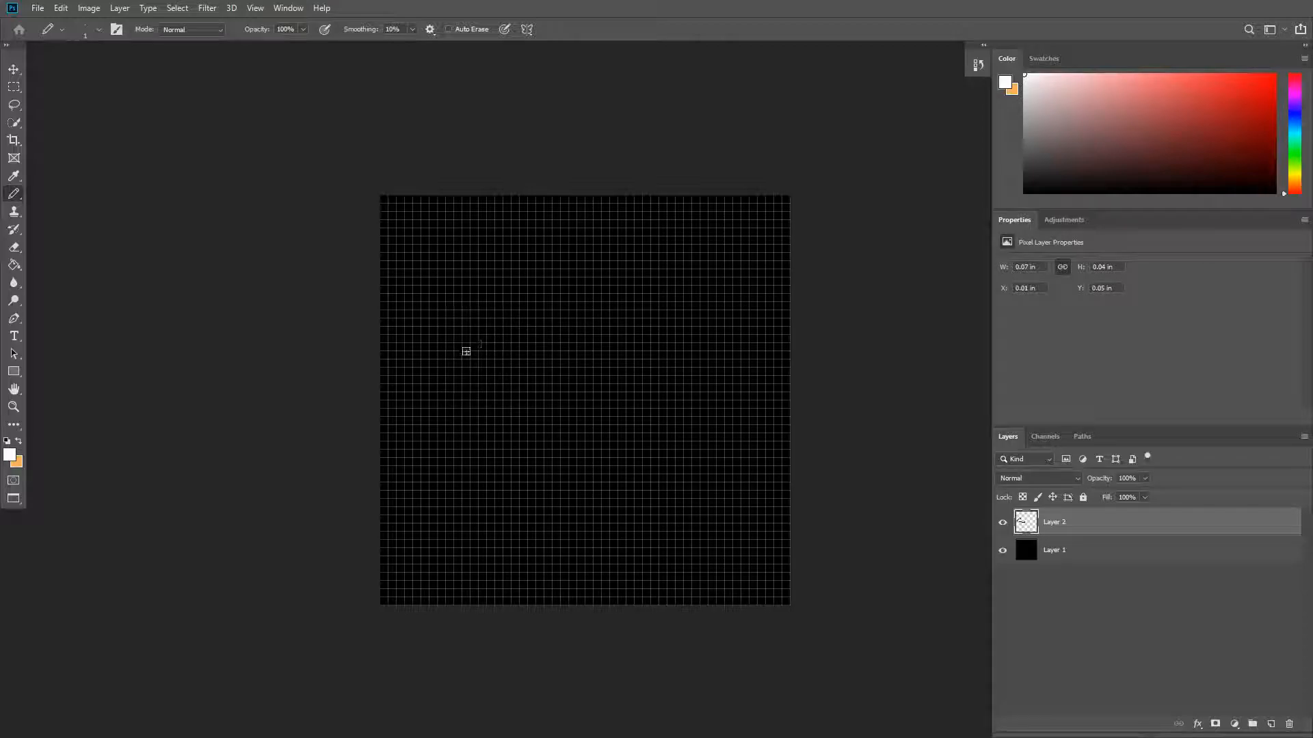
{"action": "left_click_drag", "start_coordinate": [465, 350], "coordinate": [488, 441]}
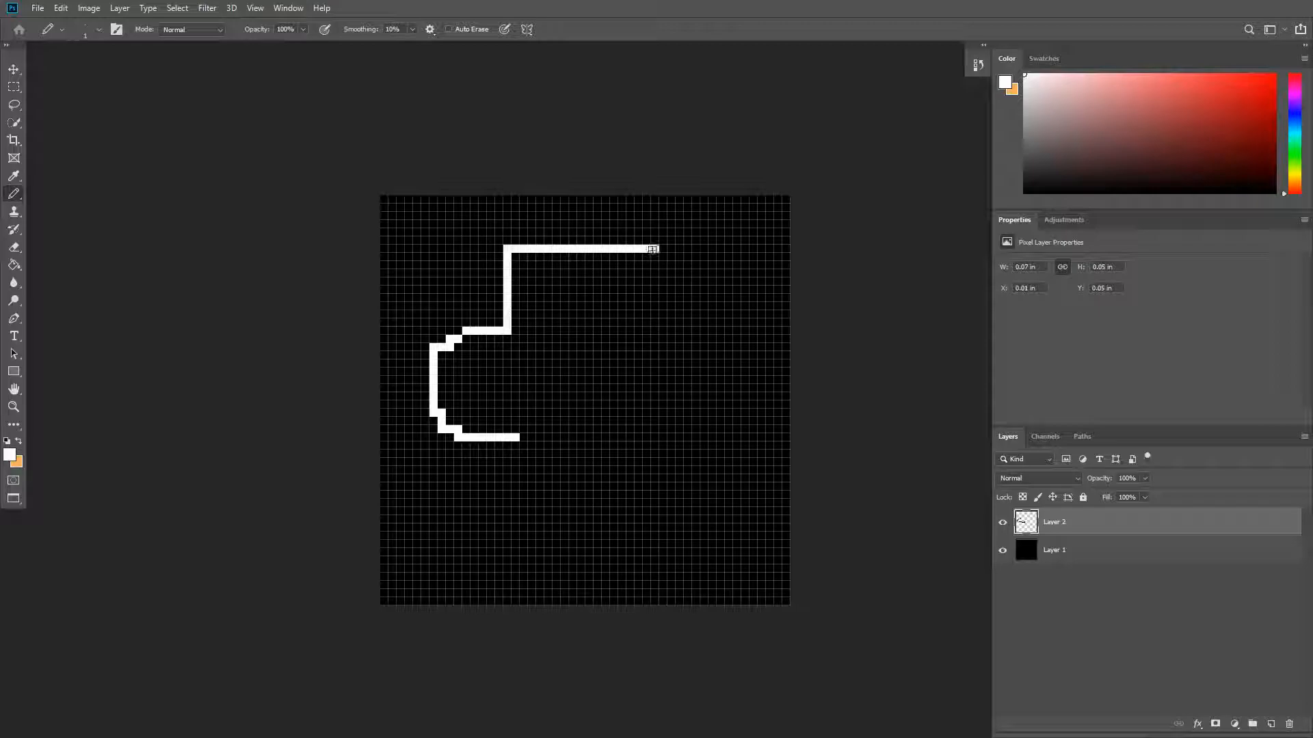
{"action": "left_click_drag", "start_coordinate": [652, 250], "coordinate": [680, 325]}
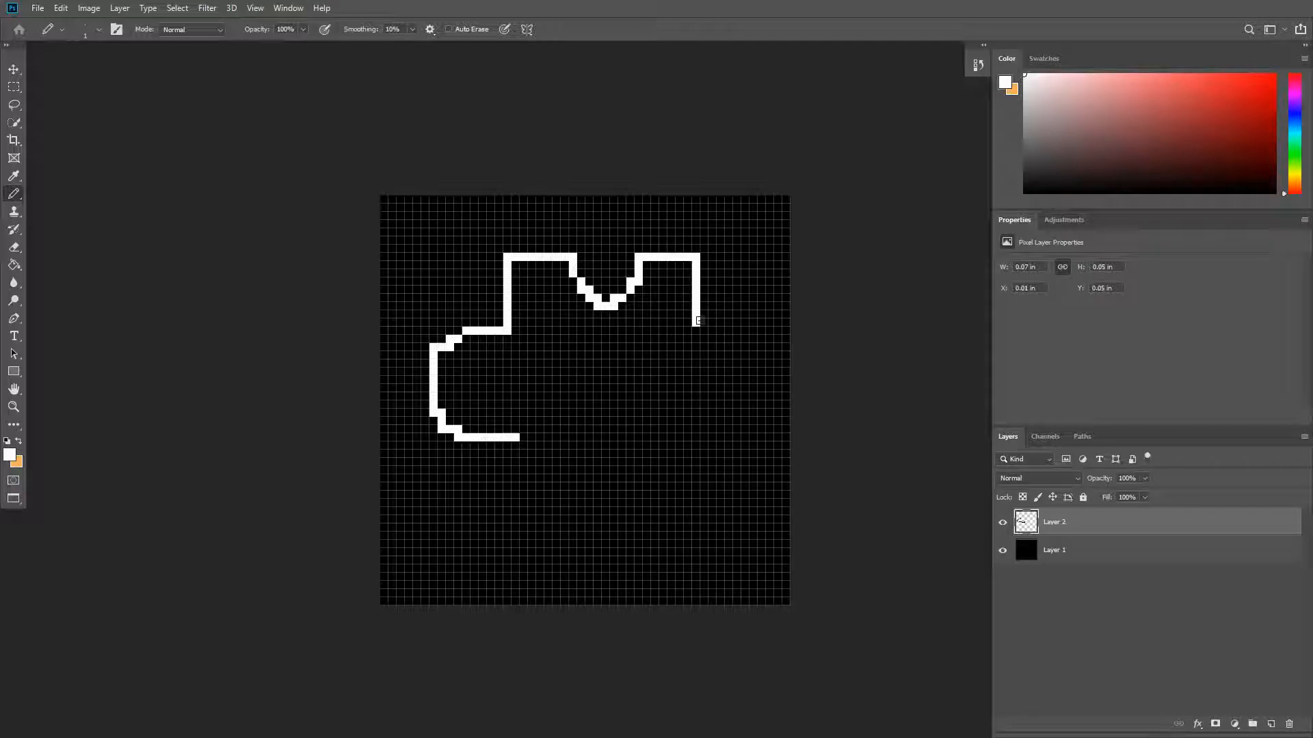
{"action": "left_click_drag", "start_coordinate": [698, 320], "coordinate": [670, 431]}
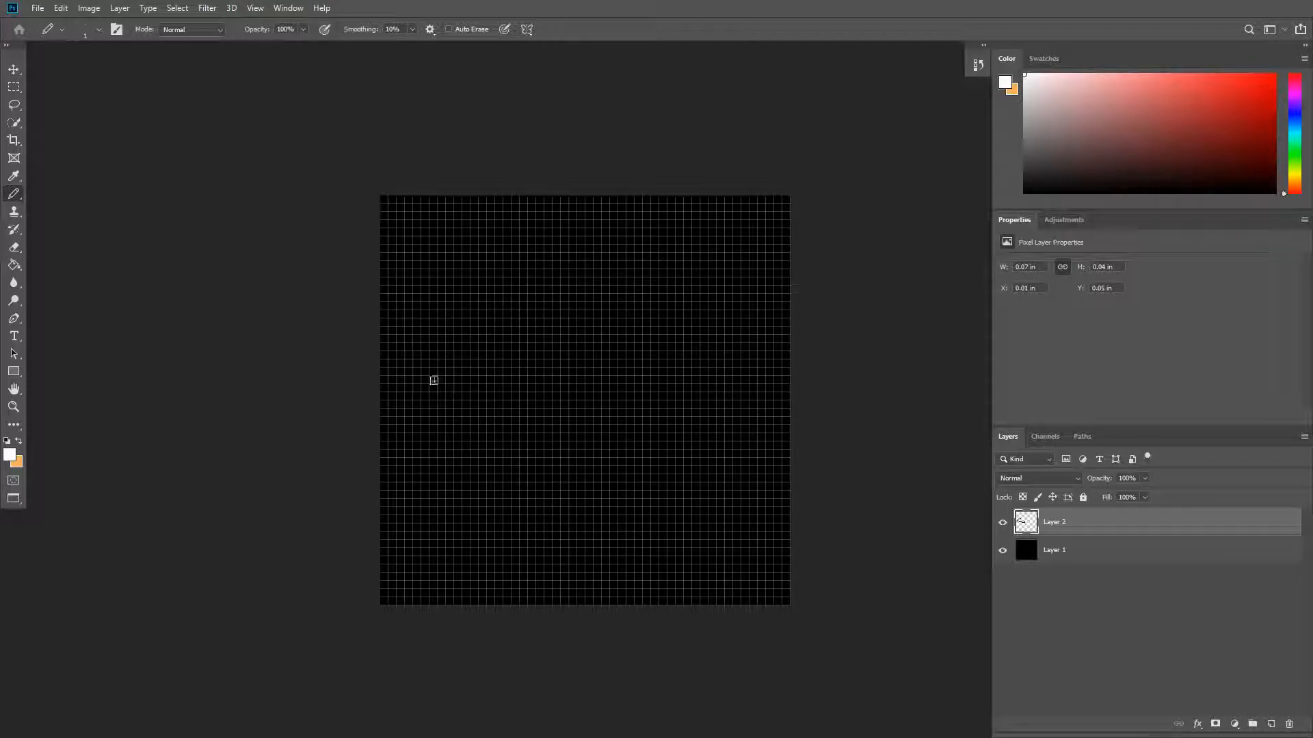
{"action": "left_click_drag", "start_coordinate": [411, 384], "coordinate": [419, 381]}
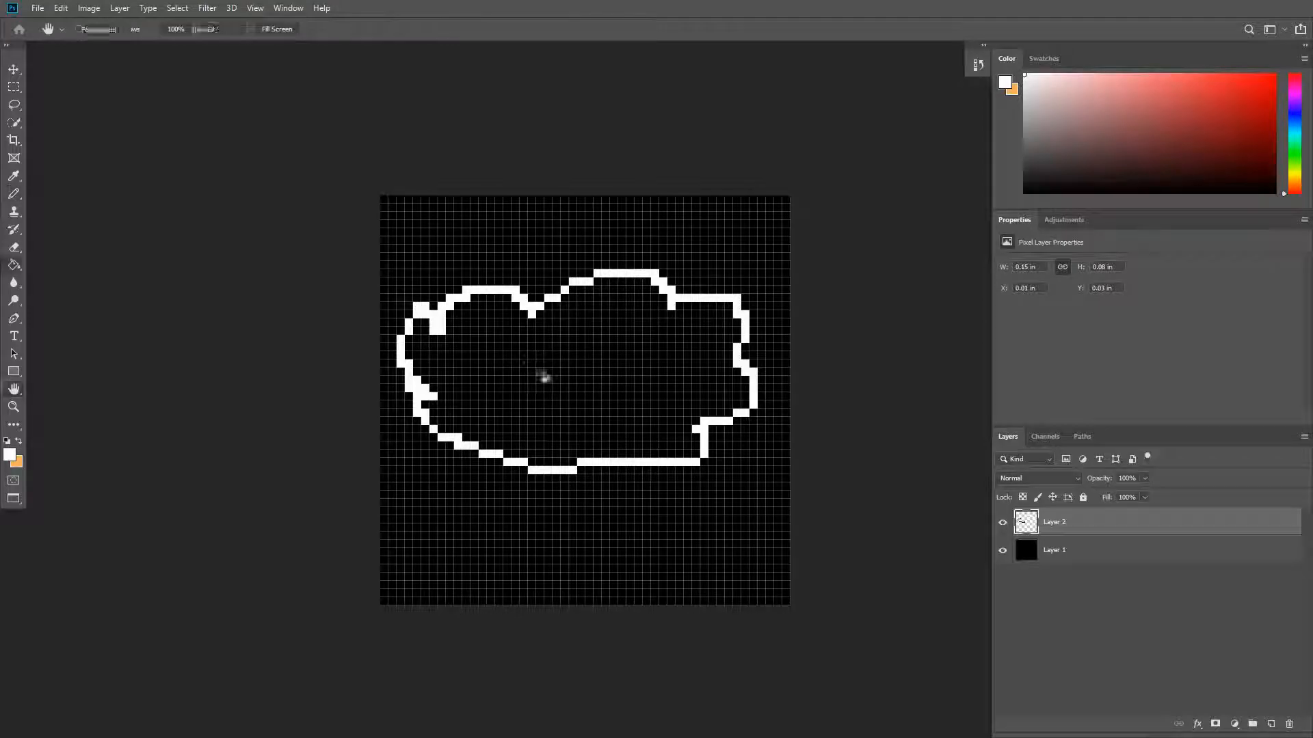
{"action": "left_click", "coordinate": [544, 377]}
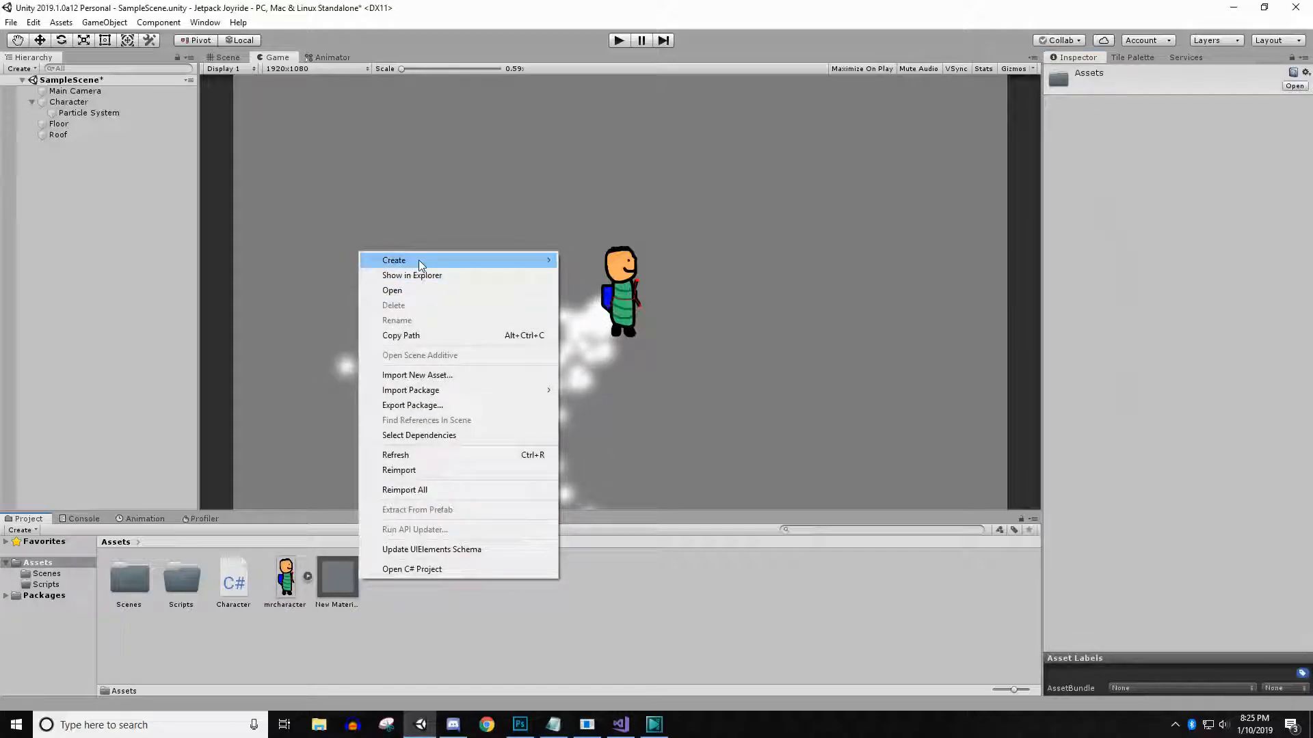
Step: Import particle.psd into the Unity project as a new asset
{"action": "left_click", "coordinate": [417, 373]}
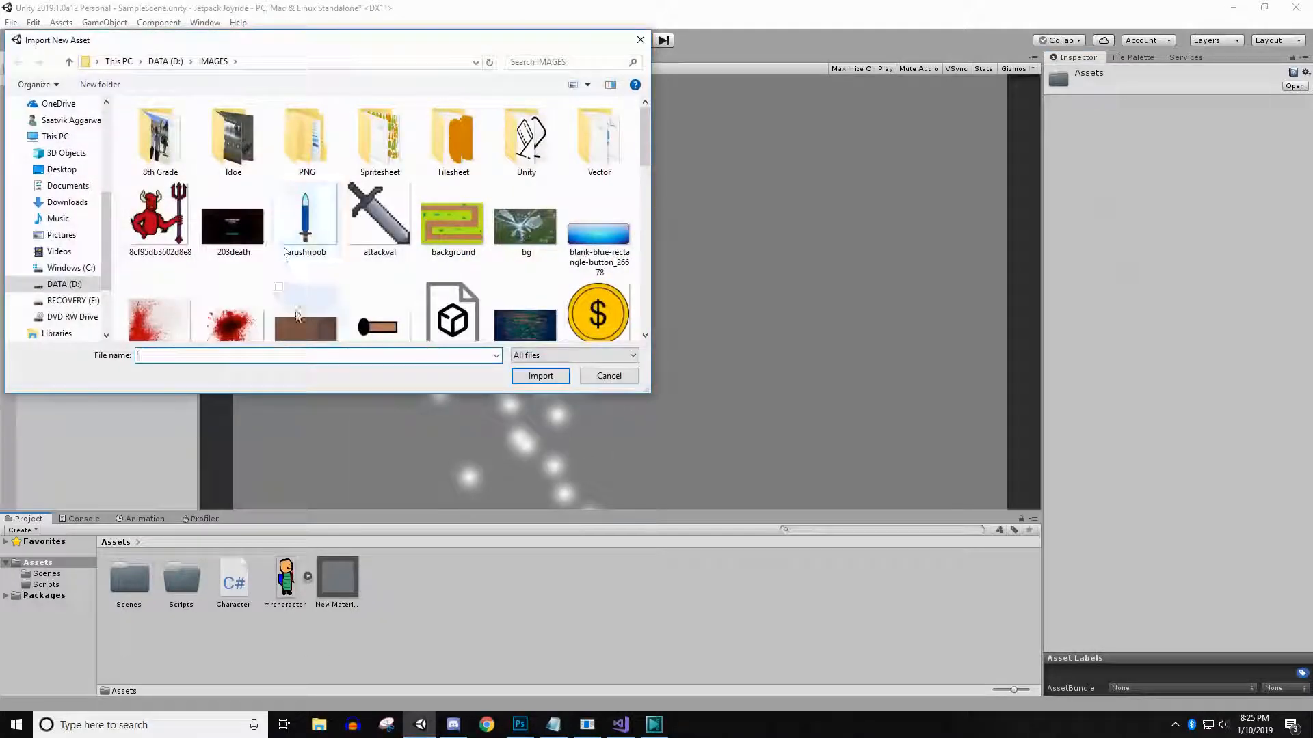
{"action": "type", "text": ".ps"}
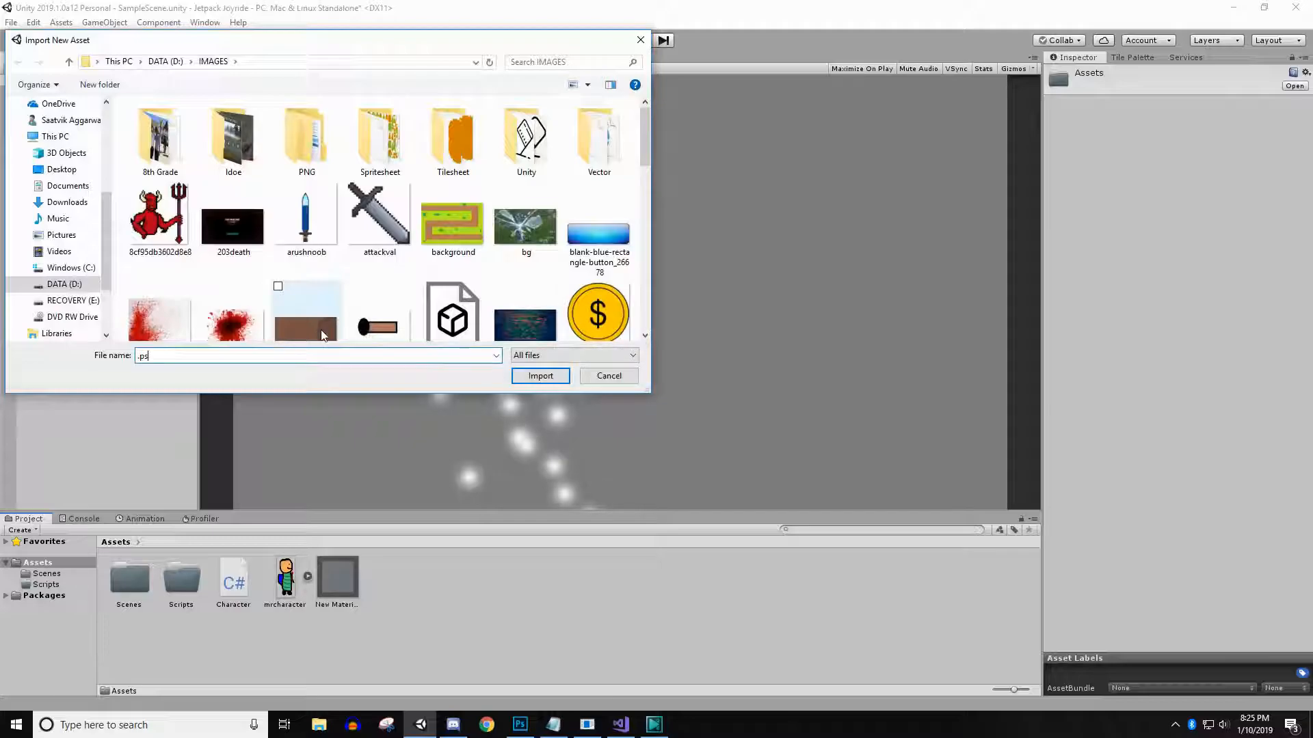
{"action": "type", "text": "particle"}
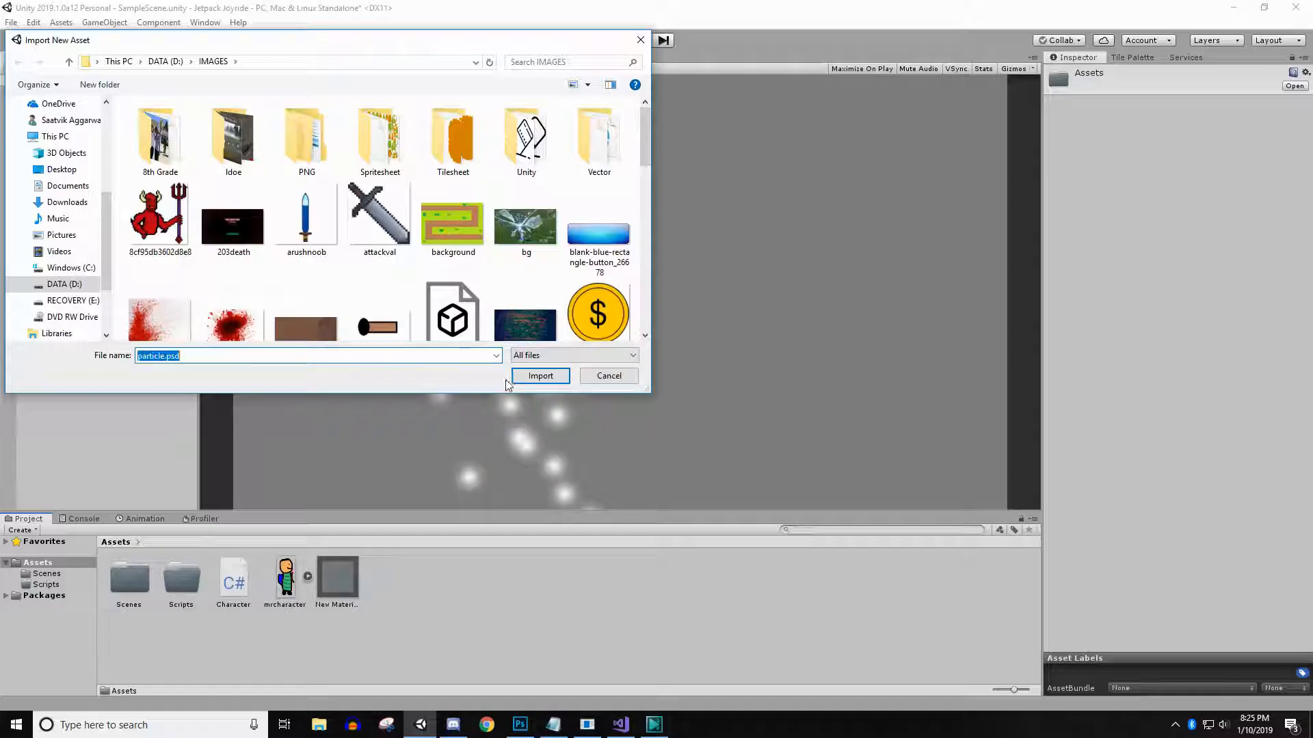
{"action": "left_click", "coordinate": [540, 376]}
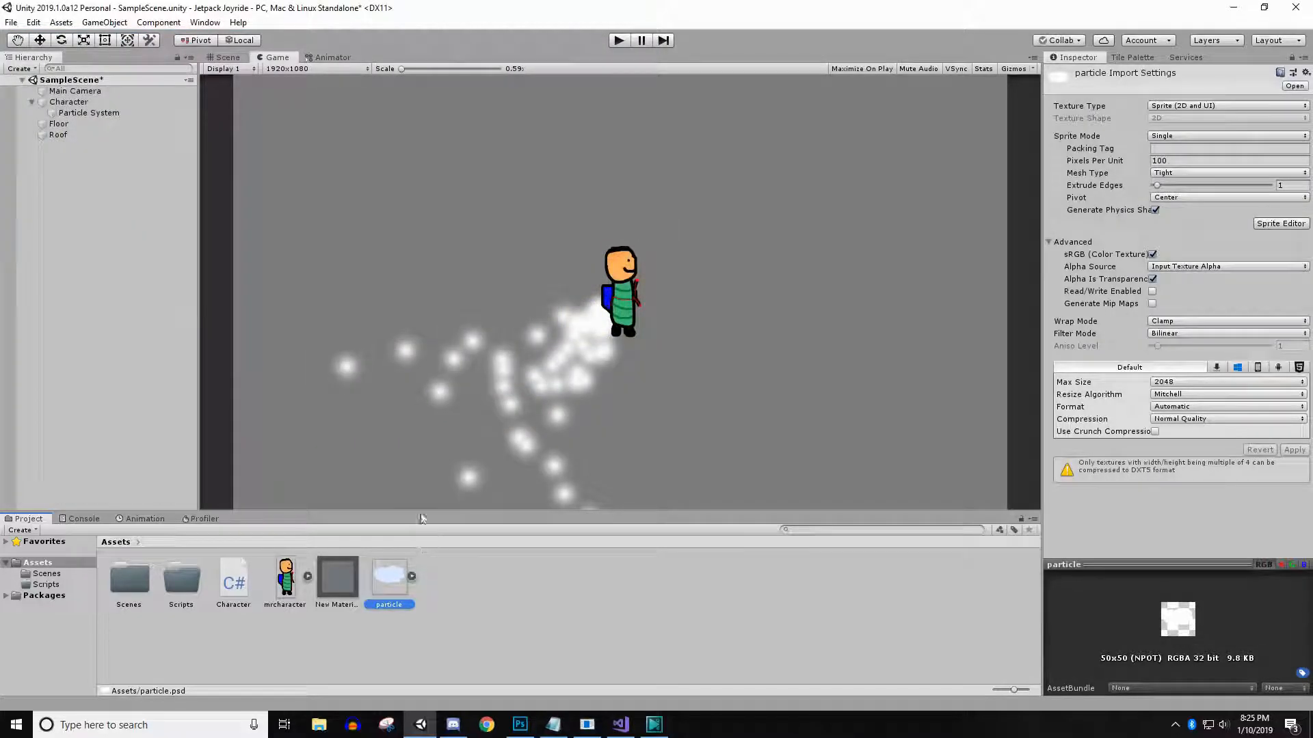
Step: Enable Texture Sheet Animation on the Particle System with Mode set to Sprites
{"action": "left_click", "coordinate": [89, 112]}
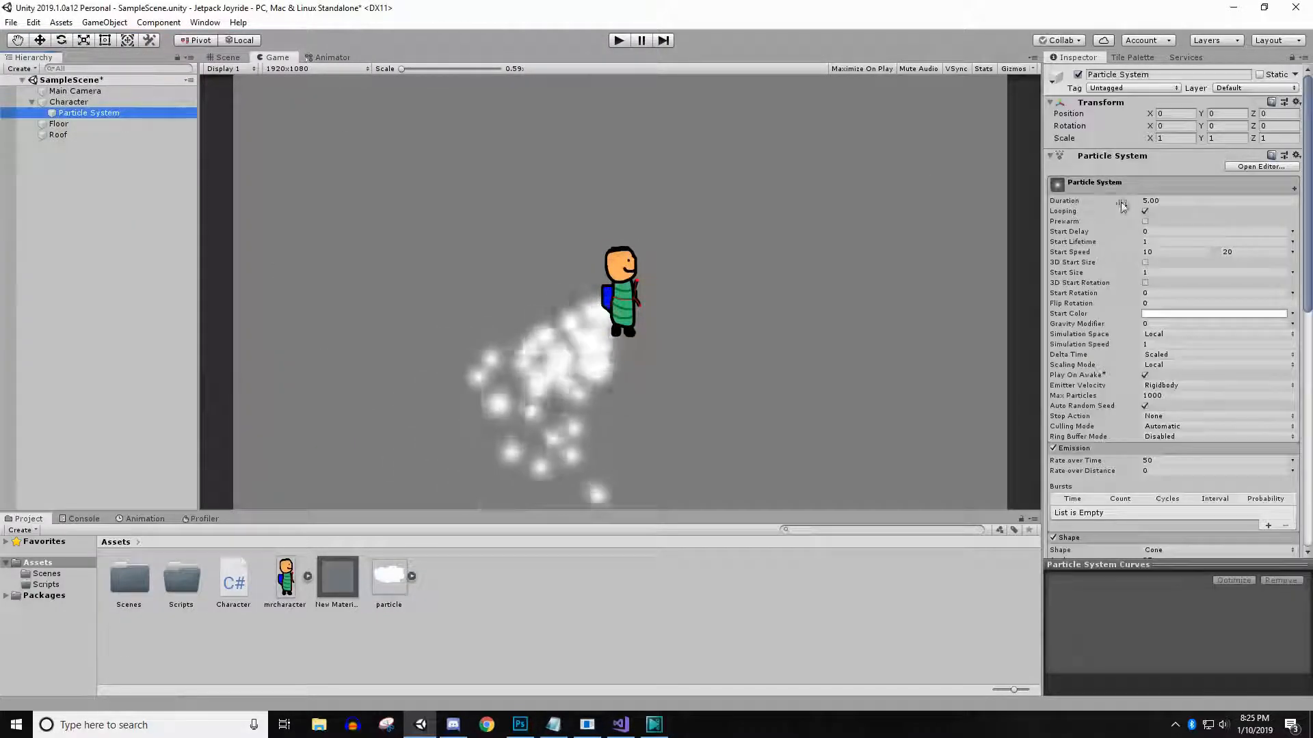
{"action": "scroll", "scroll_direction": "down", "scroll_amount": 3}
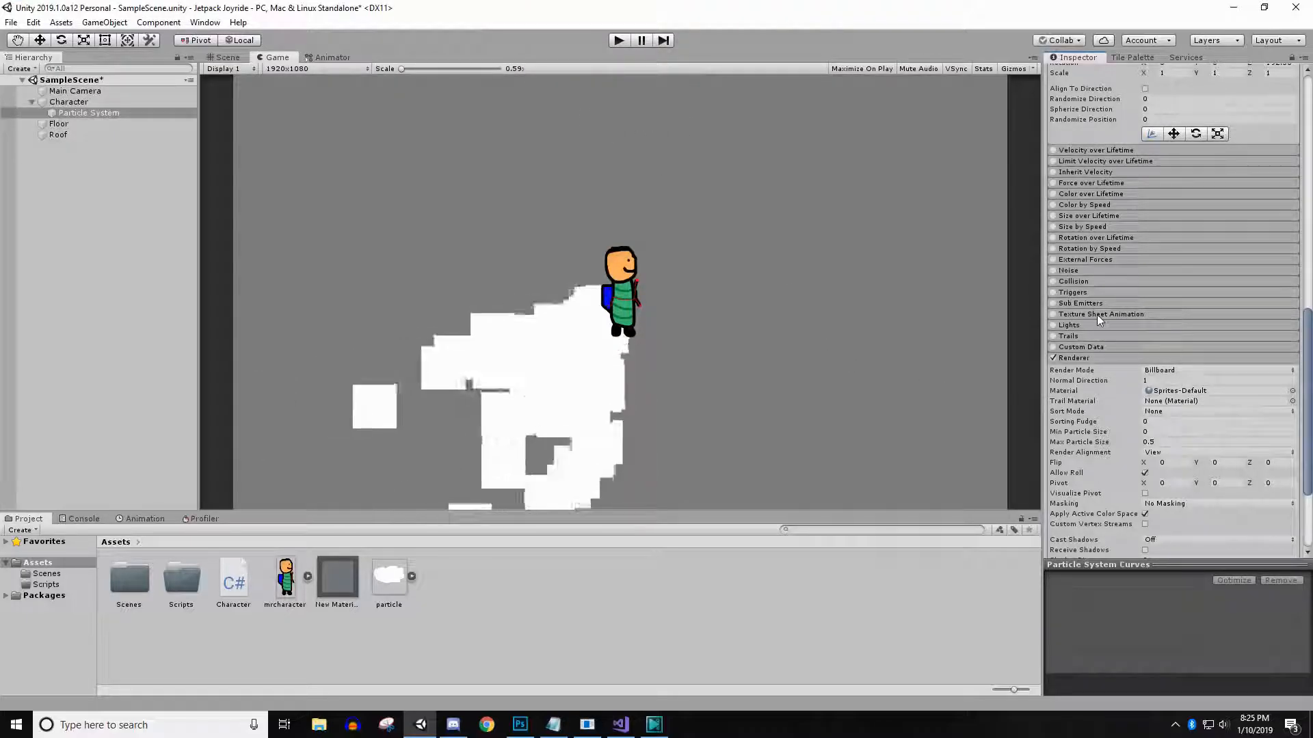
{"action": "left_click", "coordinate": [1101, 314]}
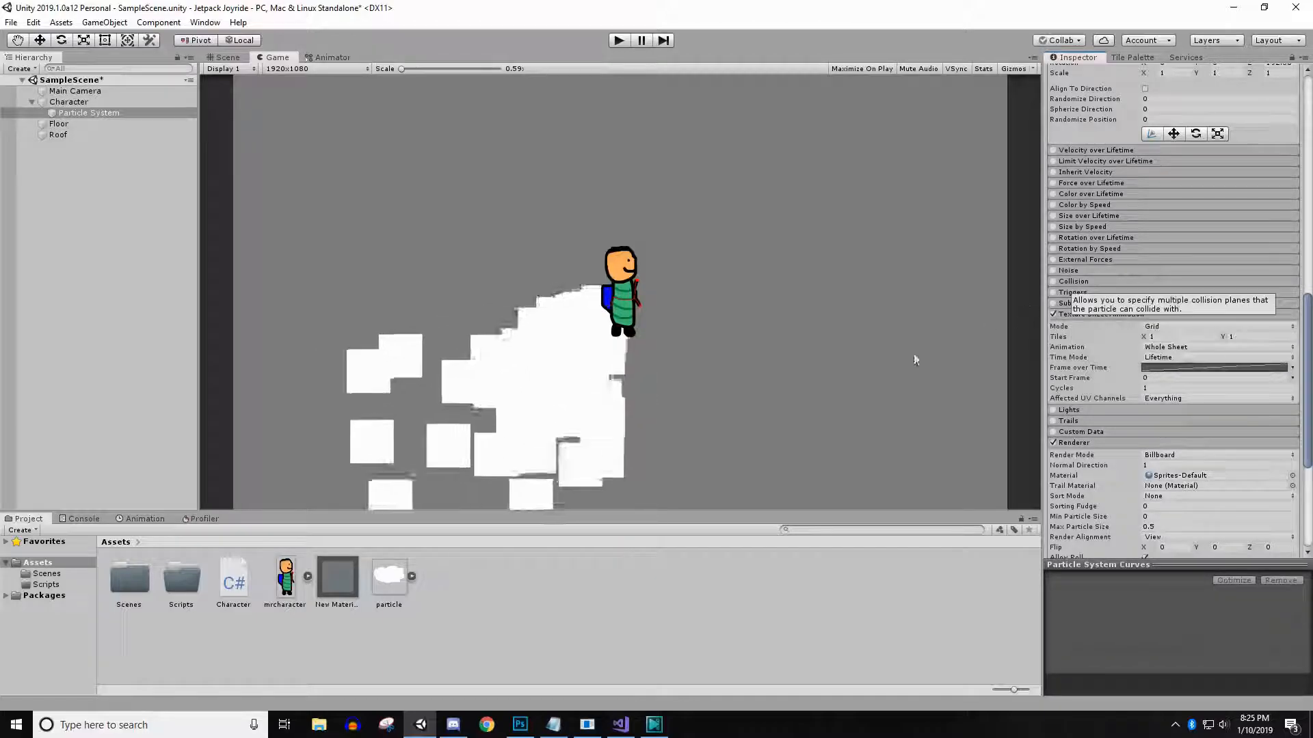
{"action": "left_click", "coordinate": [1214, 325]}
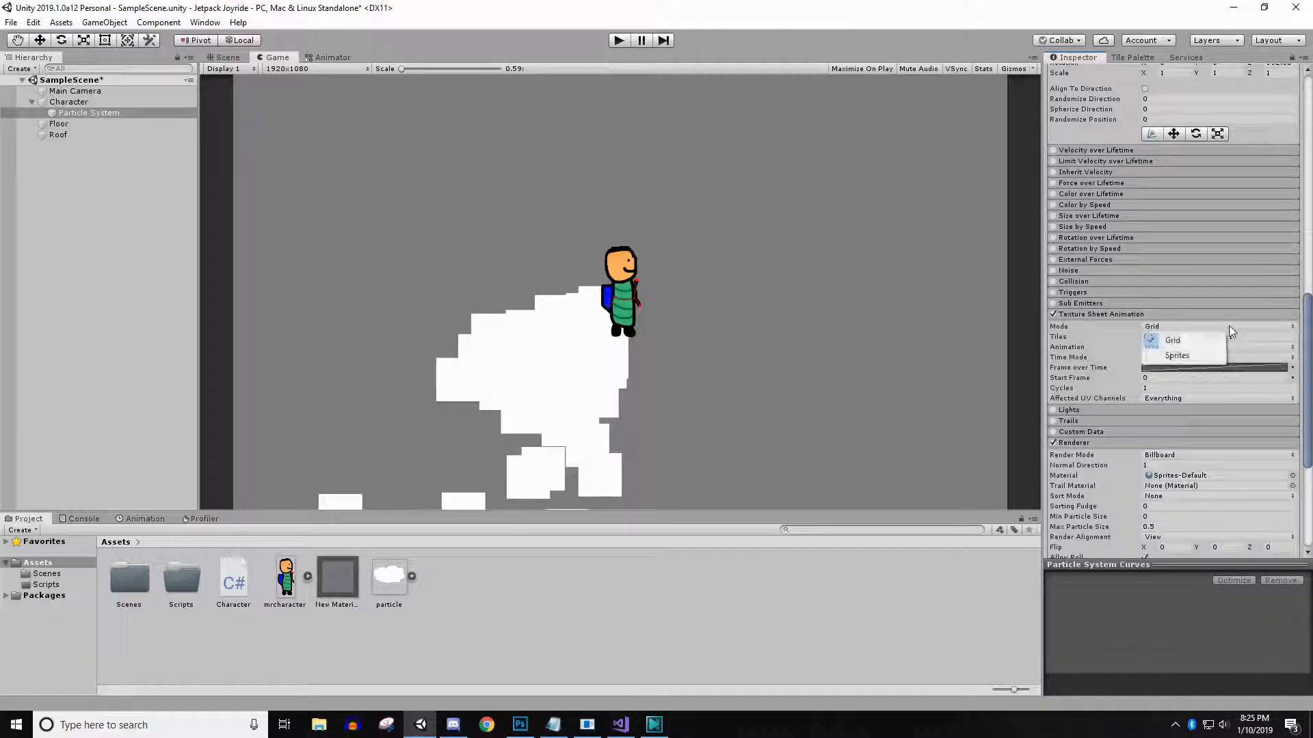
{"action": "left_click", "coordinate": [1178, 355]}
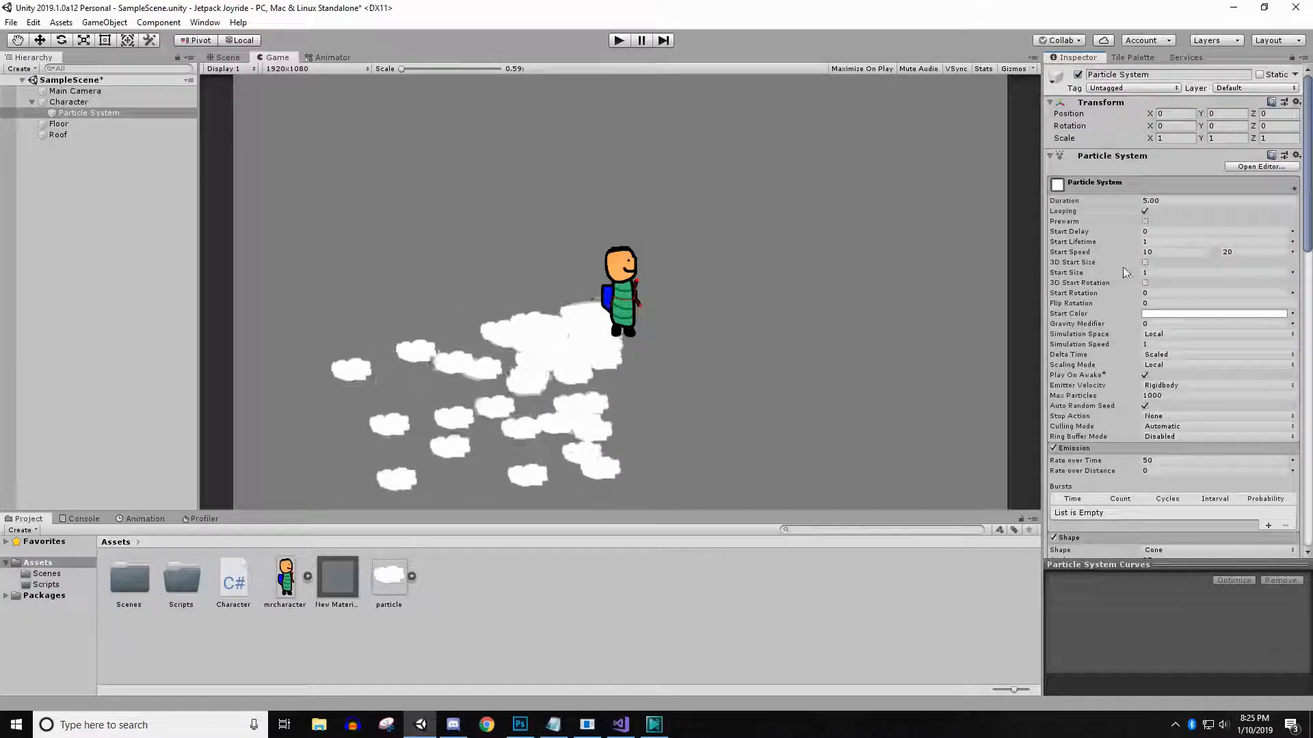
Step: Set the particles' Start Size to 0.5
{"action": "left_click", "coordinate": [1214, 272]}
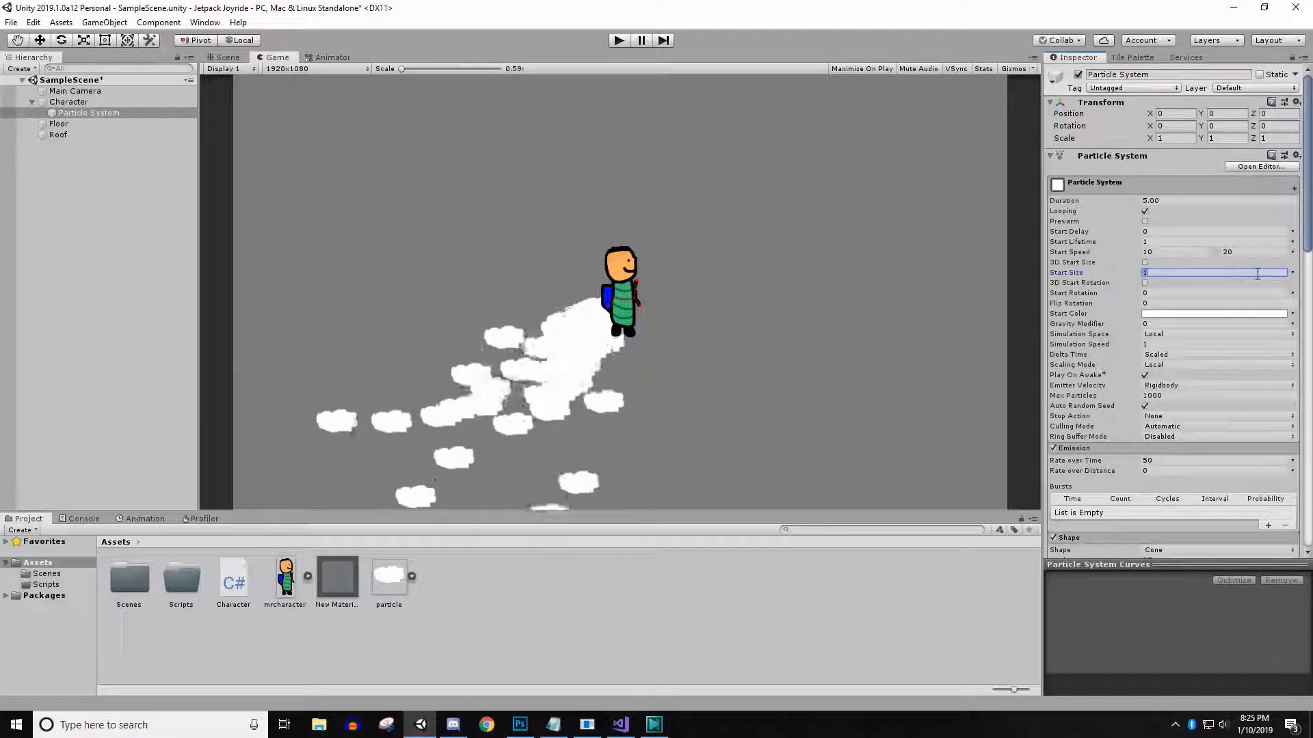
{"action": "type", "text": "0.5"}
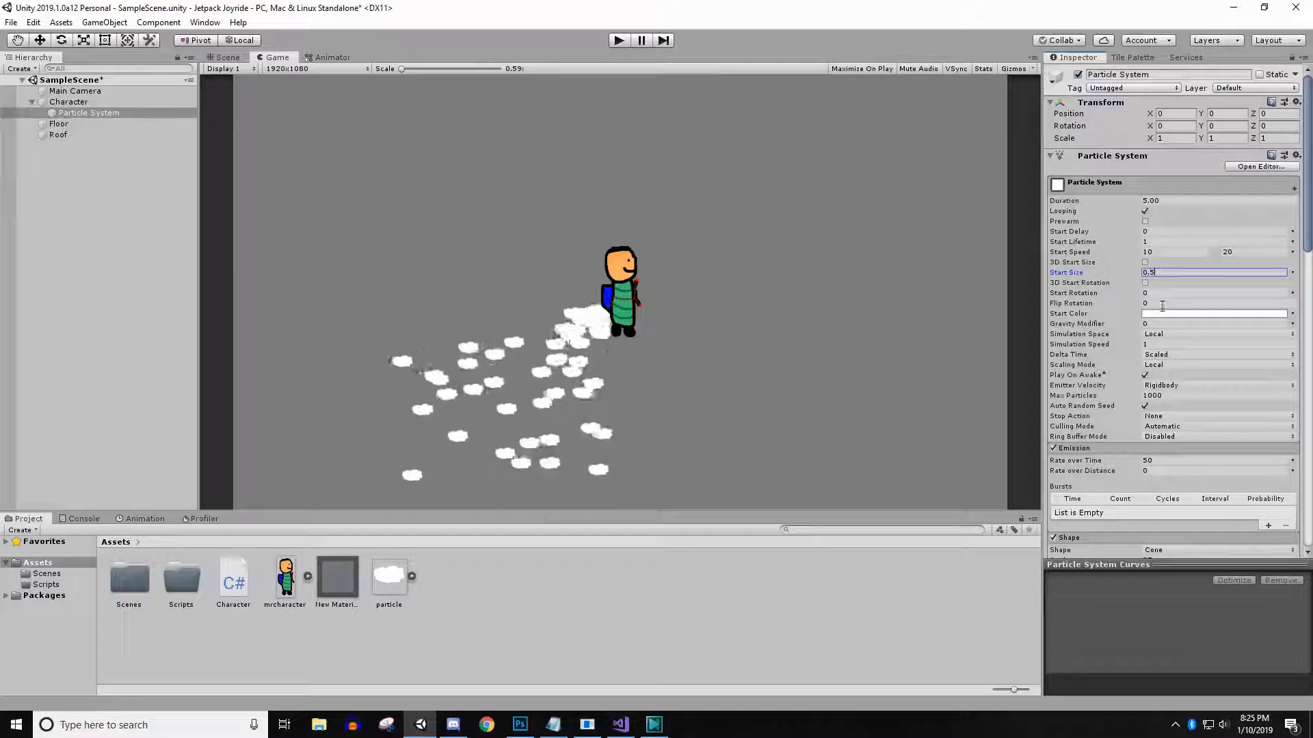
{"action": "left_click", "coordinate": [1214, 313]}
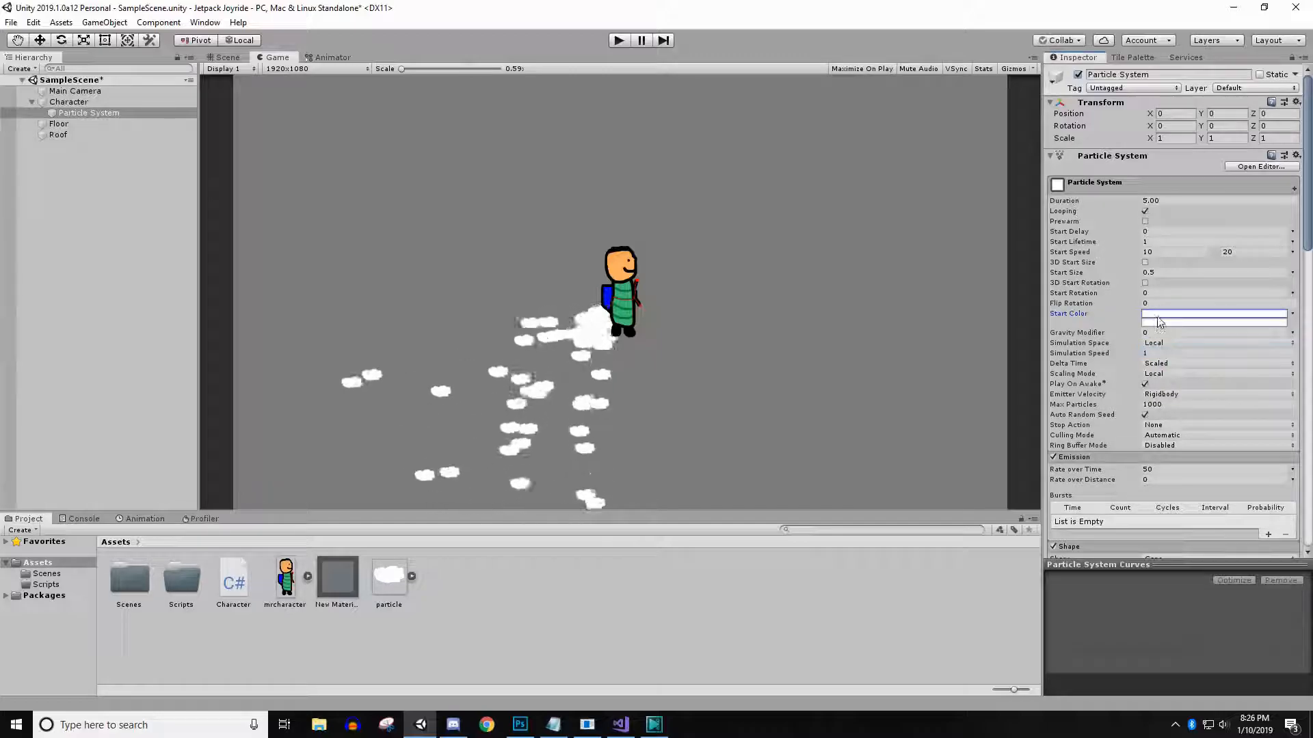
Step: Set the particles' Start Color to dark grey 464646
{"action": "left_click", "coordinate": [1212, 313]}
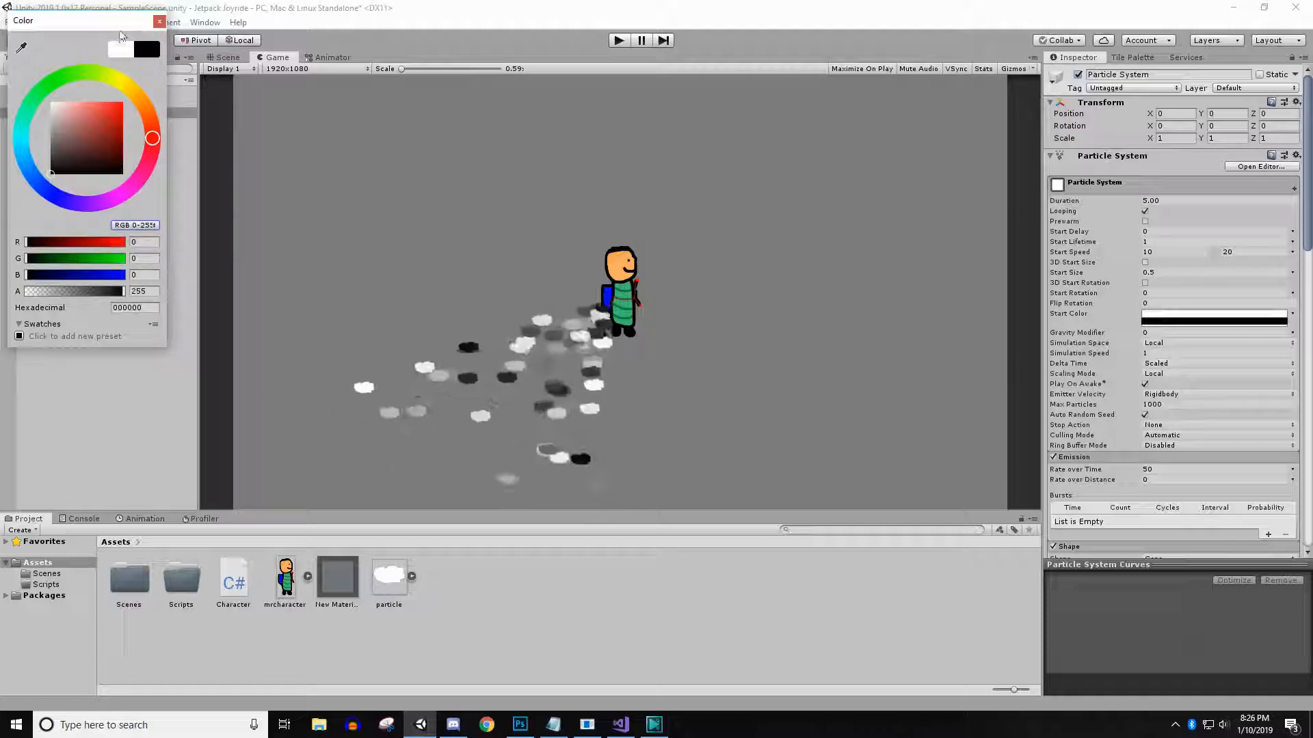
{"action": "left_click", "coordinate": [157, 21]}
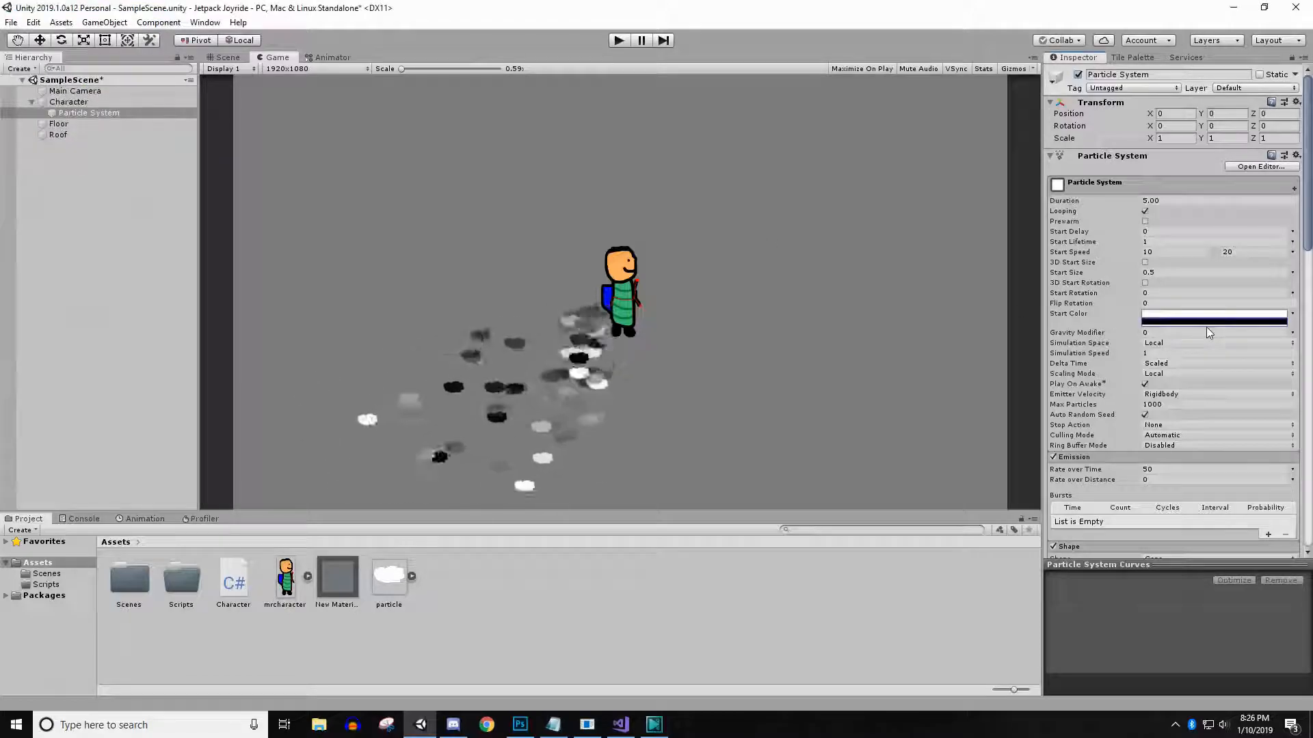
{"action": "left_click", "coordinate": [1212, 313]}
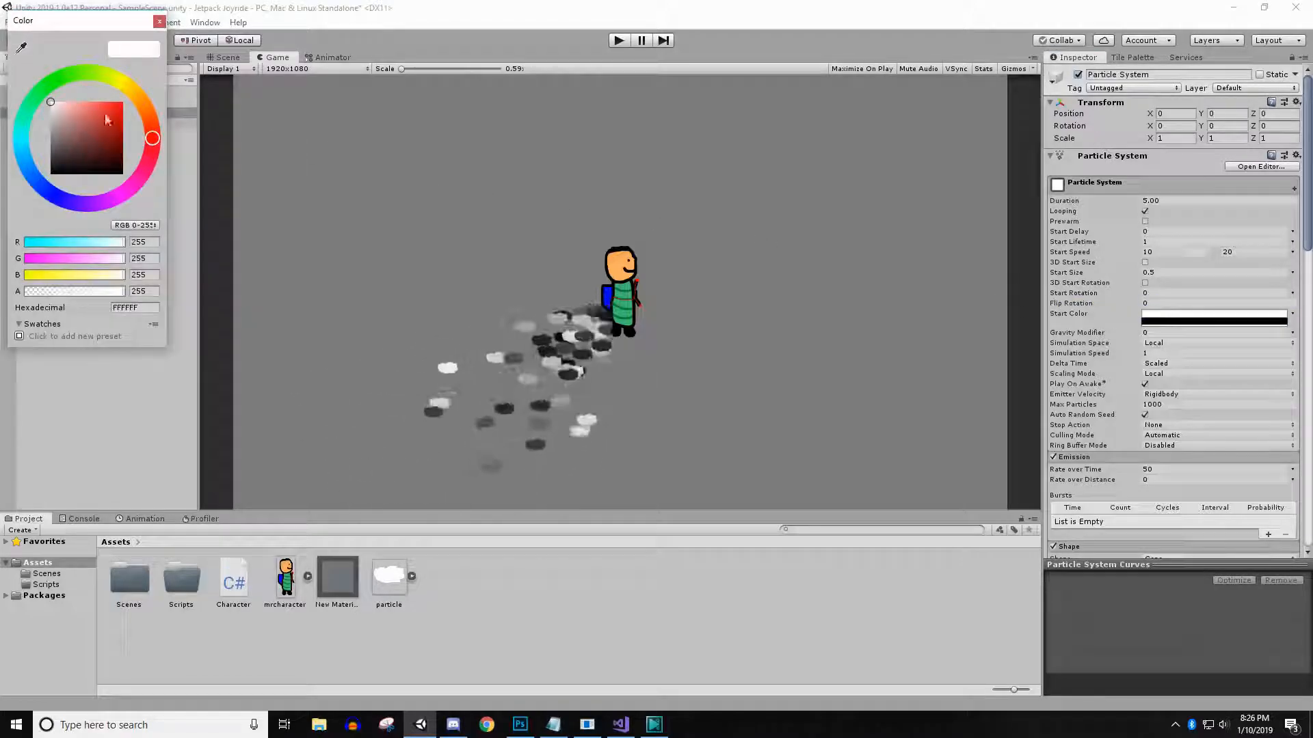
{"action": "left_click_drag", "start_coordinate": [50, 101], "coordinate": [50, 154]}
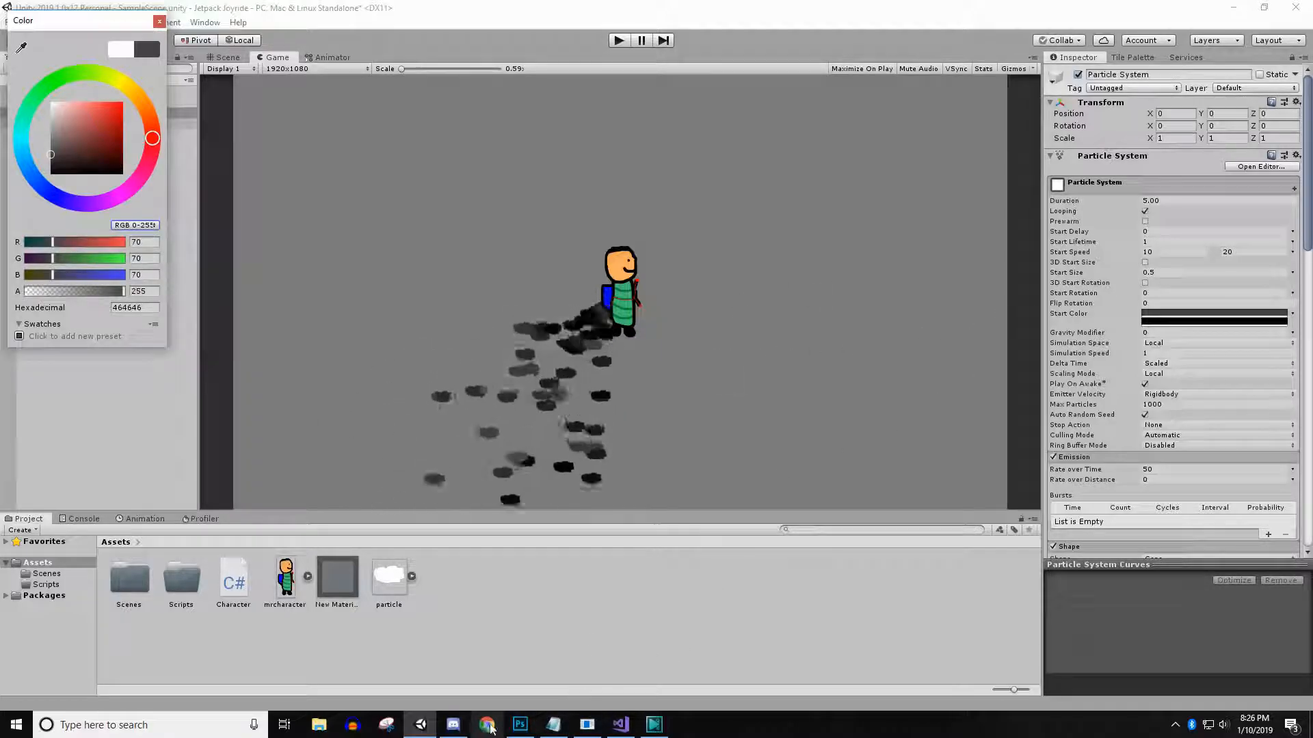
{"action": "left_click", "coordinate": [519, 725]}
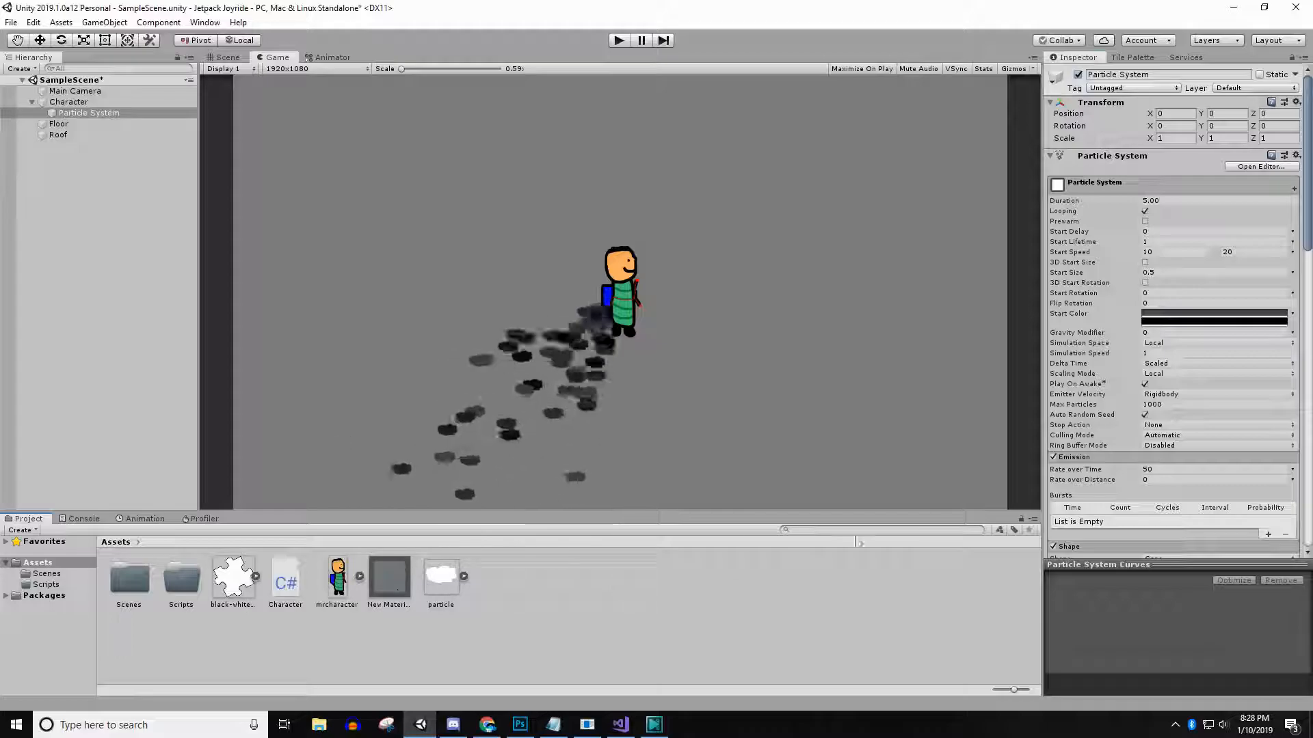
Step: Put the black-white-puzzle-piece-hi sprite in Texture Sheet Animation's sprite slot
{"action": "scroll", "scroll_direction": "down", "scroll_amount": 3}
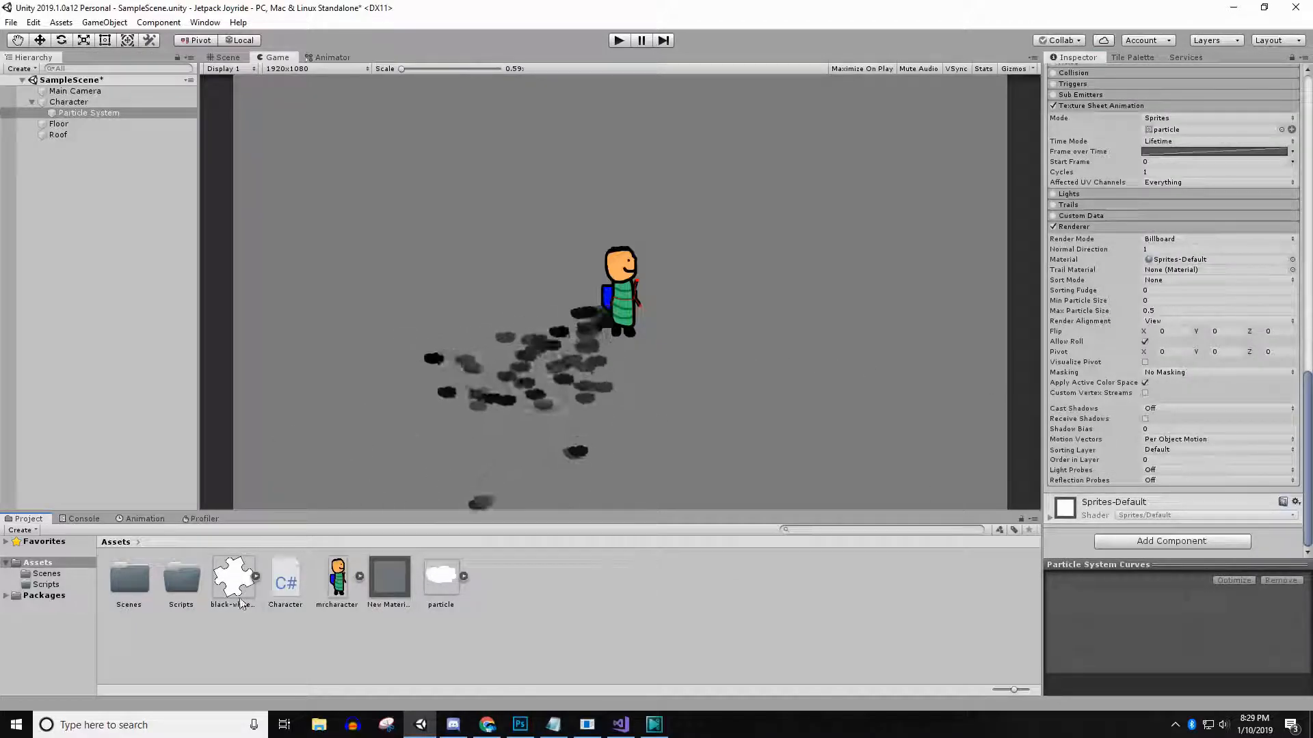
{"action": "left_click", "coordinate": [232, 578]}
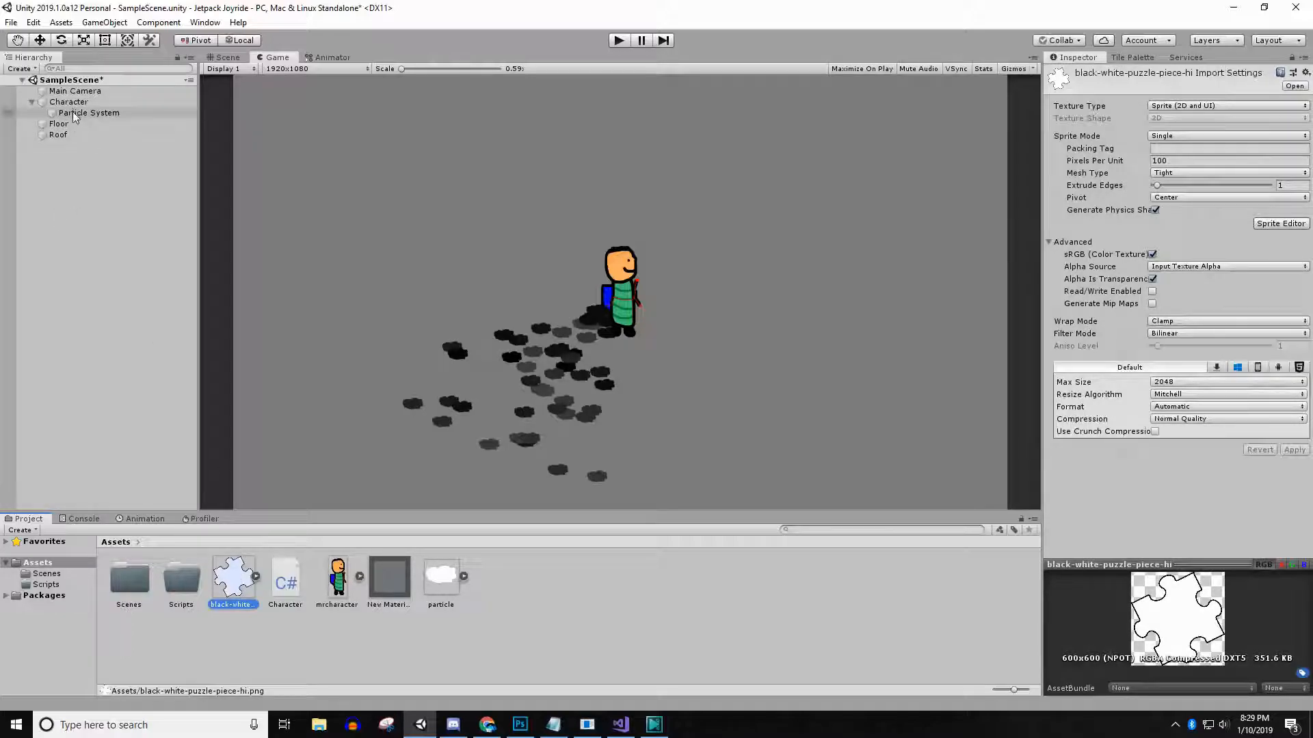
{"action": "left_click", "coordinate": [89, 112]}
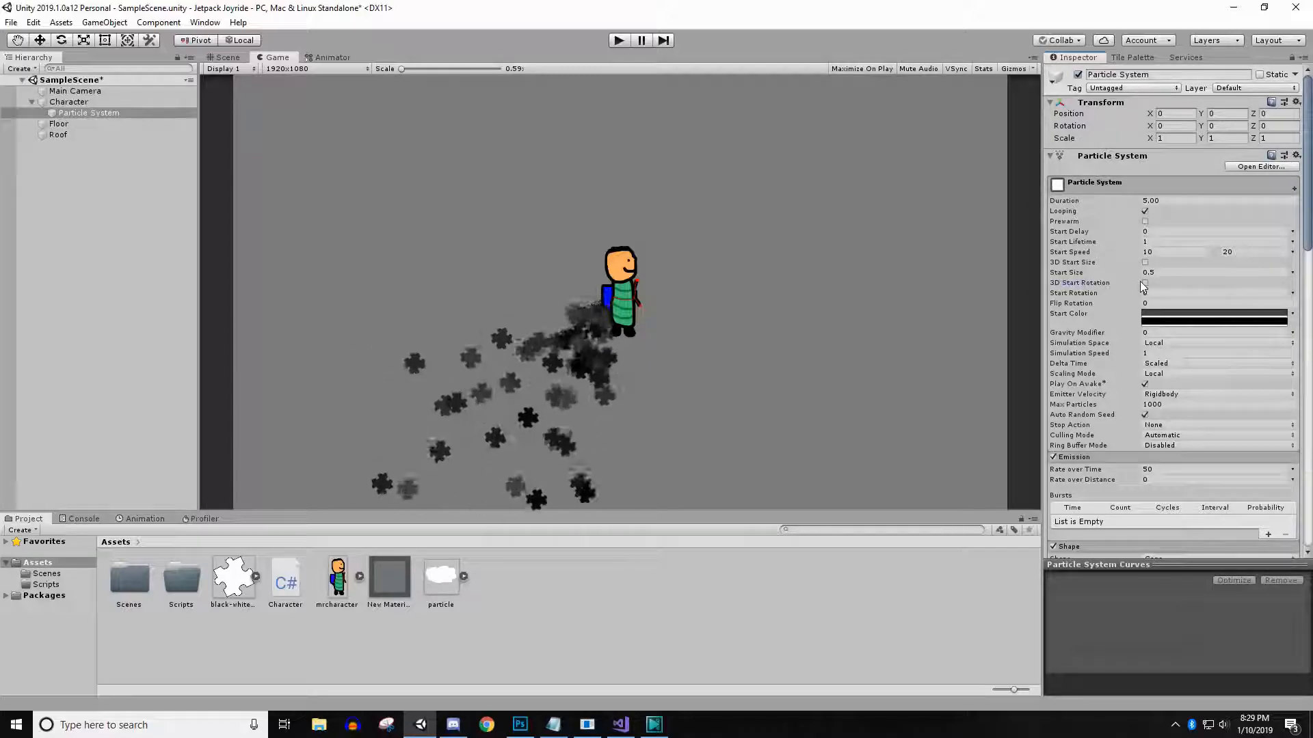
Step: Enable 3D Start Rotation as Random Between Two Constants, with Z from 0 to 180
{"action": "left_click", "coordinate": [1145, 283]}
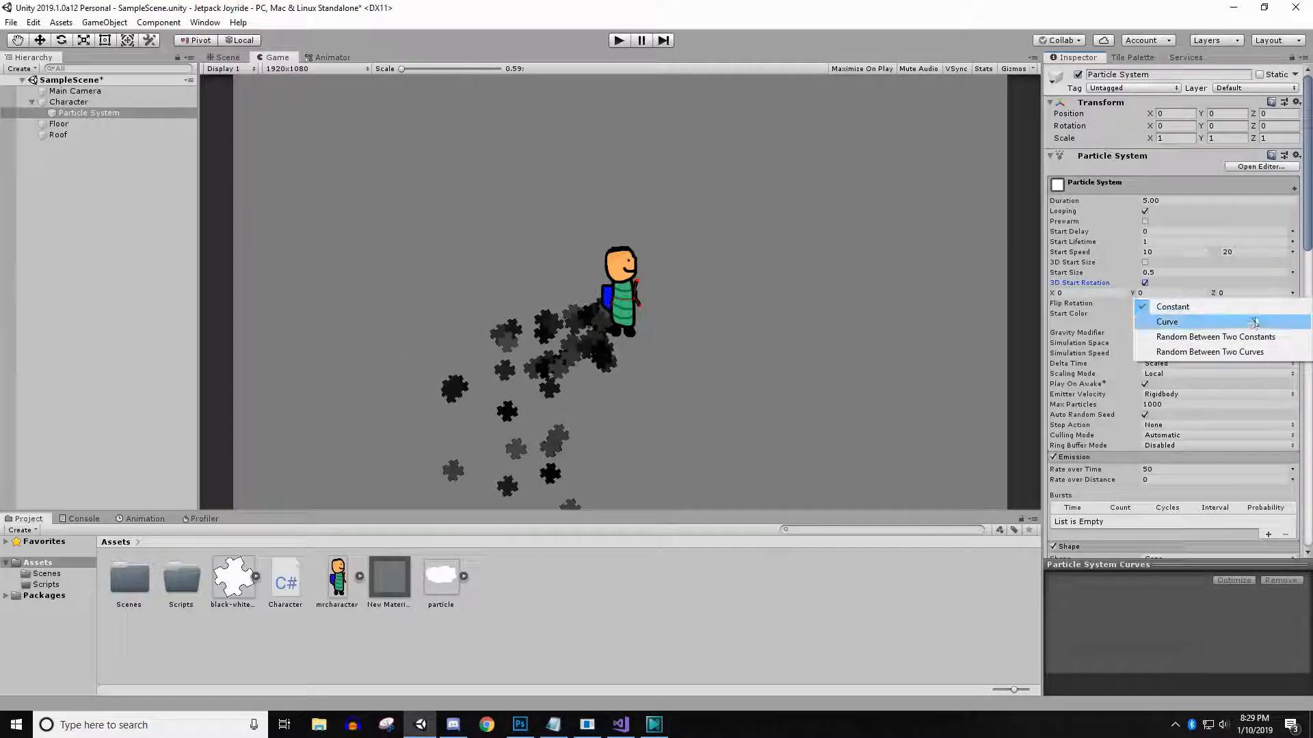
{"action": "left_click", "coordinate": [1173, 306]}
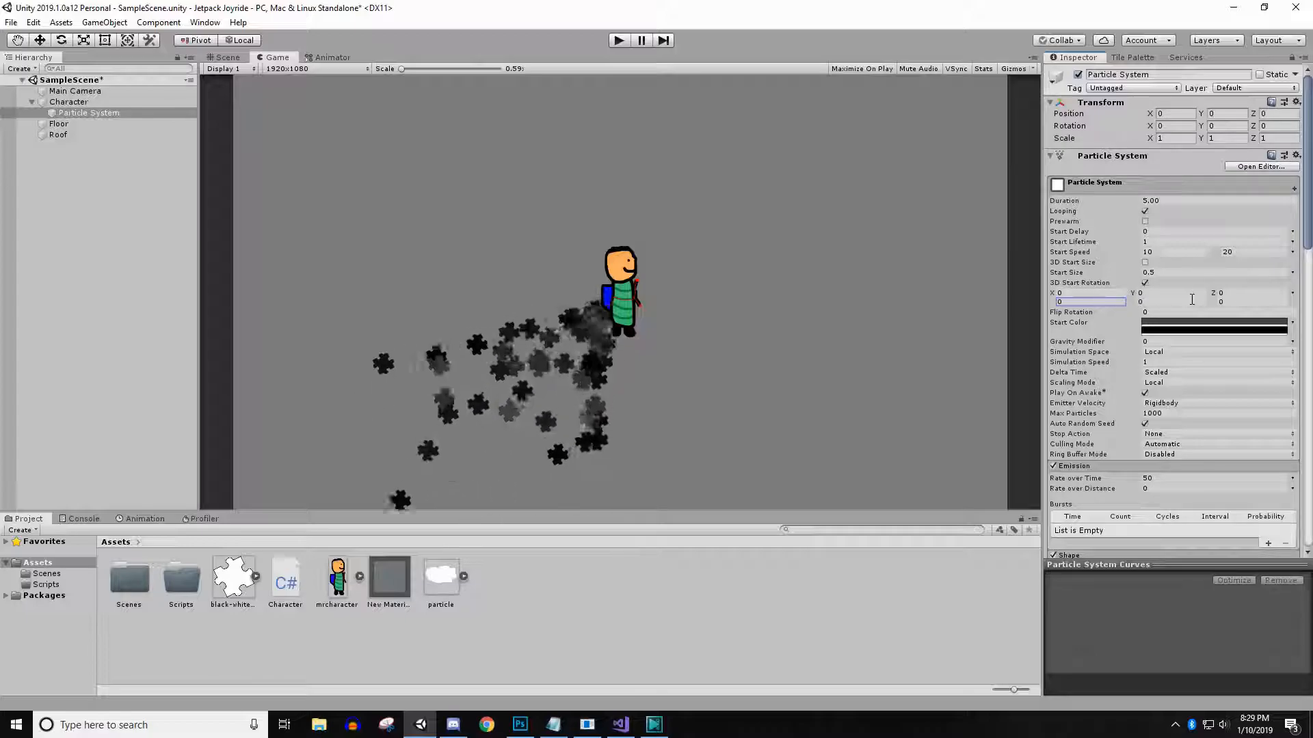
{"action": "type", "text": "1.65"}
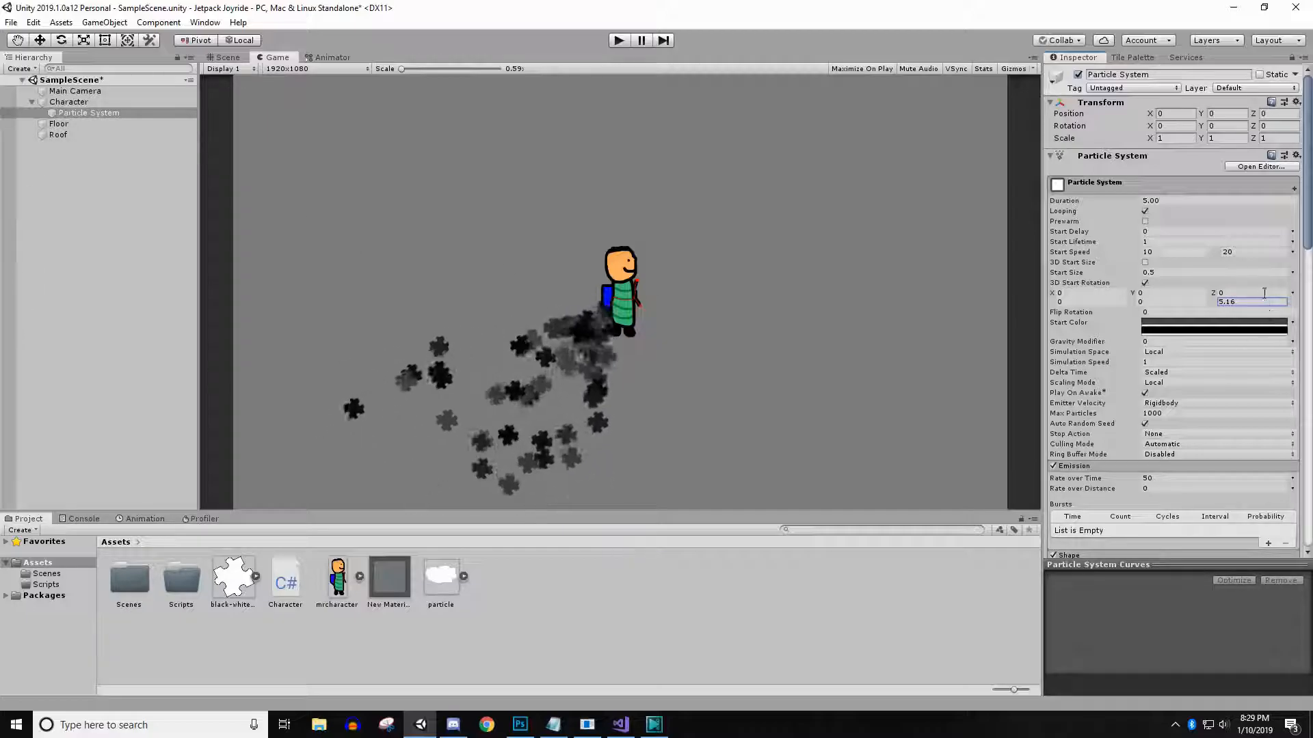
{"action": "type", "text": "180"}
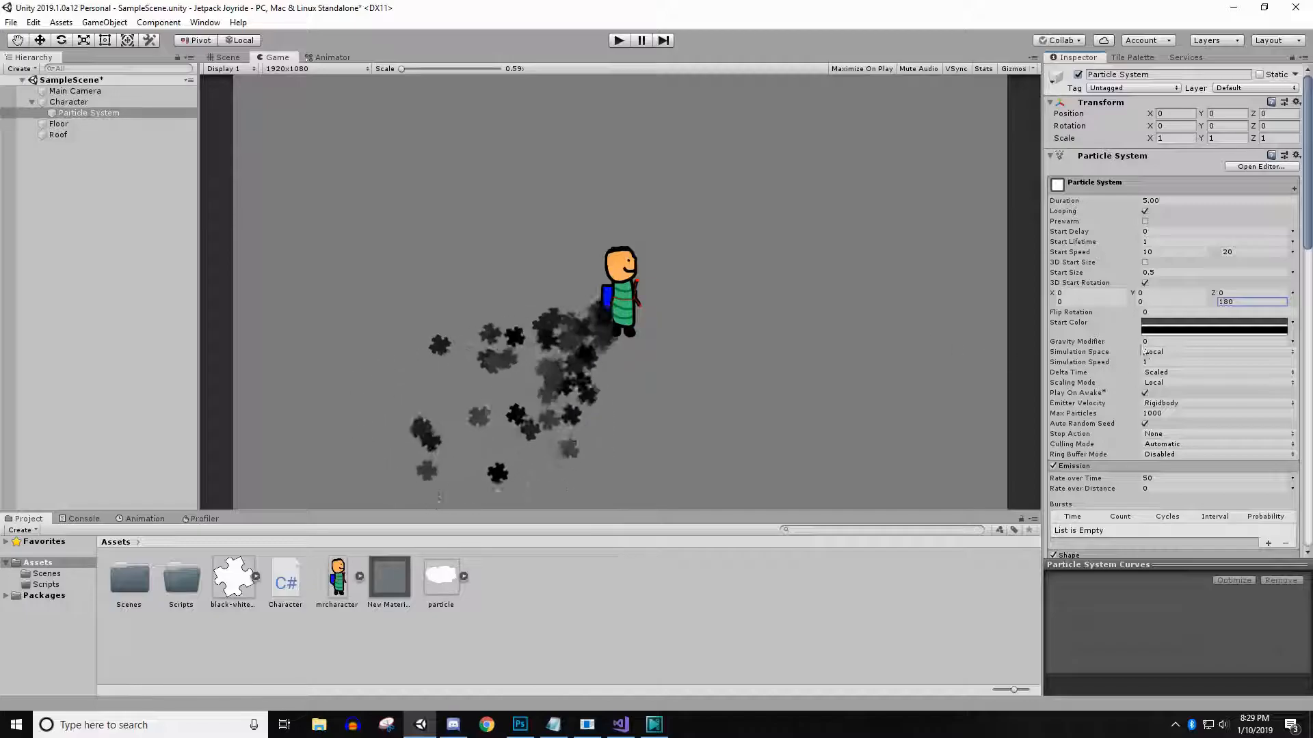
{"action": "scroll", "scroll_direction": "down", "scroll_amount": 3}
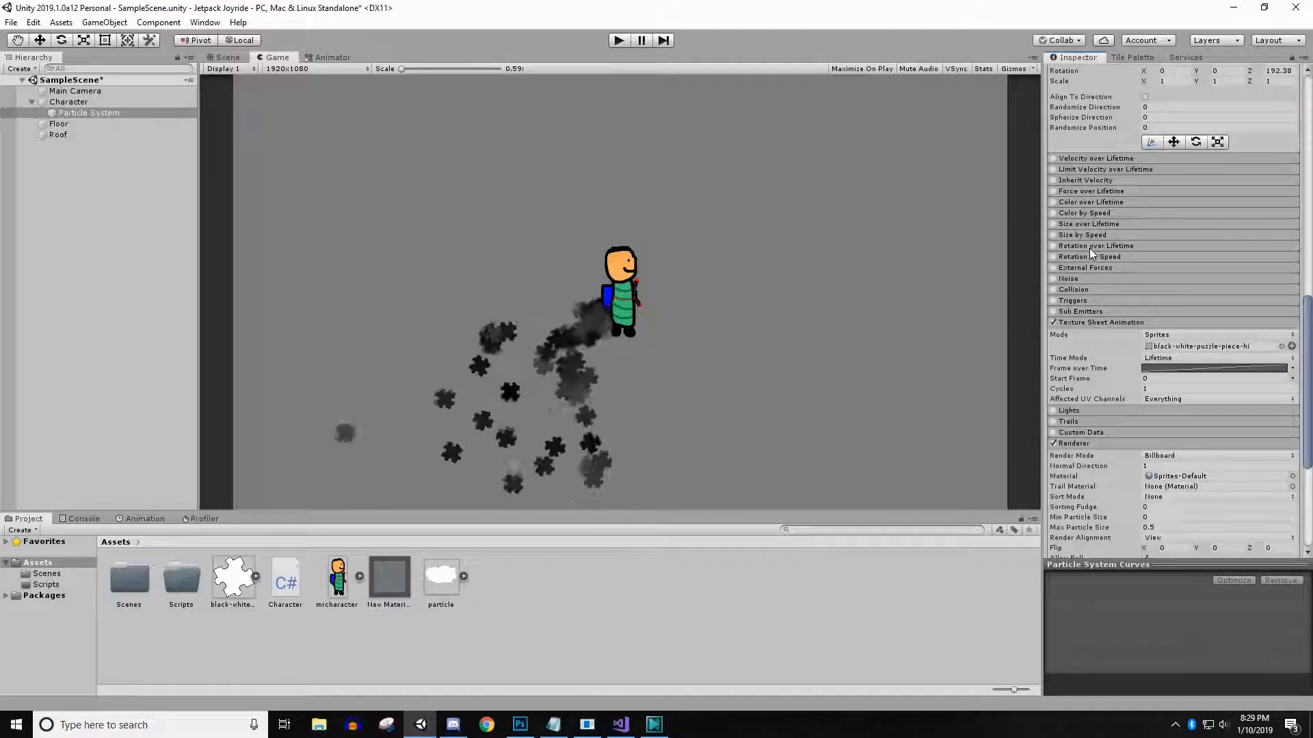
Step: Enable Rotation over Lifetime with separate axes and a Z spin of 45
{"action": "left_click", "coordinate": [1053, 246]}
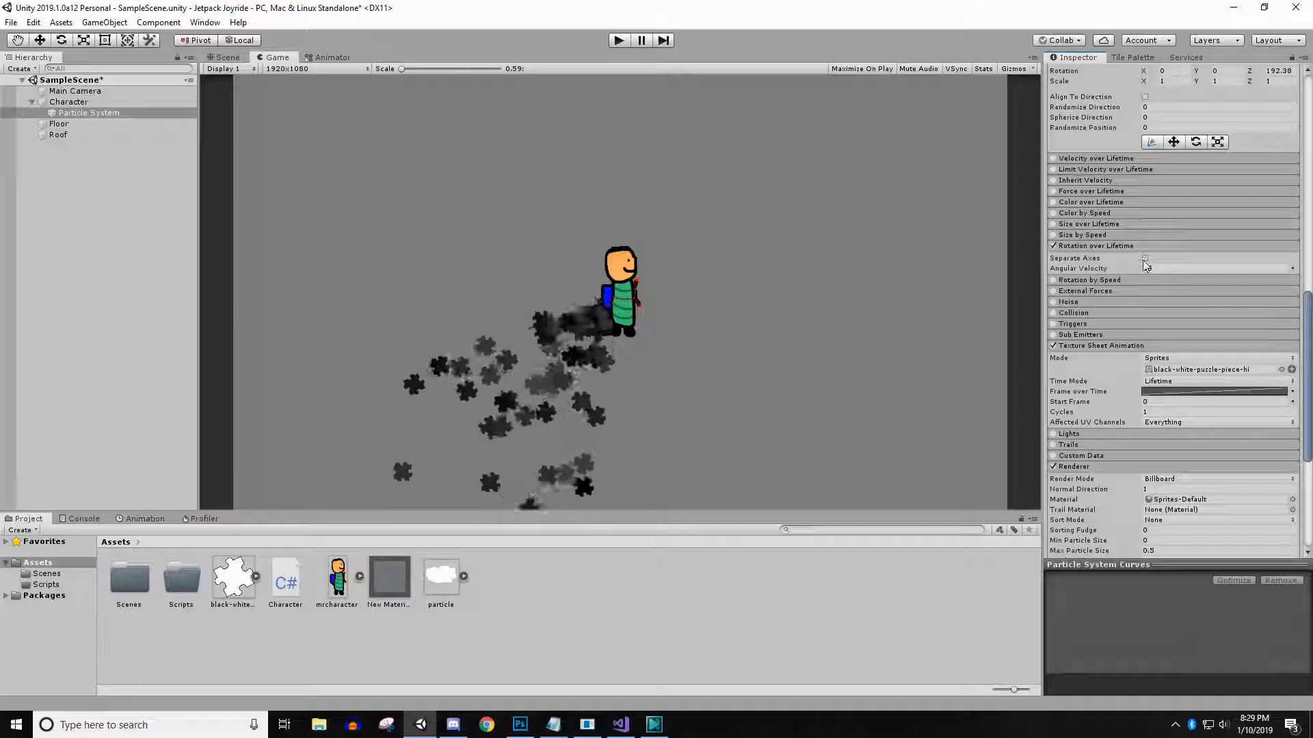
{"action": "left_click", "coordinate": [1291, 268]}
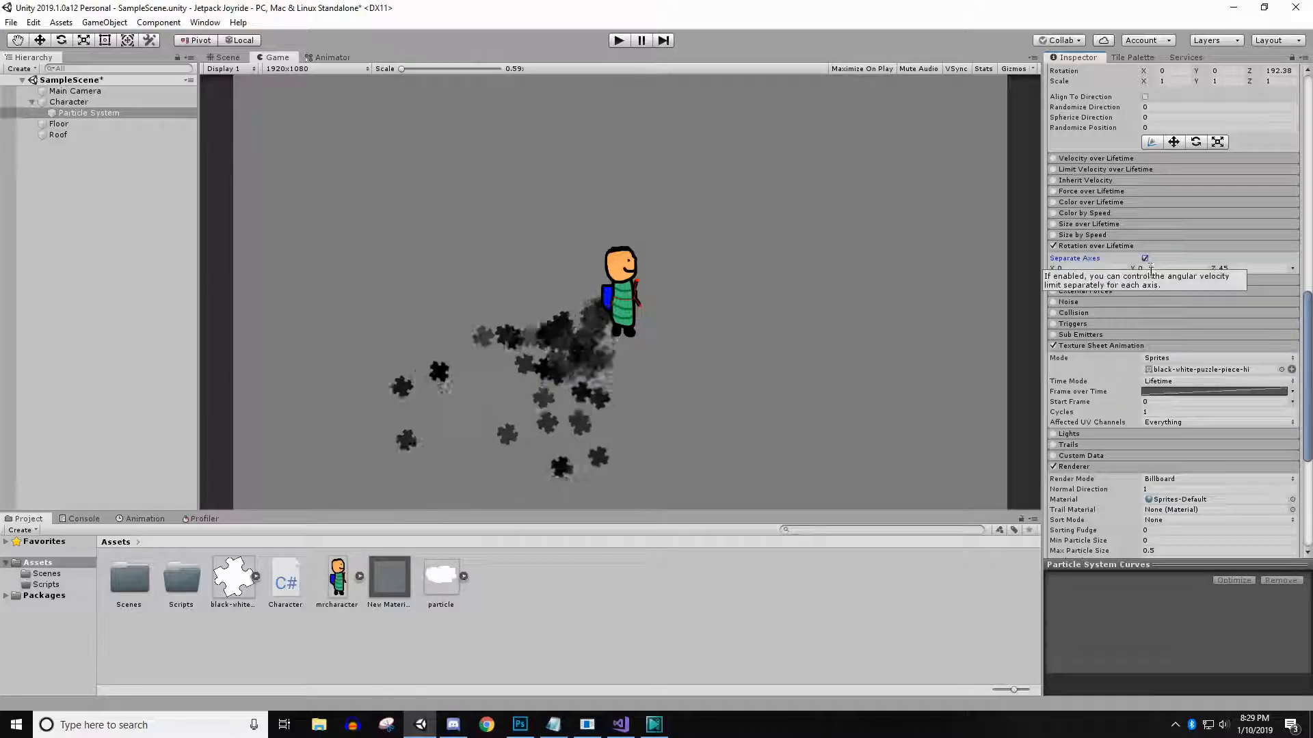
{"action": "left_click", "coordinate": [1168, 268]}
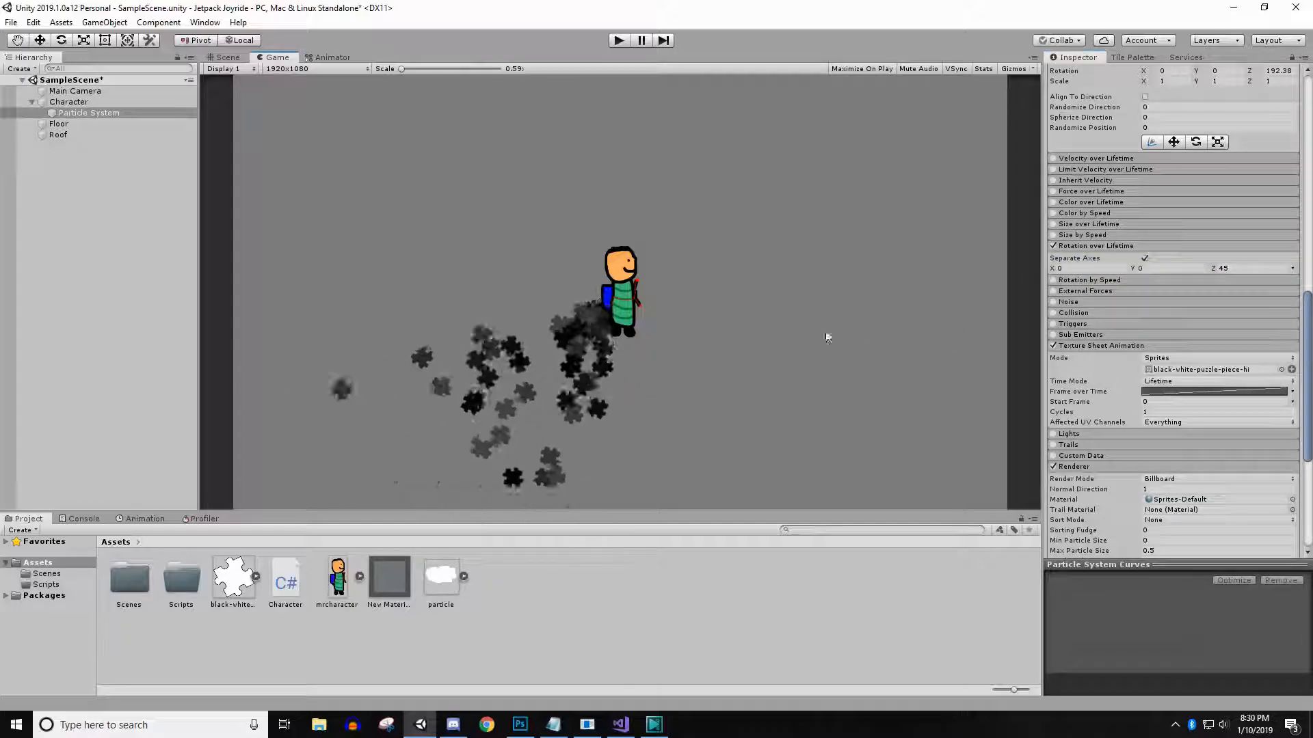
{"action": "left_click", "coordinate": [1292, 268]}
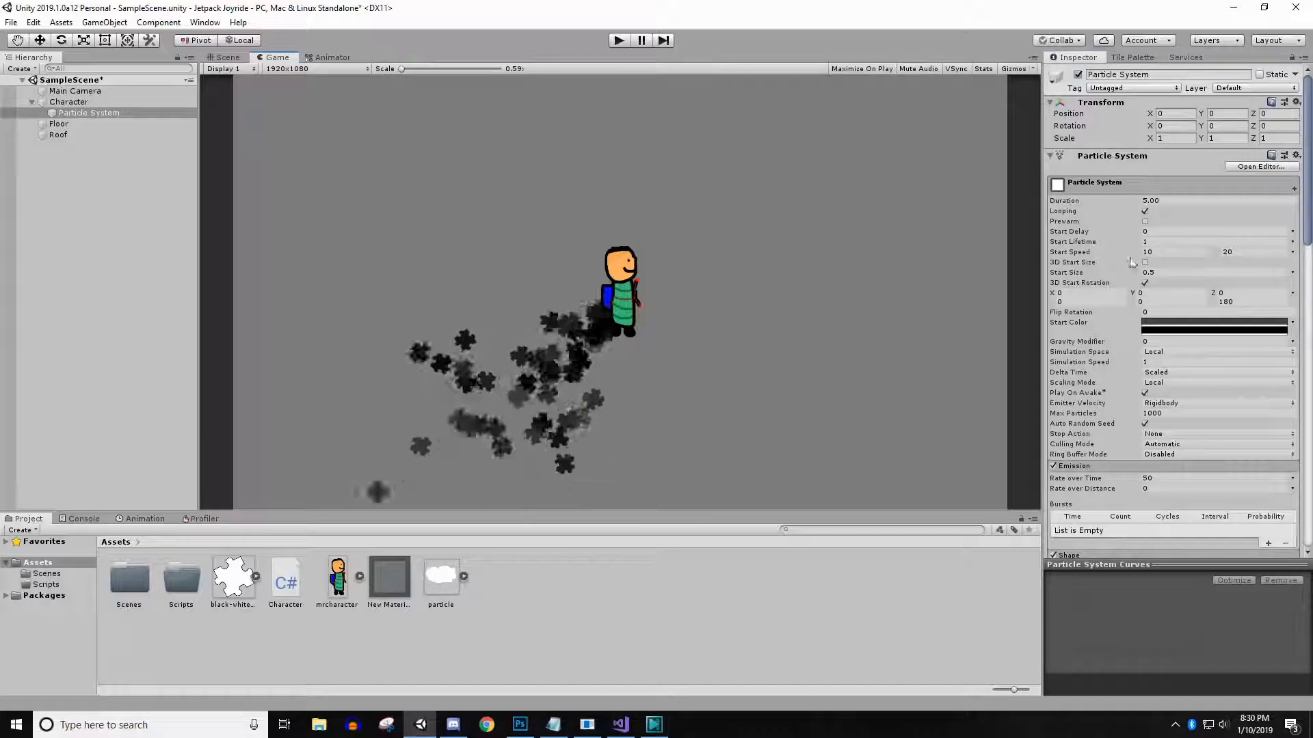
Step: Set Start Speed to random between 8 and 16 and collapse the Particle System component
{"action": "scroll", "scroll_direction": "down", "scroll_amount": 3}
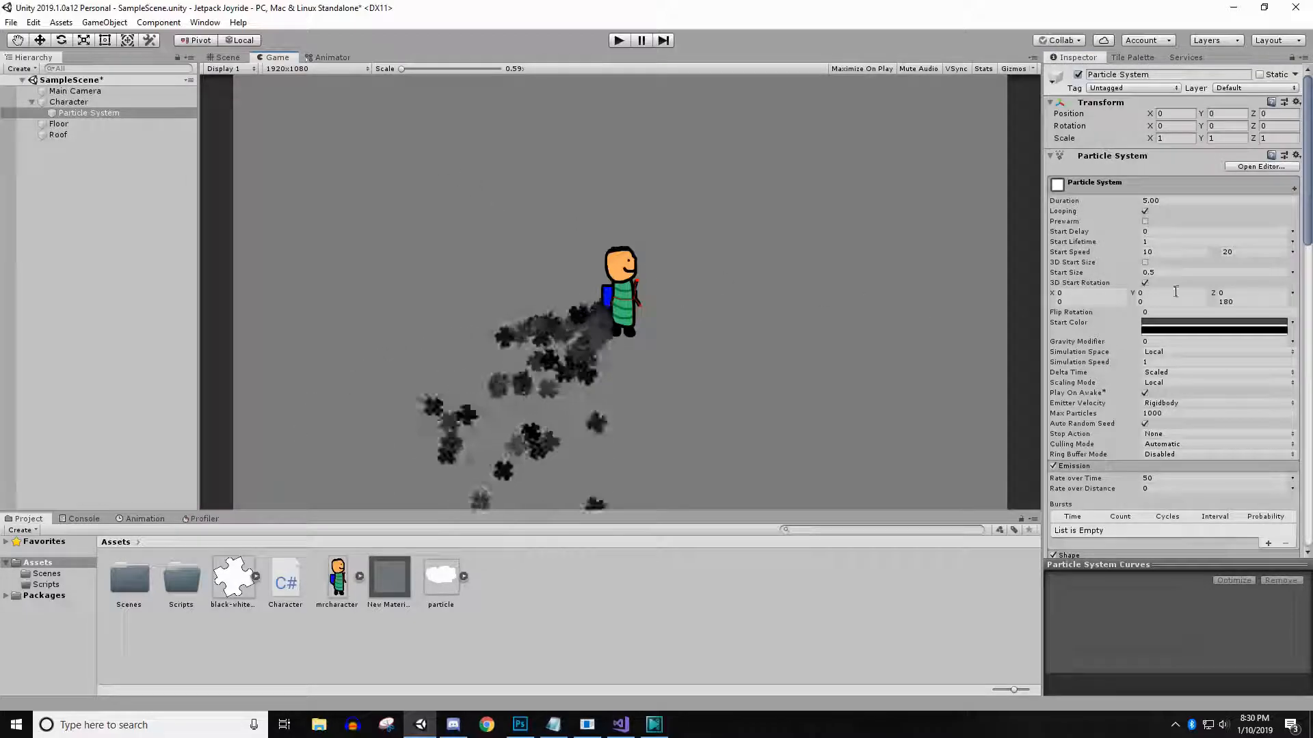
{"action": "left_click", "coordinate": [1151, 250]}
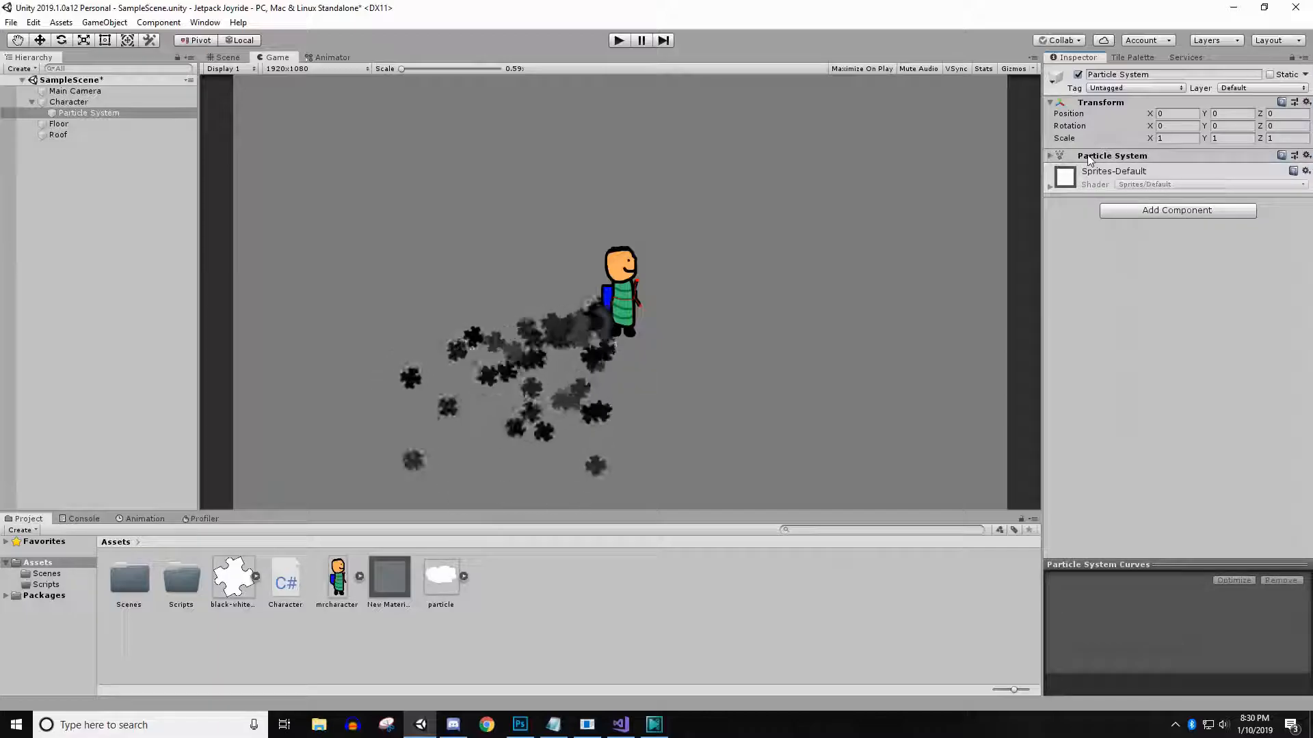
{"action": "left_click", "coordinate": [1051, 156]}
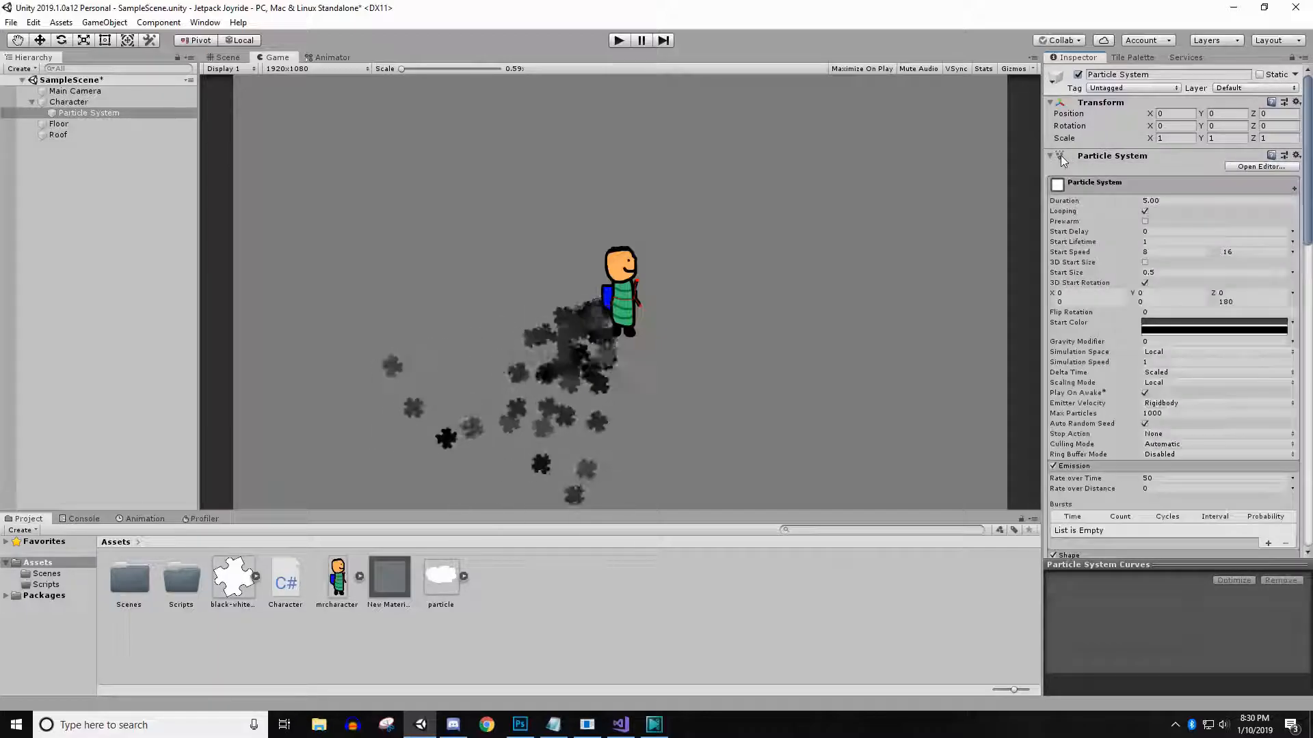
{"action": "left_click", "coordinate": [1051, 156]}
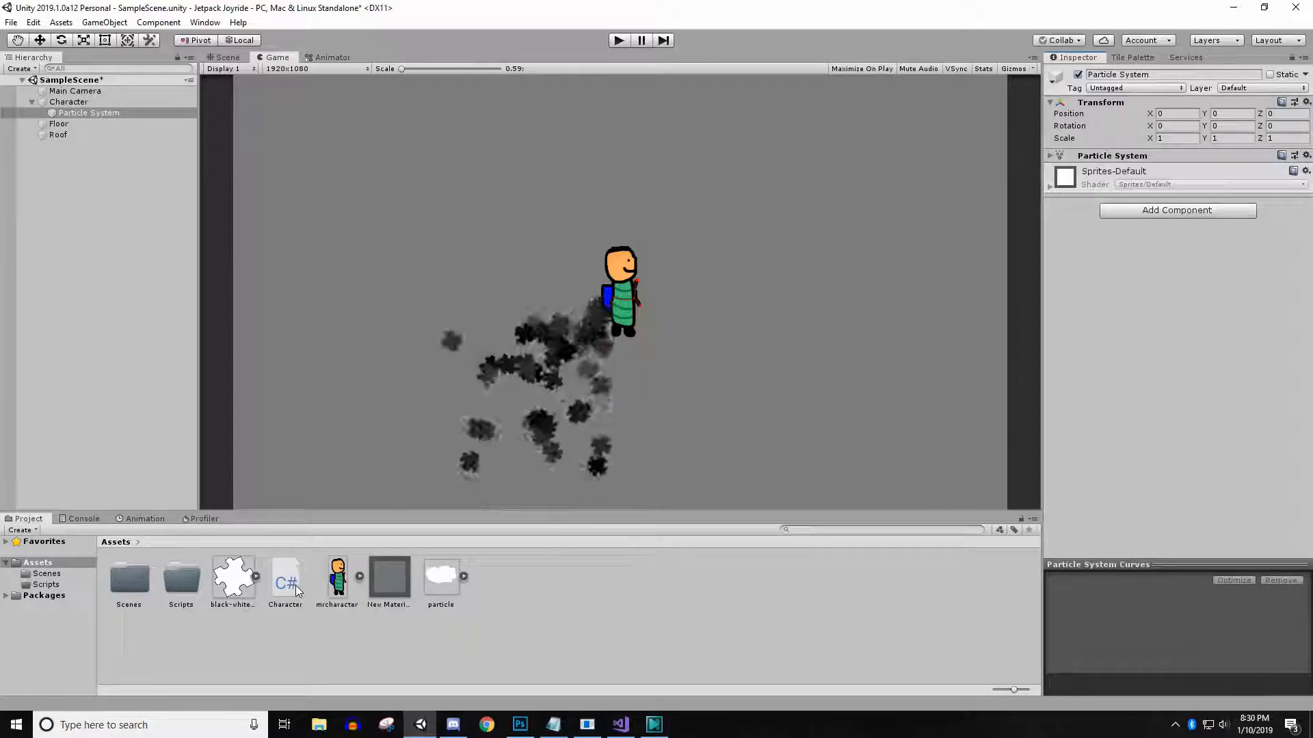
Step: Add public ParticleSystem ps and private EmissionModule em fields to Character.cs
{"action": "left_click", "coordinate": [618, 724]}
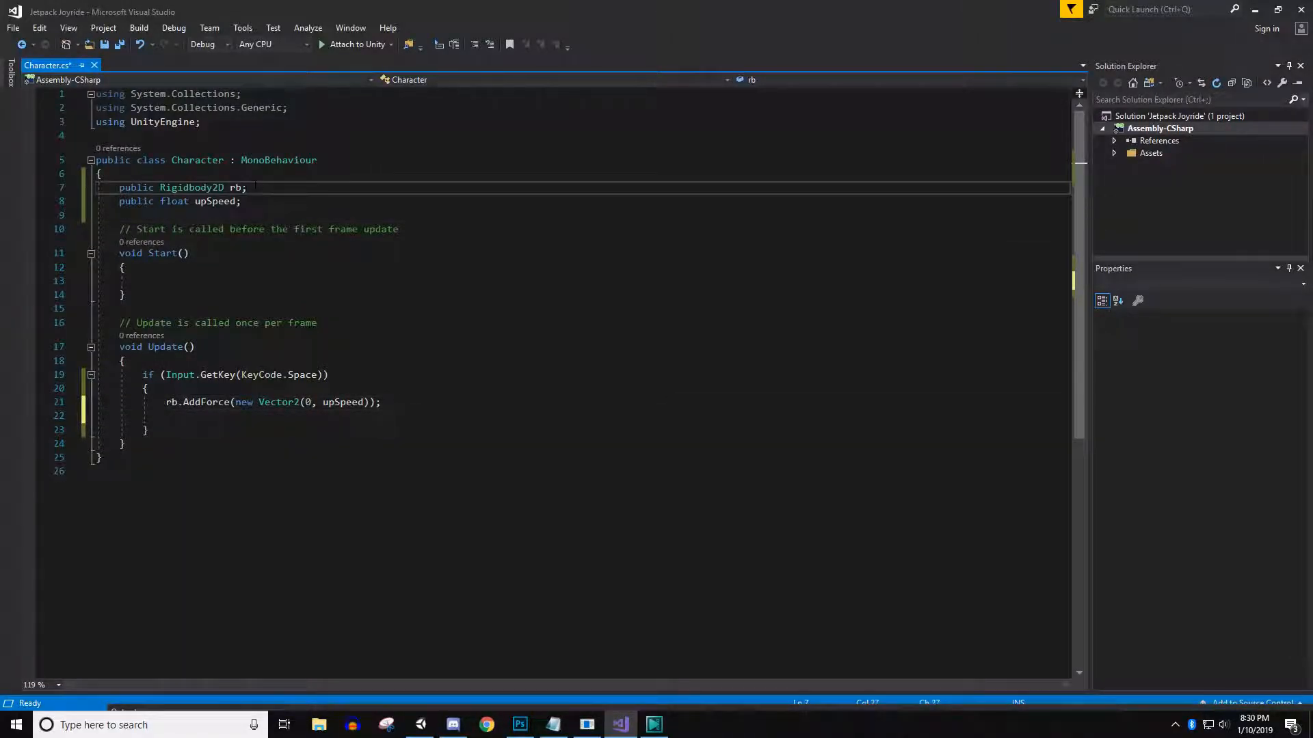
{"action": "type", "text": "public p"}
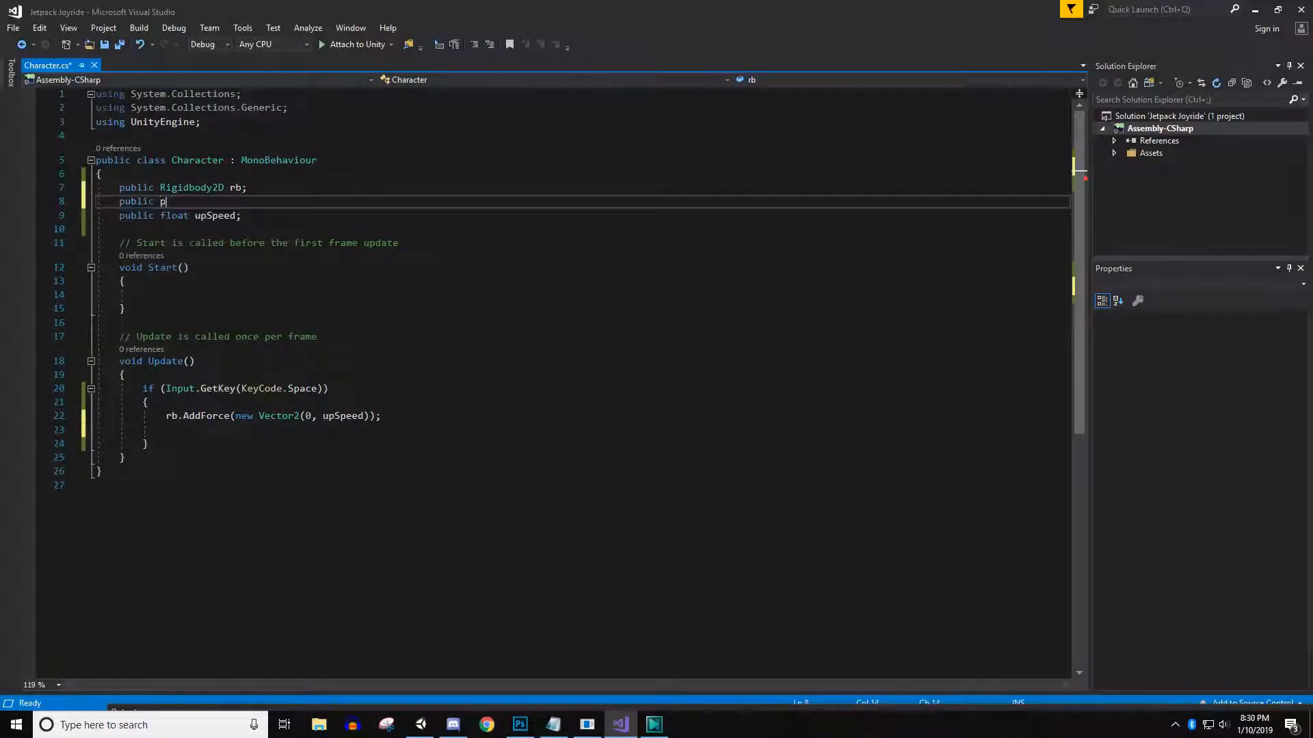
{"action": "type", "text": "articleSystem ps;"}
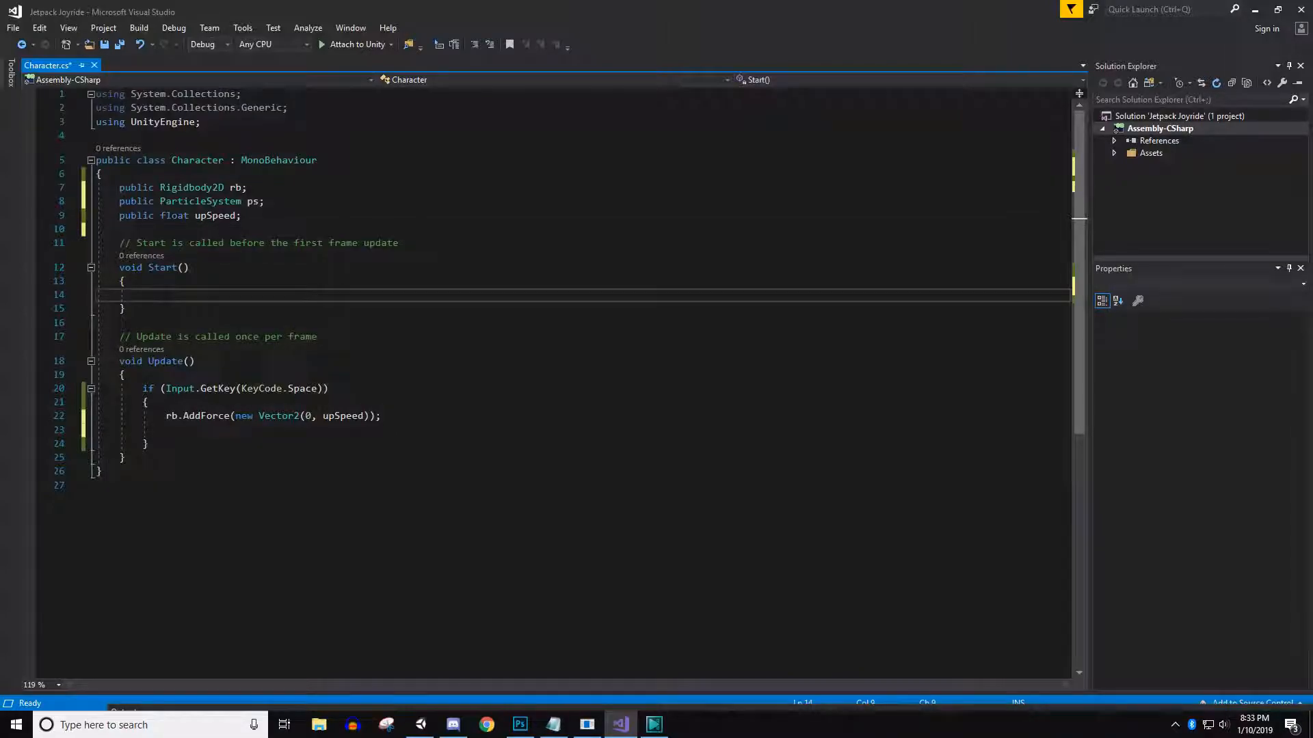
{"action": "type", "text": "pe"}
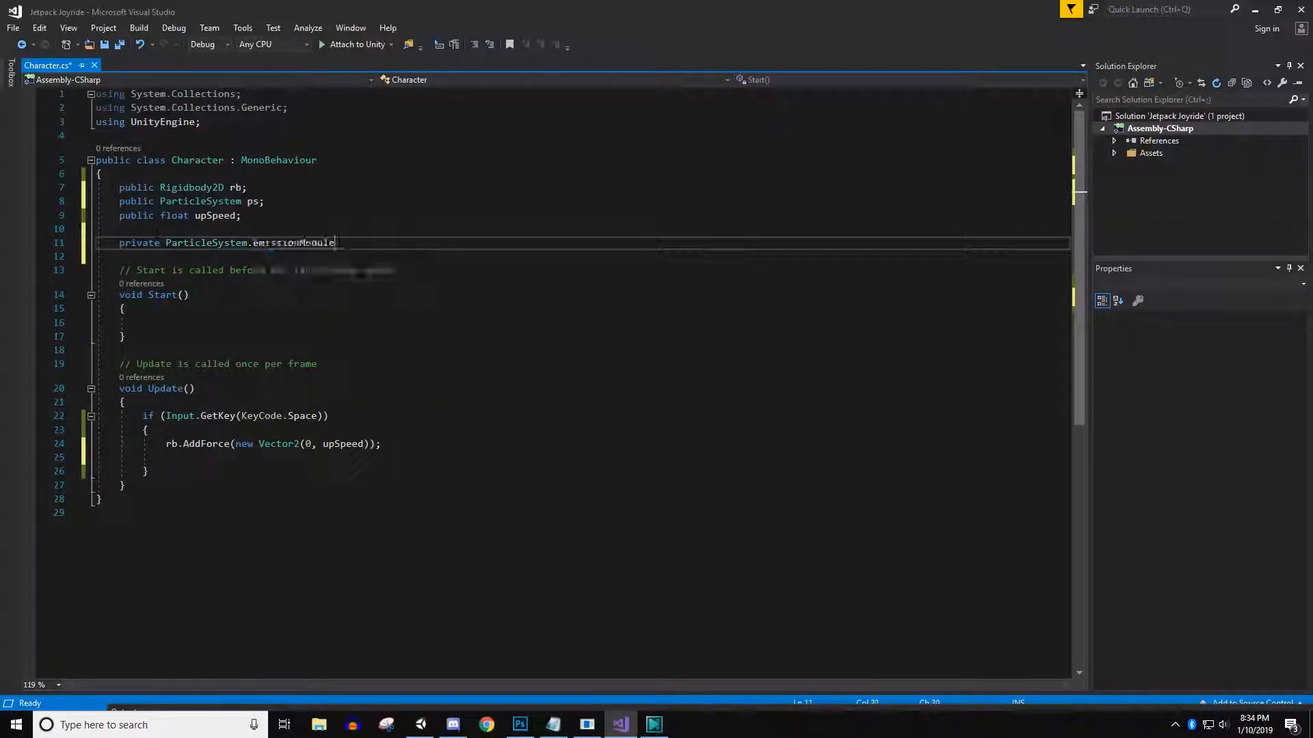
{"action": "type", "text": "EmissionModule"}
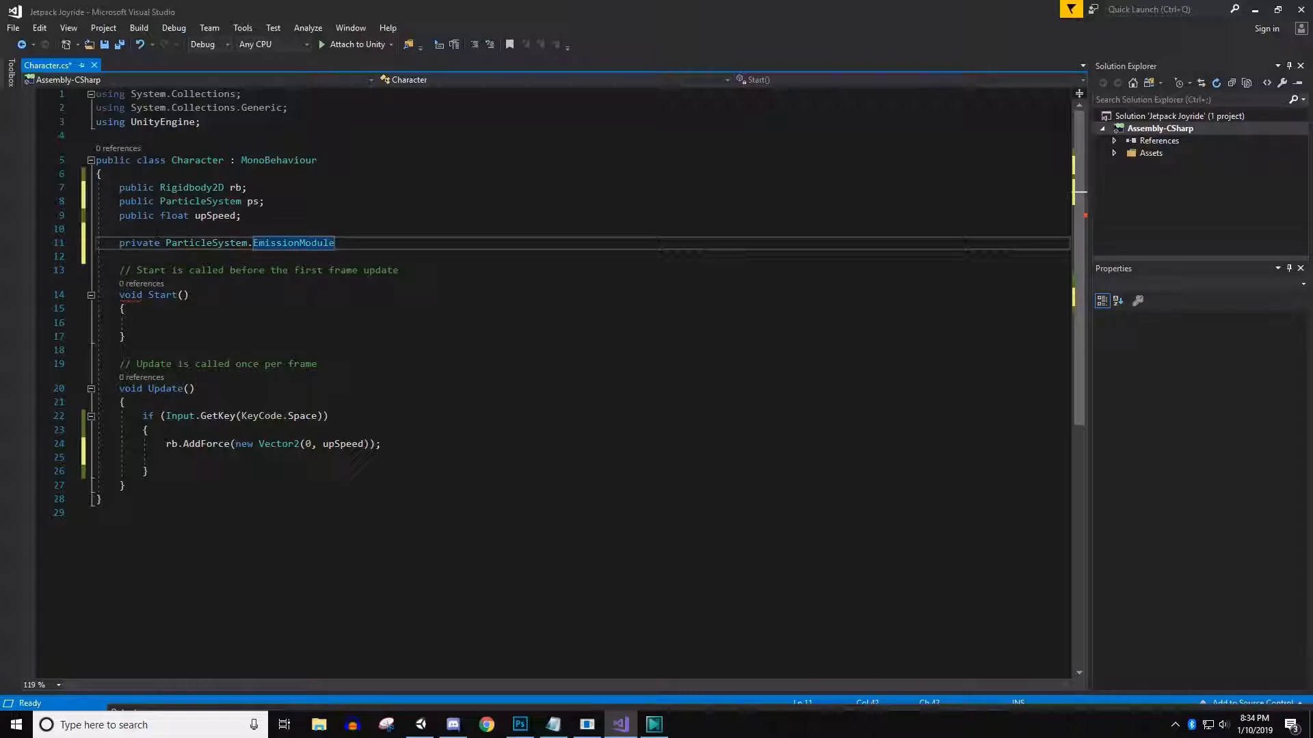
{"action": "type", "text": ";"}
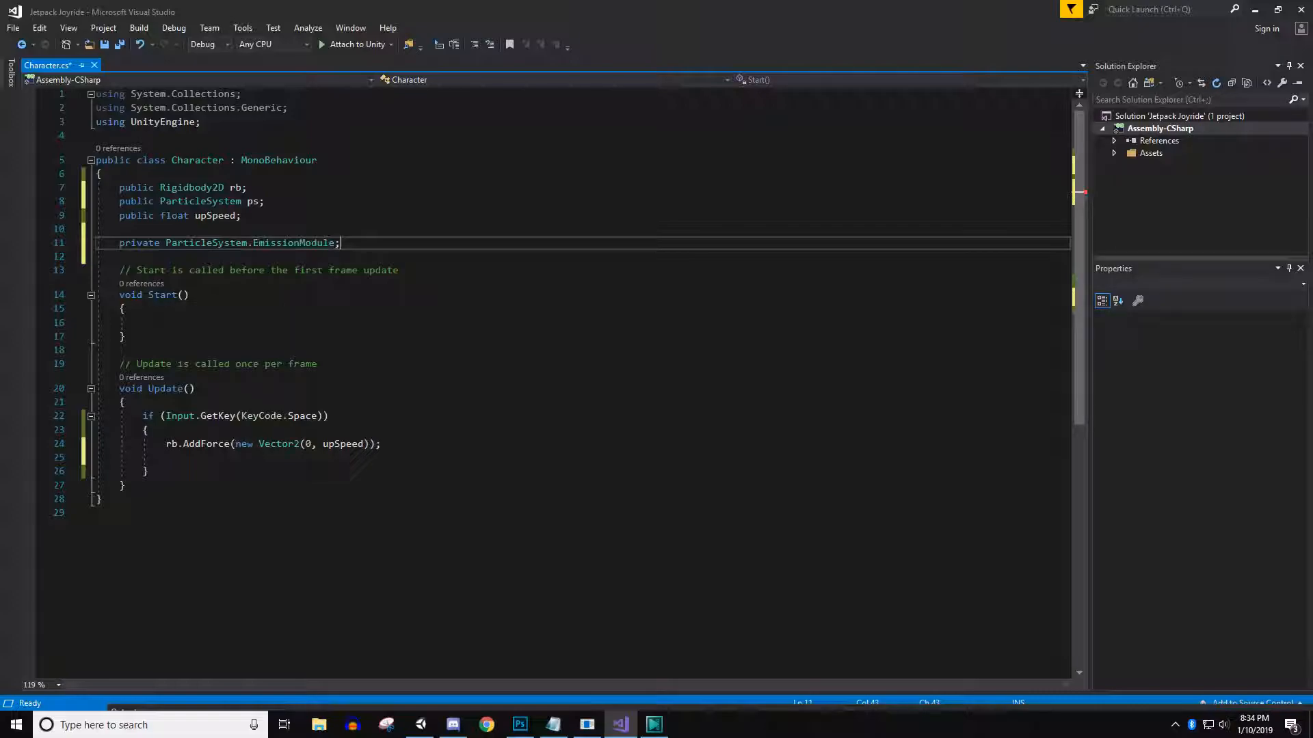
Step: Assign em = ps.emission in Start
{"action": "type", "text": "em"}
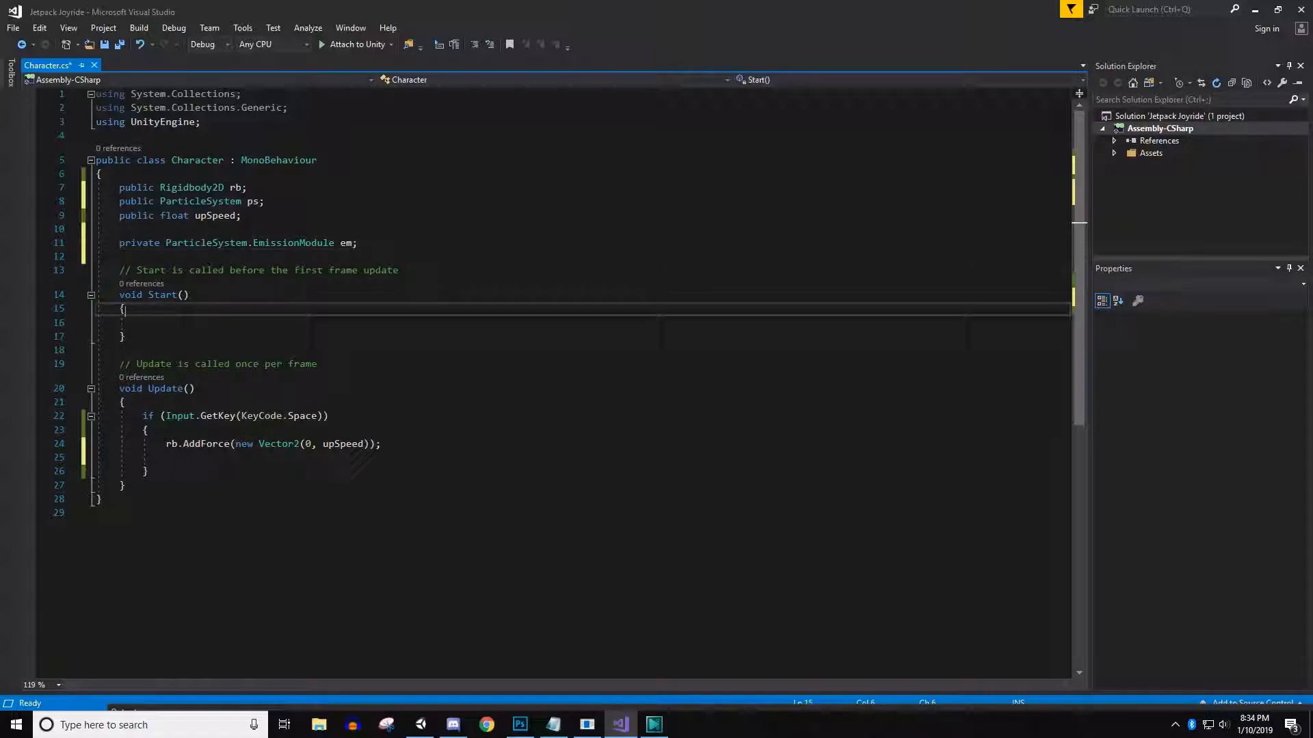
{"action": "type", "text": "em"}
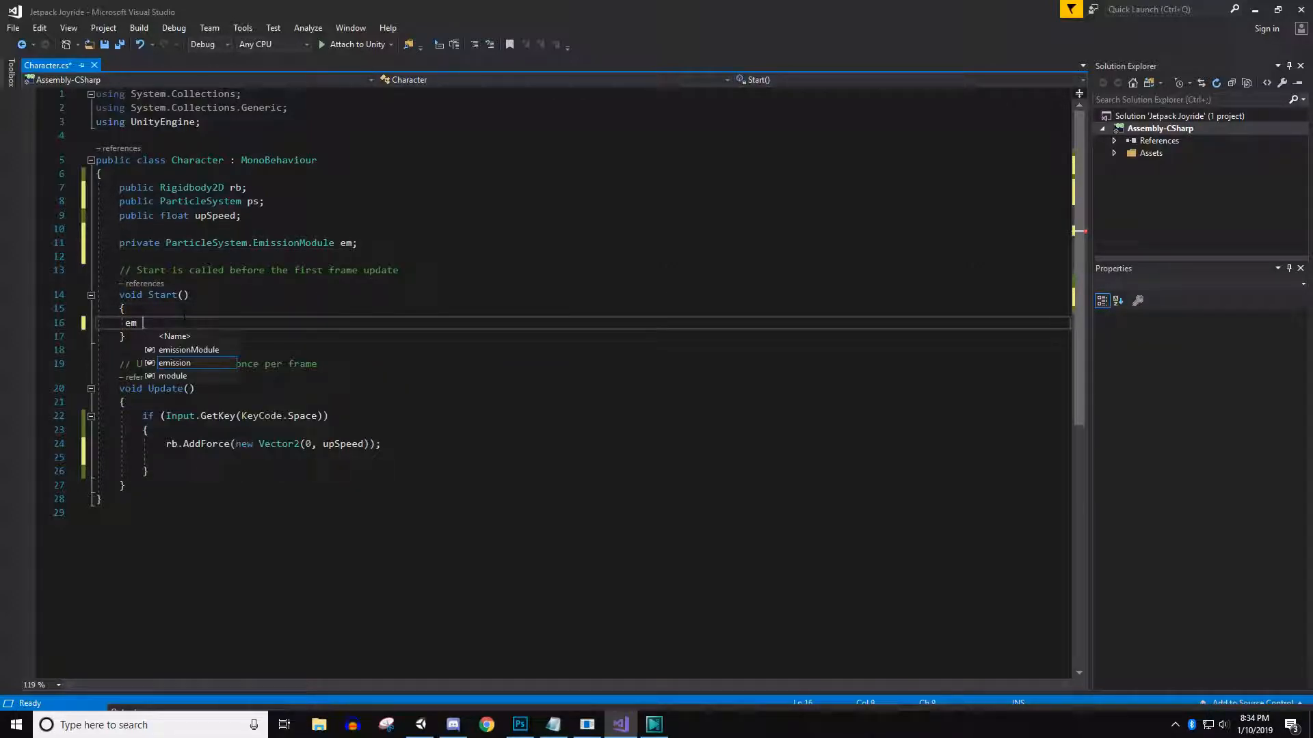
{"action": "type", "text": "m"}
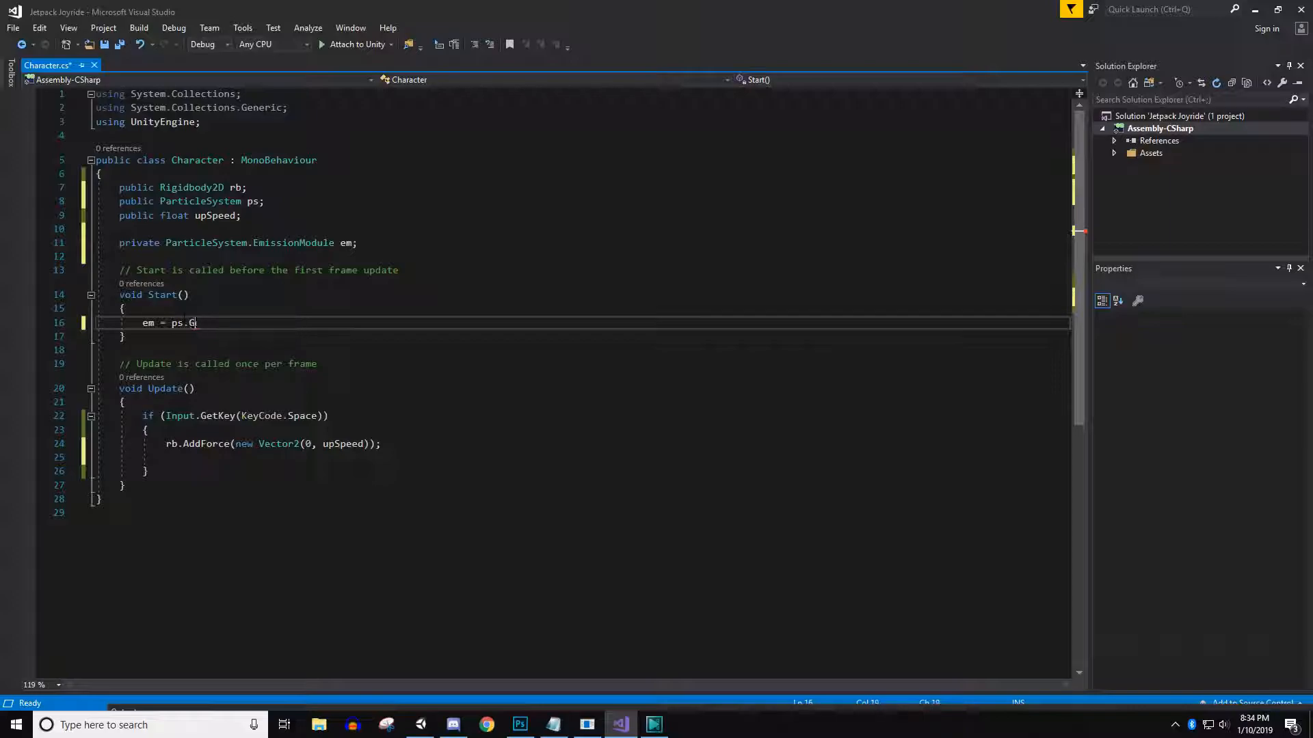
{"action": "type", "text": "emission;"}
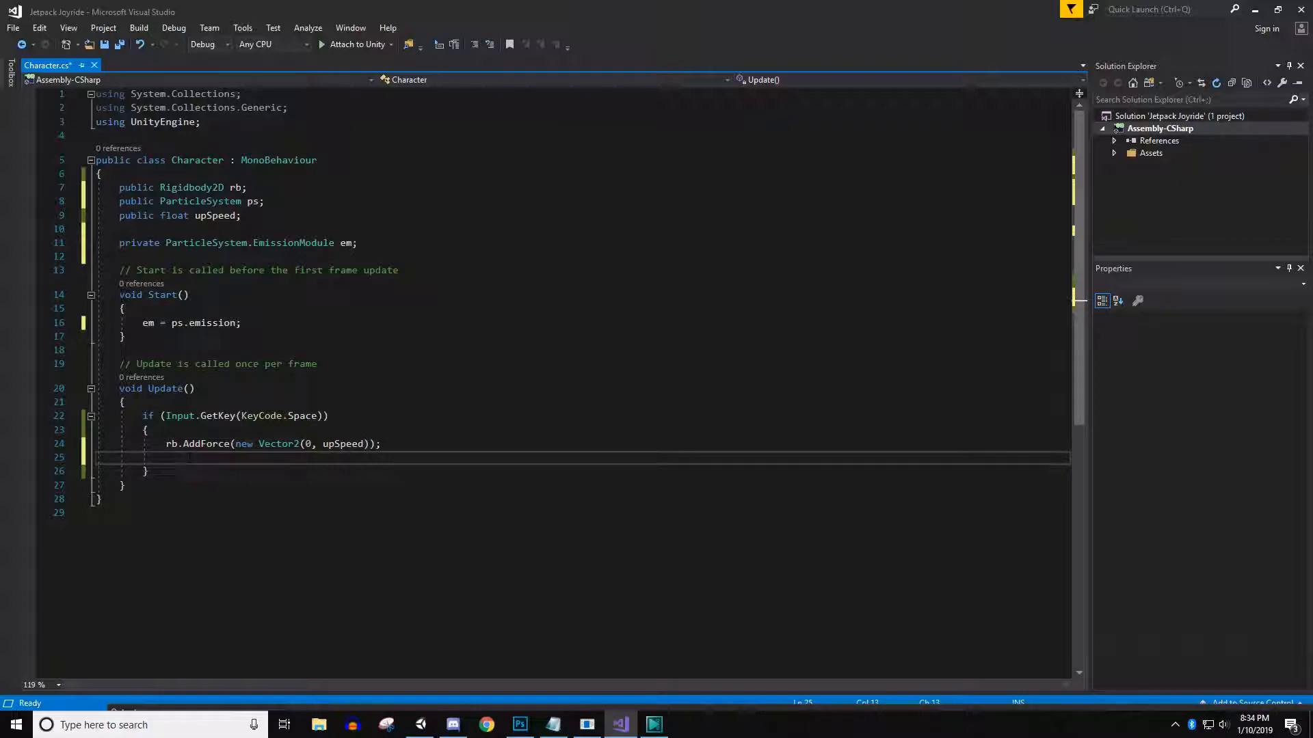
Step: Set em.enabled true in the Space branch and false in the else branch
{"action": "type", "text": "em"}
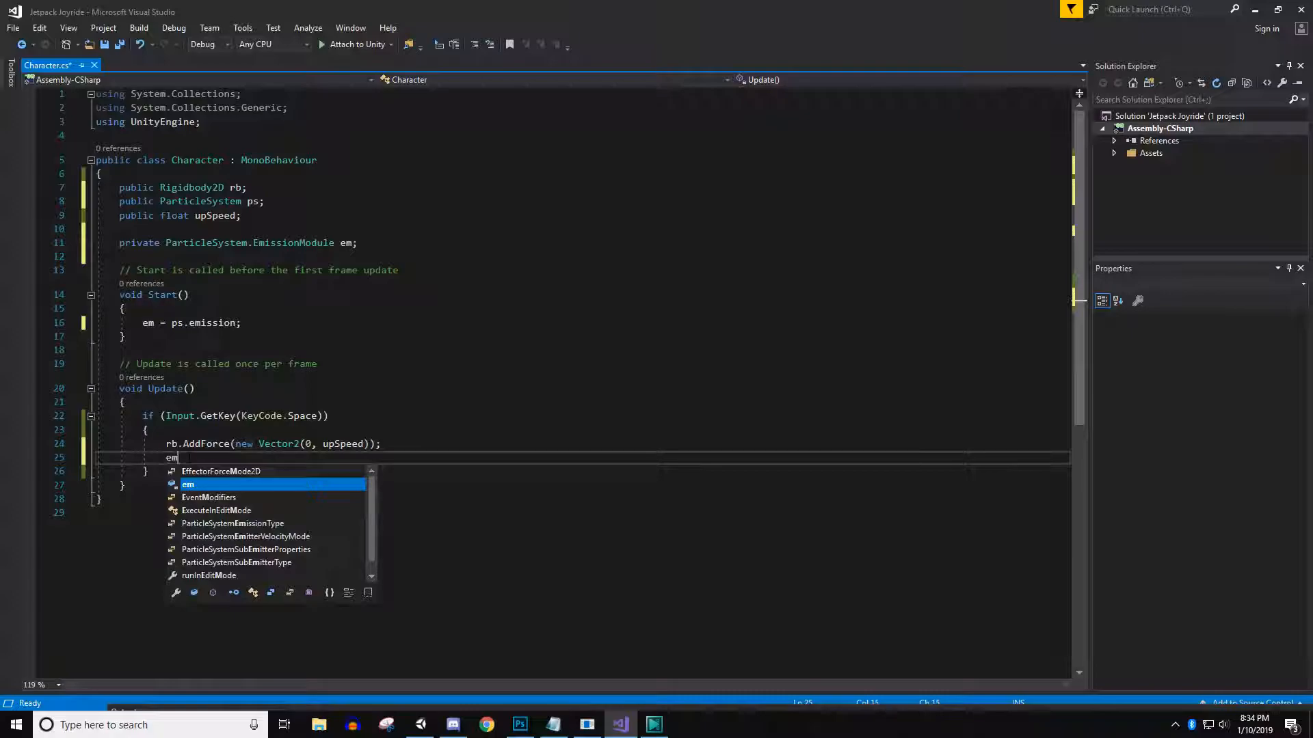
{"action": "type", "text": ".enabled = true;"}
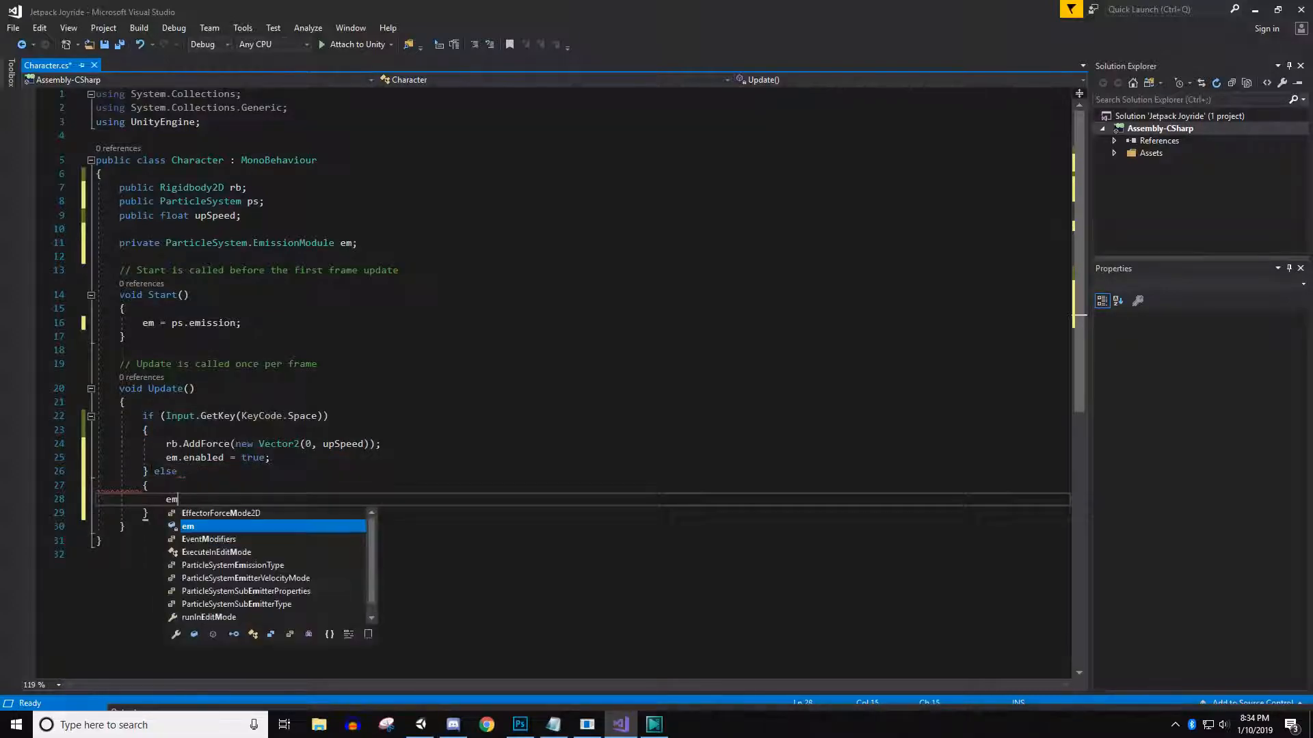
{"action": "type", "text": ".enabled ="}
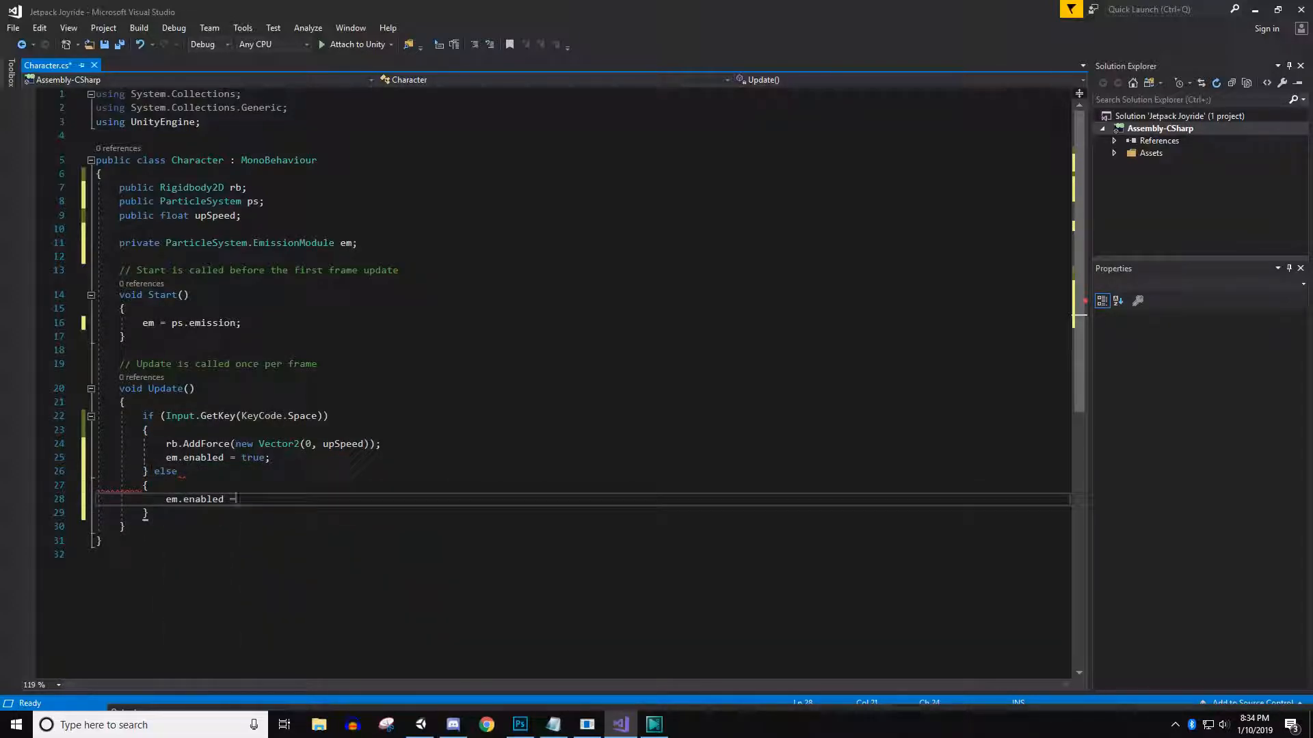
{"action": "type", "text": "false;"}
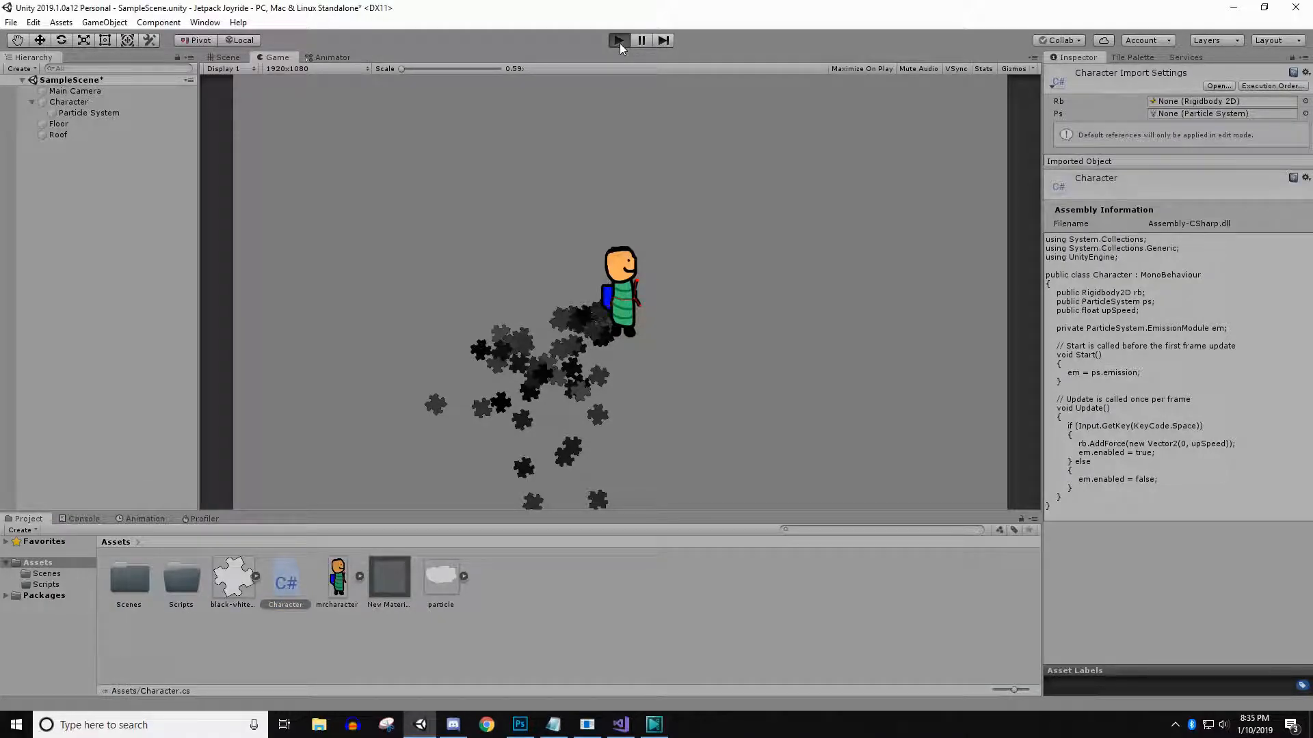
Step: Drag the Particle System into the Character script's Ps field, then play-test the exhaust
{"action": "left_click", "coordinate": [618, 40]}
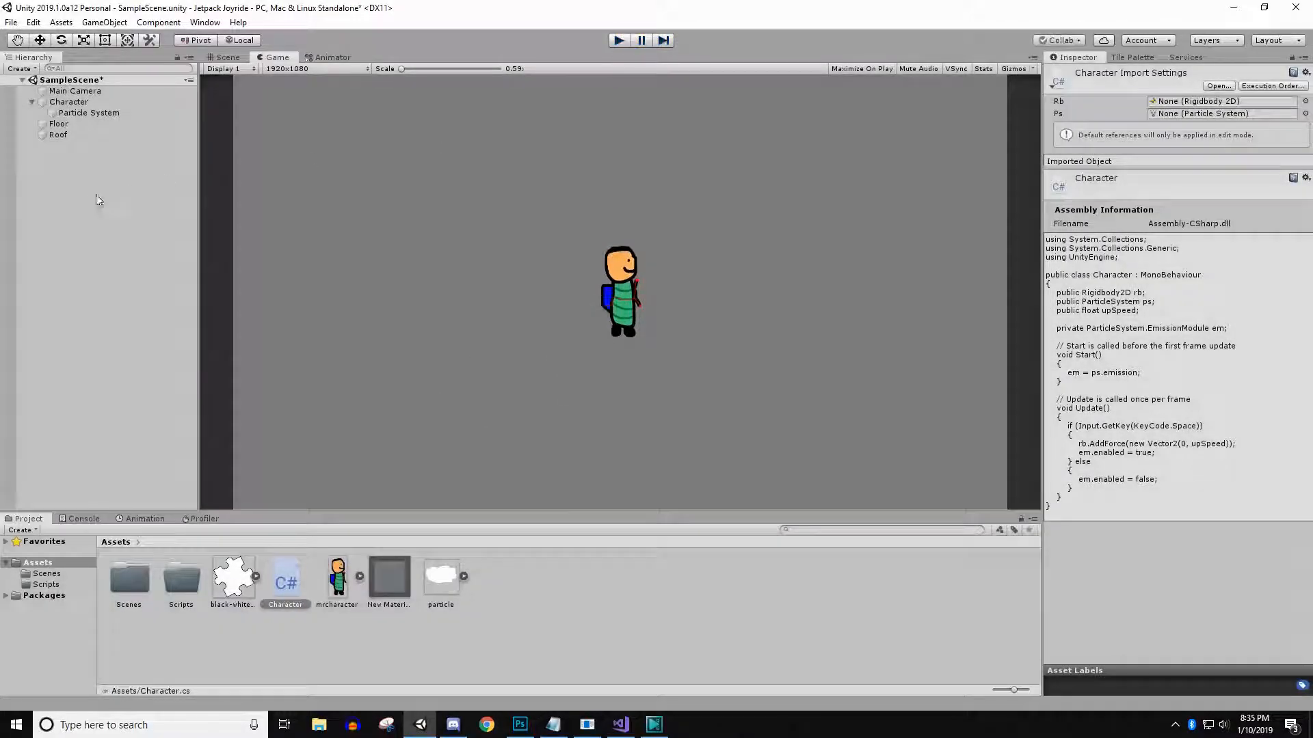
{"action": "left_click", "coordinate": [69, 101]}
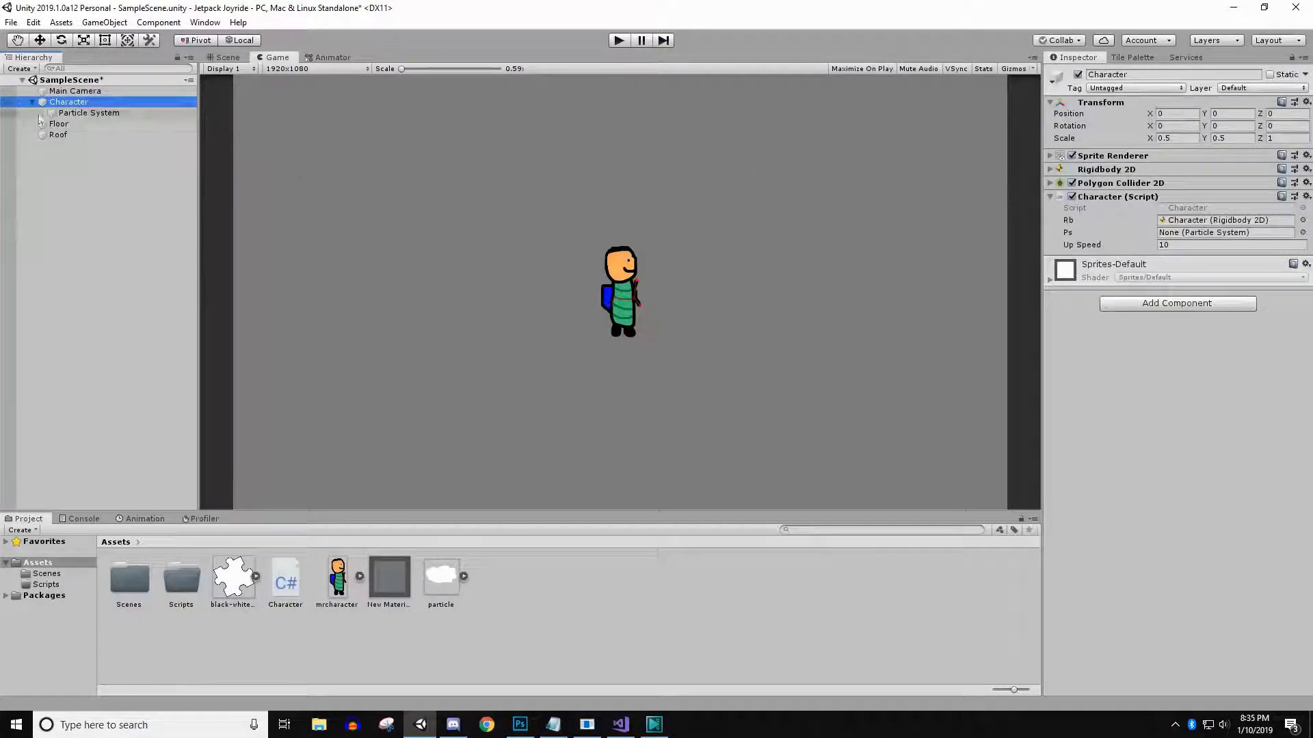
{"action": "left_click_drag", "start_coordinate": [89, 113], "coordinate": [1225, 231]}
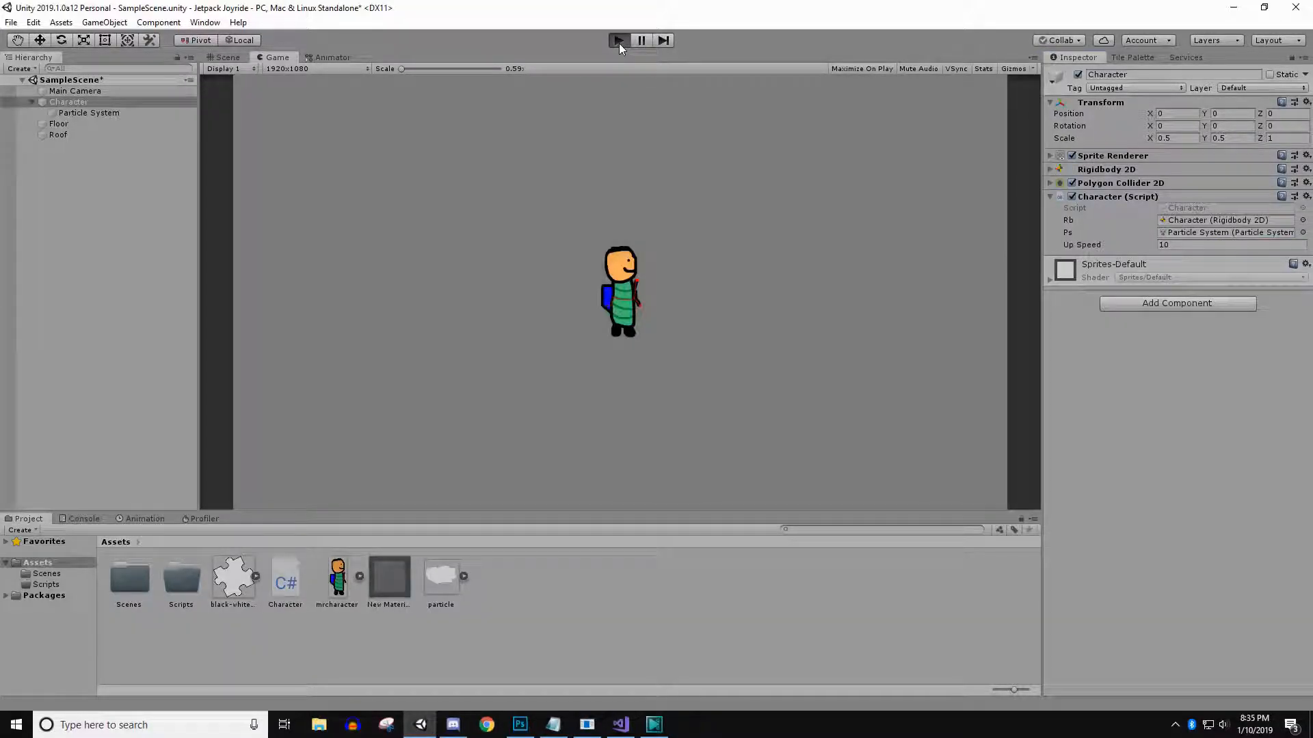
{"action": "left_click", "coordinate": [618, 40]}
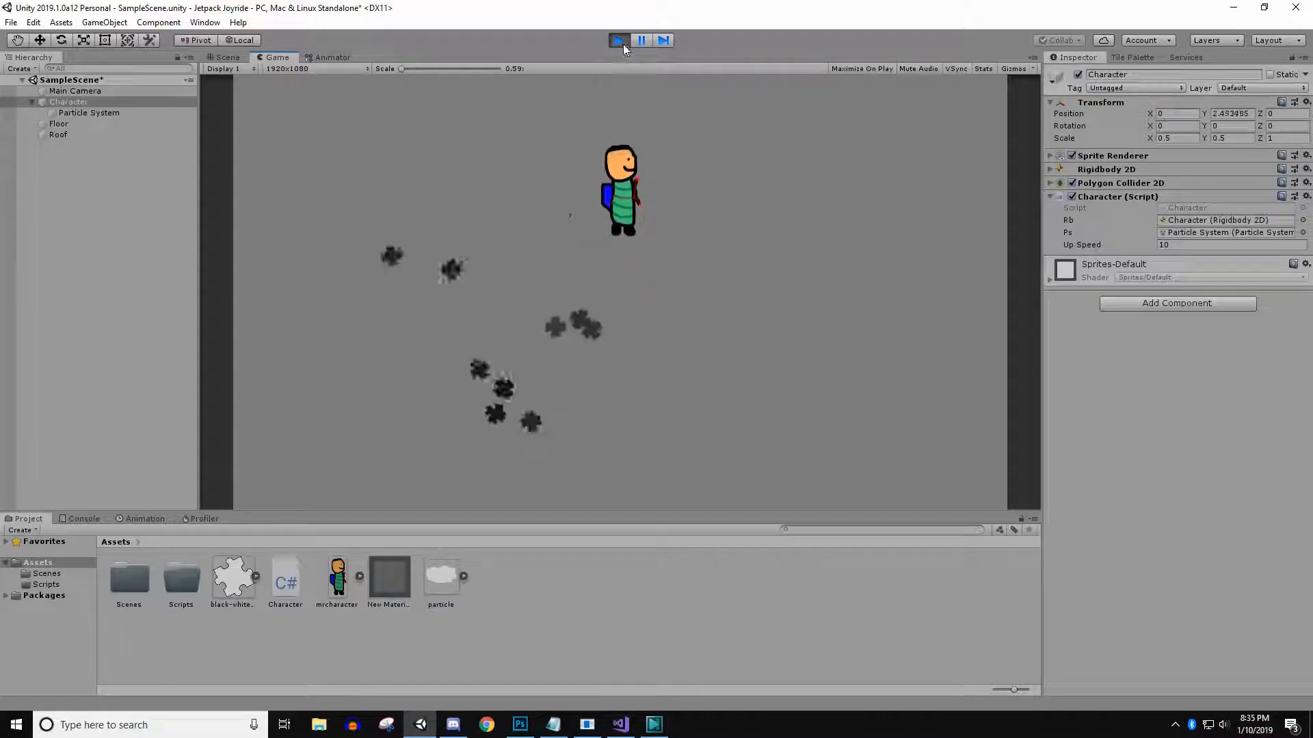
{"action": "left_click", "coordinate": [89, 112]}
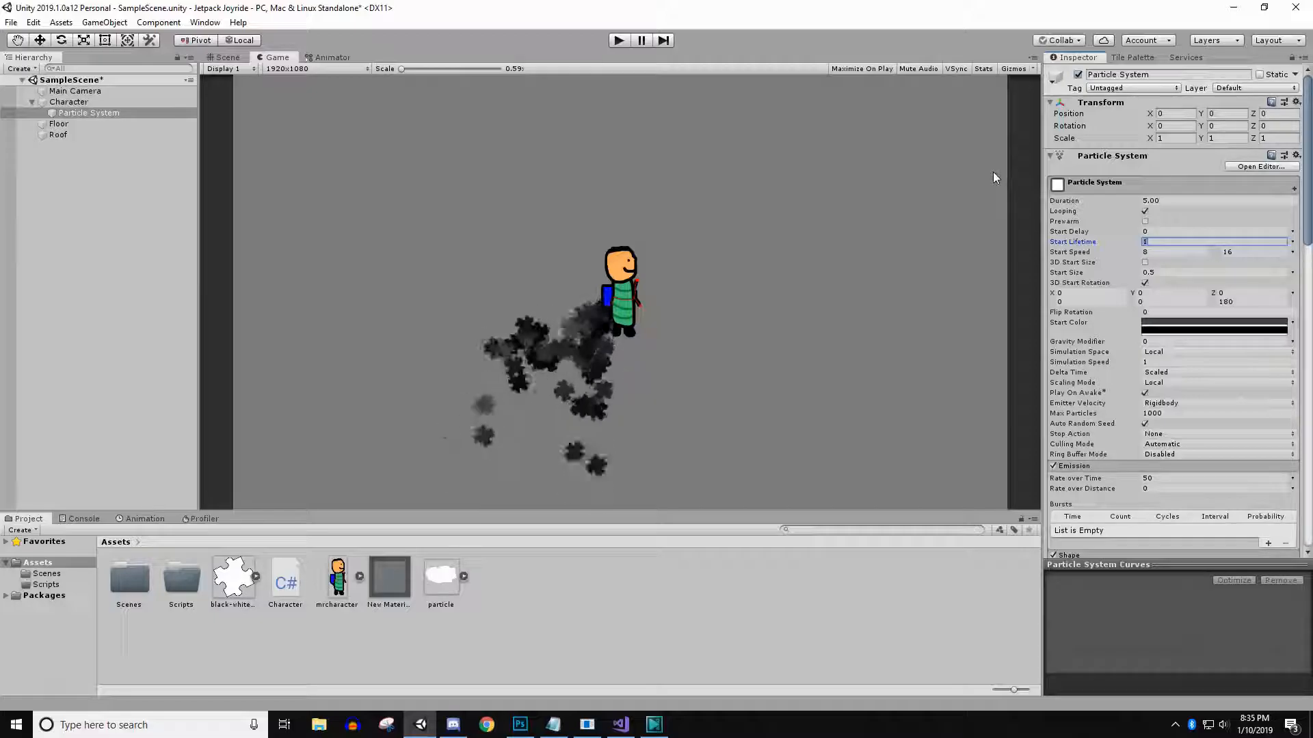
Step: Make the exhaust particles shrink by editing the Size over Lifetime curve
{"action": "type", "text": "0.5"}
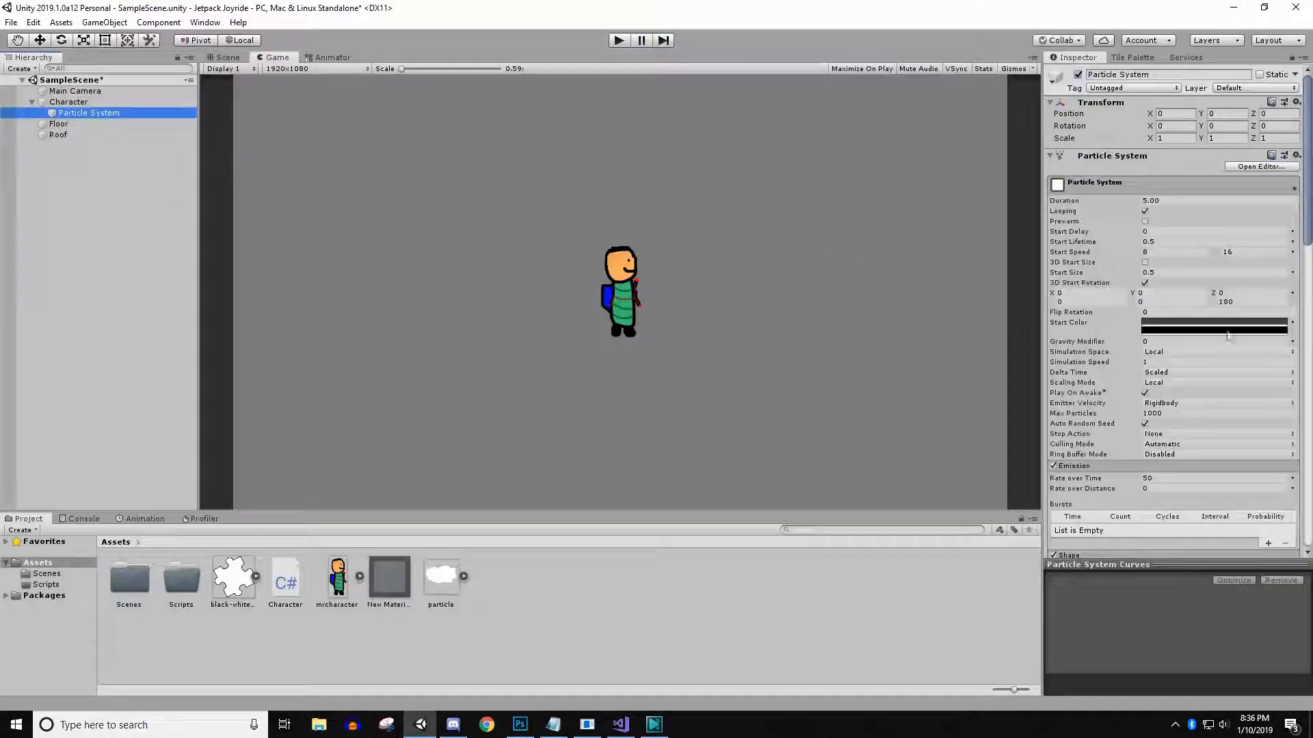
{"action": "scroll", "scroll_direction": "down", "scroll_amount": 3}
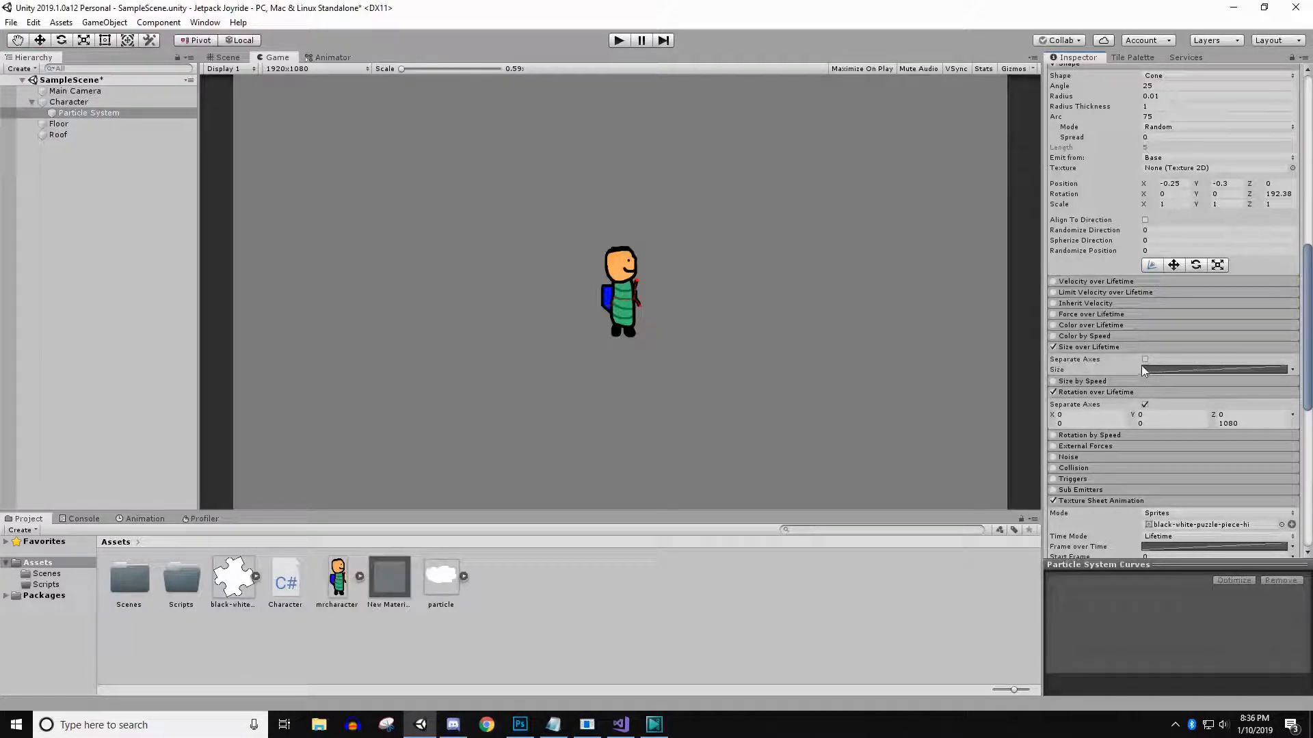
{"action": "left_click", "coordinate": [1144, 359]}
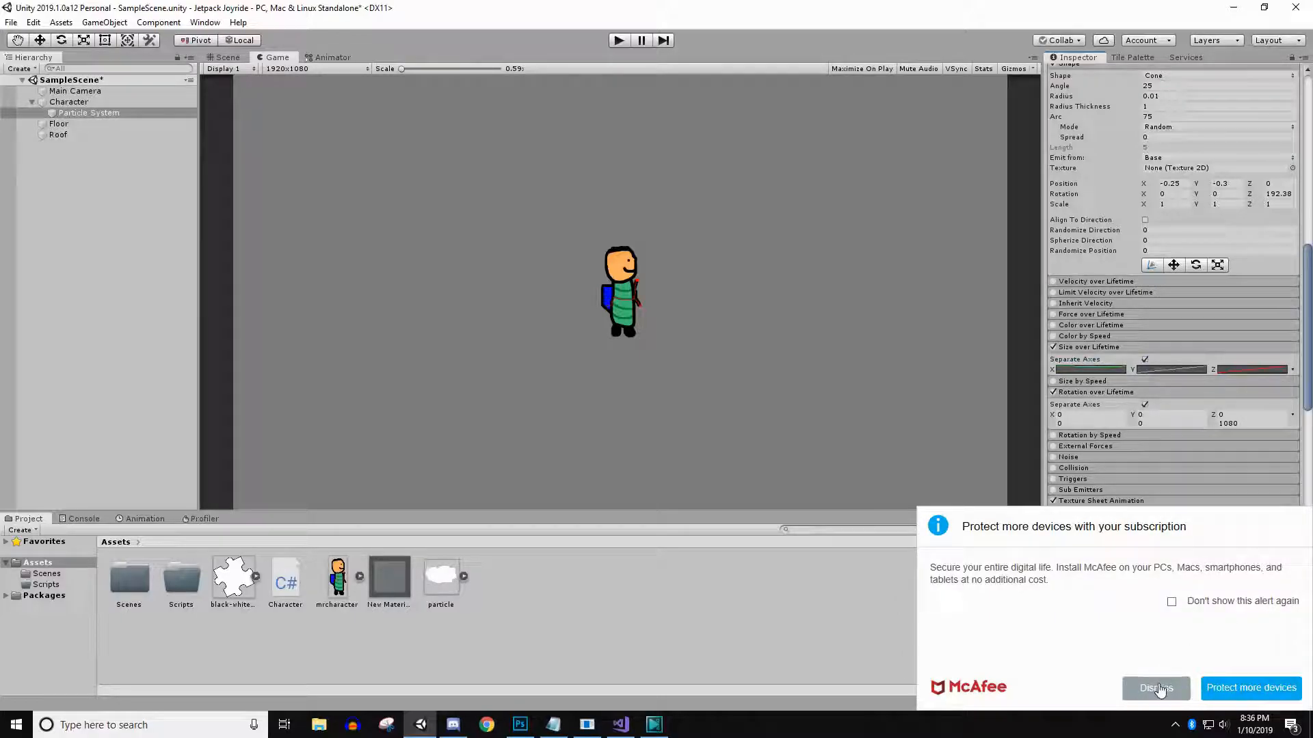
{"action": "left_click", "coordinate": [1154, 687]}
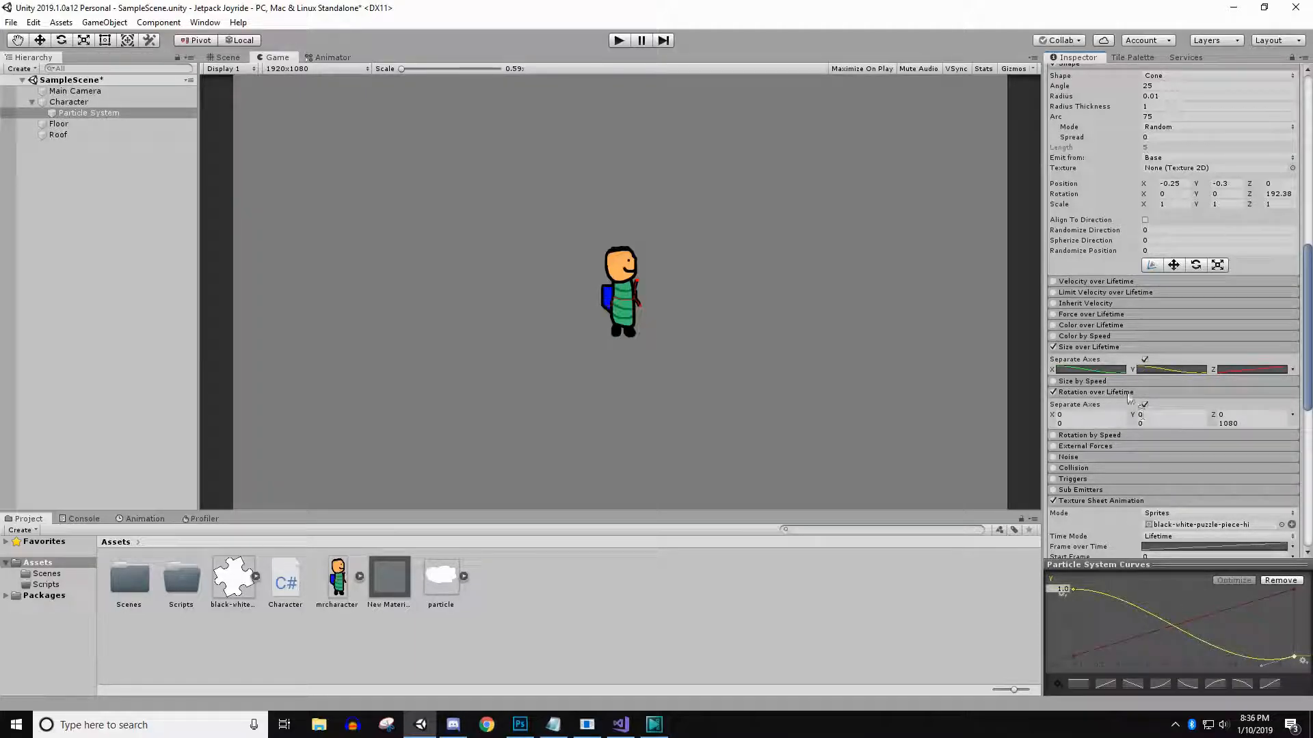
Step: Play-test flying the Character, then exit Play mode
{"action": "left_click", "coordinate": [618, 40]}
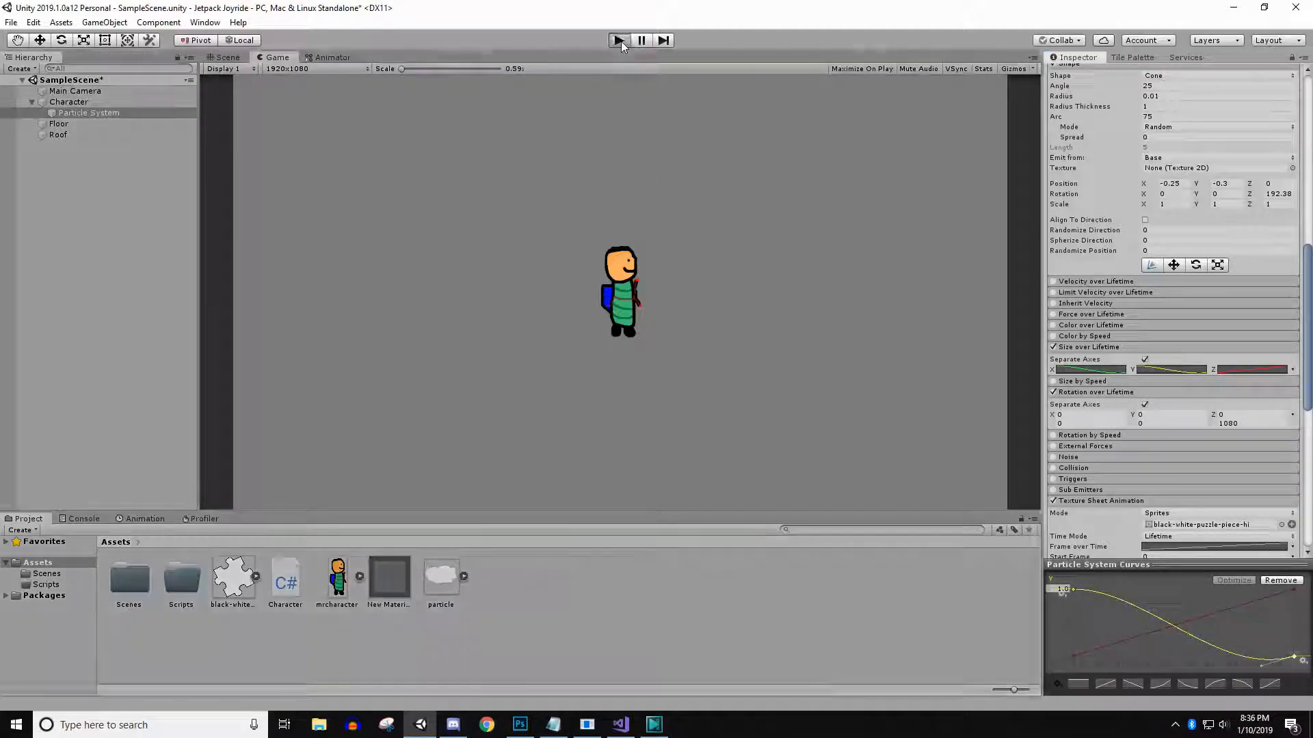
{"action": "left_click", "coordinate": [618, 41]}
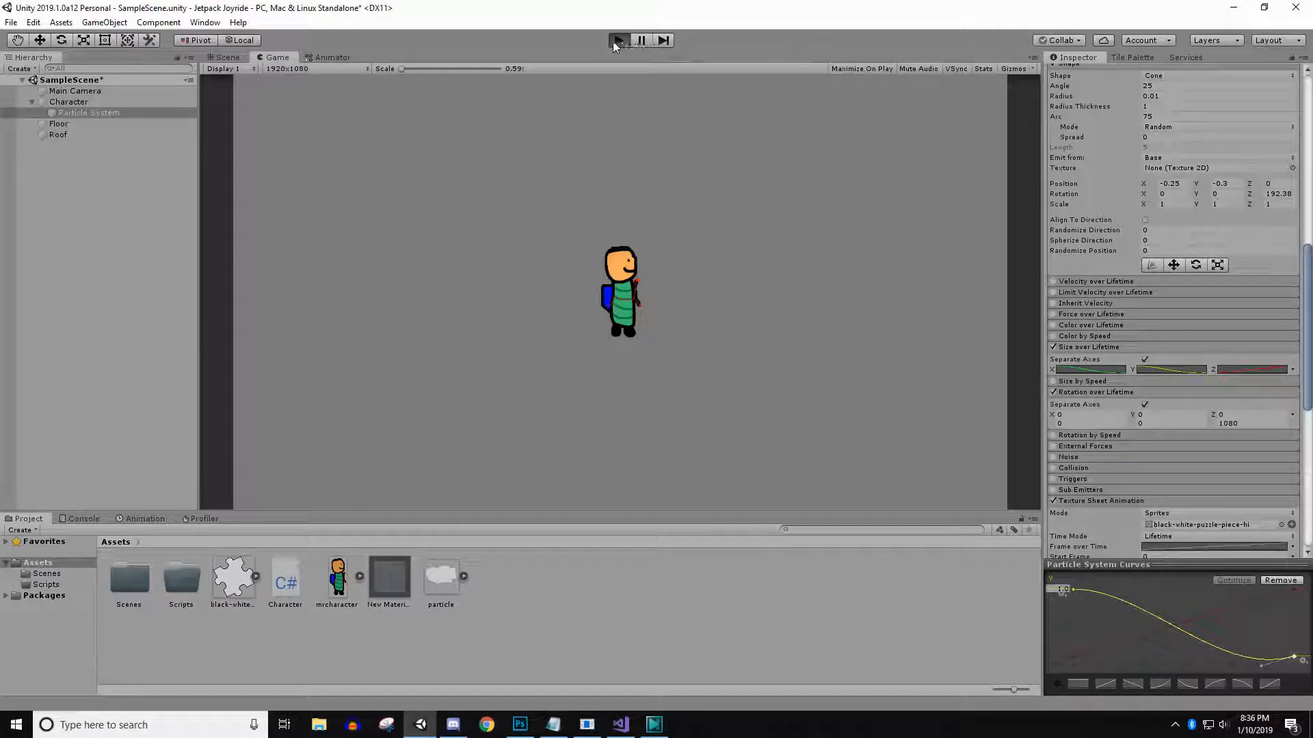
{"action": "left_click", "coordinate": [618, 41]}
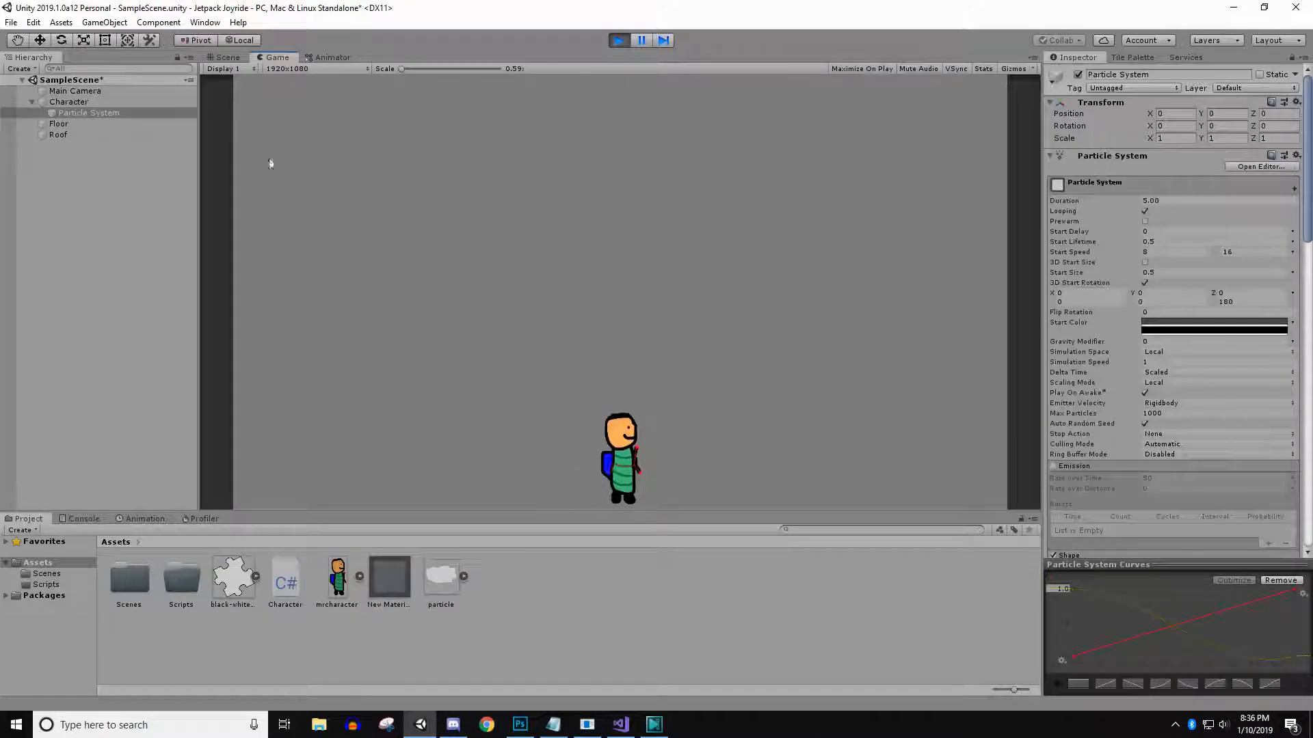
{"action": "left_click", "coordinate": [68, 101]}
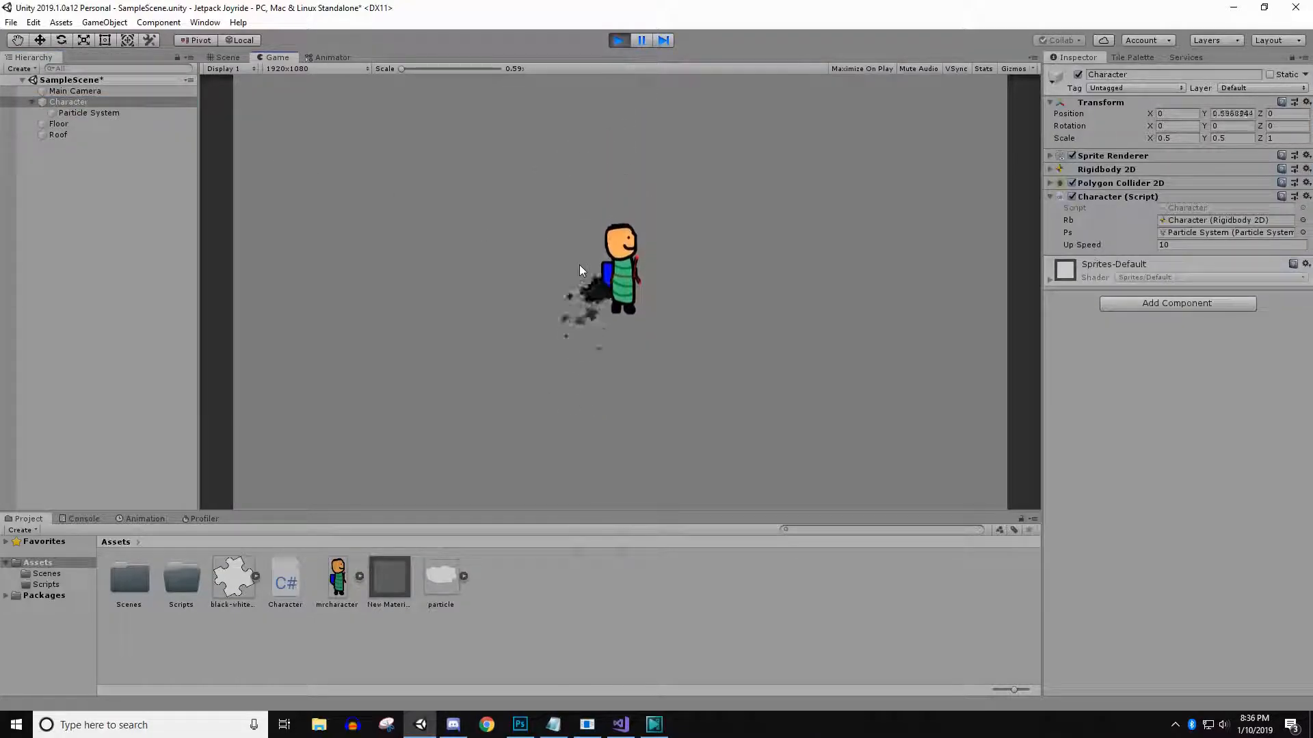
{"action": "left_click", "coordinate": [619, 40]}
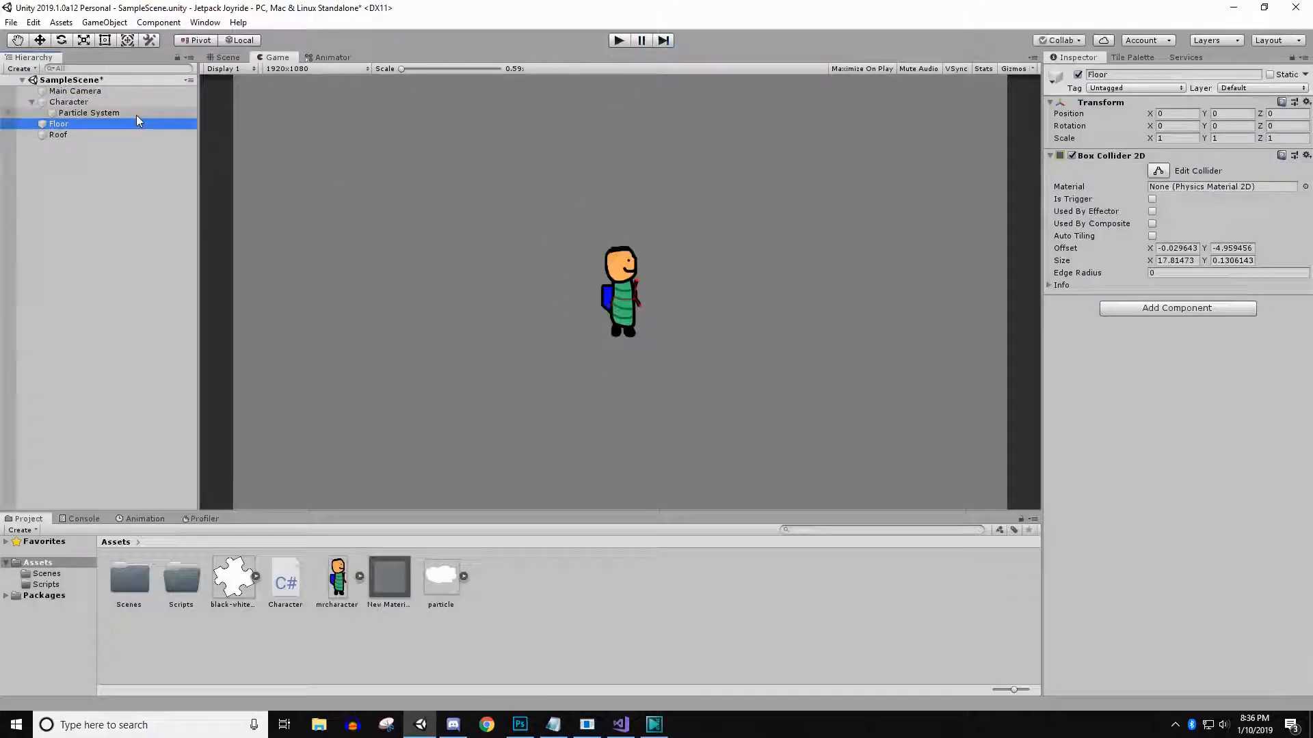
Step: Change the exhaust's Start Size and run a quick play test
{"action": "left_click", "coordinate": [89, 112]}
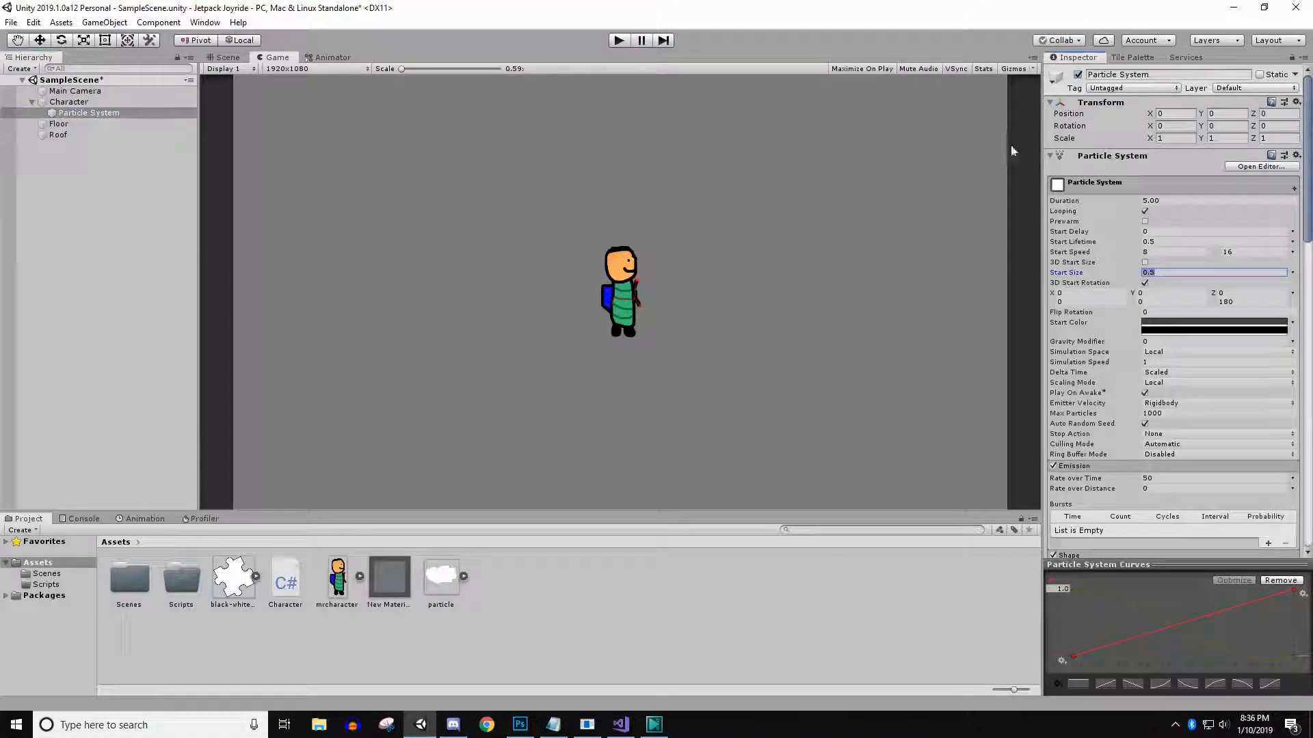
{"action": "type", "text": "0.8"}
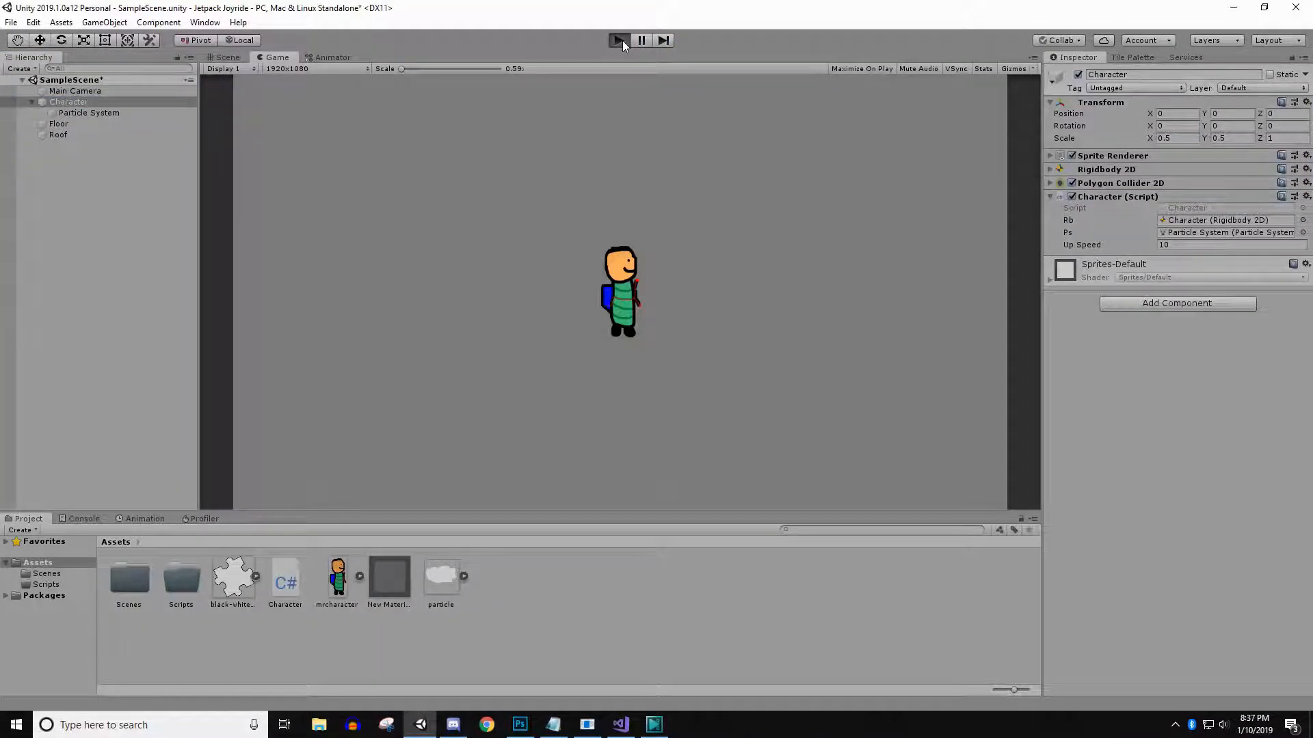
{"action": "left_click", "coordinate": [618, 39]}
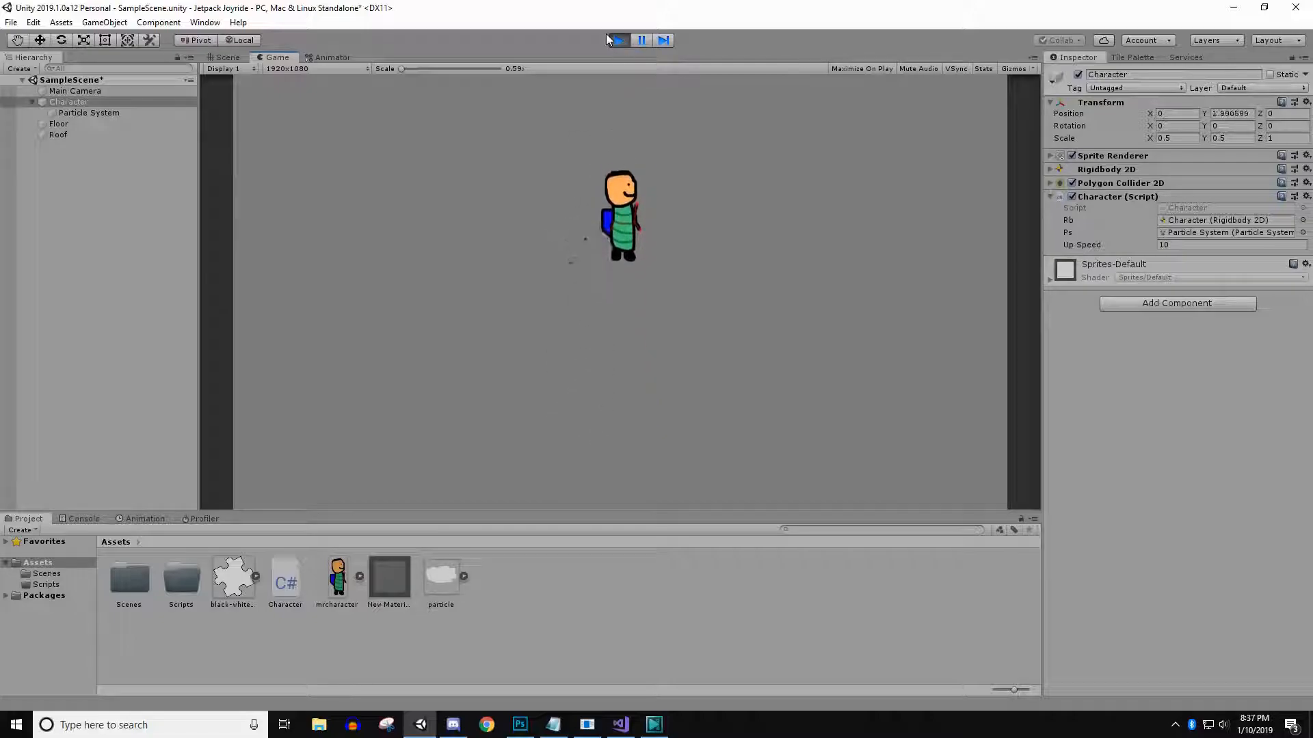
{"action": "left_click", "coordinate": [618, 39]}
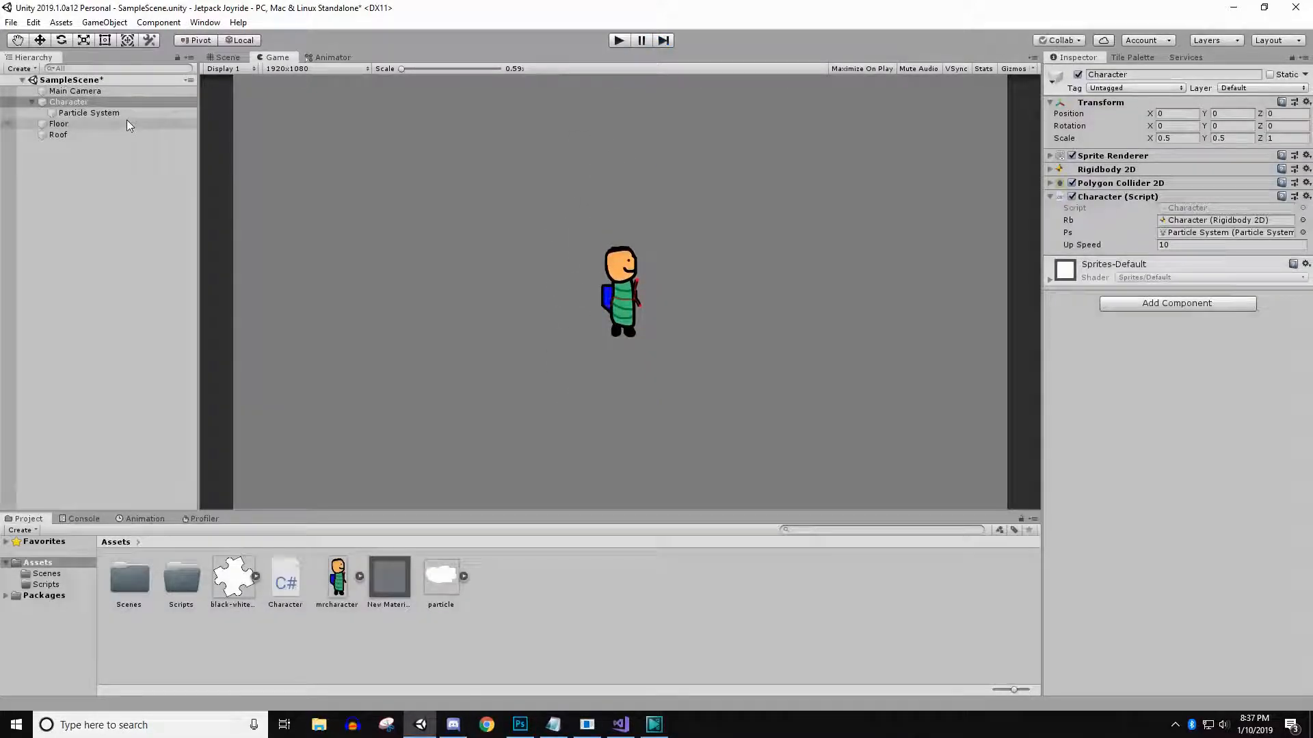
Step: Set Start Speed to 10–12 and Start Lifetime to 1.5, then test with Character selected
{"action": "left_click", "coordinate": [89, 112]}
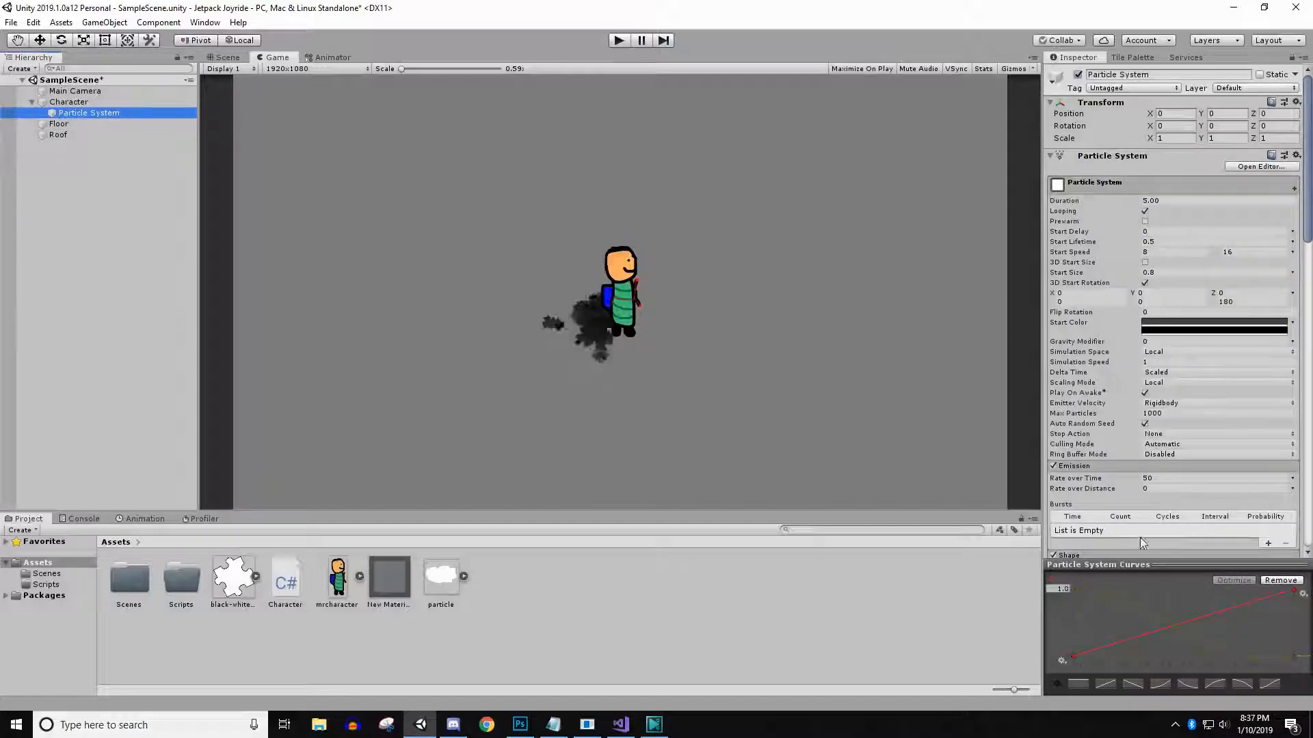
{"action": "scroll", "scroll_direction": "down", "scroll_amount": 3}
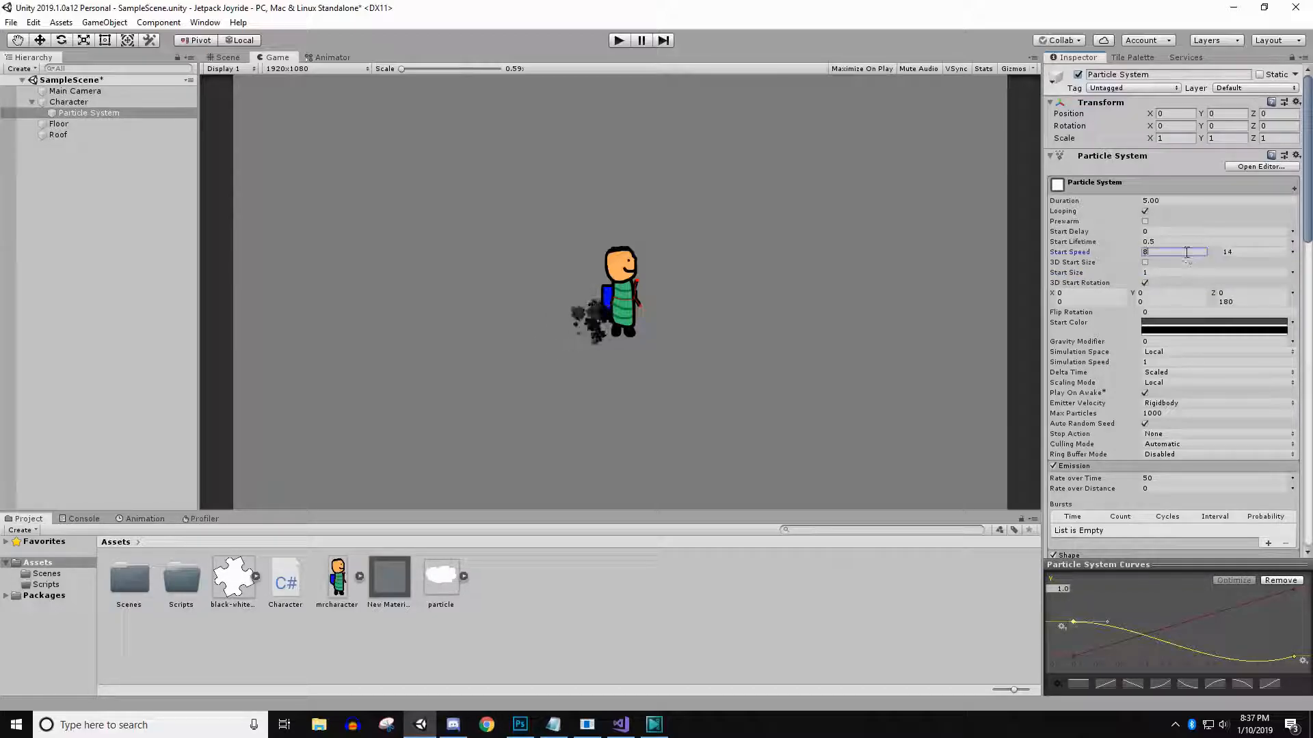
{"action": "type", "text": "10"}
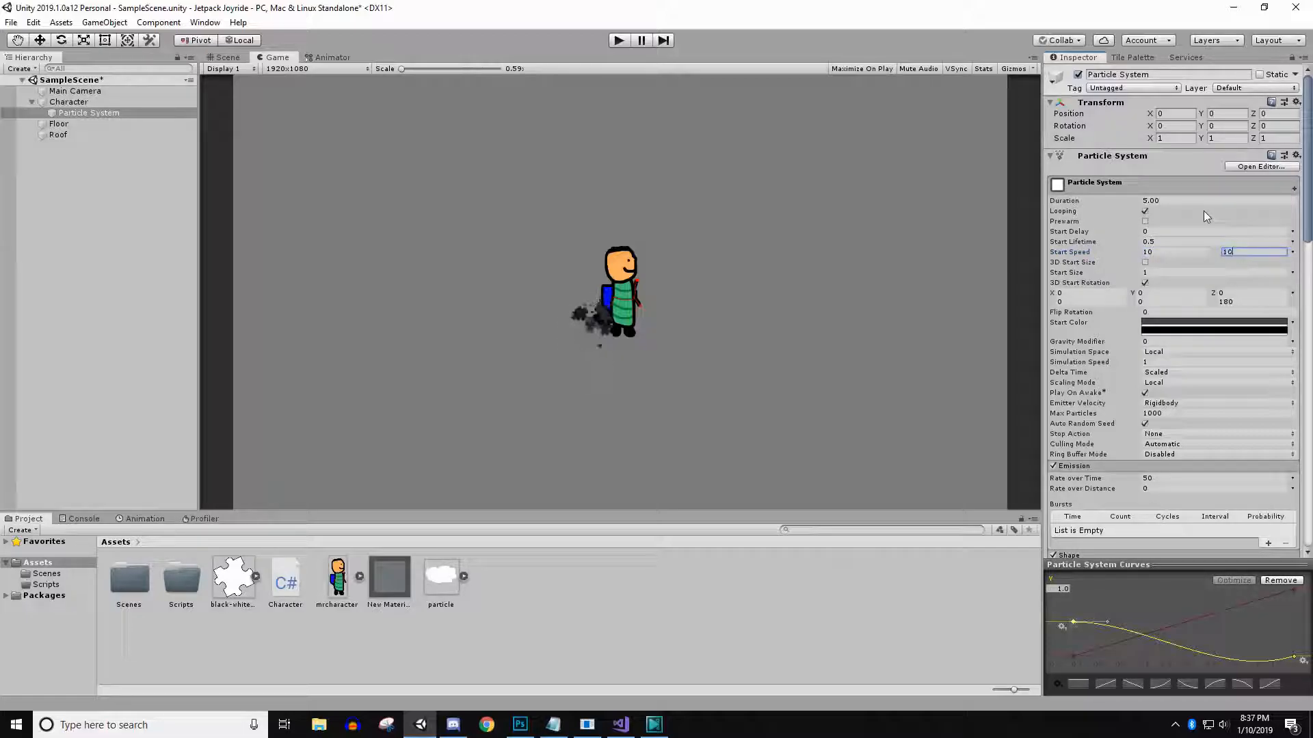
{"action": "type", "text": "12"}
{"action": "left_click", "coordinate": [1214, 241]}
{"action": "type", "text": "1.5"}
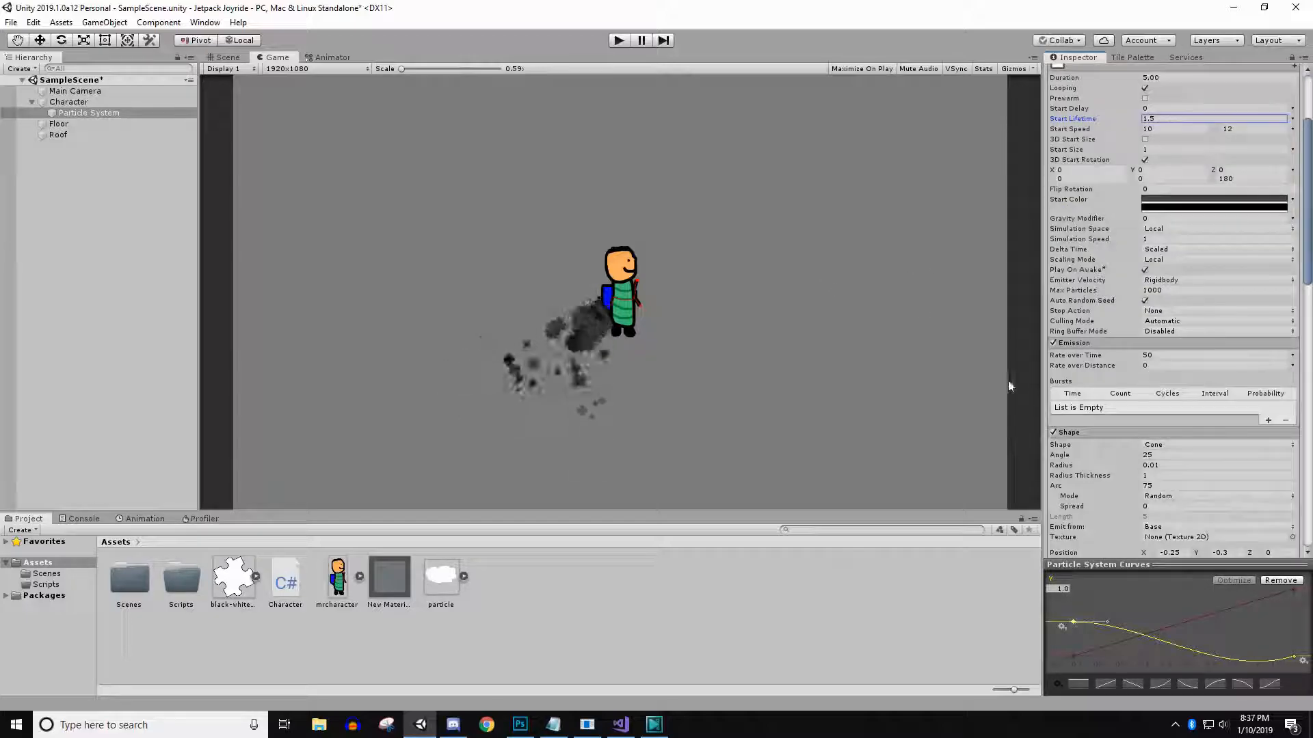
{"action": "scroll", "scroll_direction": "down", "scroll_amount": 3}
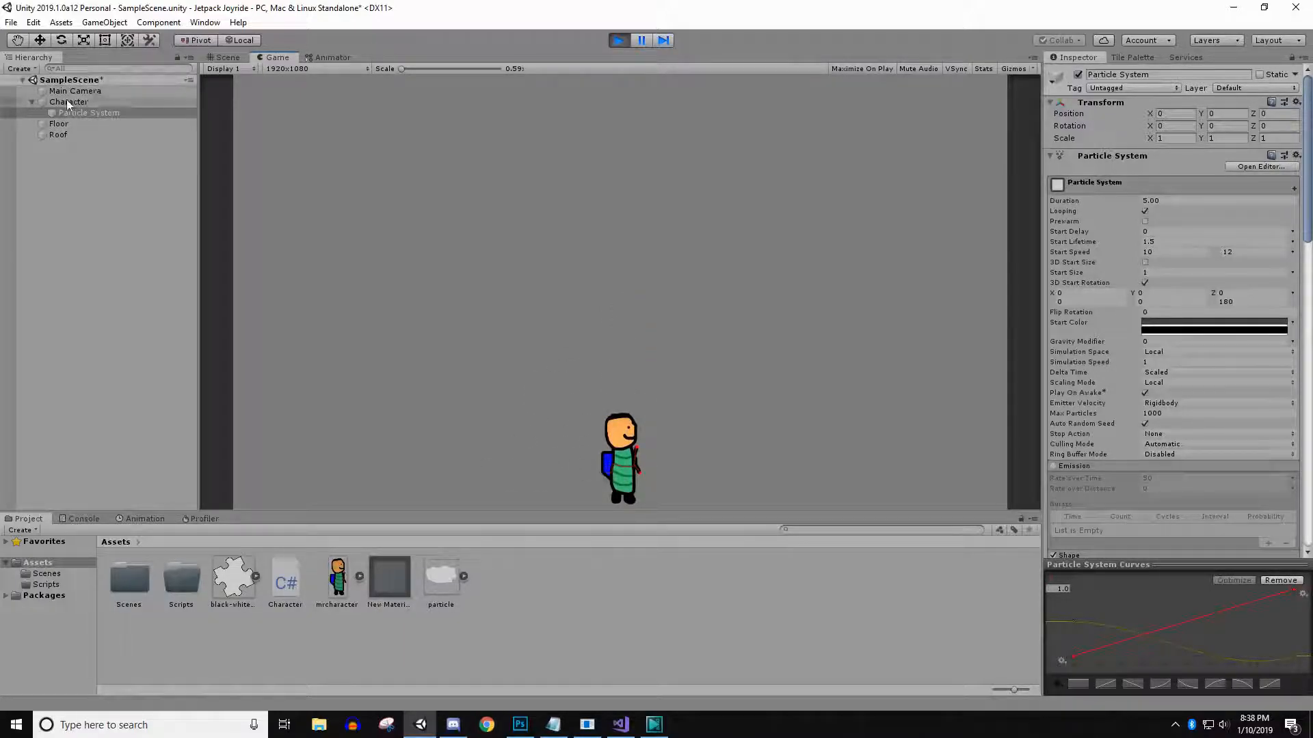
{"action": "left_click", "coordinate": [68, 101]}
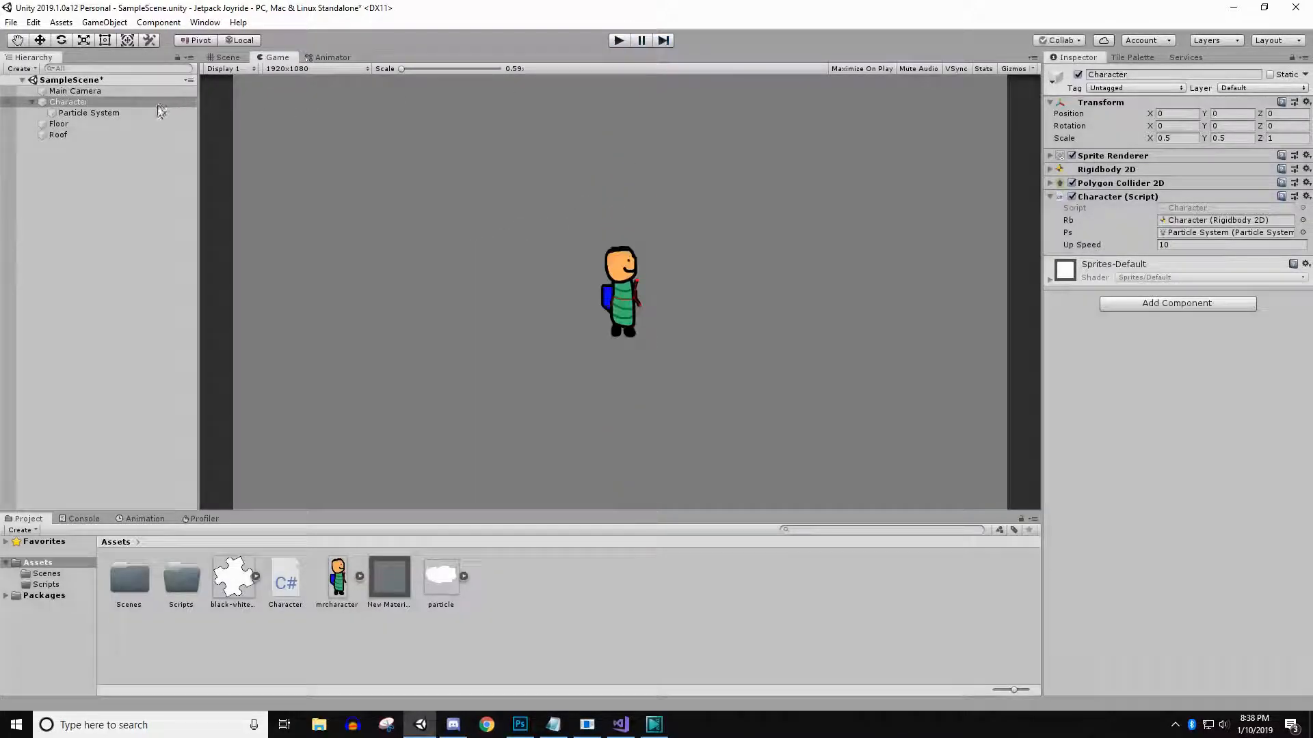
Step: Enable Color over Lifetime with alpha 255 at 45% fading to 0 at the end
{"action": "left_click", "coordinate": [89, 113]}
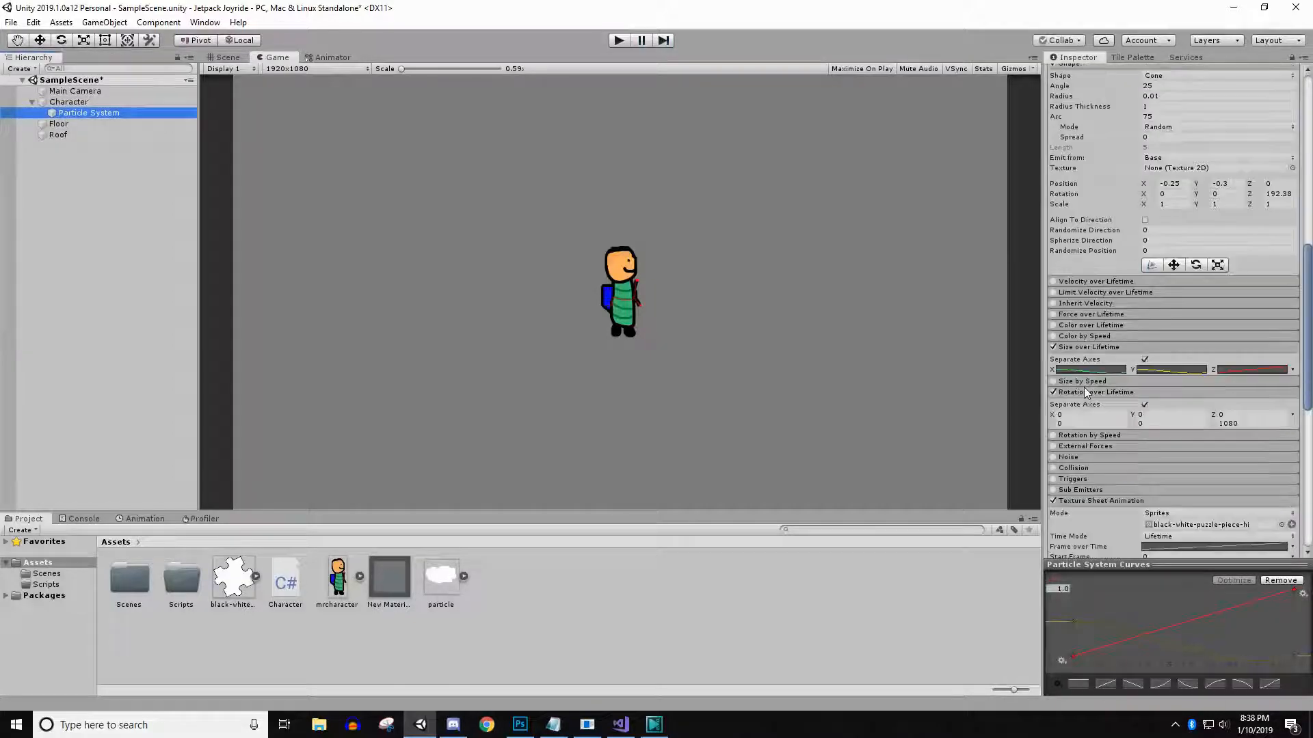
{"action": "scroll", "scroll_direction": "down", "scroll_amount": 3}
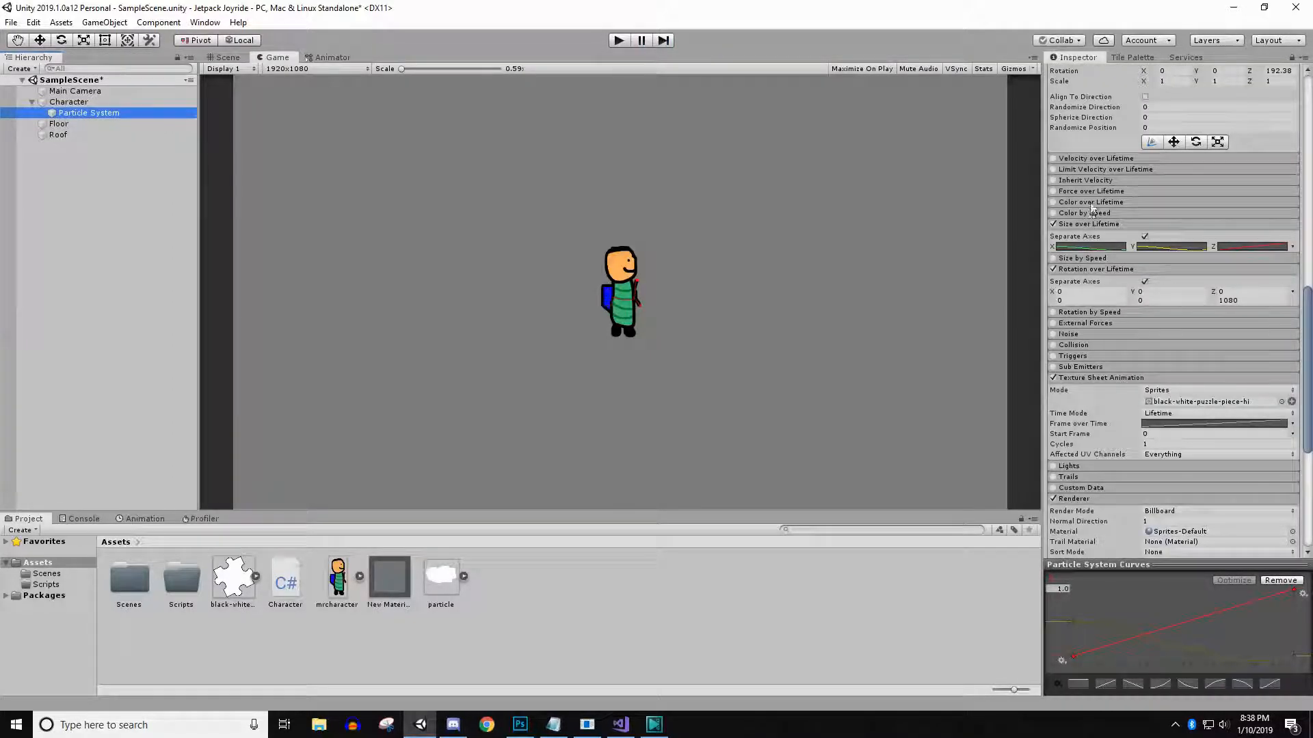
{"action": "left_click", "coordinate": [1052, 213]}
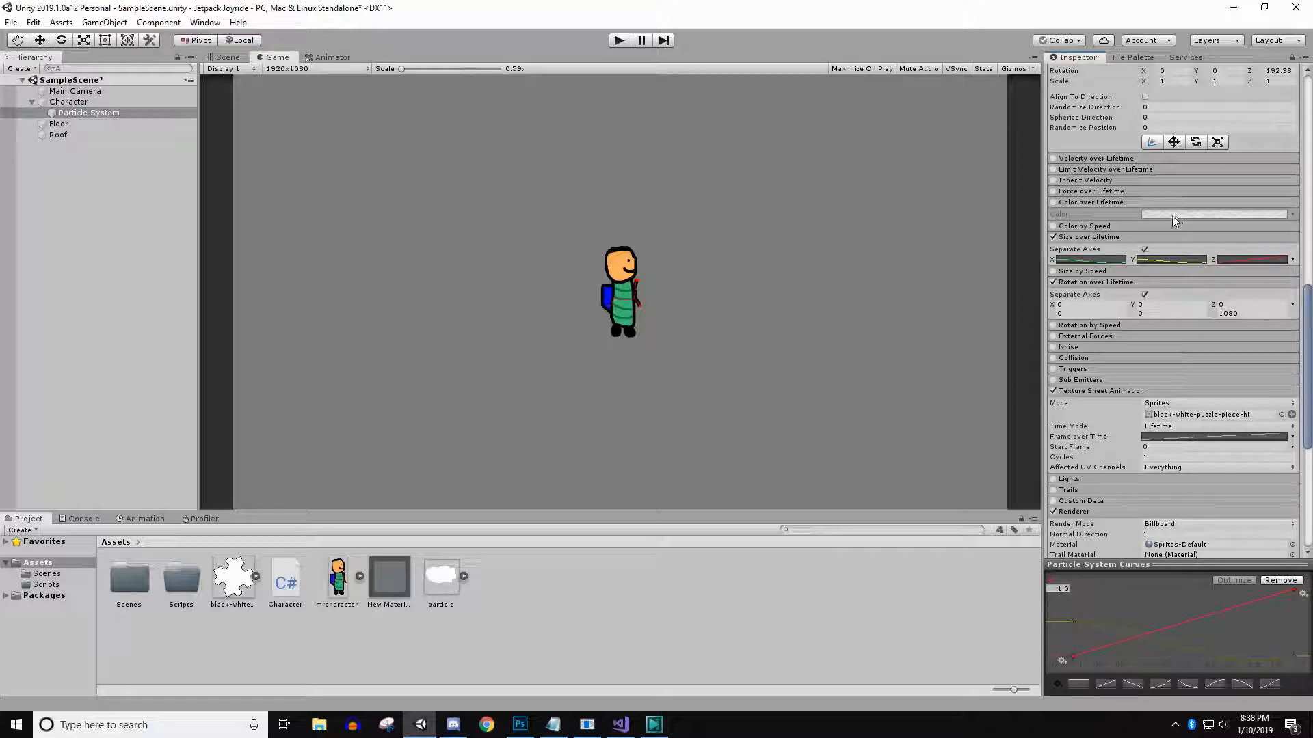
{"action": "left_click", "coordinate": [1214, 214]}
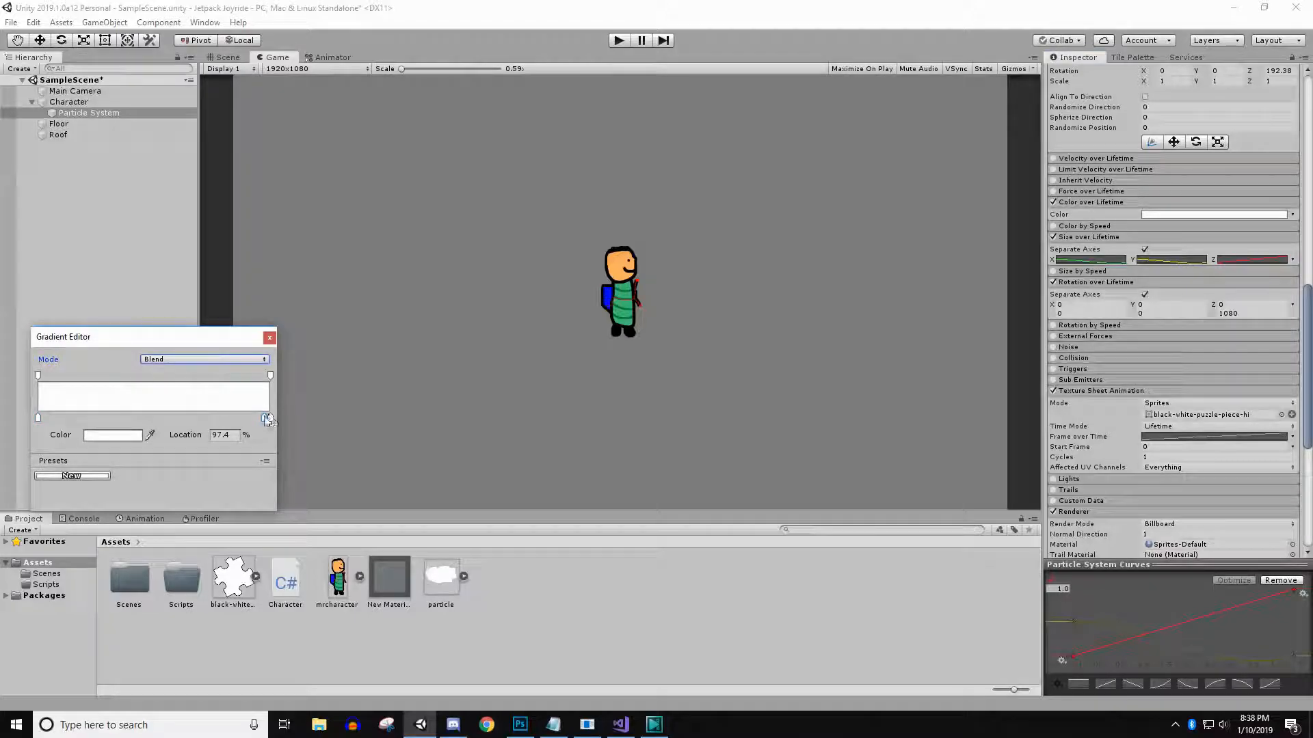
{"action": "left_click_drag", "start_coordinate": [268, 418], "coordinate": [271, 417]}
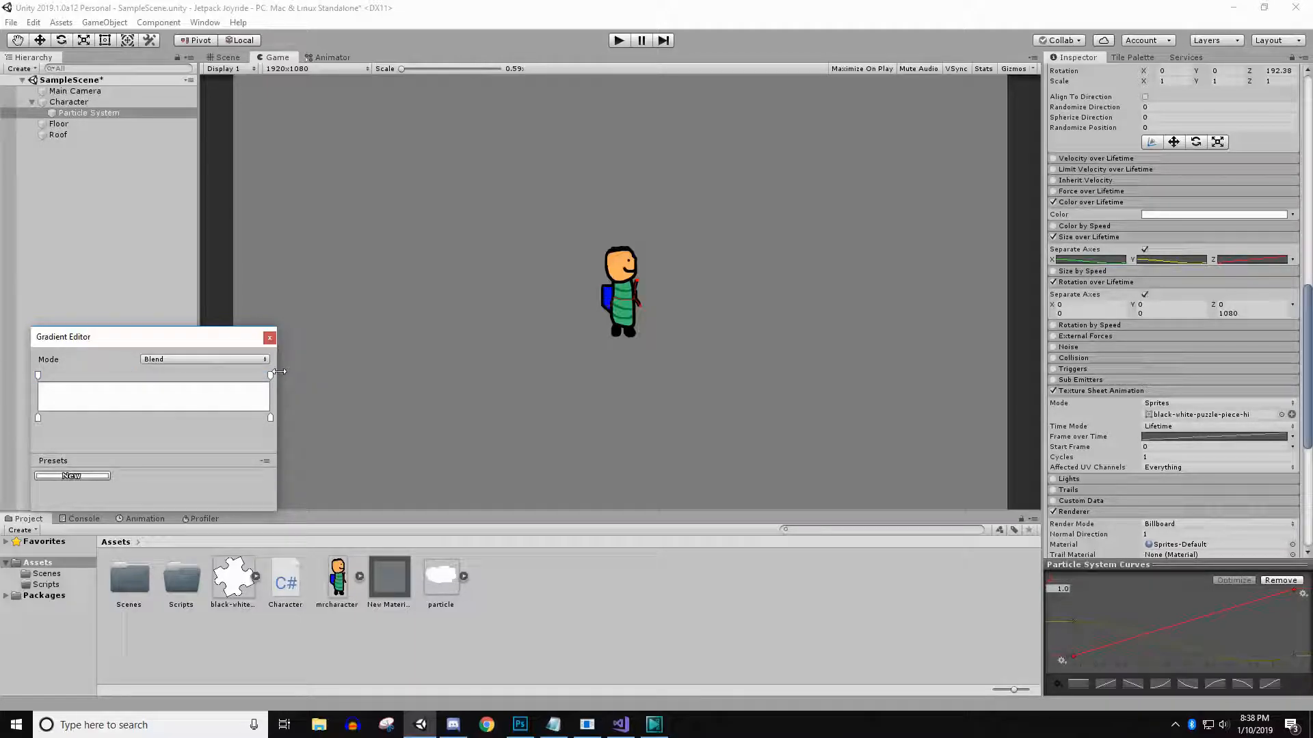
{"action": "left_click", "coordinate": [270, 375]}
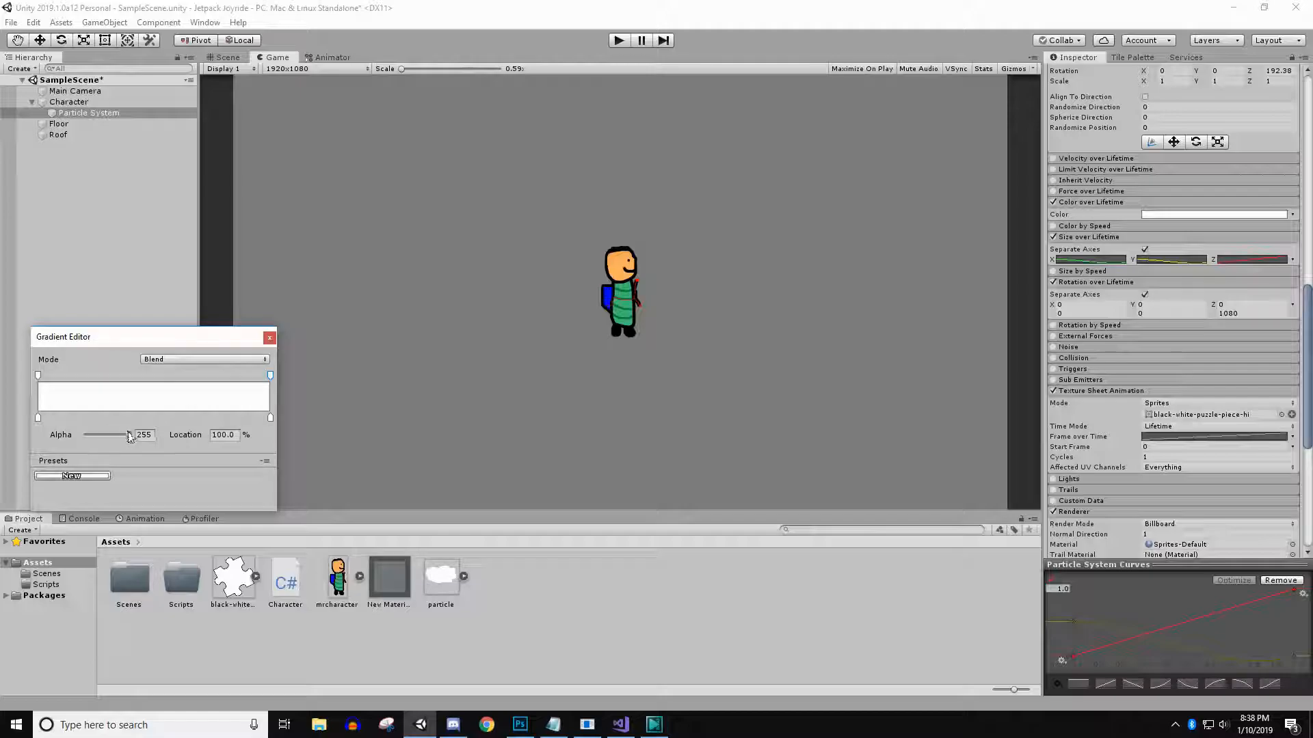
{"action": "left_click_drag", "start_coordinate": [126, 434], "coordinate": [86, 435]}
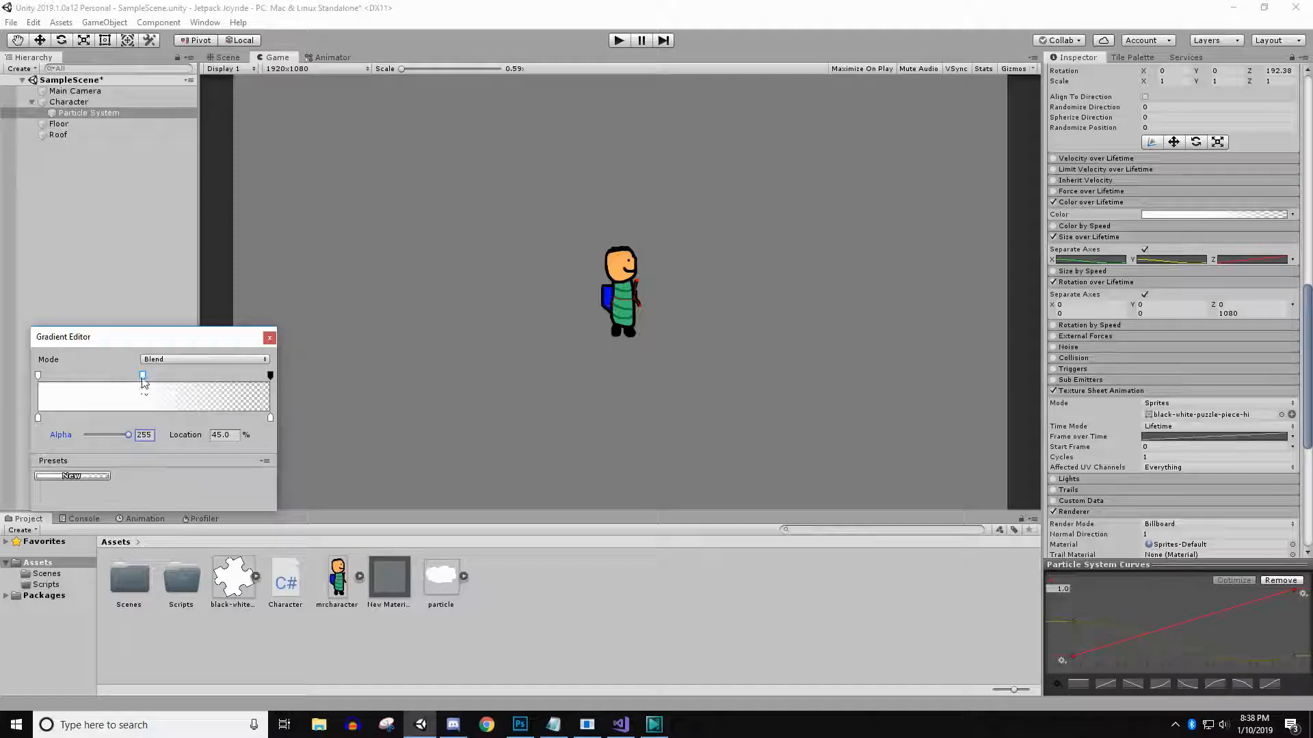
{"action": "left_click_drag", "start_coordinate": [143, 376], "coordinate": [143, 376]}
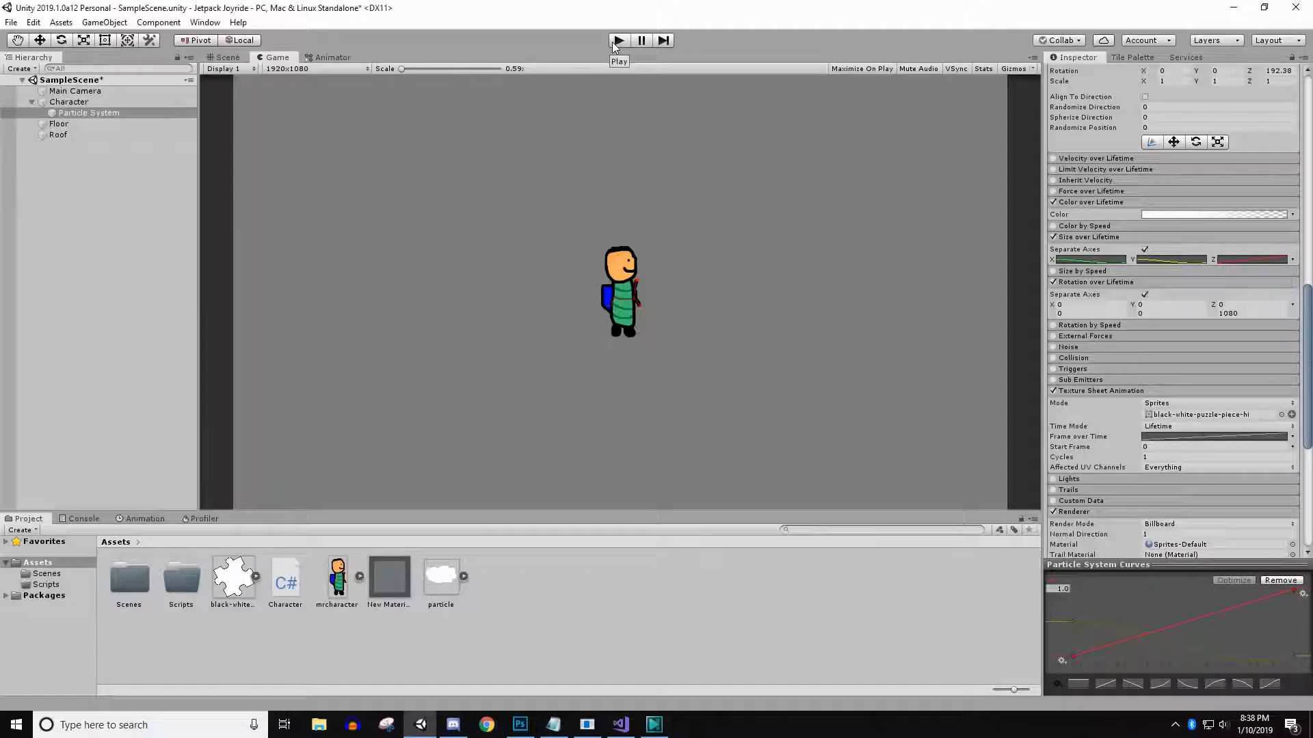
{"action": "left_click", "coordinate": [618, 40]}
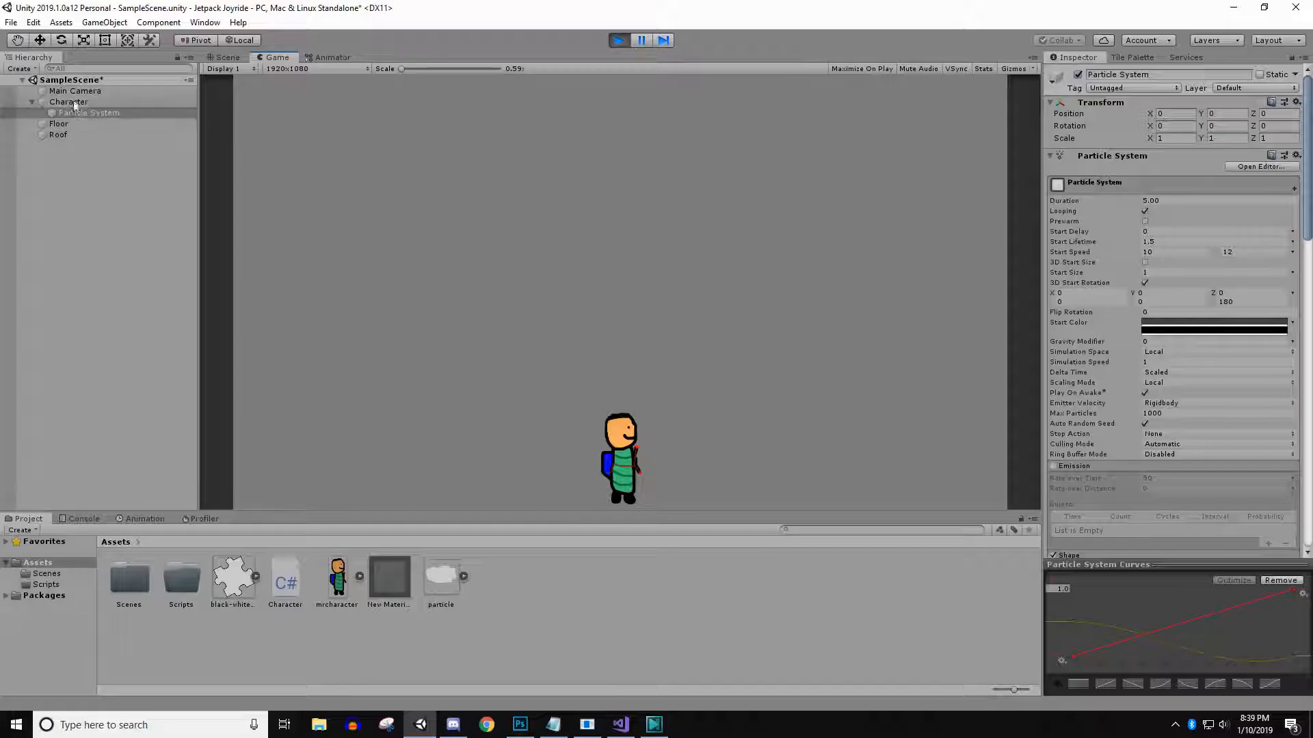
{"action": "left_click", "coordinate": [68, 101]}
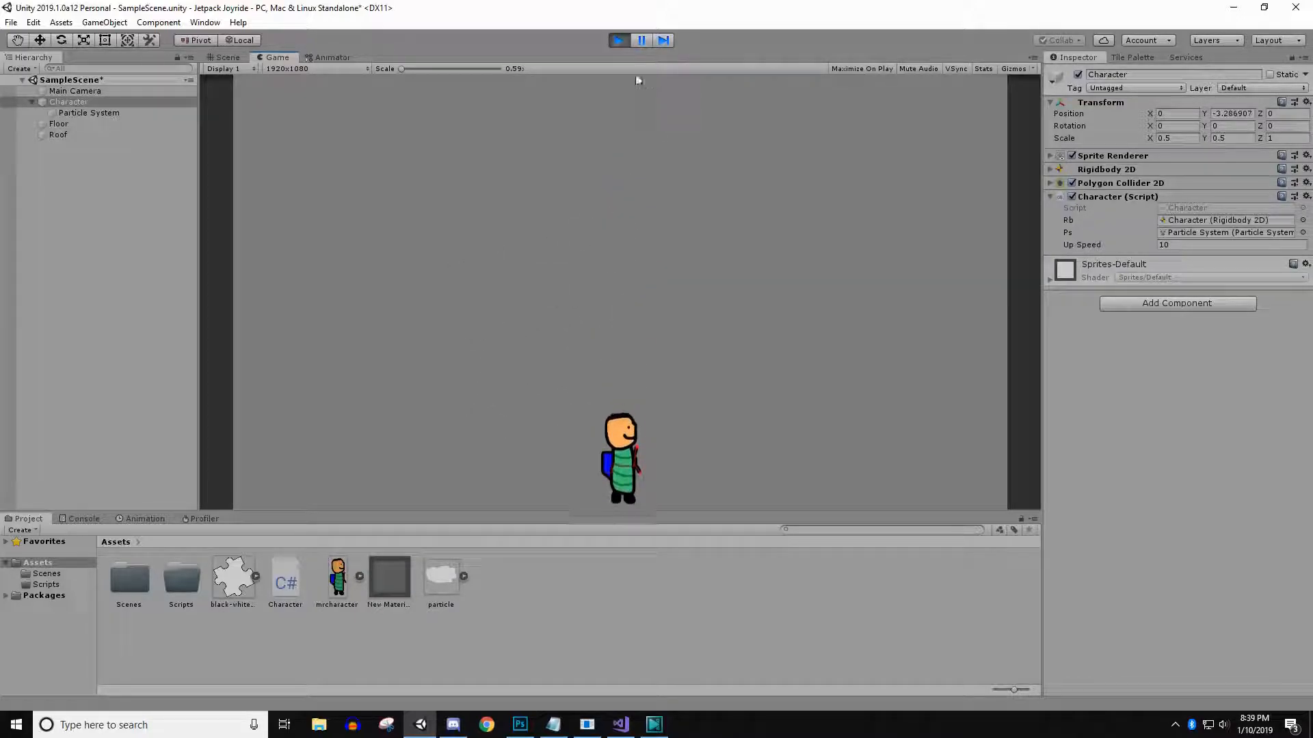
{"action": "left_click", "coordinate": [618, 41]}
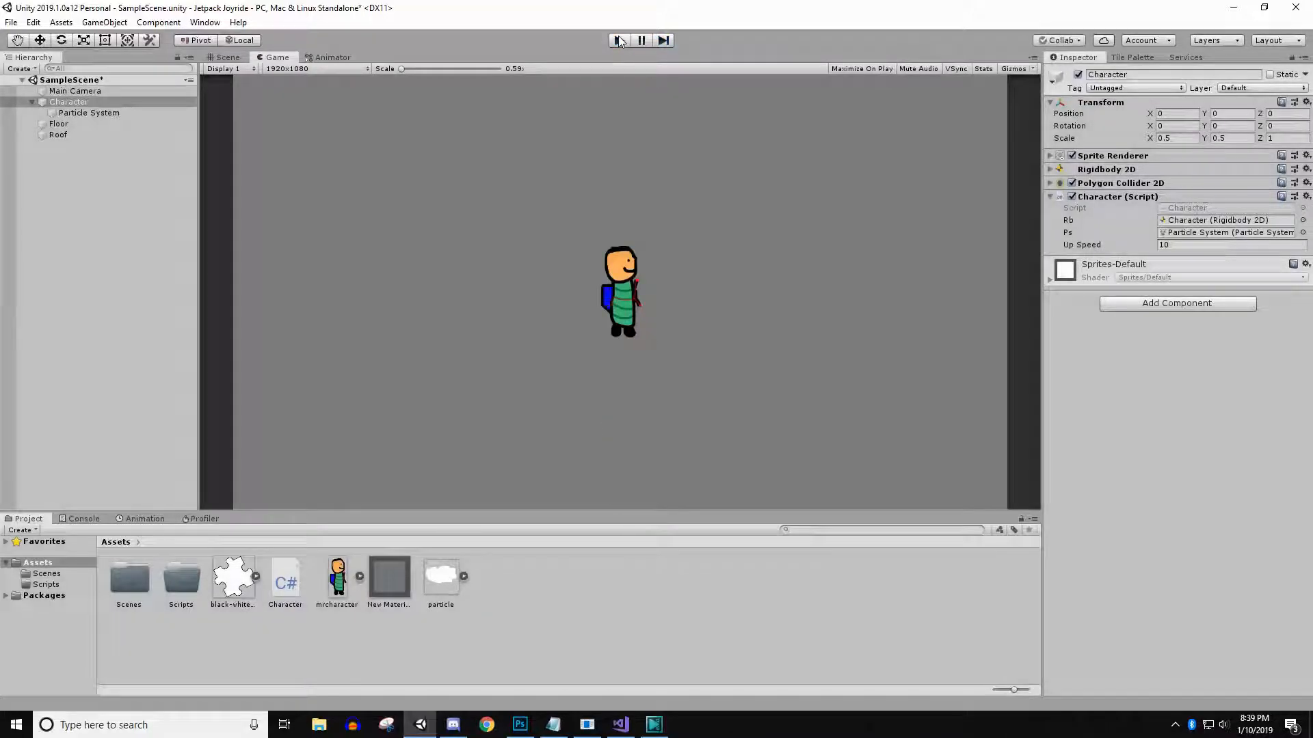